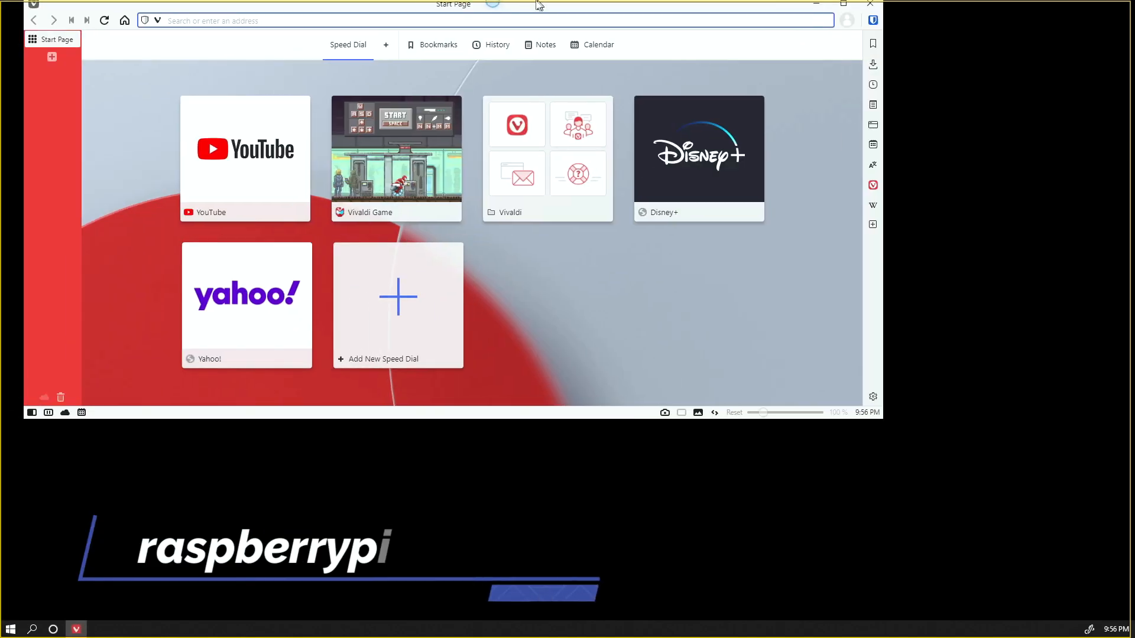
Navigate to raspberrypi.org and go to the Software page for Raspberry Pi OS.
type("raspberrypi.org")
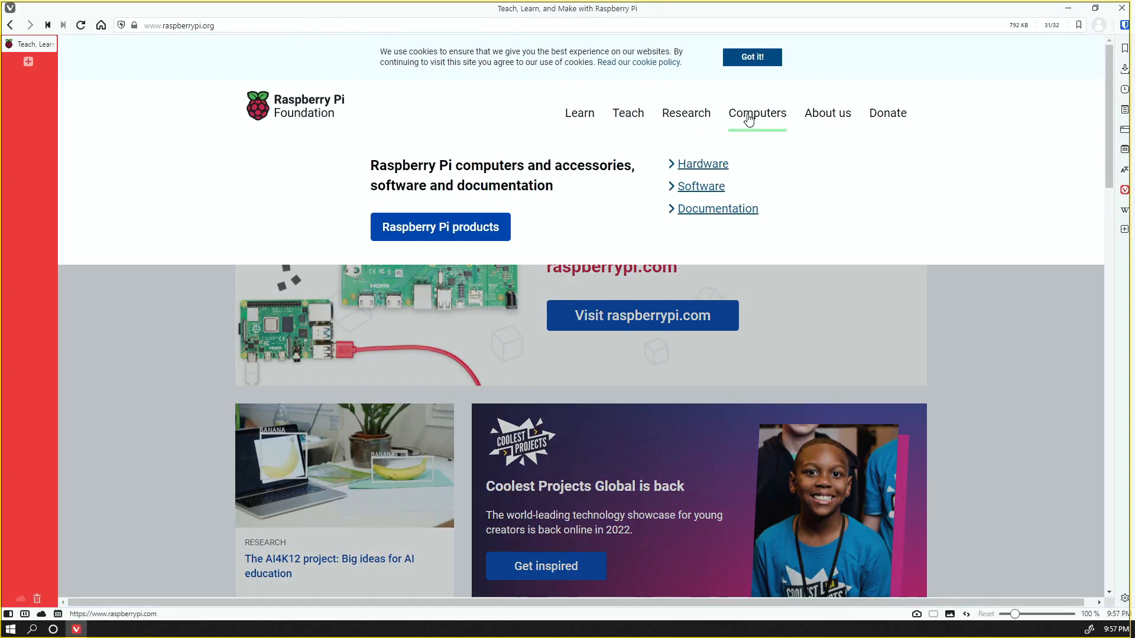
left_click(701, 187)
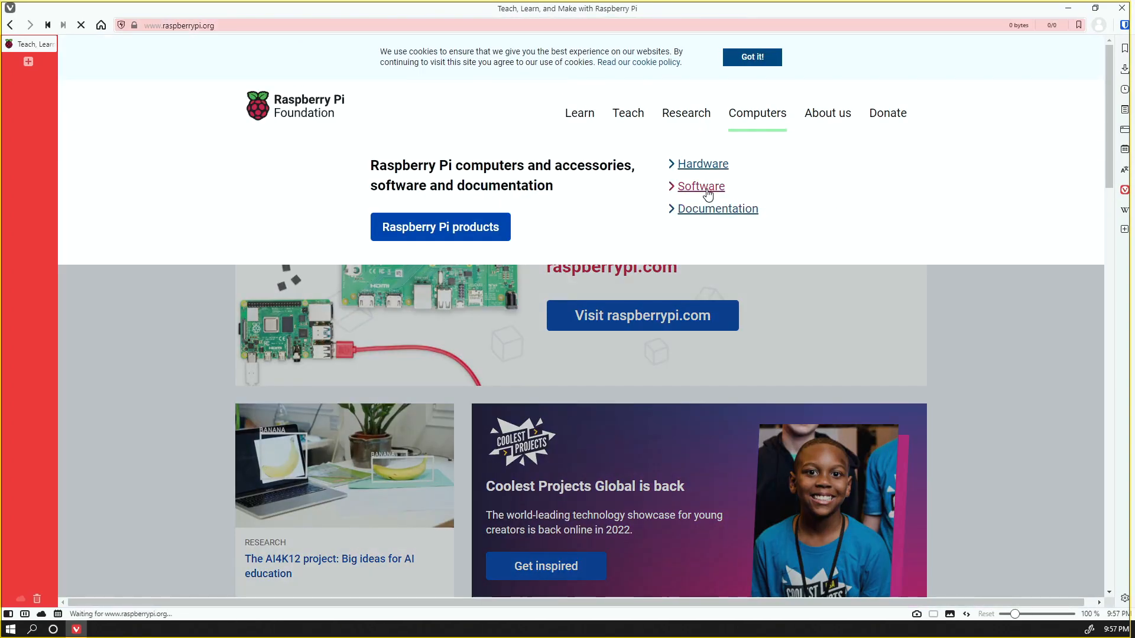
left_click(701, 186)
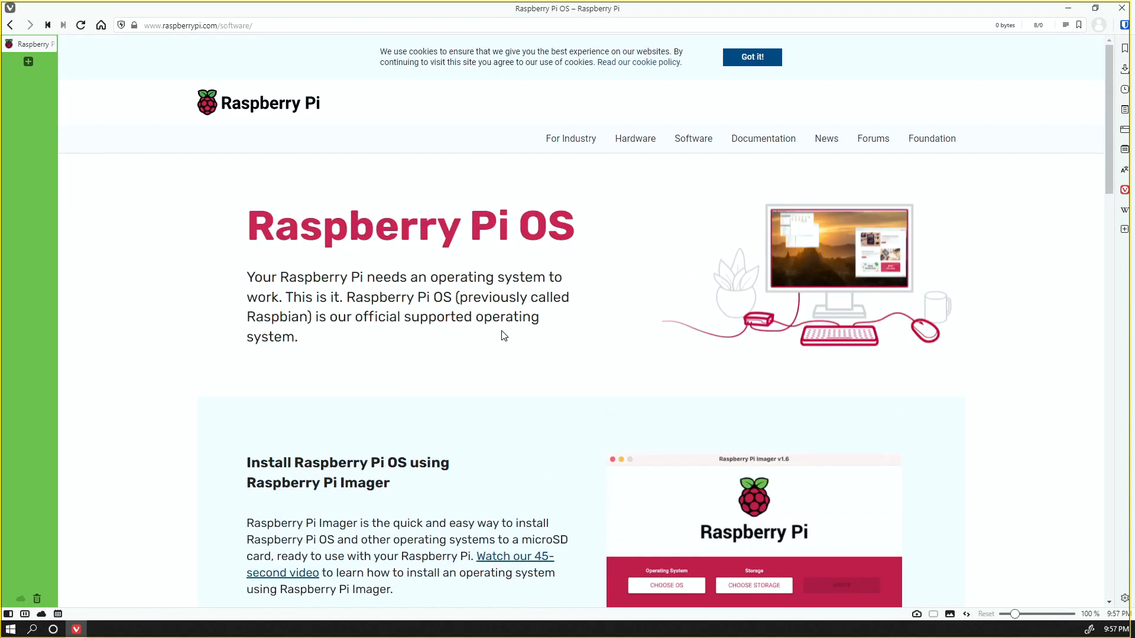
scroll("down", 3)
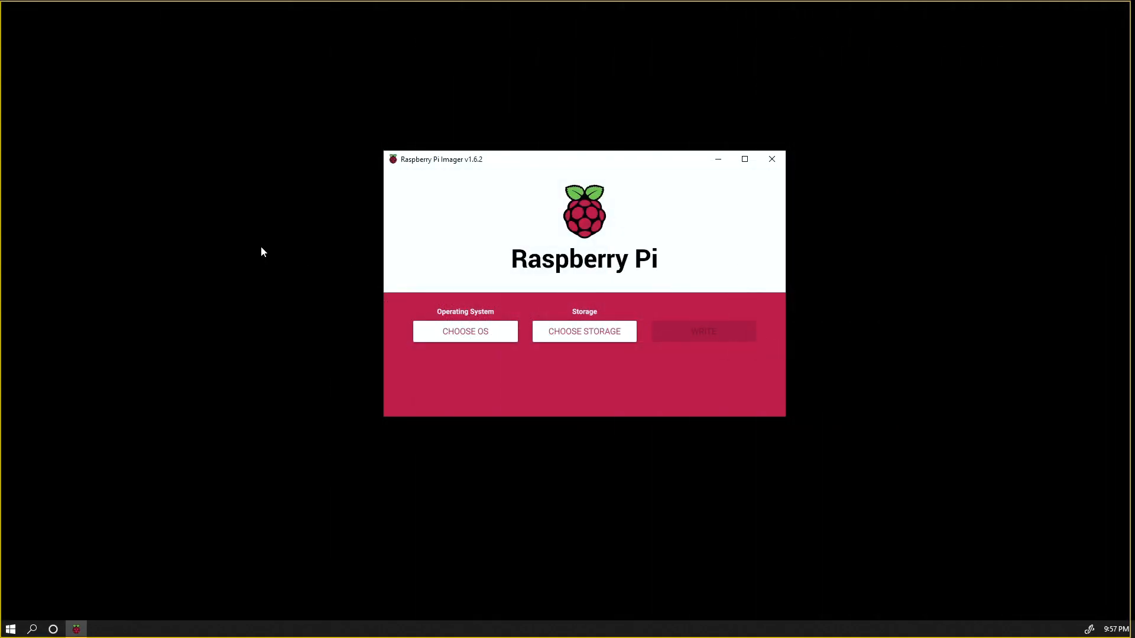
Choose Erase as the OS, target the 31.9 GB SDHC Card, write, and dismiss the success message.
left_click(465, 331)
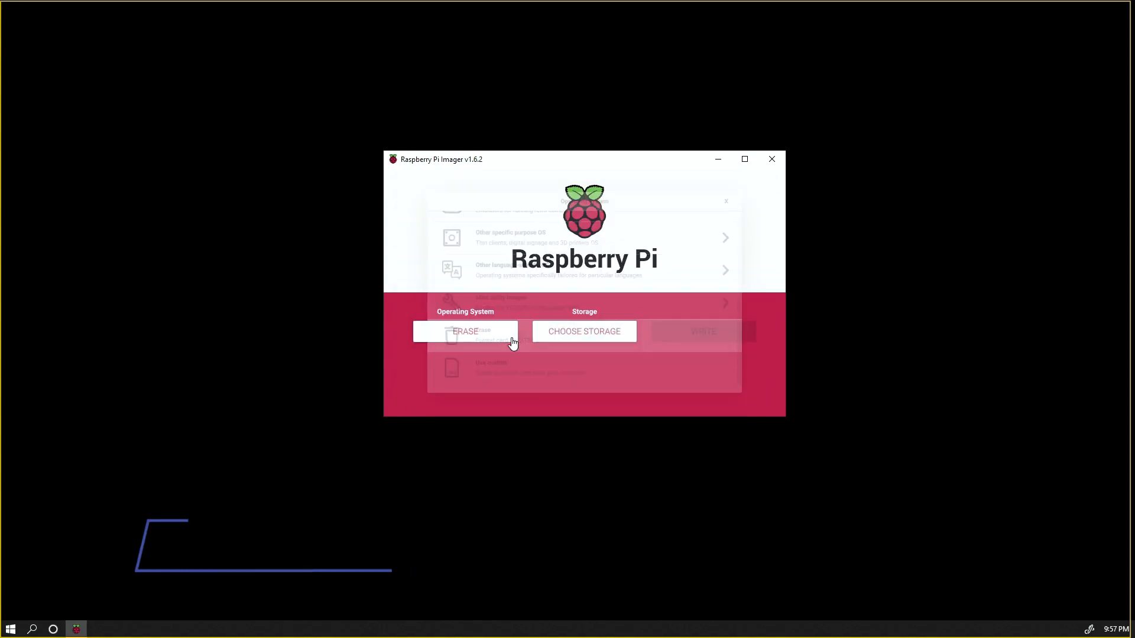
left_click(583, 331)
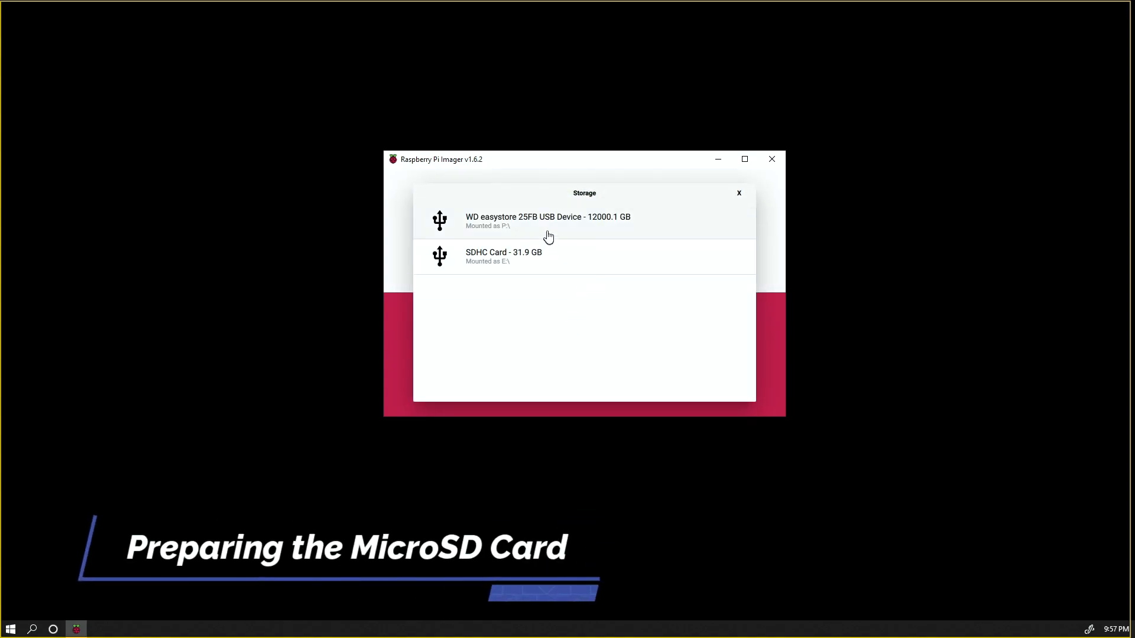
left_click(504, 256)
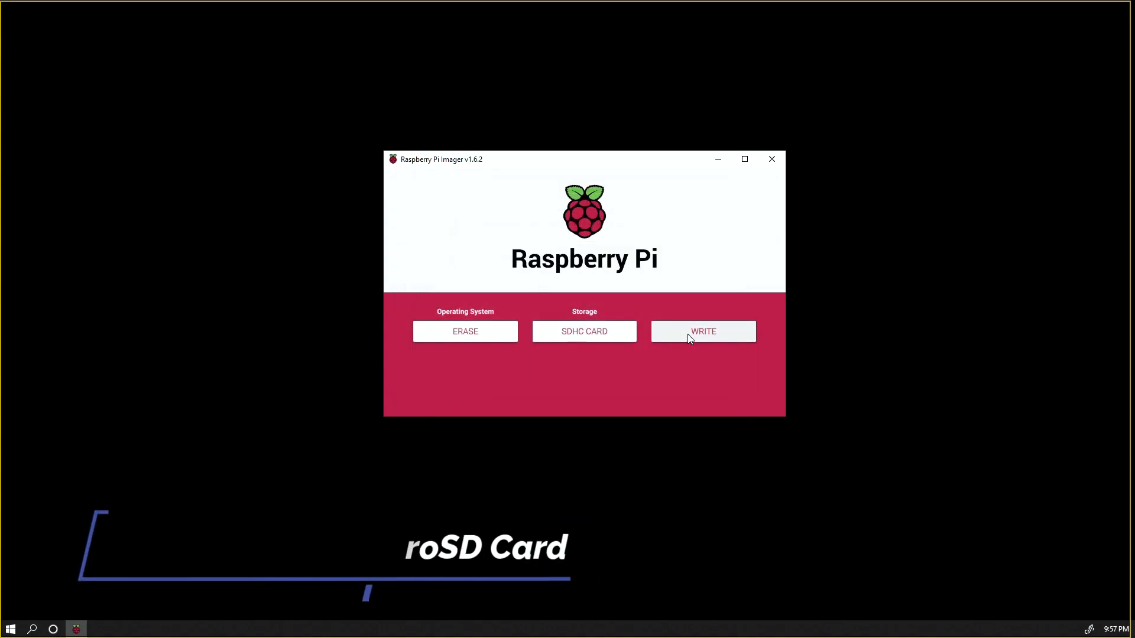
left_click(701, 331)
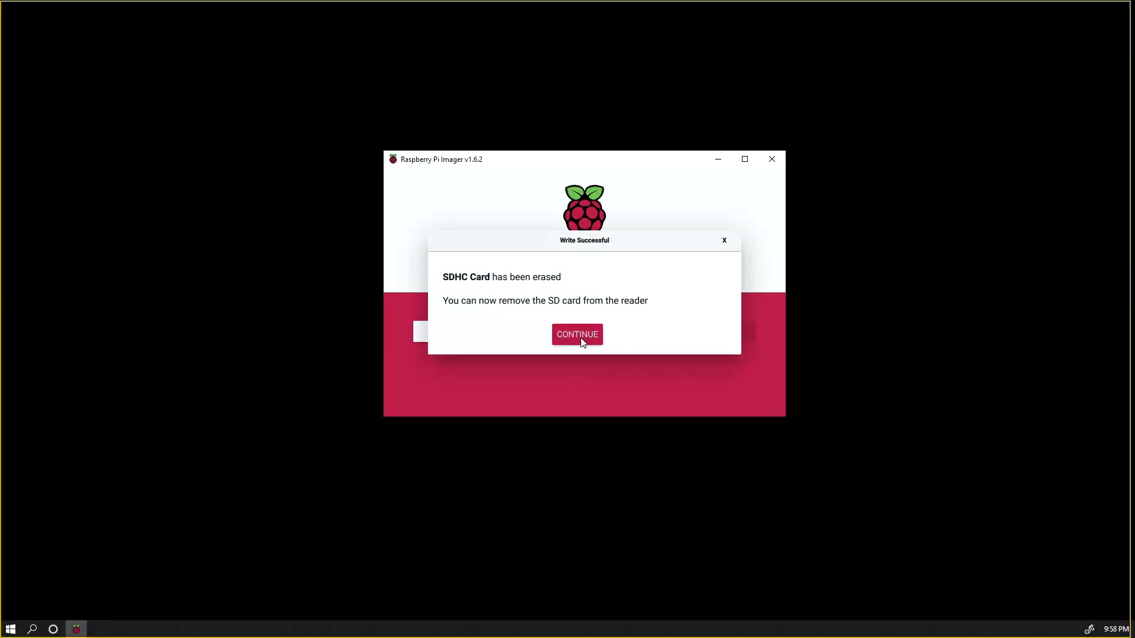
left_click(577, 334)
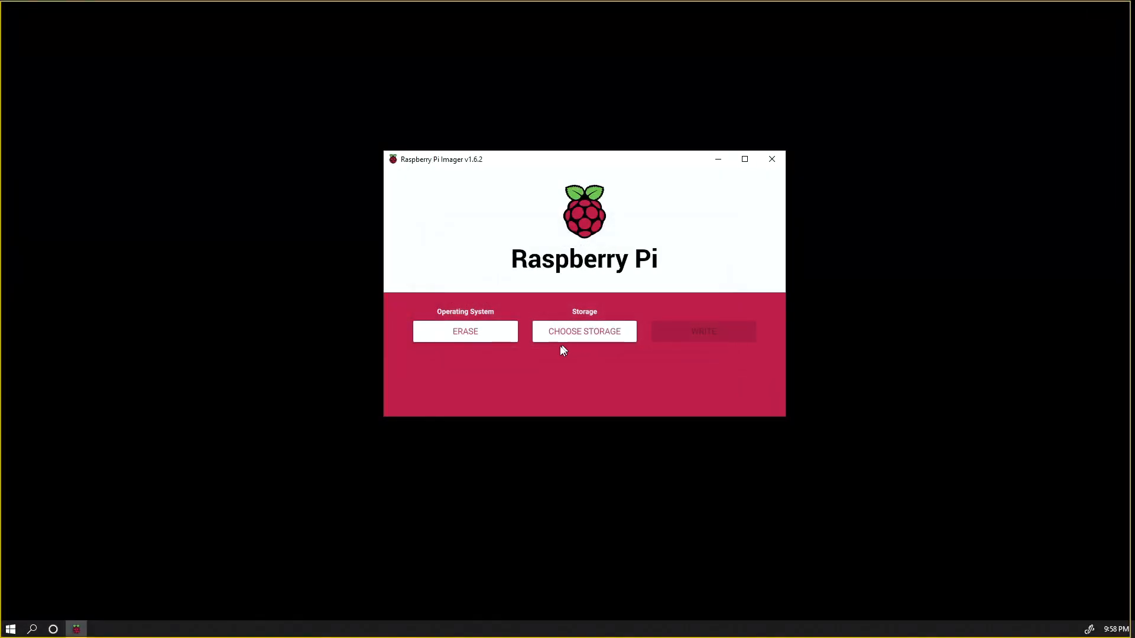
Select Raspberry Pi OS Lite (32-bit) from Raspberry Pi OS (other), write it to the SDHC card and confirm.
left_click(465, 331)
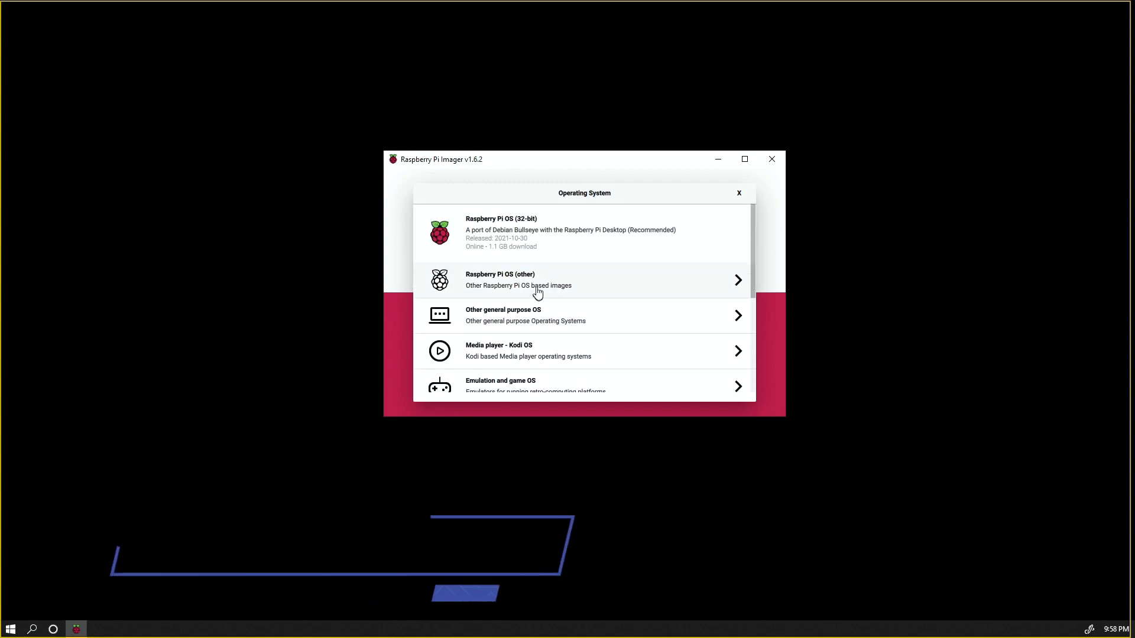
left_click(518, 280)
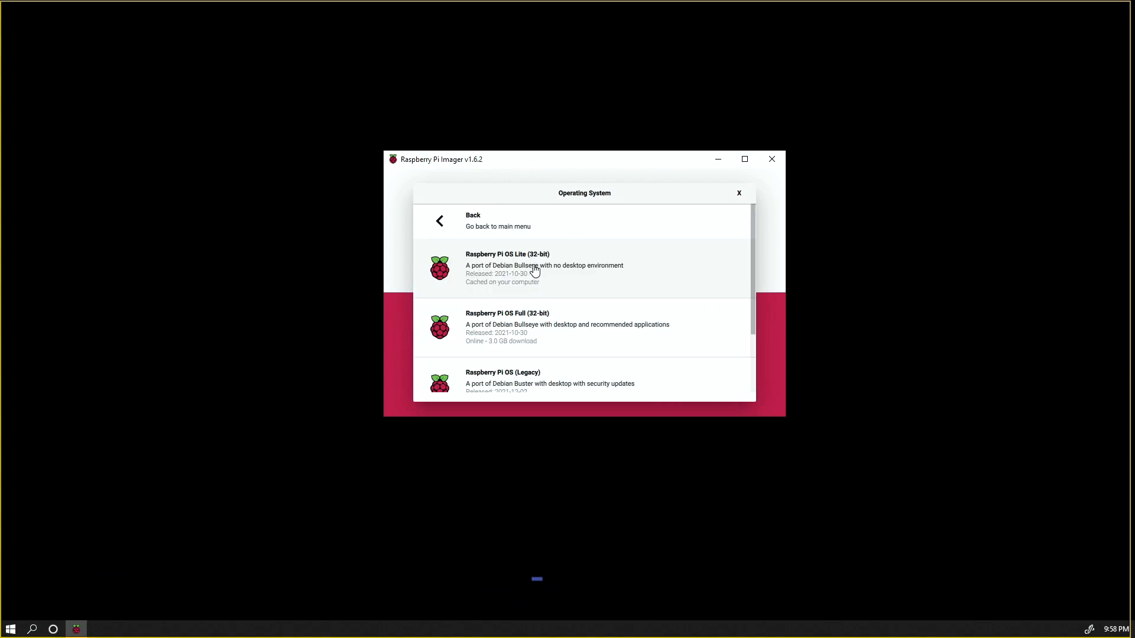
left_click(542, 268)
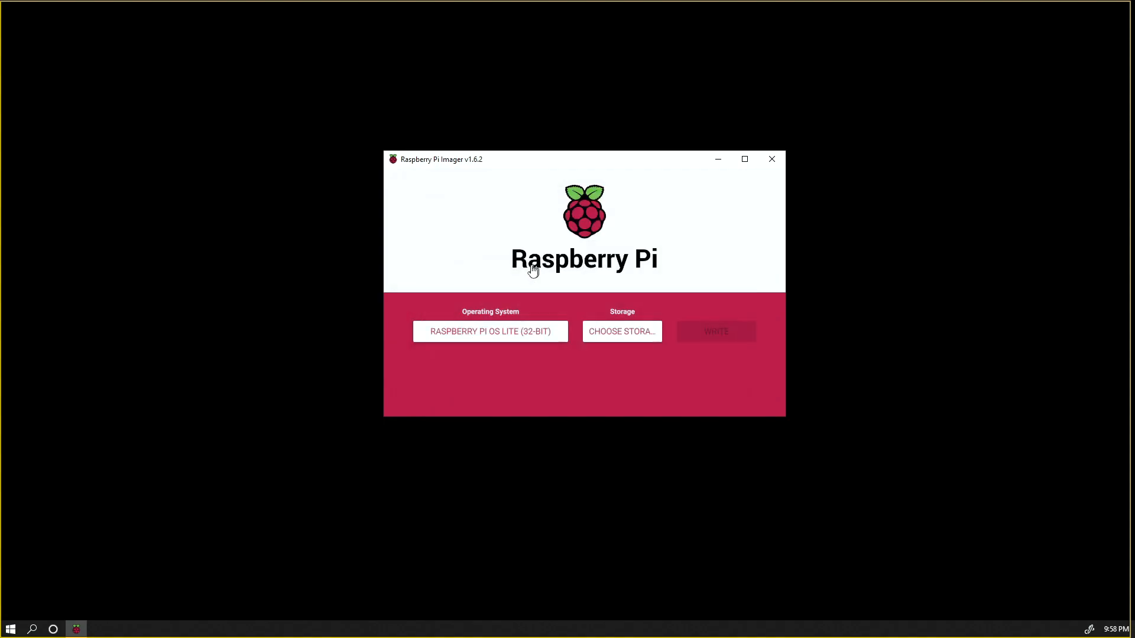
left_click(620, 331)
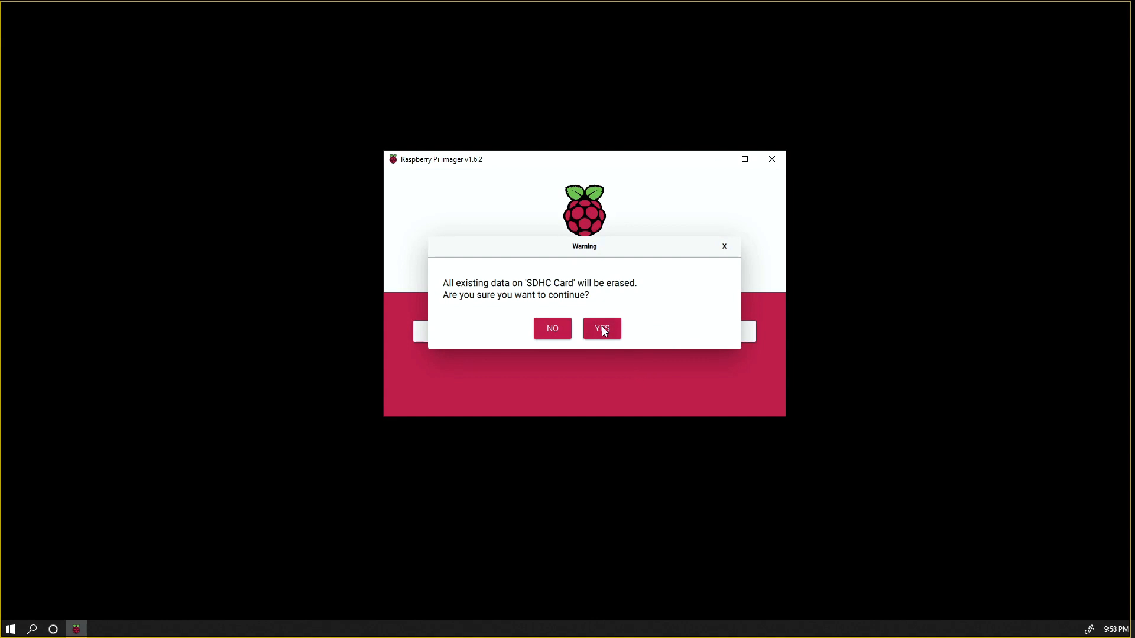
left_click(602, 329)
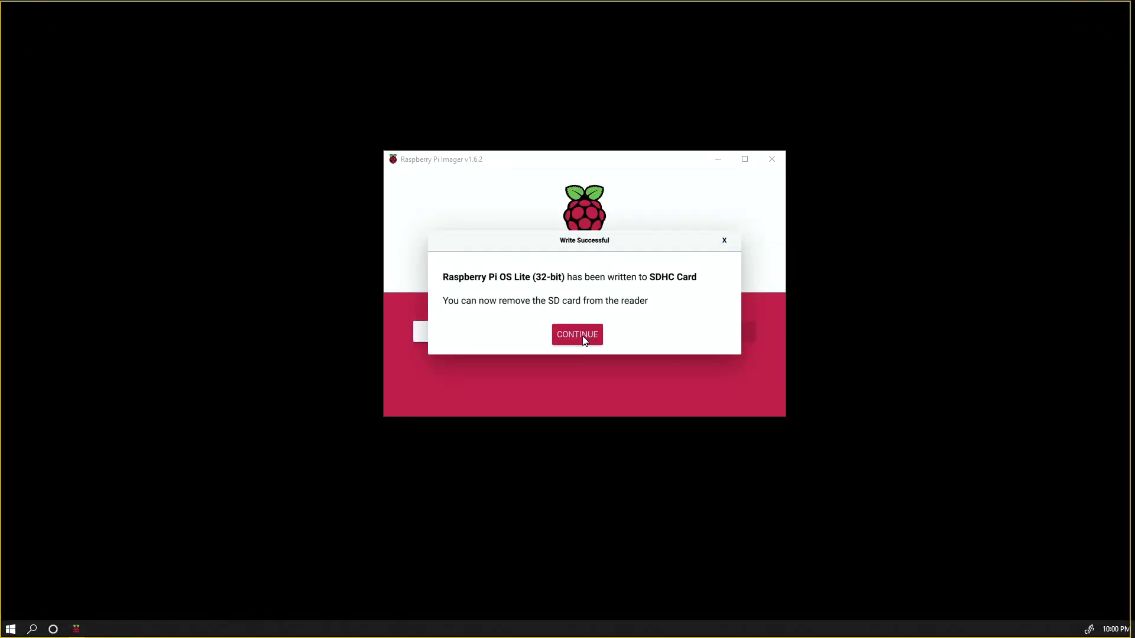
left_click(577, 334)
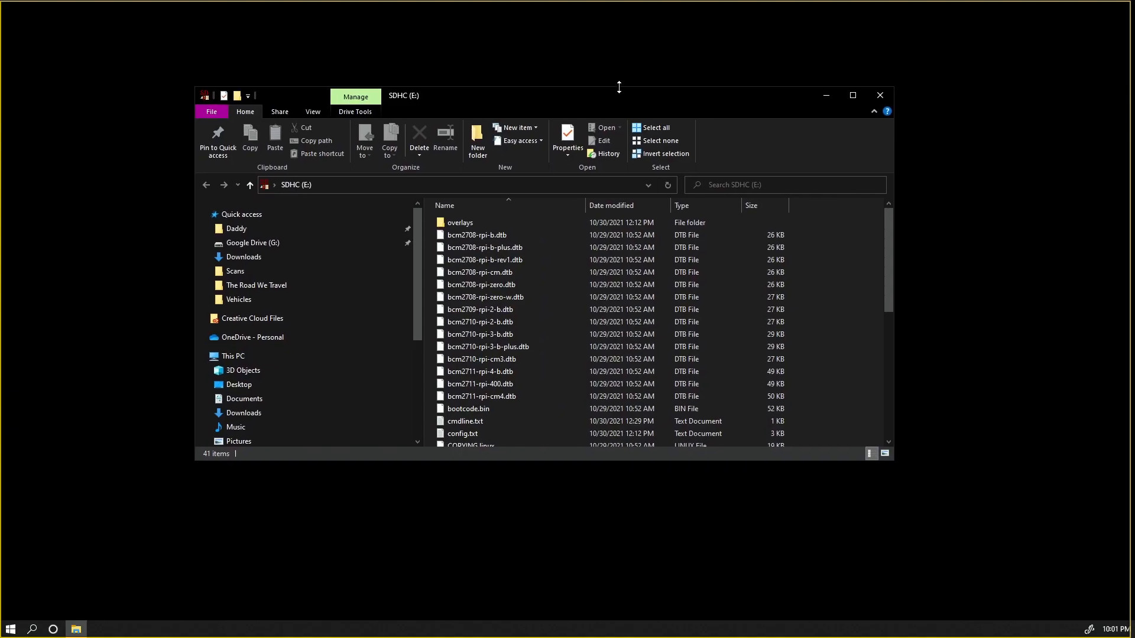
mouse_move(844, 269)
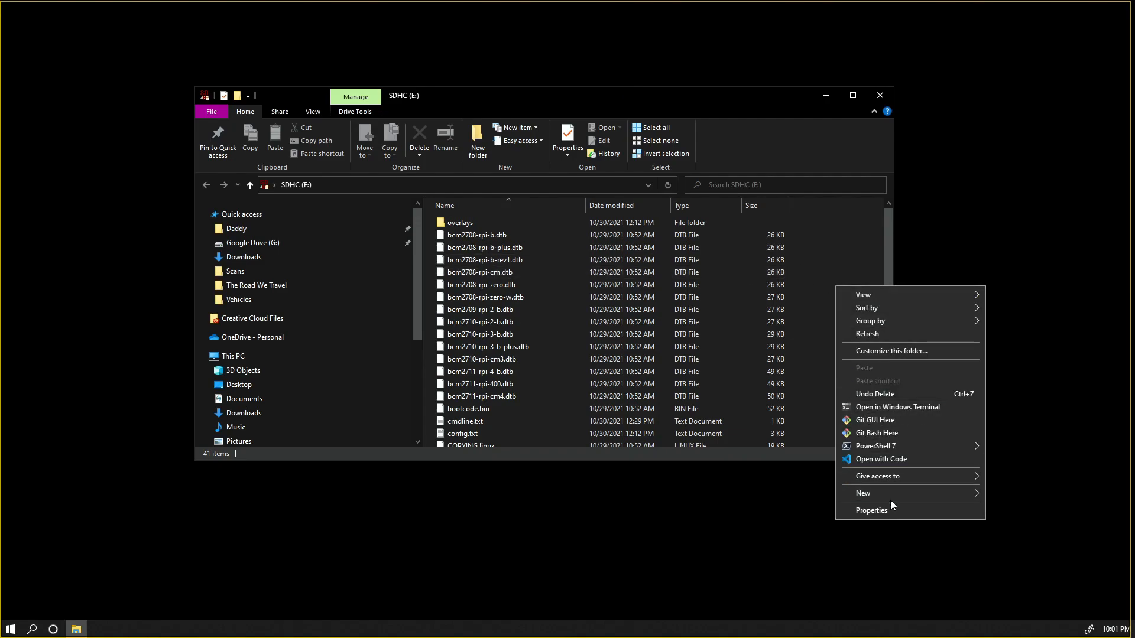
Create a new text document on SDHC (E:) renamed to 'ssh' with no extension, accepting the warning.
left_click(863, 493)
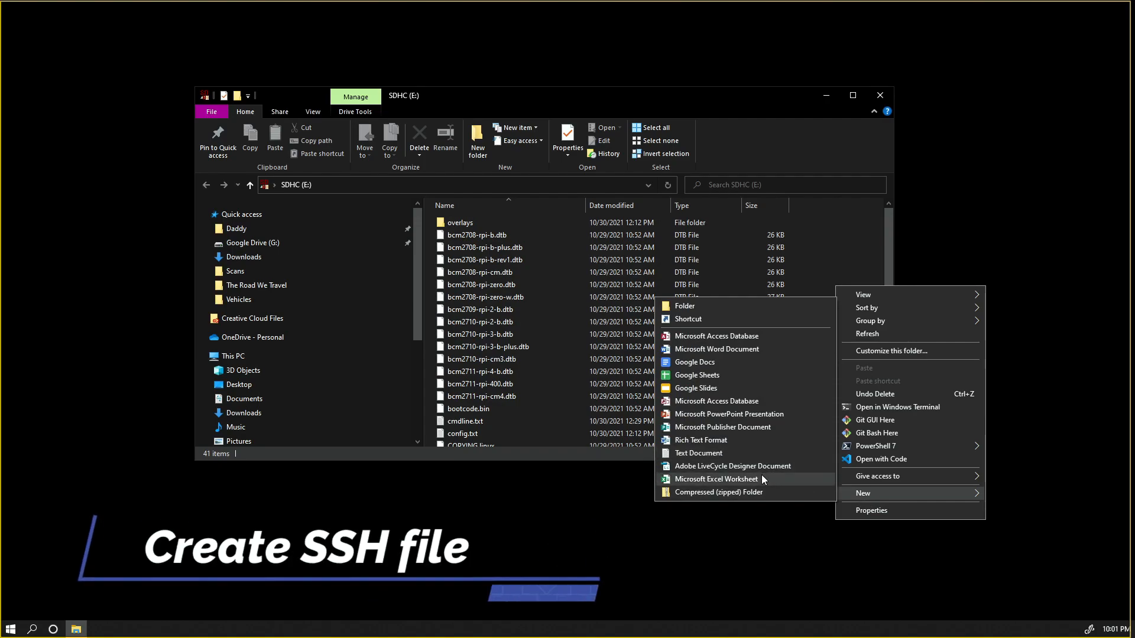
left_click(697, 452)
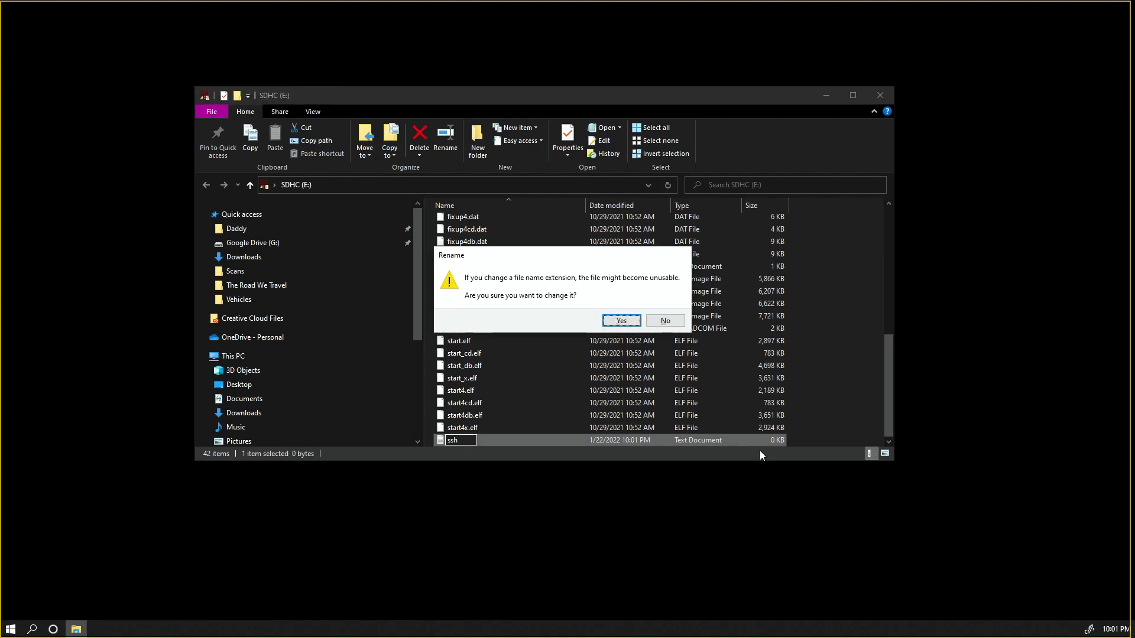
left_click(621, 320)
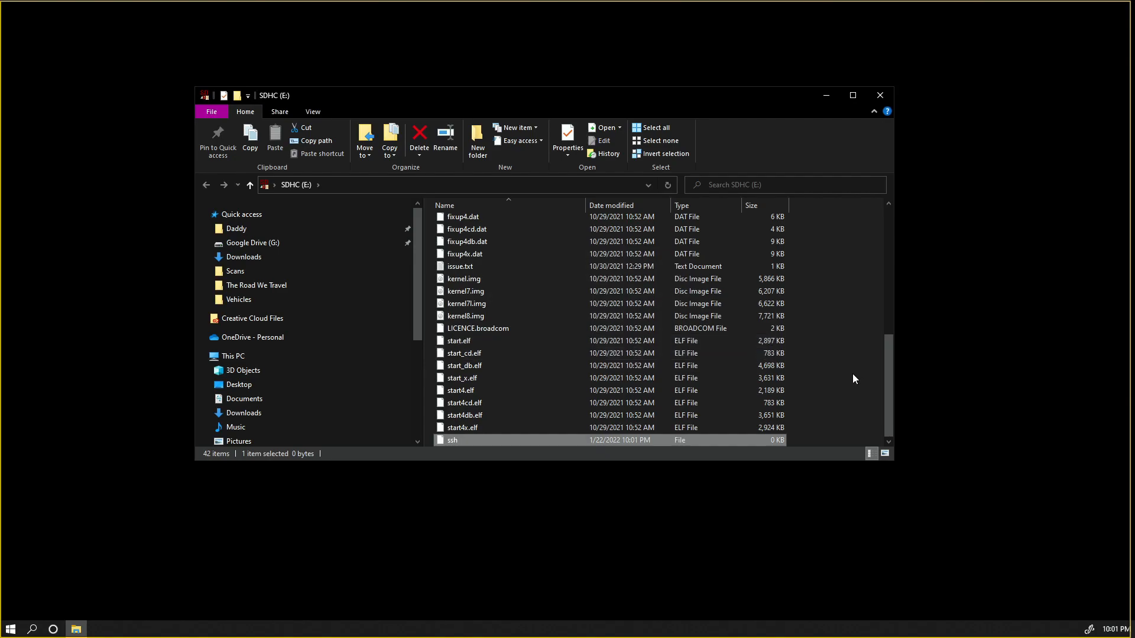
mouse_move(850, 376)
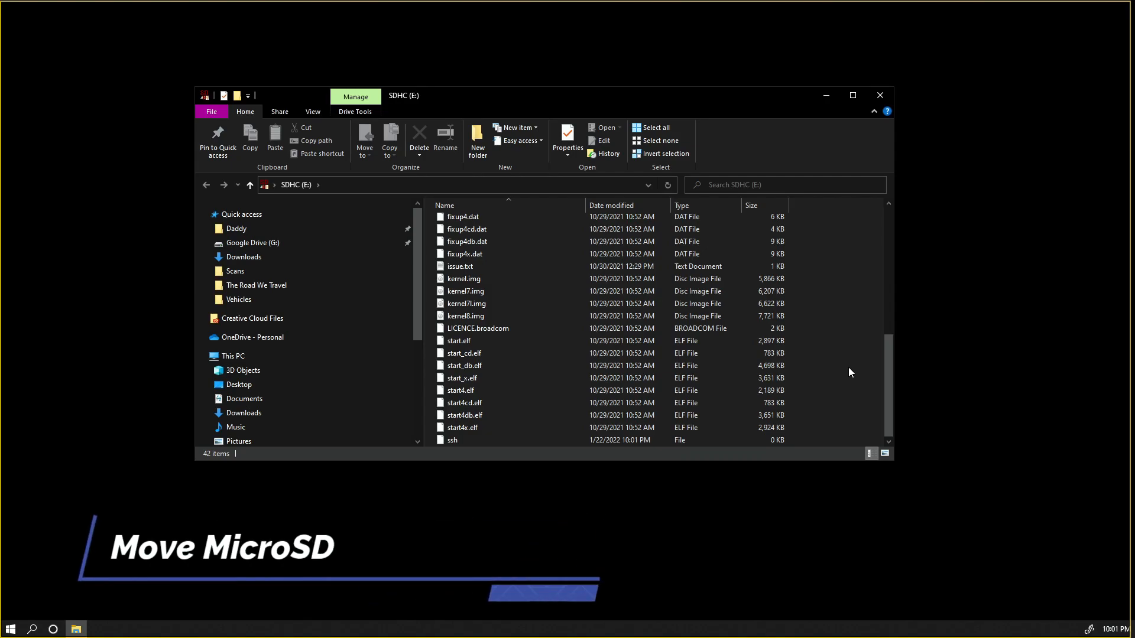
left_click(879, 95)
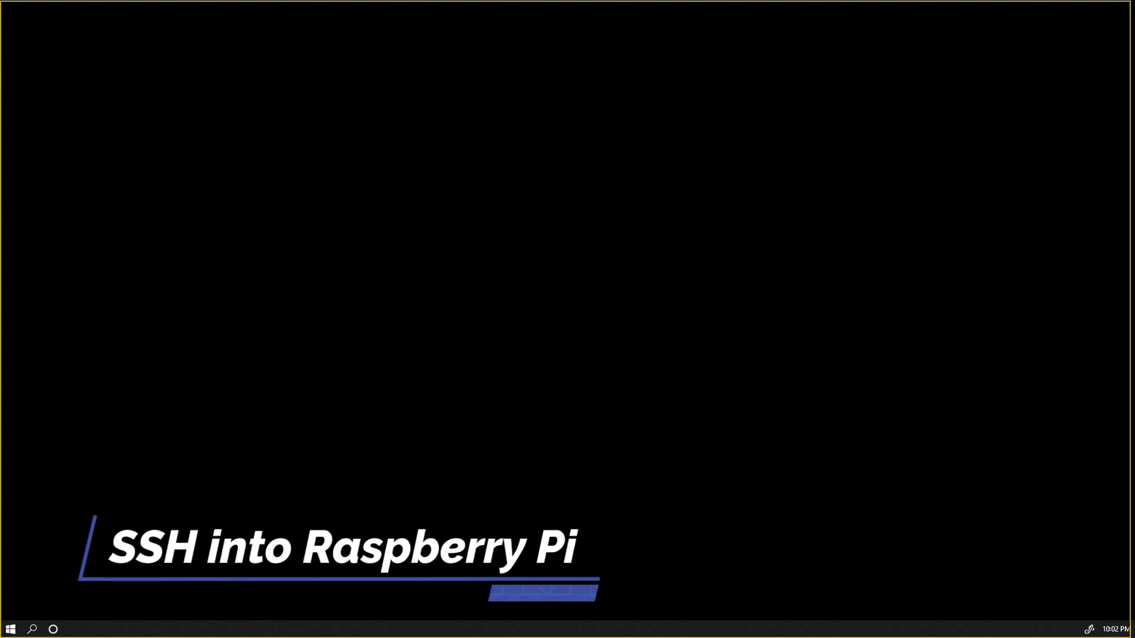
left_click(76, 628)
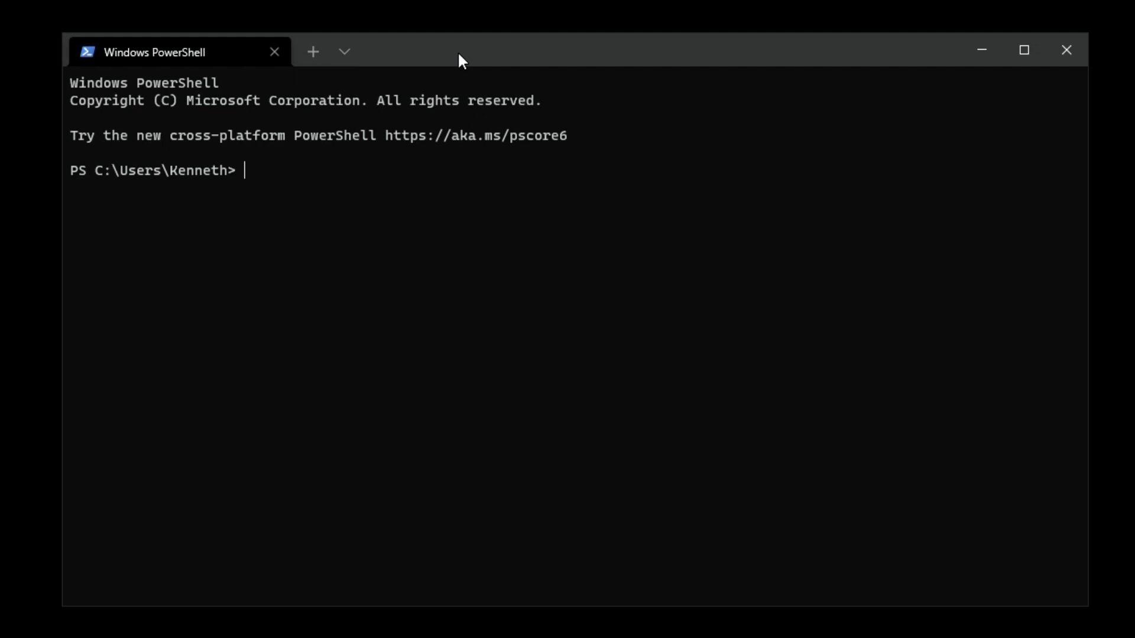
type("ssh")
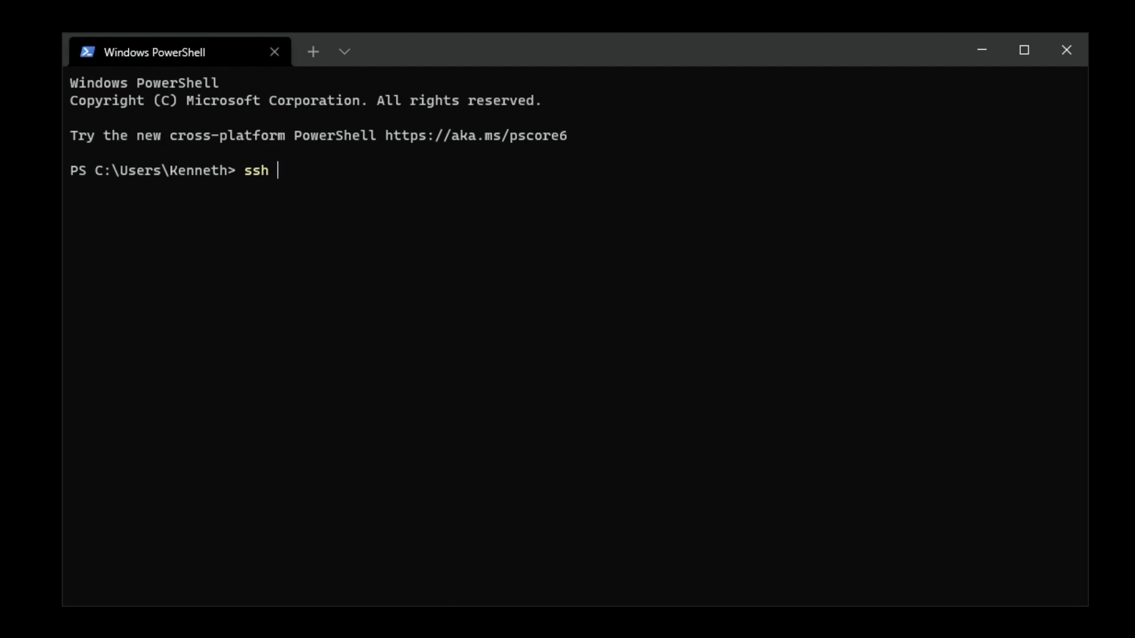
type("pi")
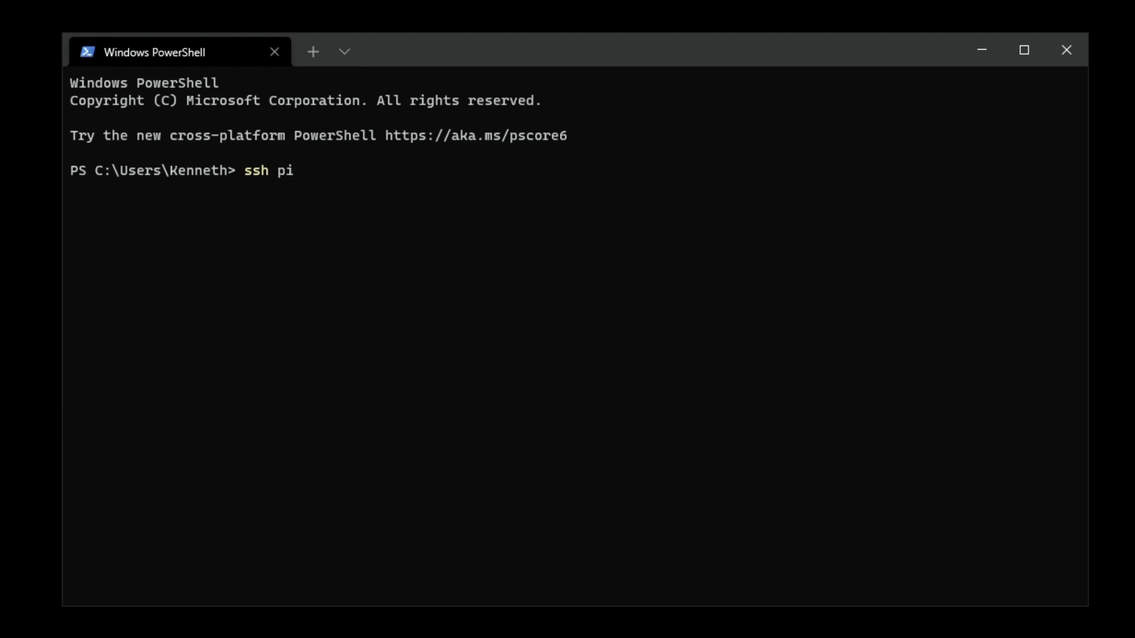
type("@192.168.50.144")
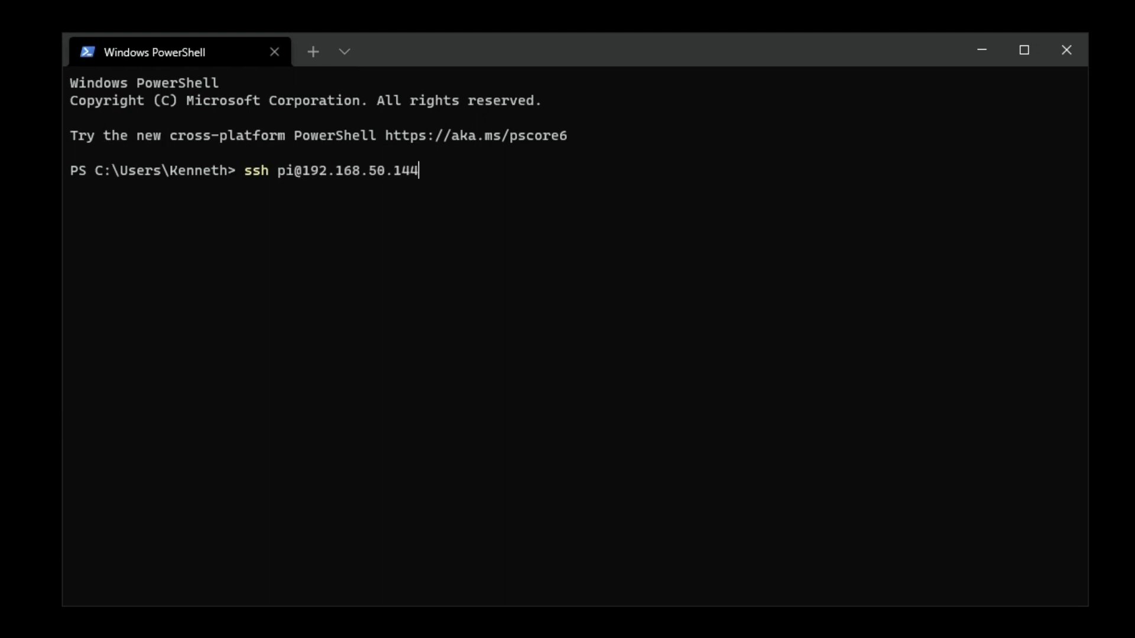
mouse_move(344, 143)
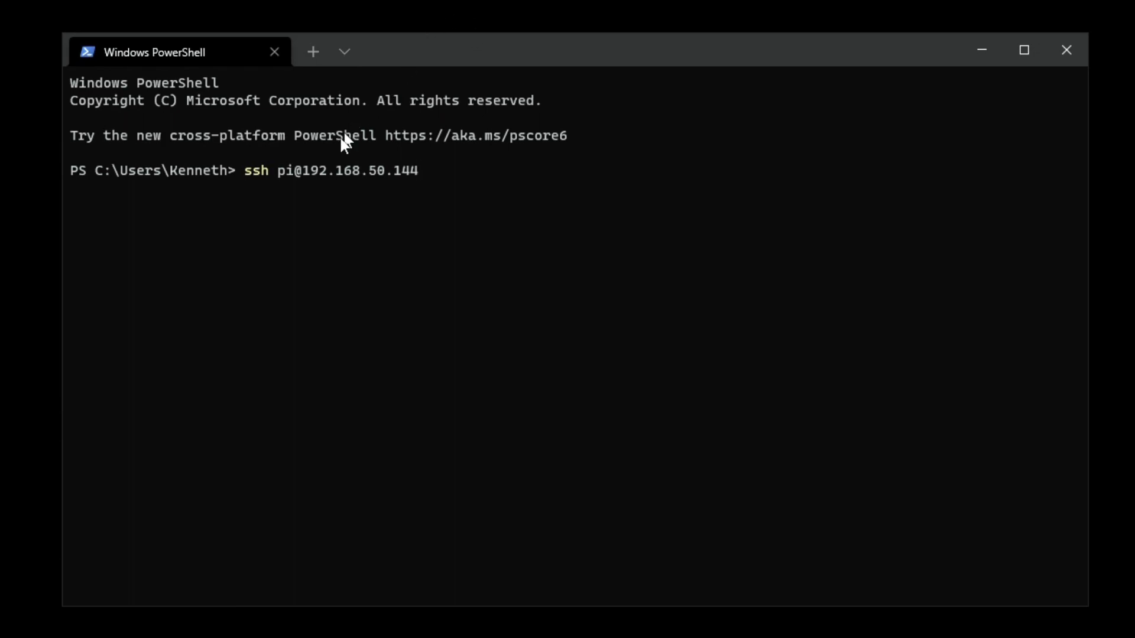
mouse_move(281, 186)
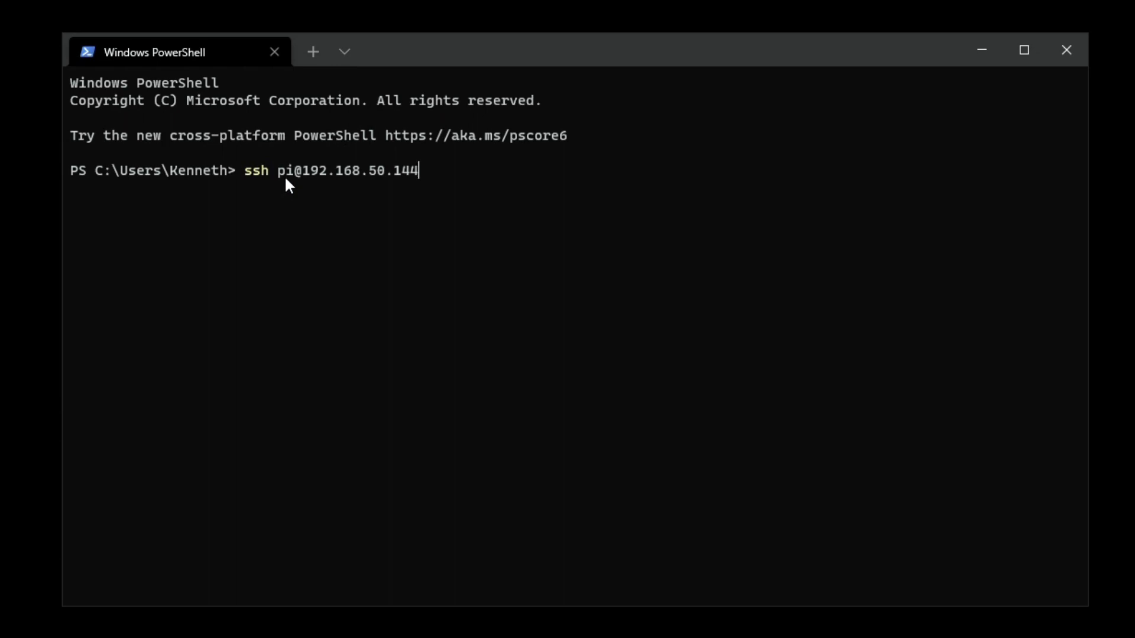
mouse_move(382, 181)
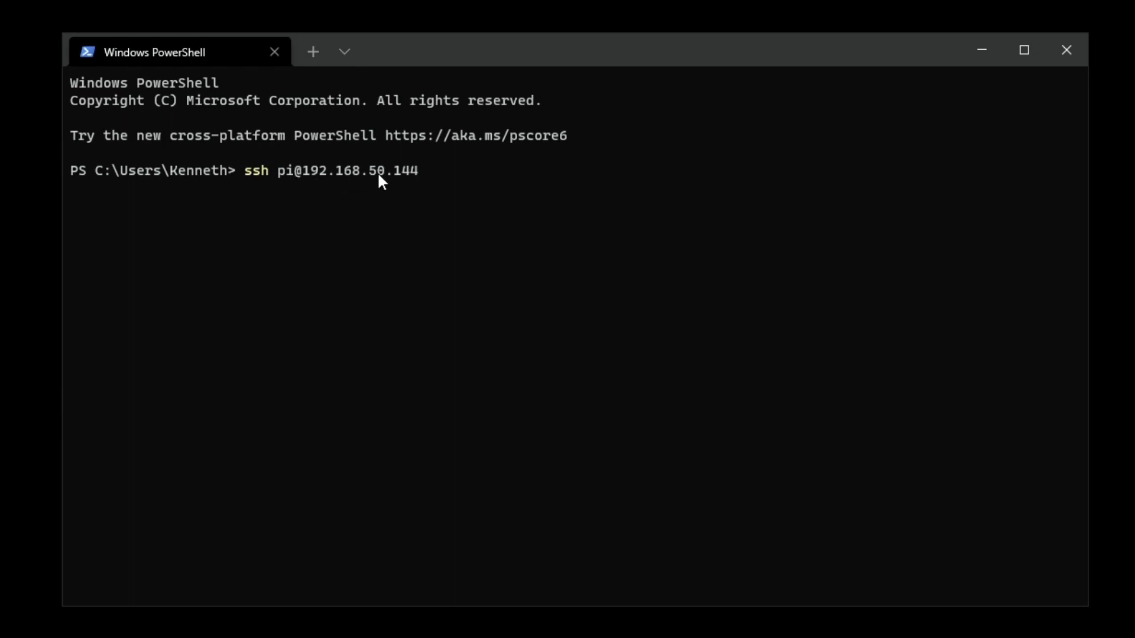
key("Return")
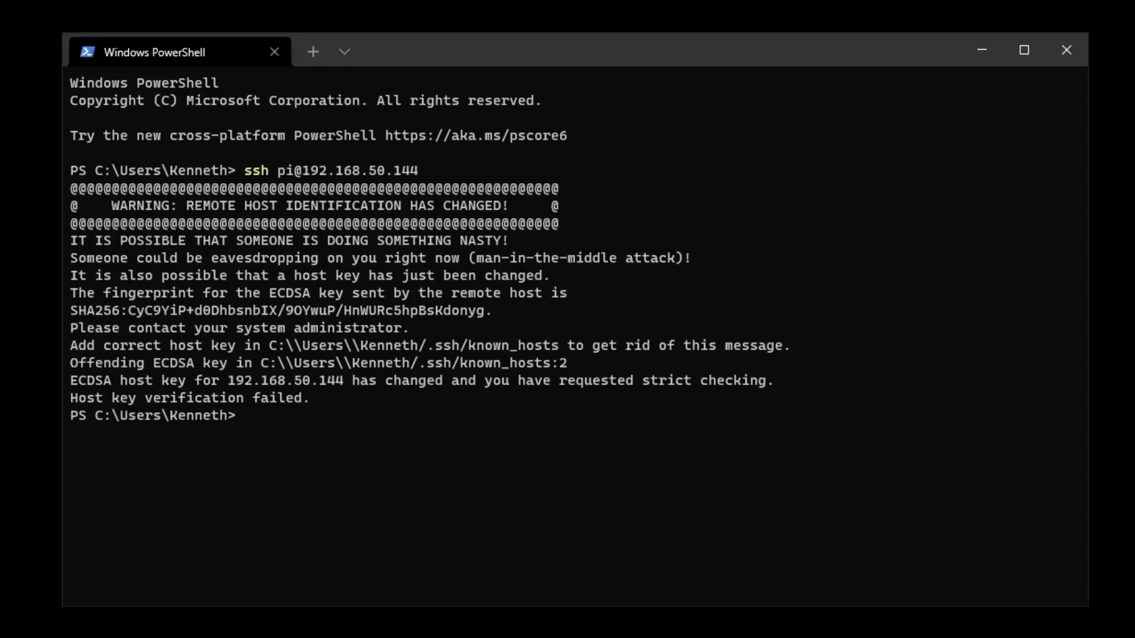
type("ssh-key")
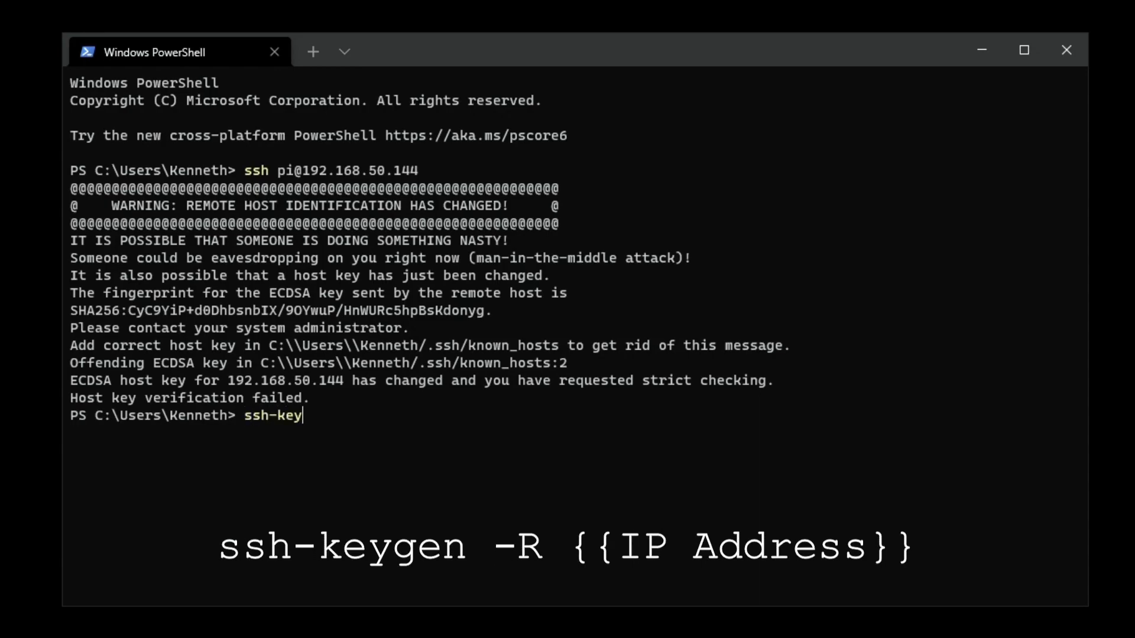
type("gen -")
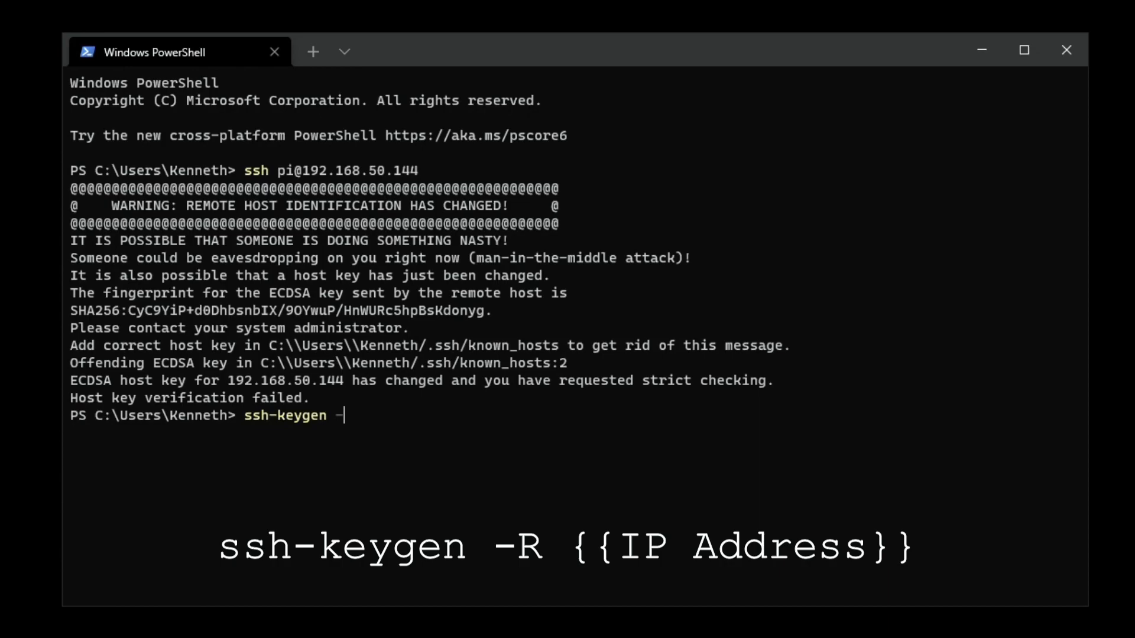
type("-R 192.")
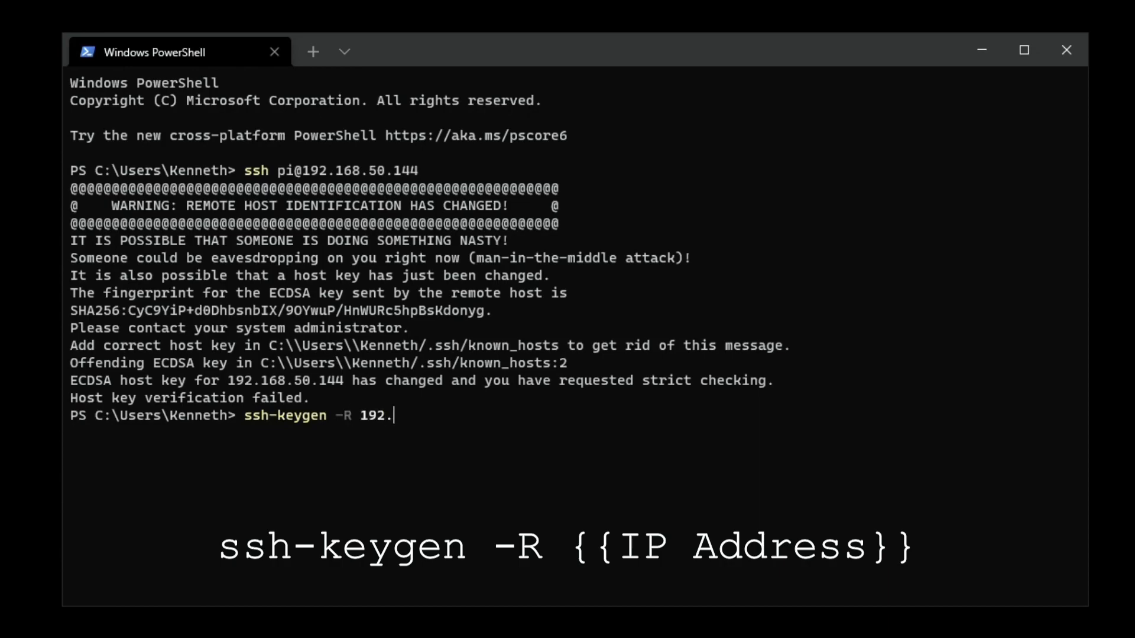
type("168.5")
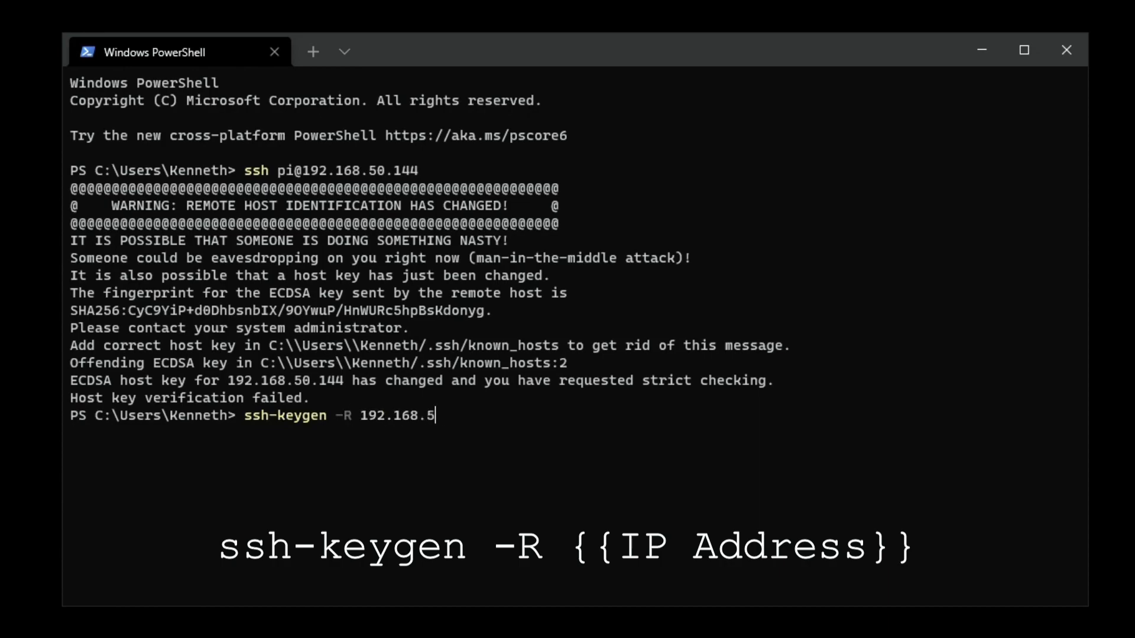
type("0.144")
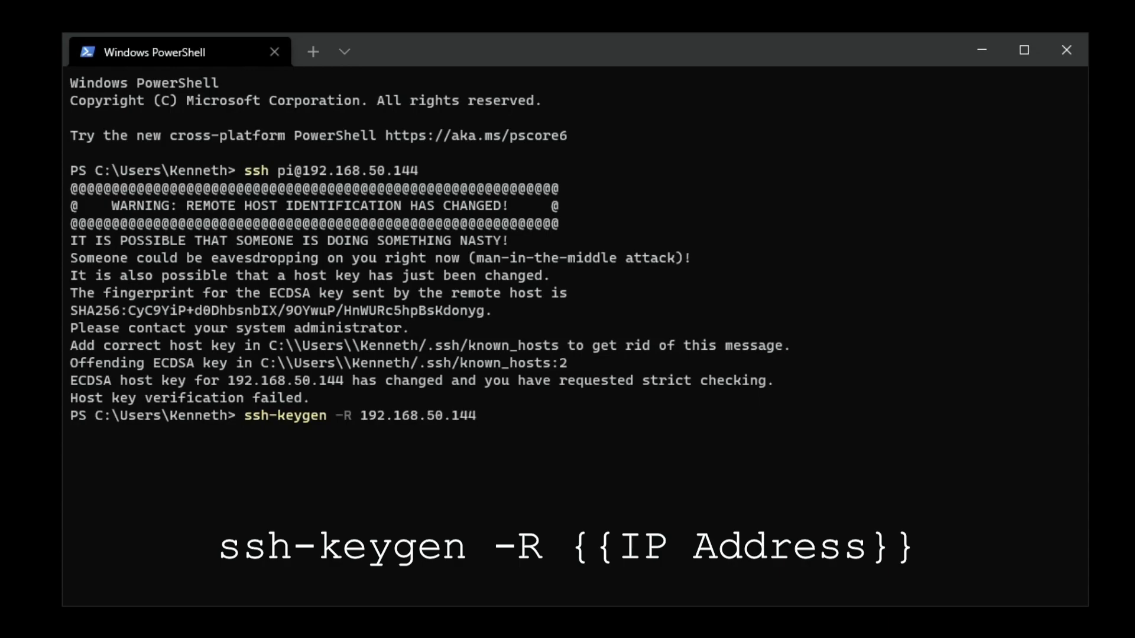
key("Return")
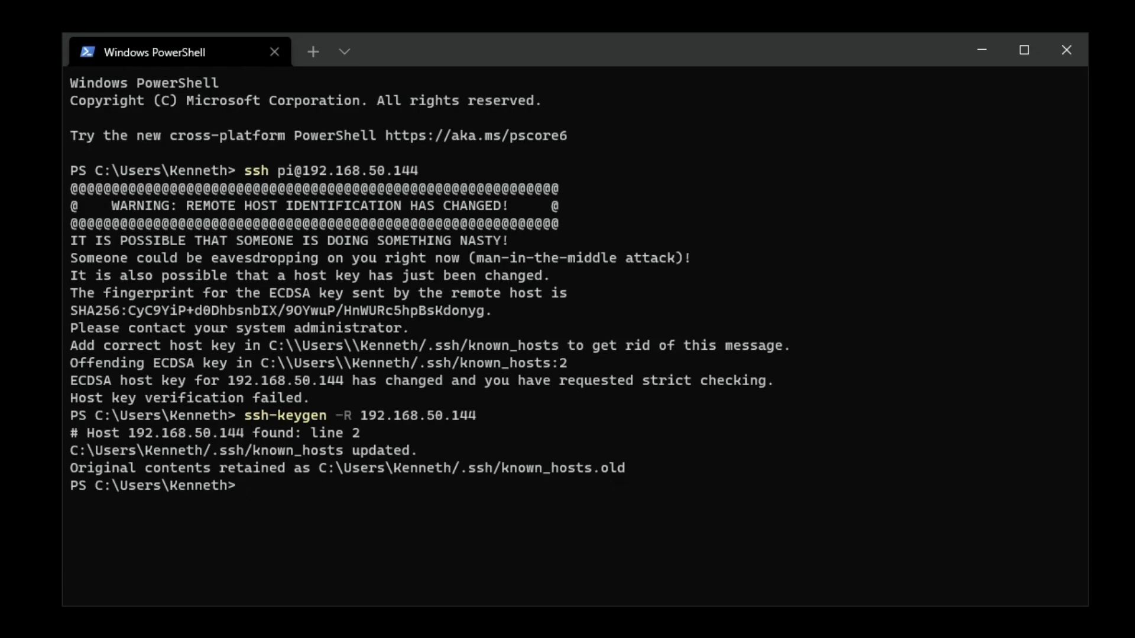
type("ssh pi@192.168.50.144")
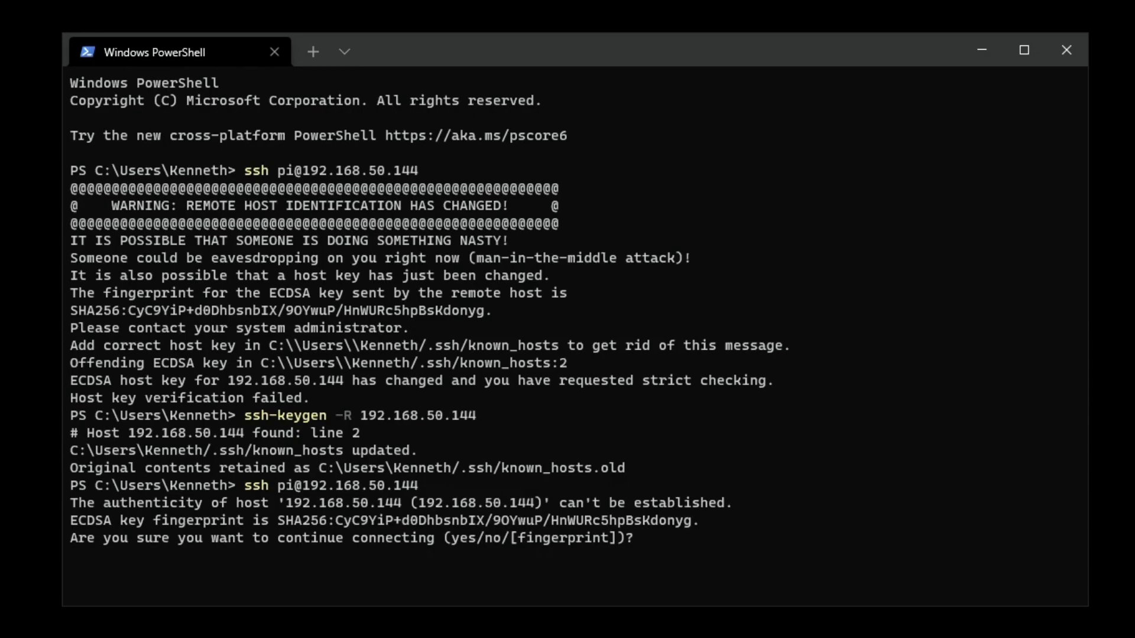
Answer yes to trust the host, log in, and run sudo apt update && sudo apt -y upgrade.
type("yes")
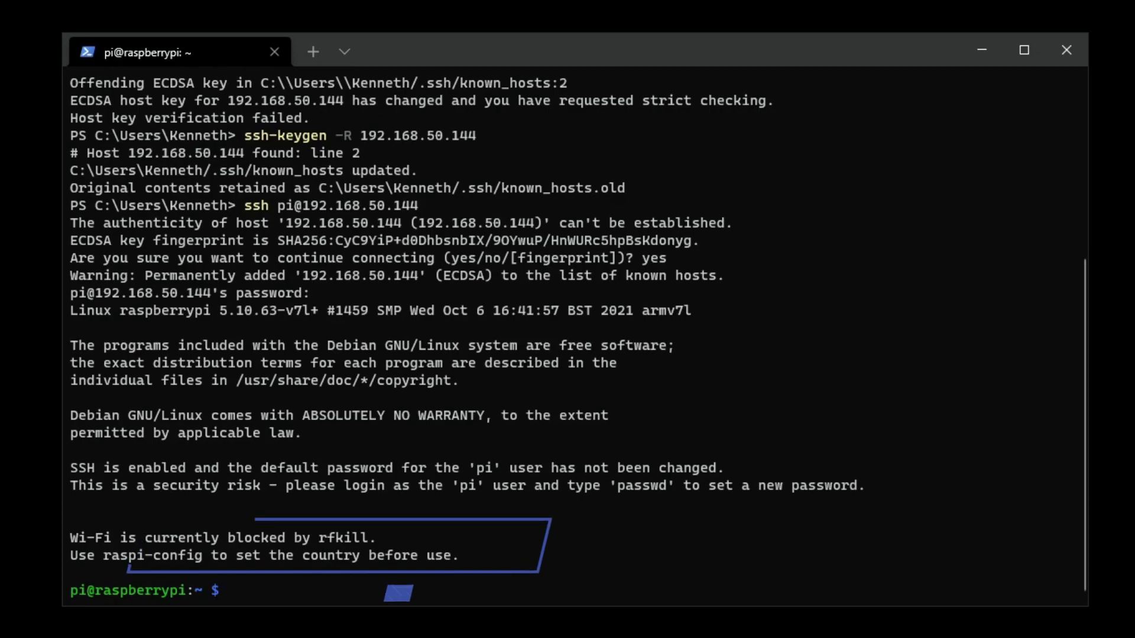
type("sud")
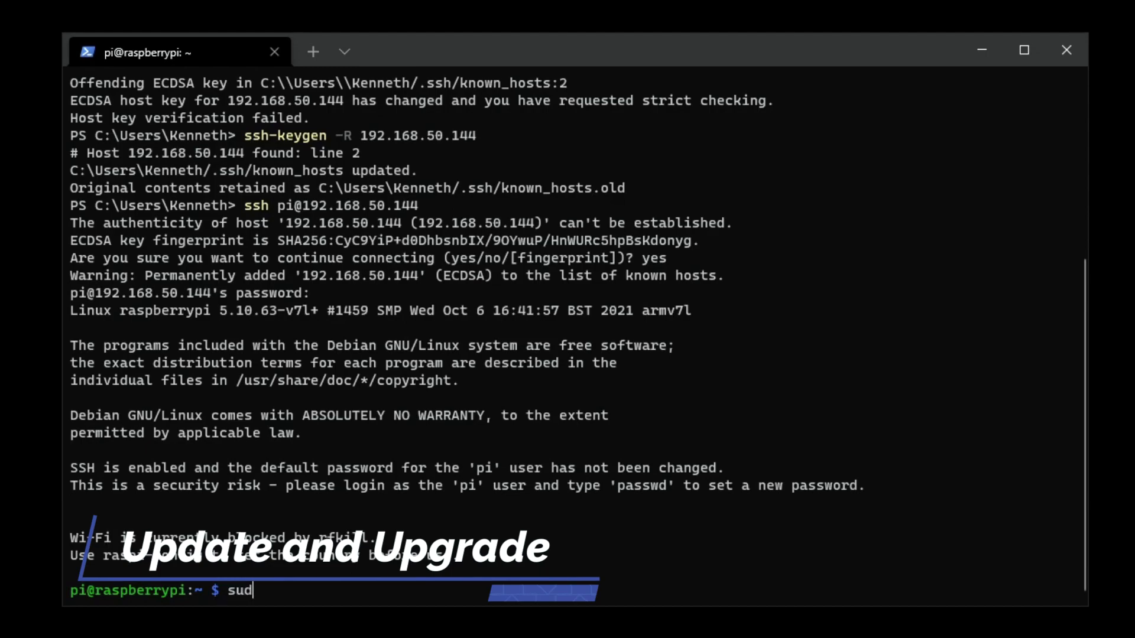
type("o apt update")
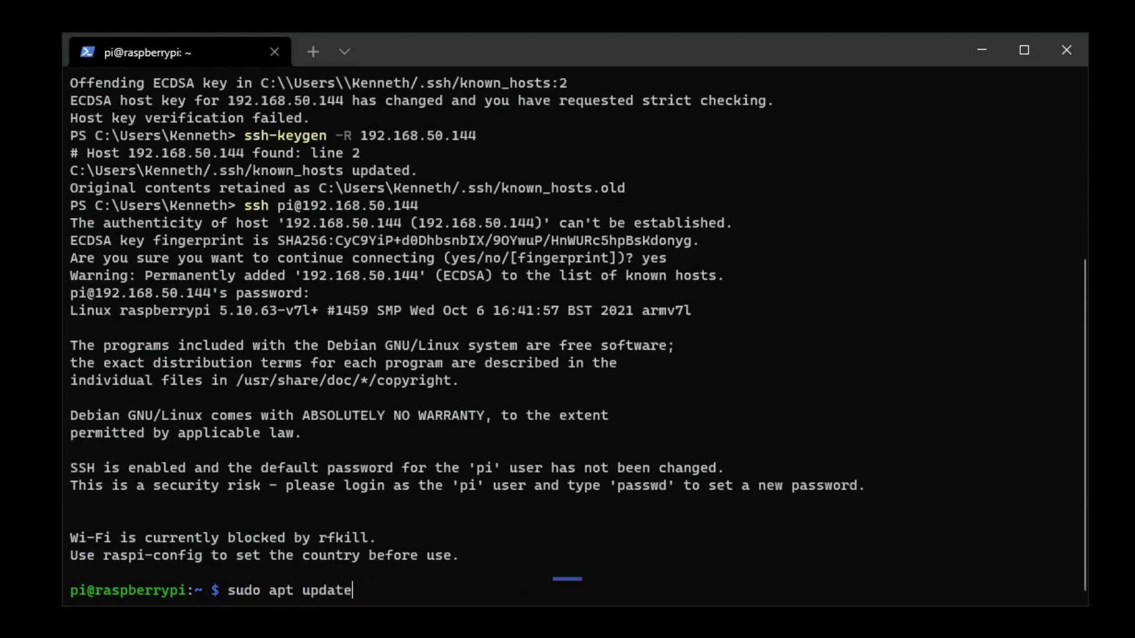
type("&&")
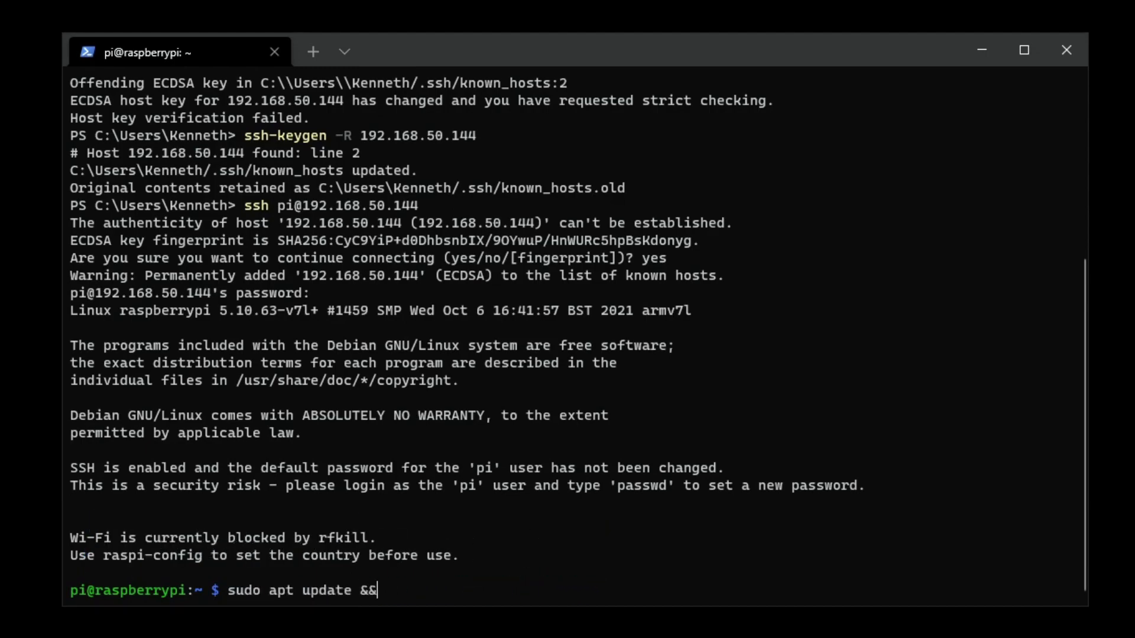
type("sudo ap")
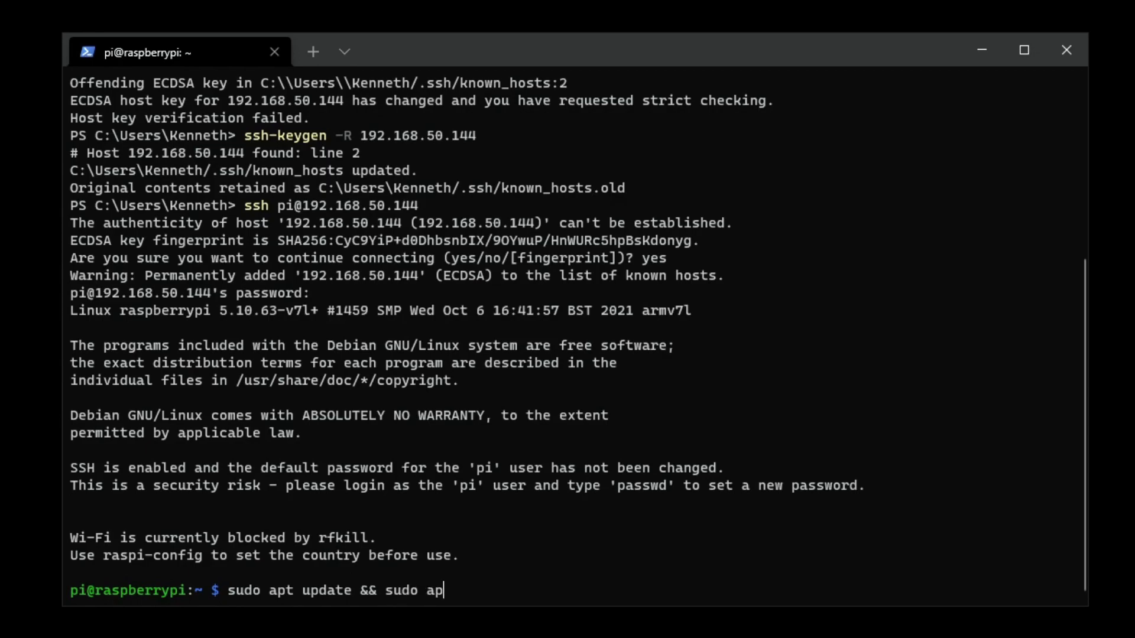
type("t -y upg")
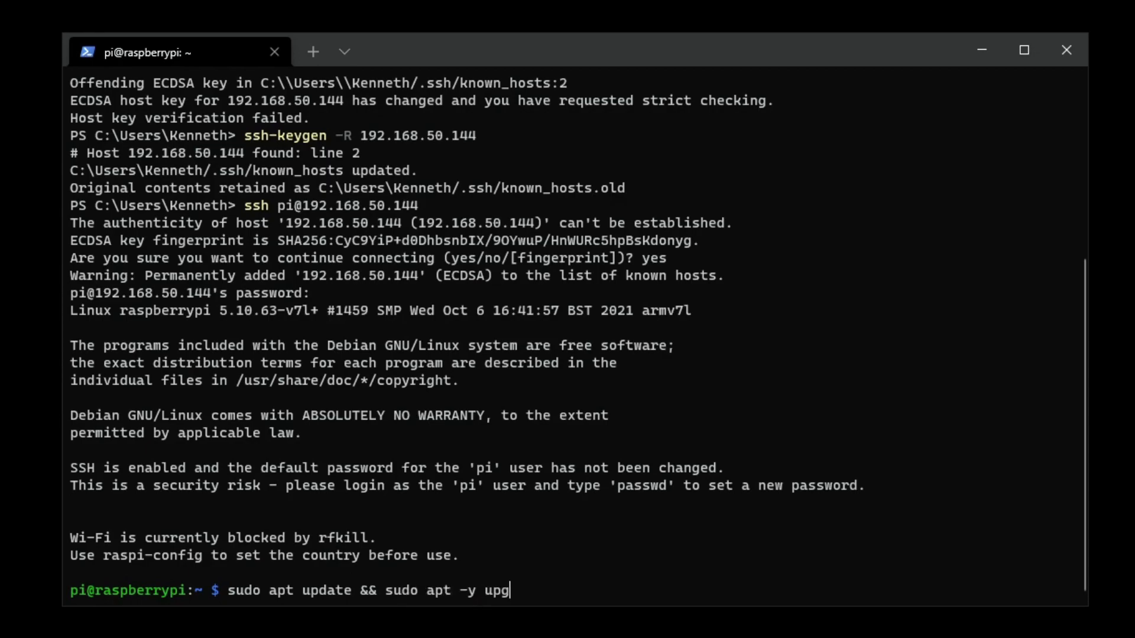
key("Return")
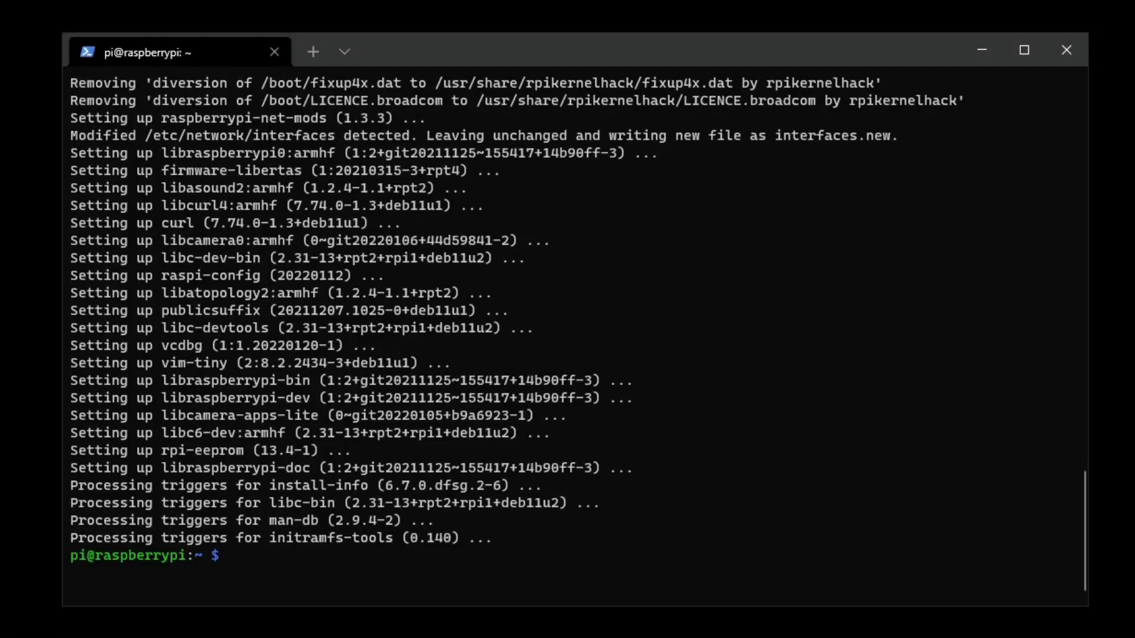
mouse_move(851, 54)
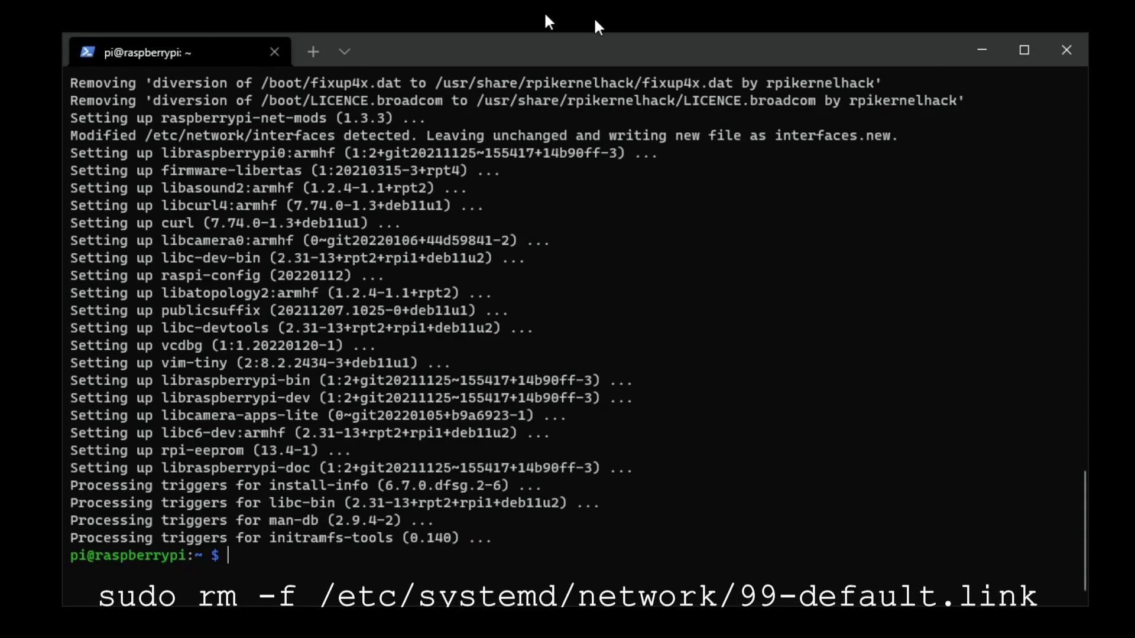
Delete /etc/systemd/network/99-default.link with sudo rm -f.
type("sudo rm")
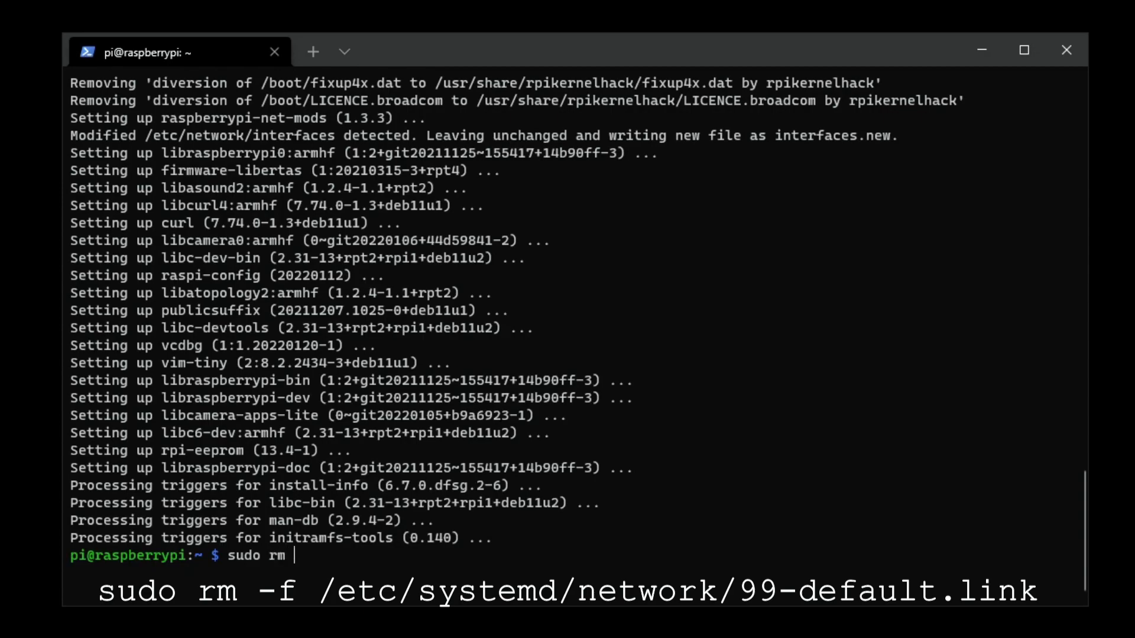
type("-f /etc/syste")
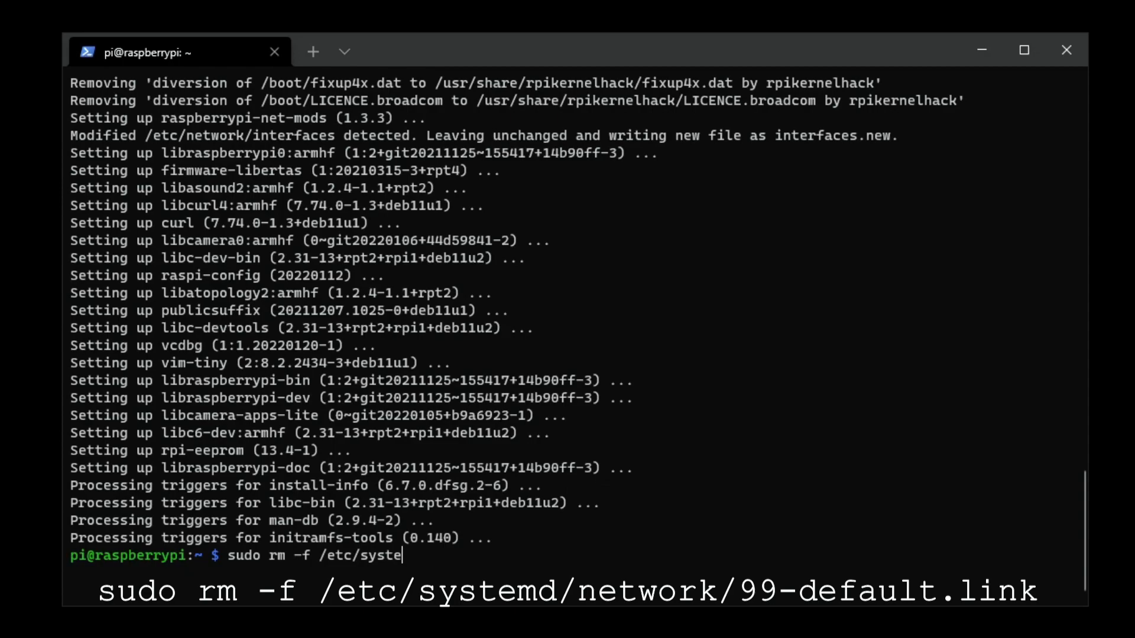
type("md")
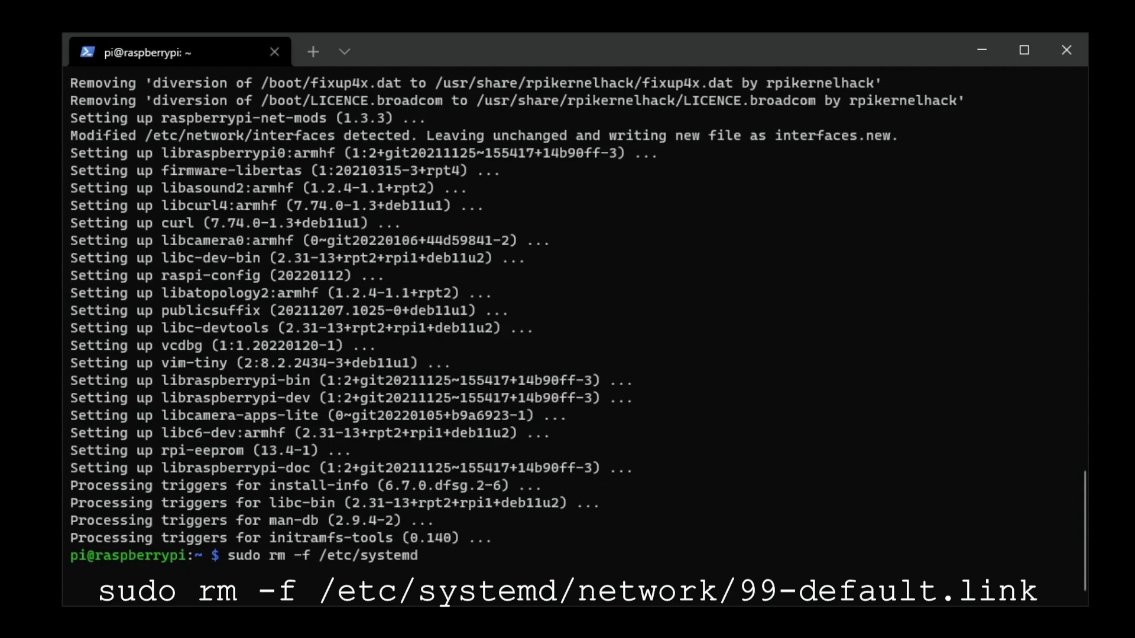
type("/network/")
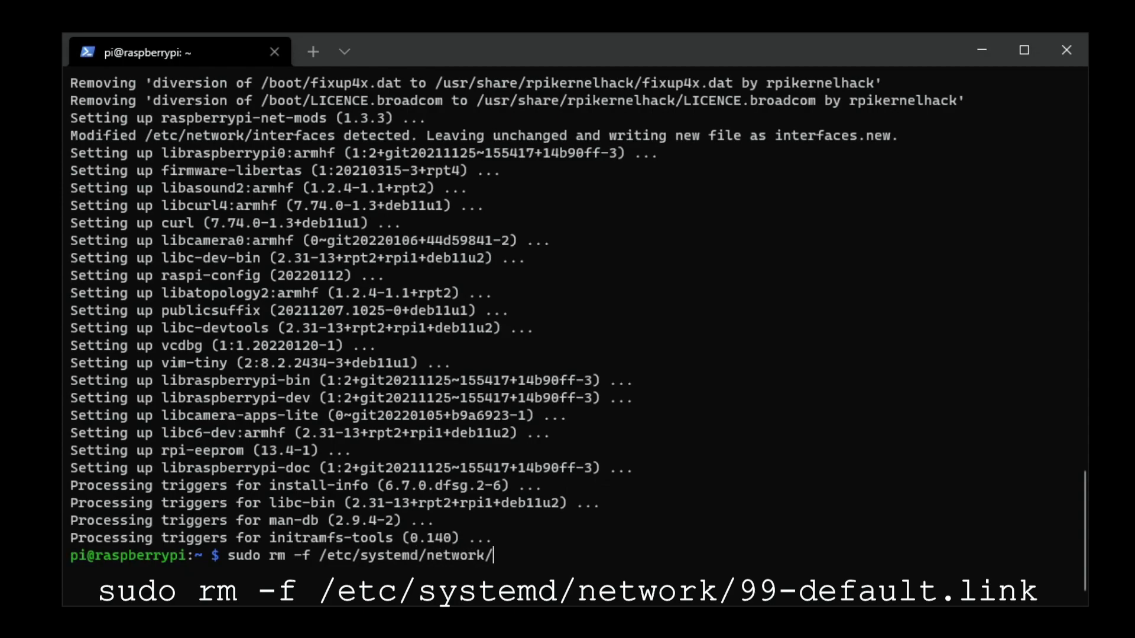
type("99-d")
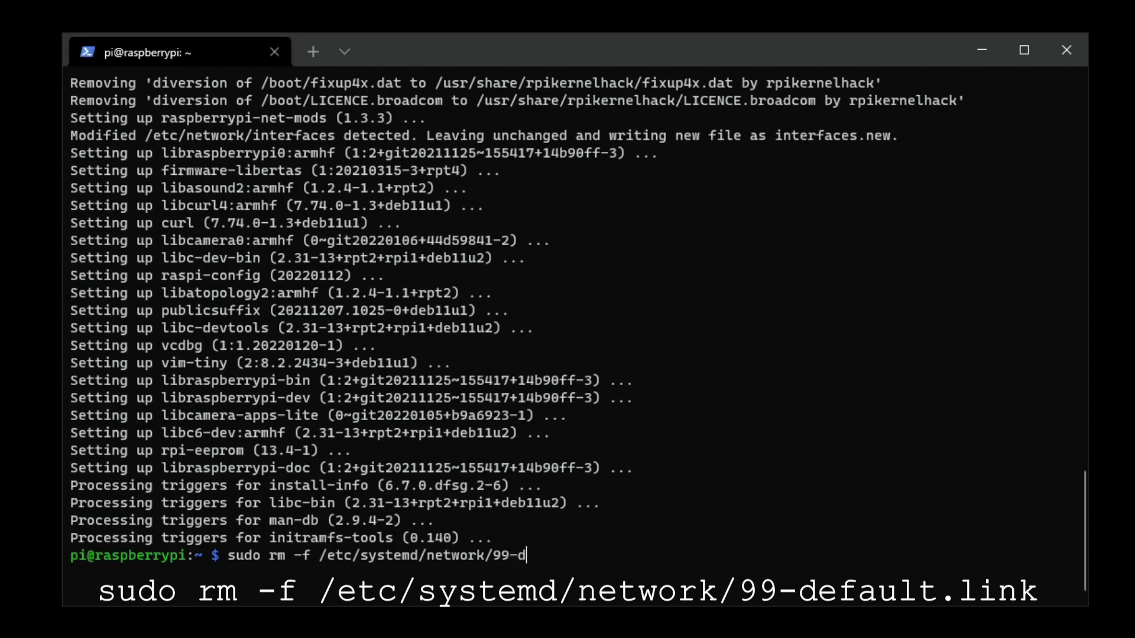
type("efault")
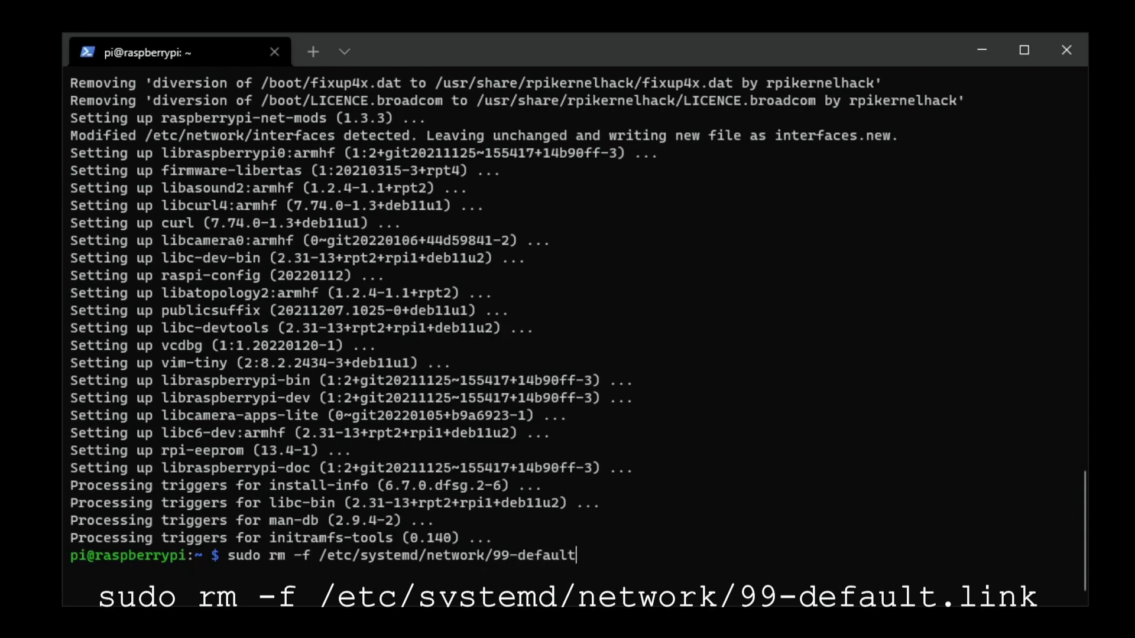
type(".l")
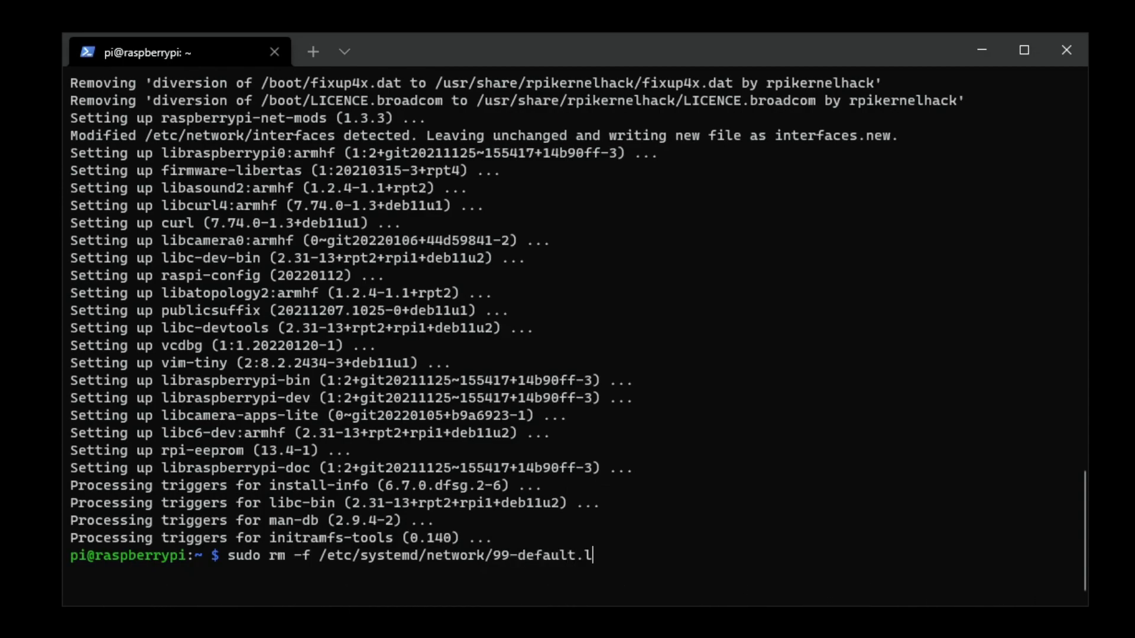
key("Return")
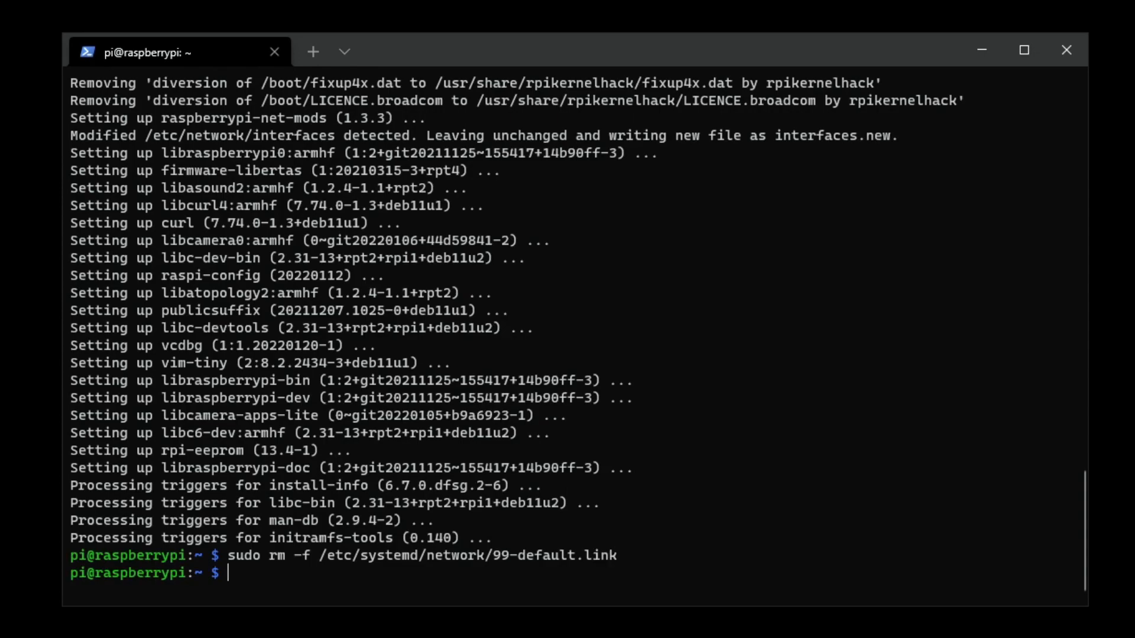
Reboot the Pi with sudo reboot, closing the SSH session.
type("sudo reb")
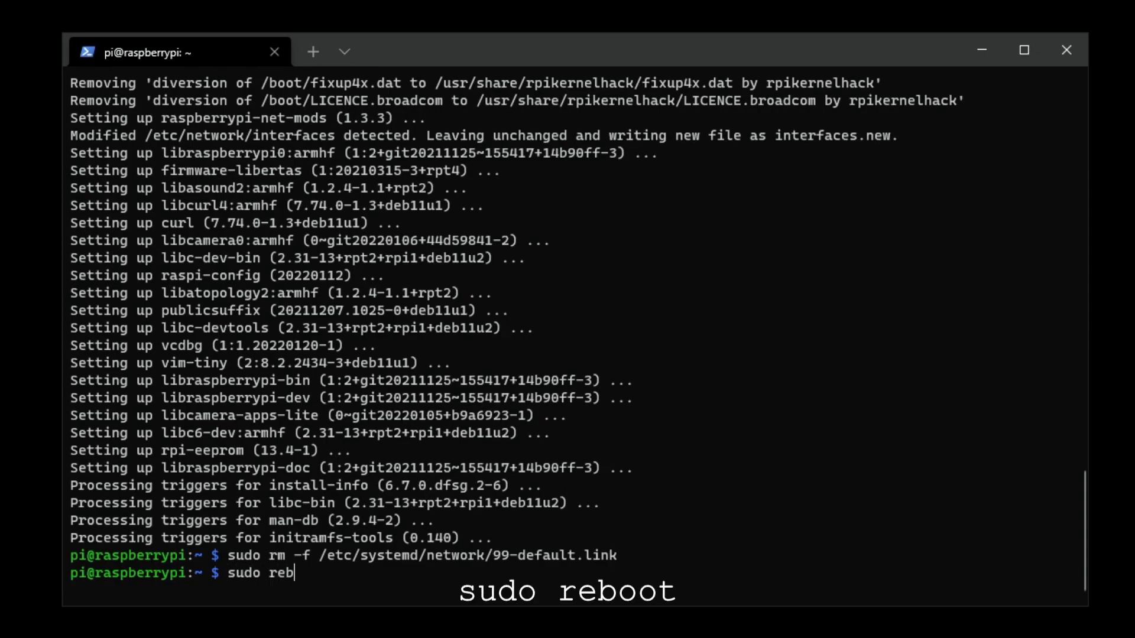
key("Return")
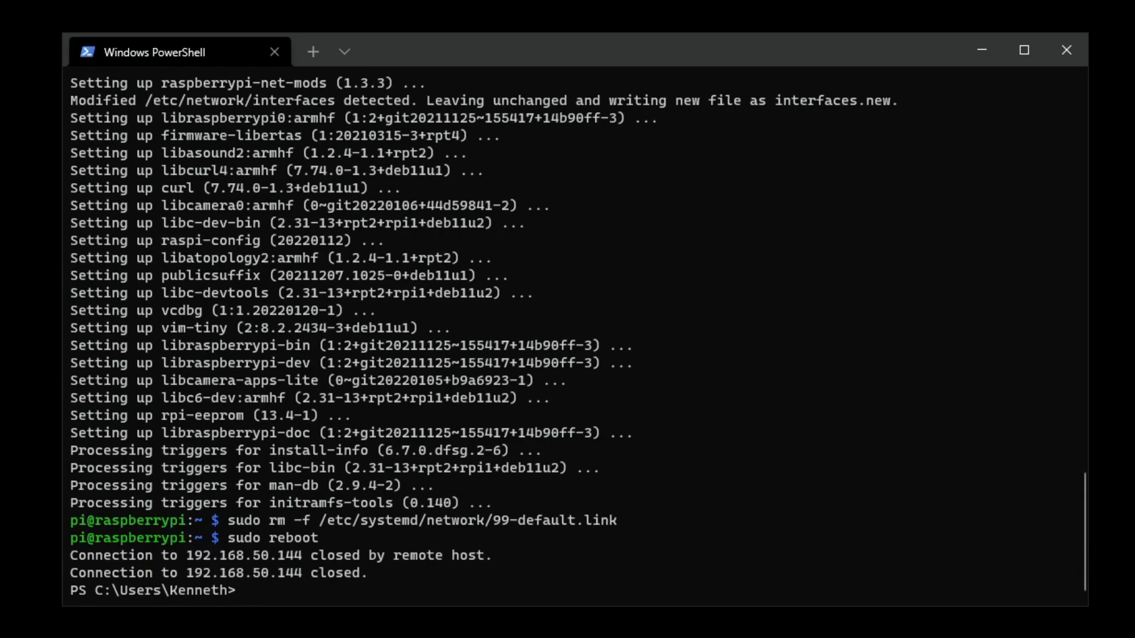
type("ssh")
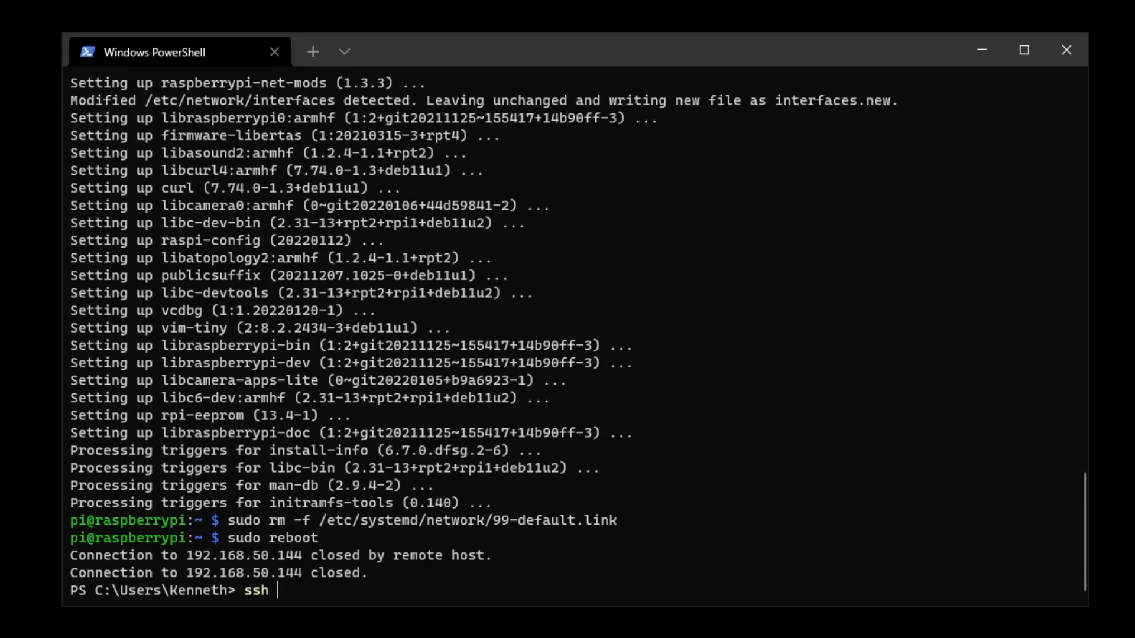
type("pi@")
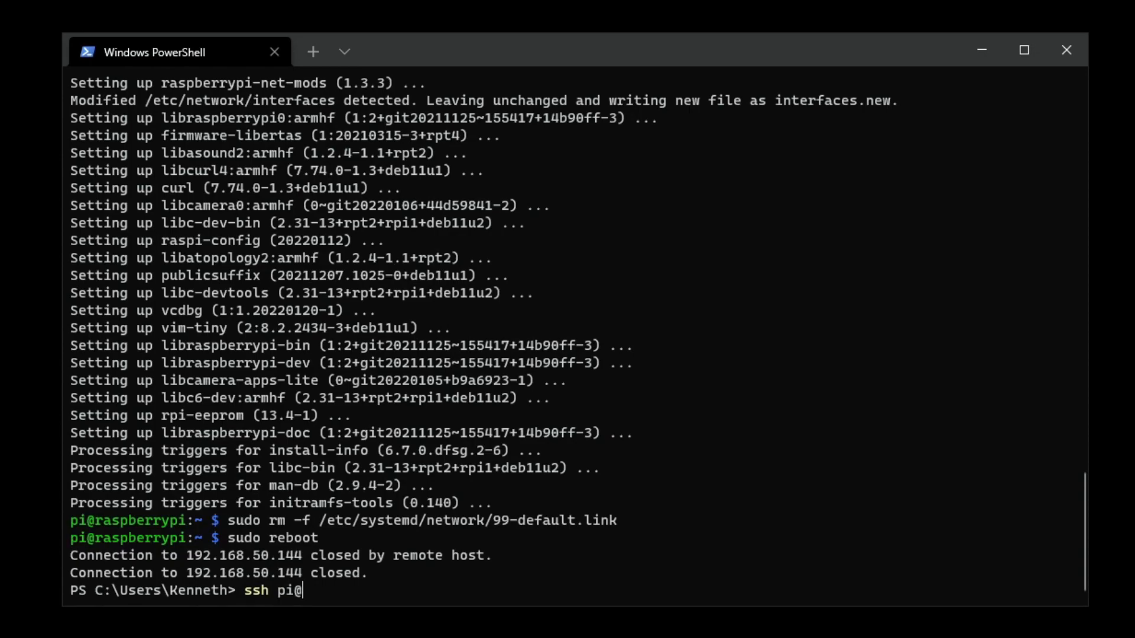
type("192.1")
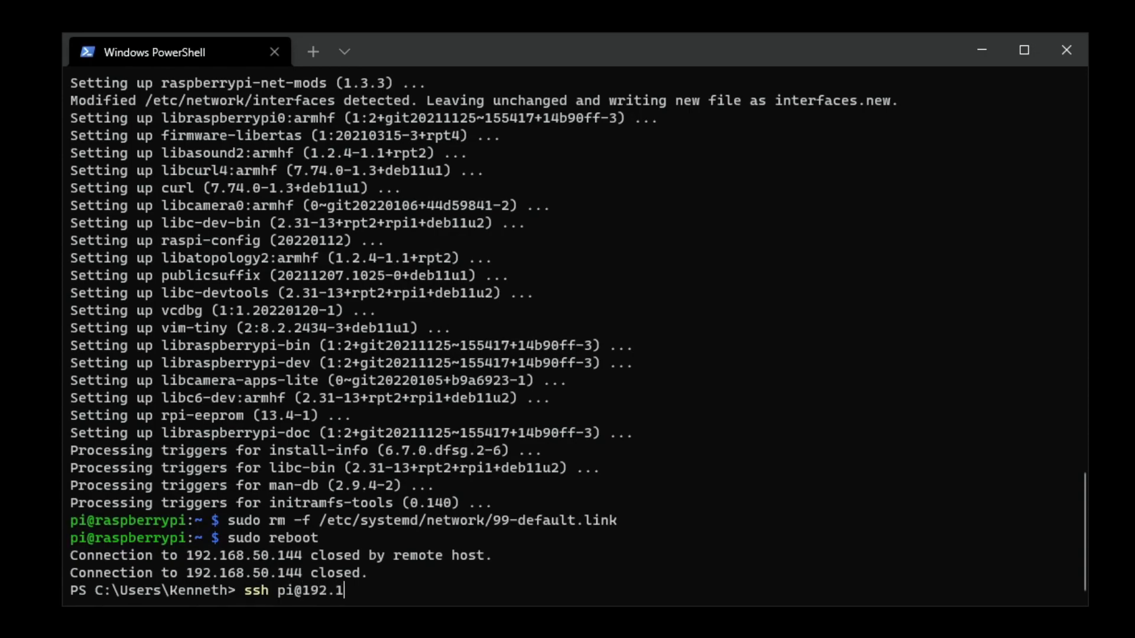
type("68.50.1")
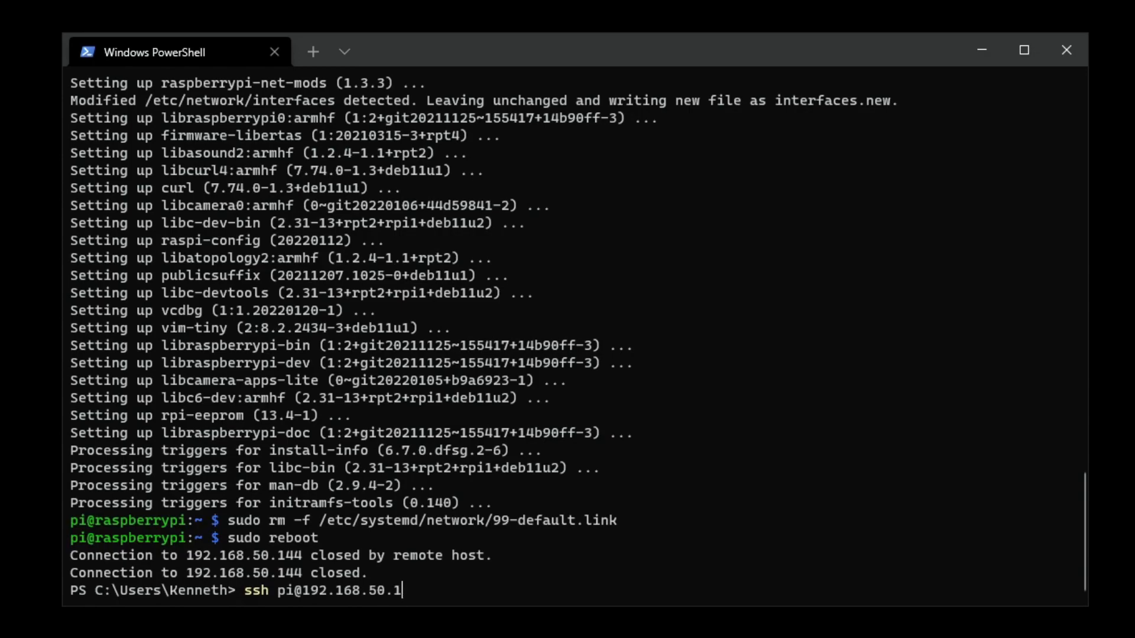
key("Return")
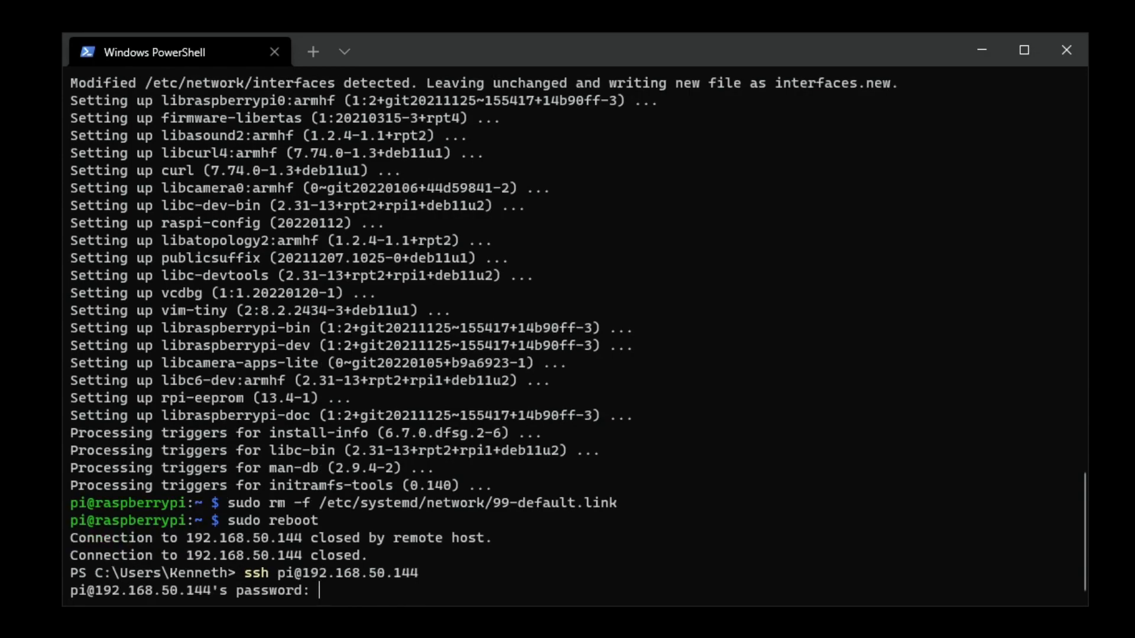
scroll("down", 3)
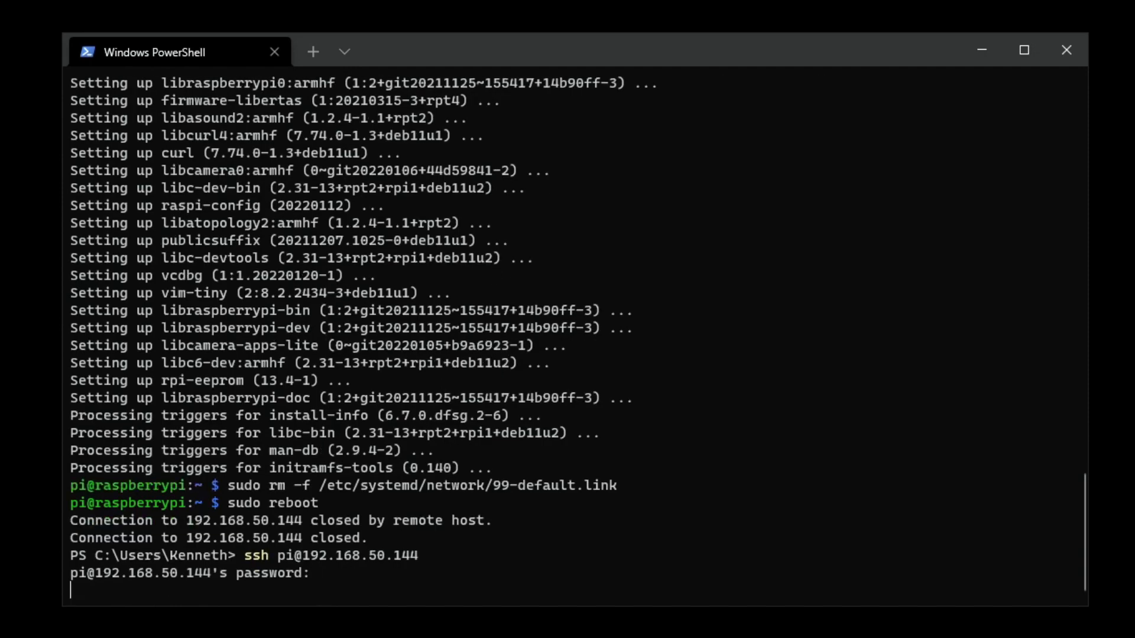
key("Return")
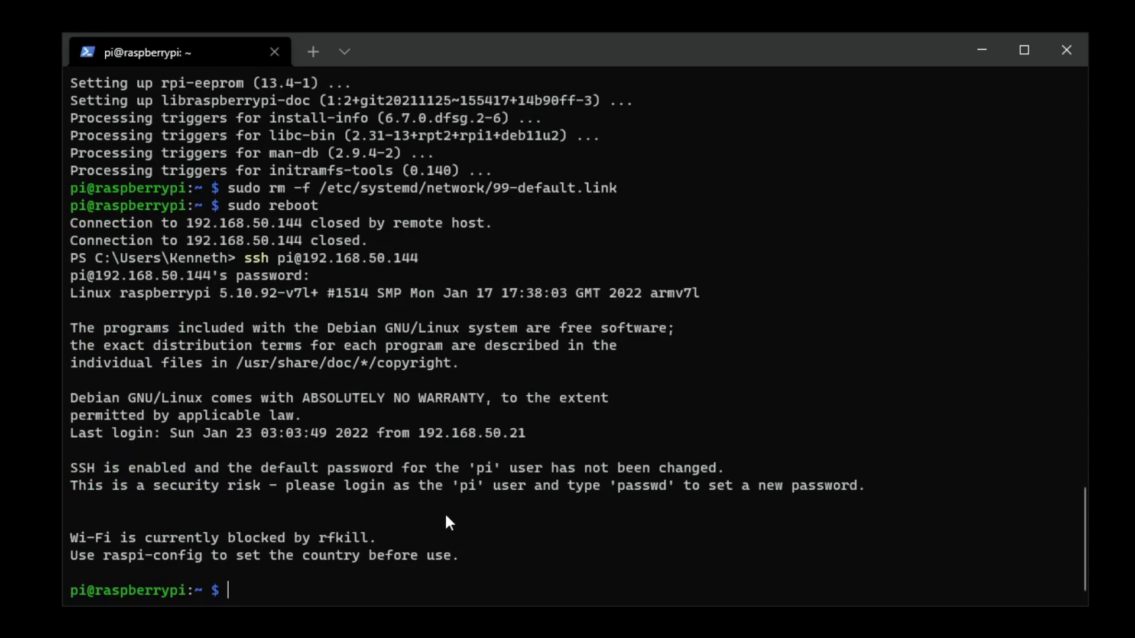
mouse_move(526, 508)
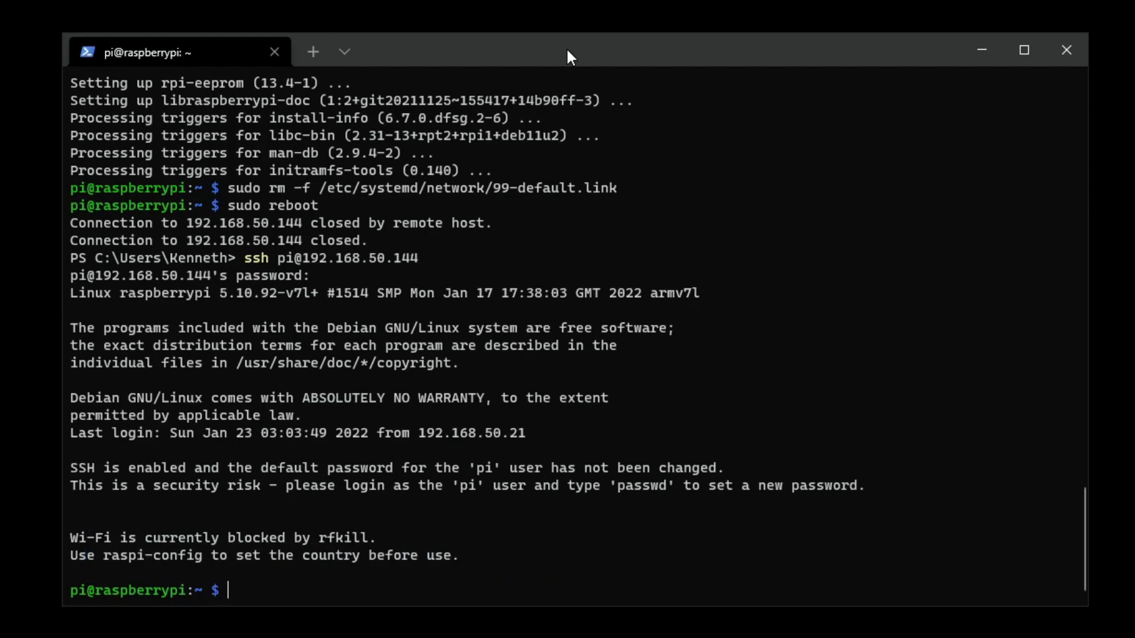
Run the OpenMediaVault-Plugin-Developers installScript via wget -O - … | sudo bash to start installing.
type("wget -O - https://github.com/OpenMediaVault-Plugin-Developers/installScript/raw/master/install | sudo bash")
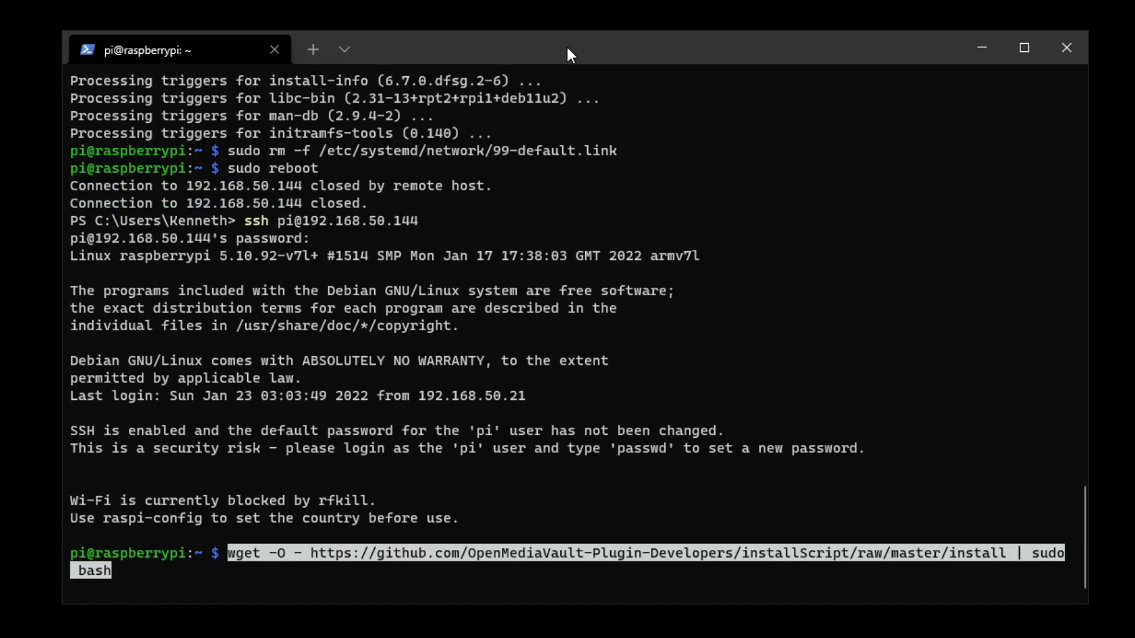
key("Return")
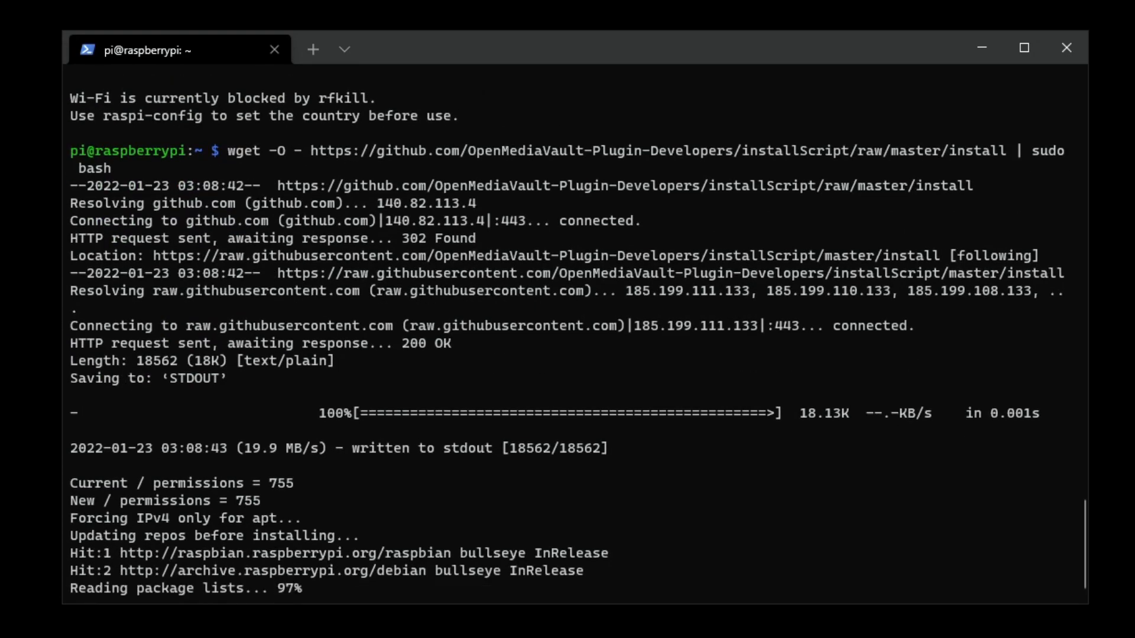
scroll("down", 3)
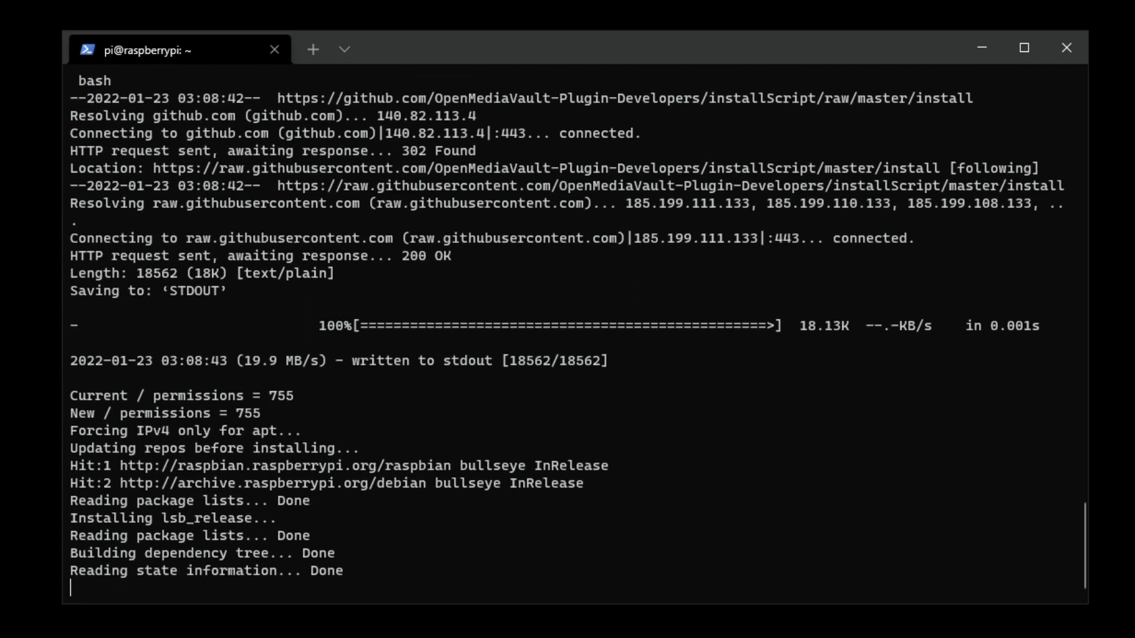
scroll("down", 3)
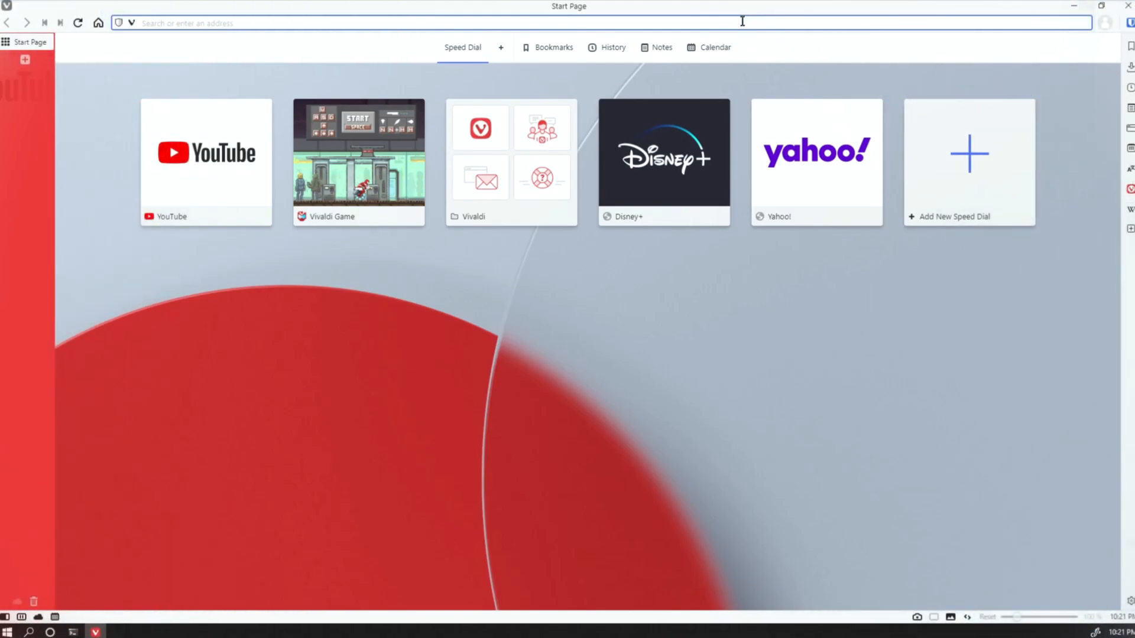
Load the NAS web interface at 192.168.50.144 in the browser.
type("192")
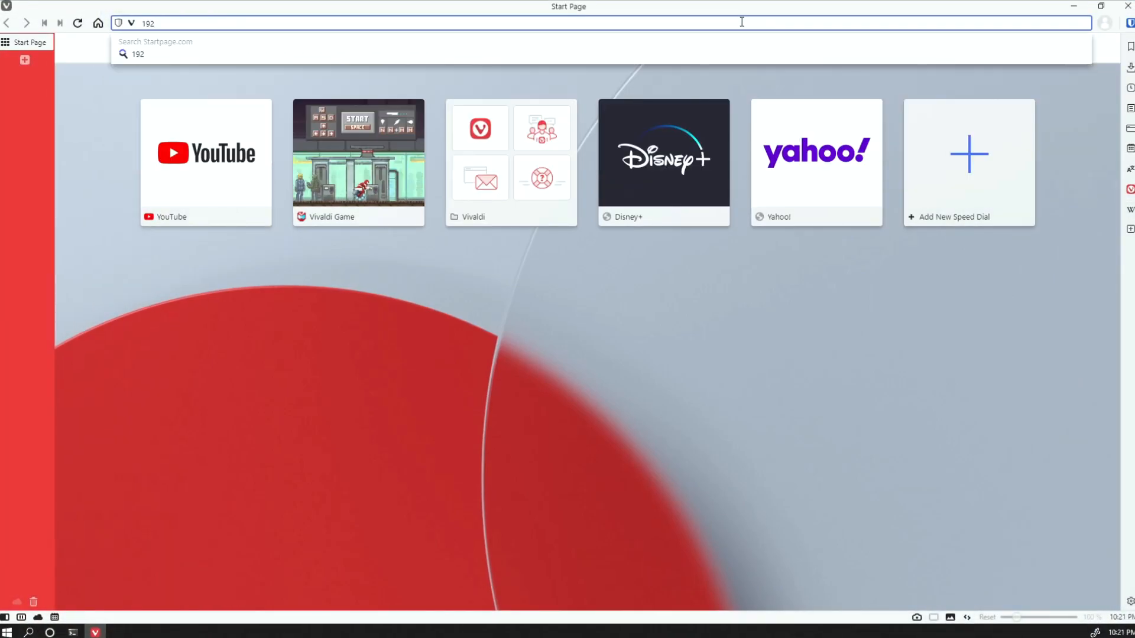
type(".168.50")
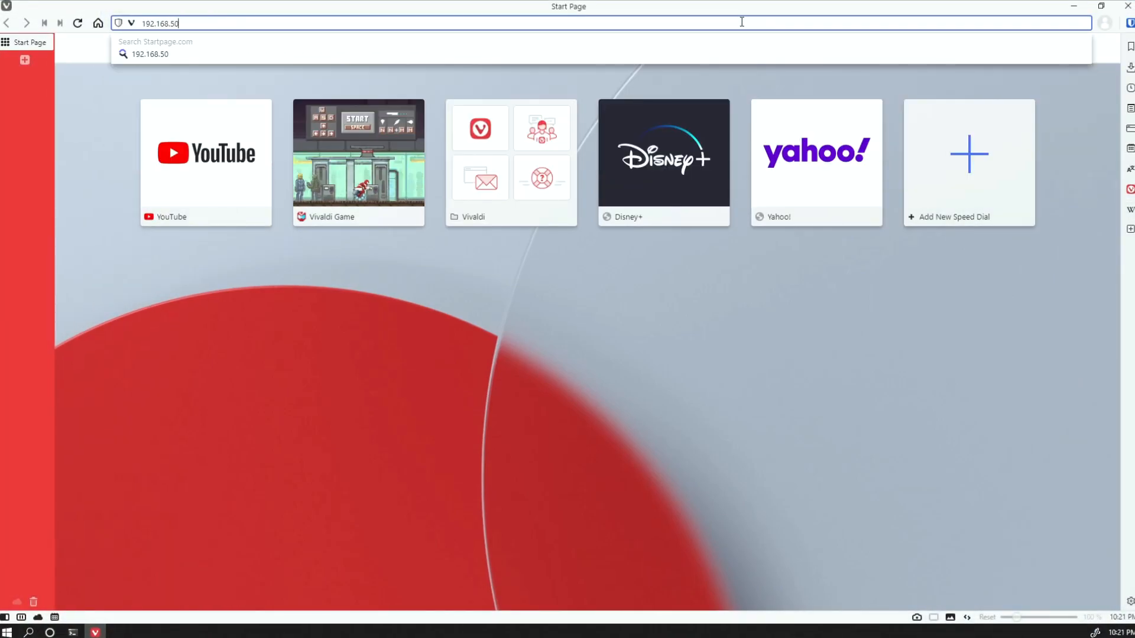
key("Return")
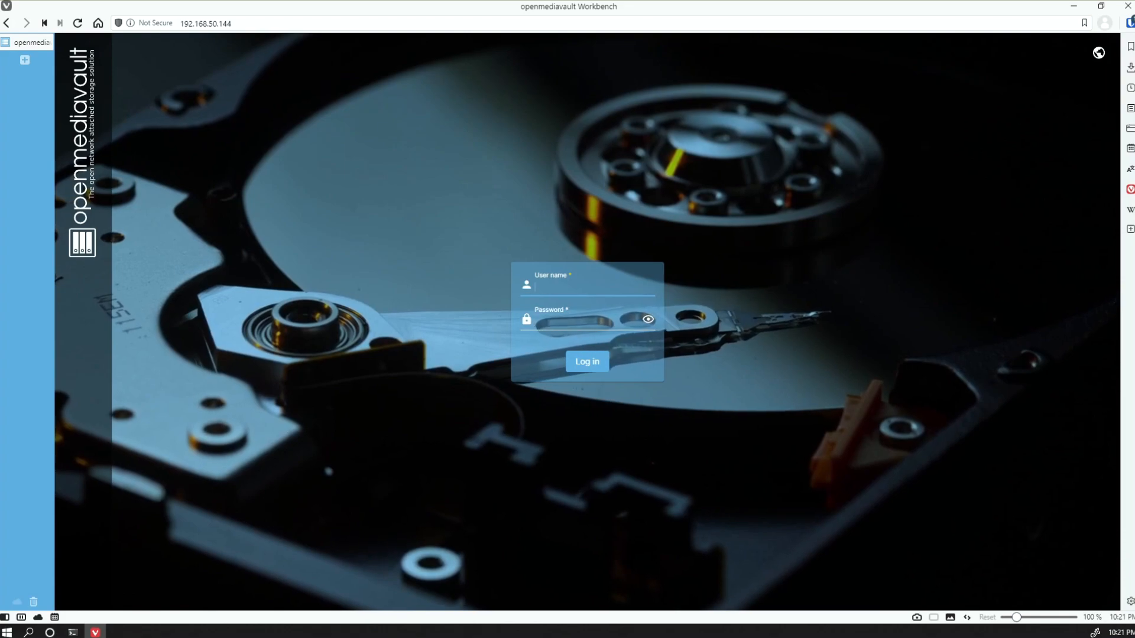
type("admin")
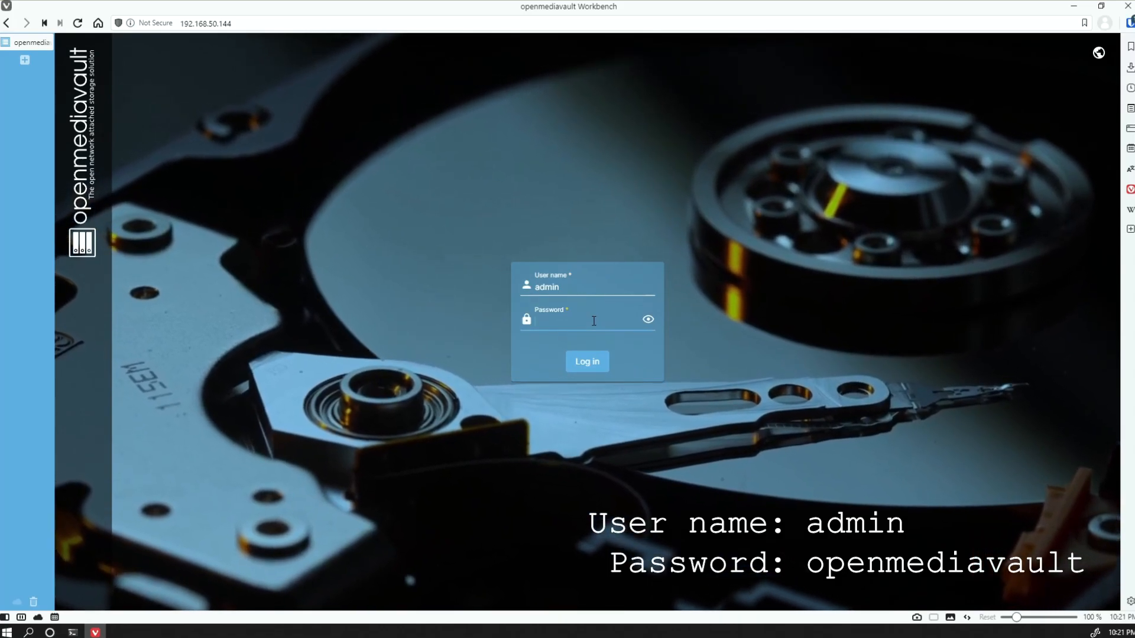
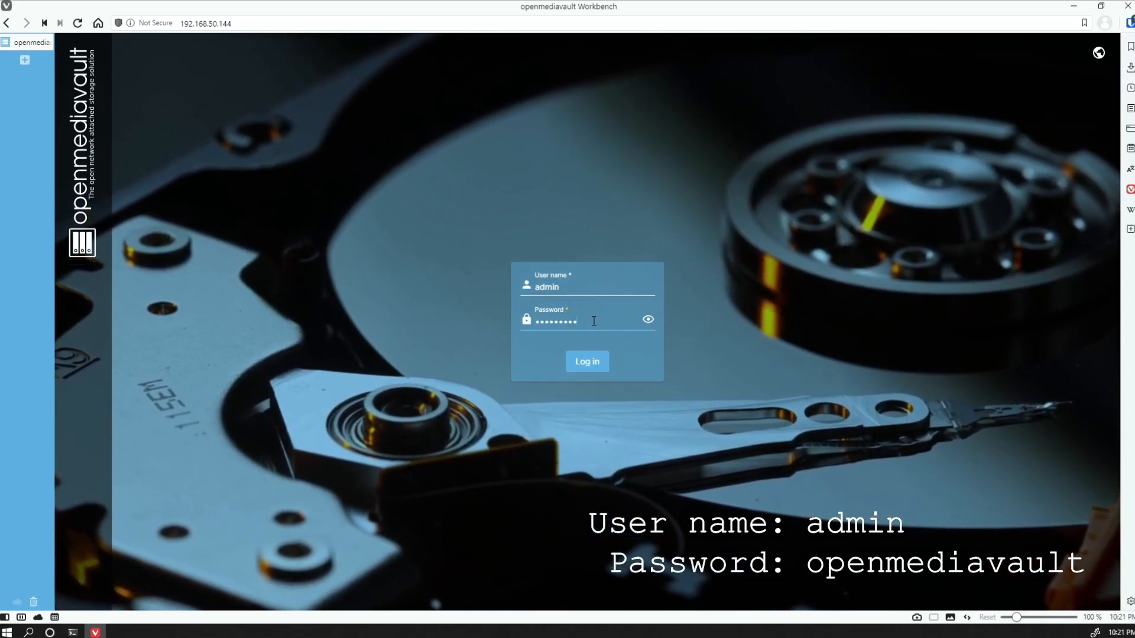
left_click(586, 362)
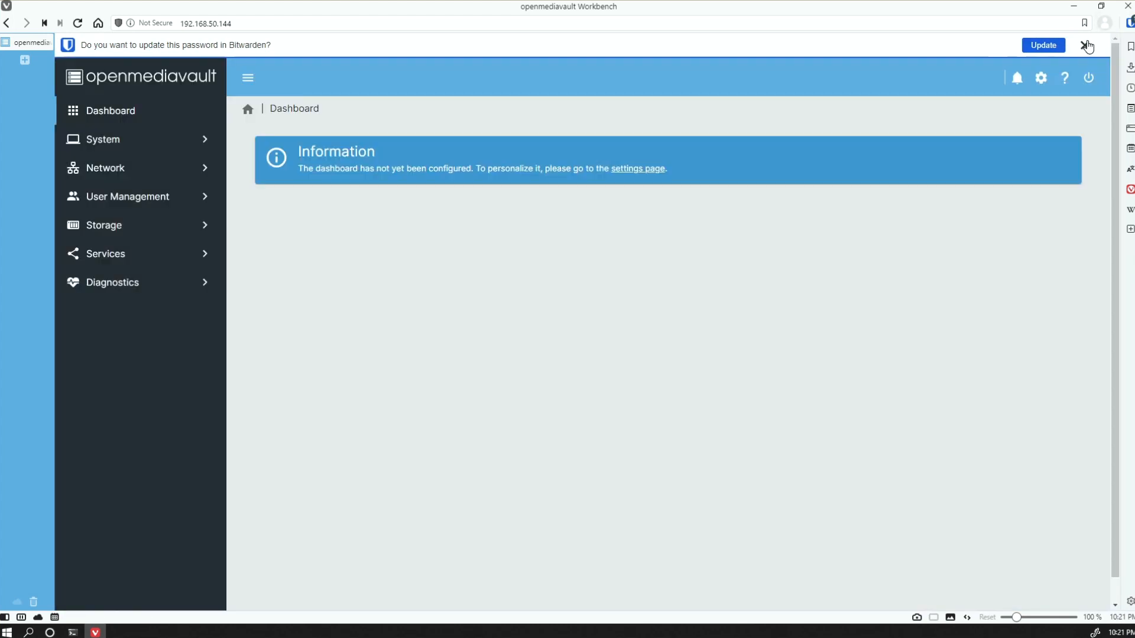
left_click(1088, 44)
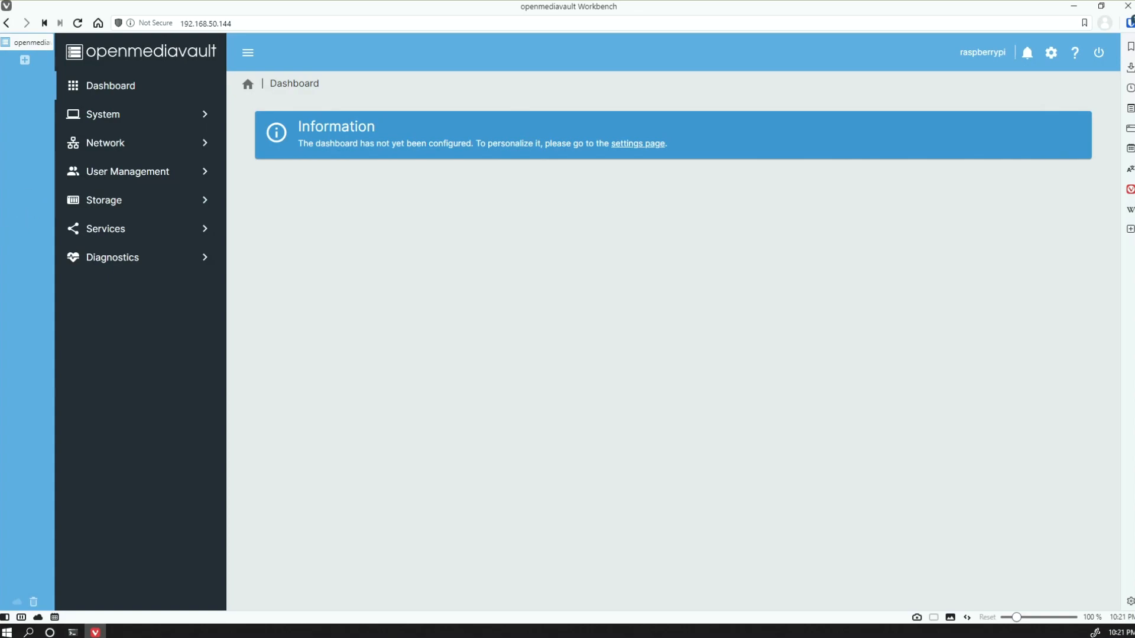
mouse_move(168, 122)
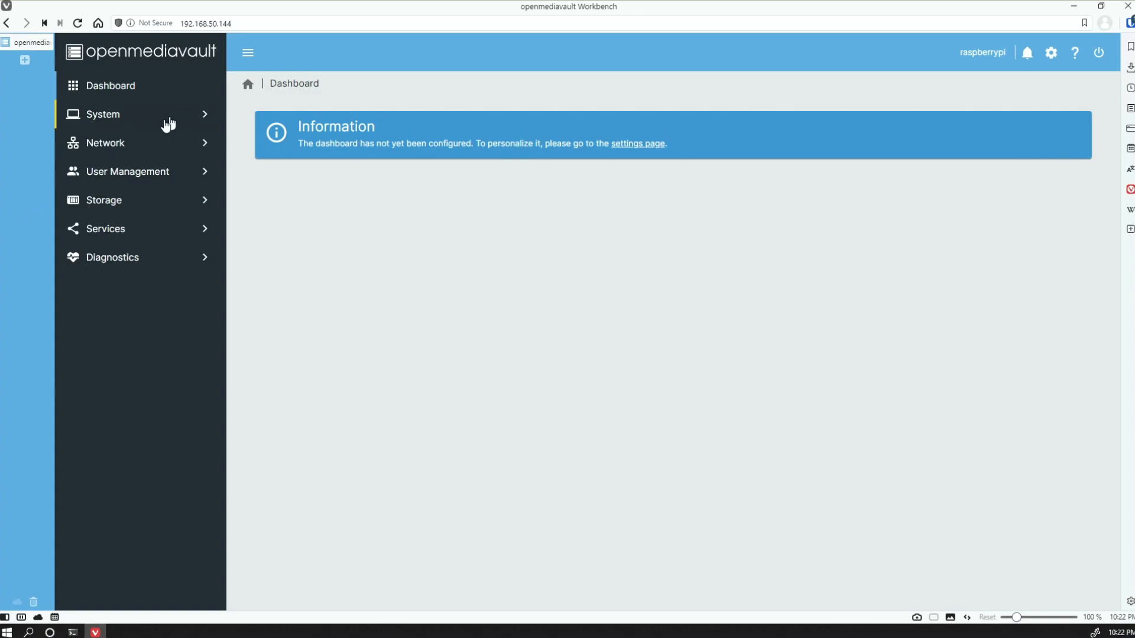
Under System > Workbench, set Auto logout to 1 day and save it.
left_click(104, 113)
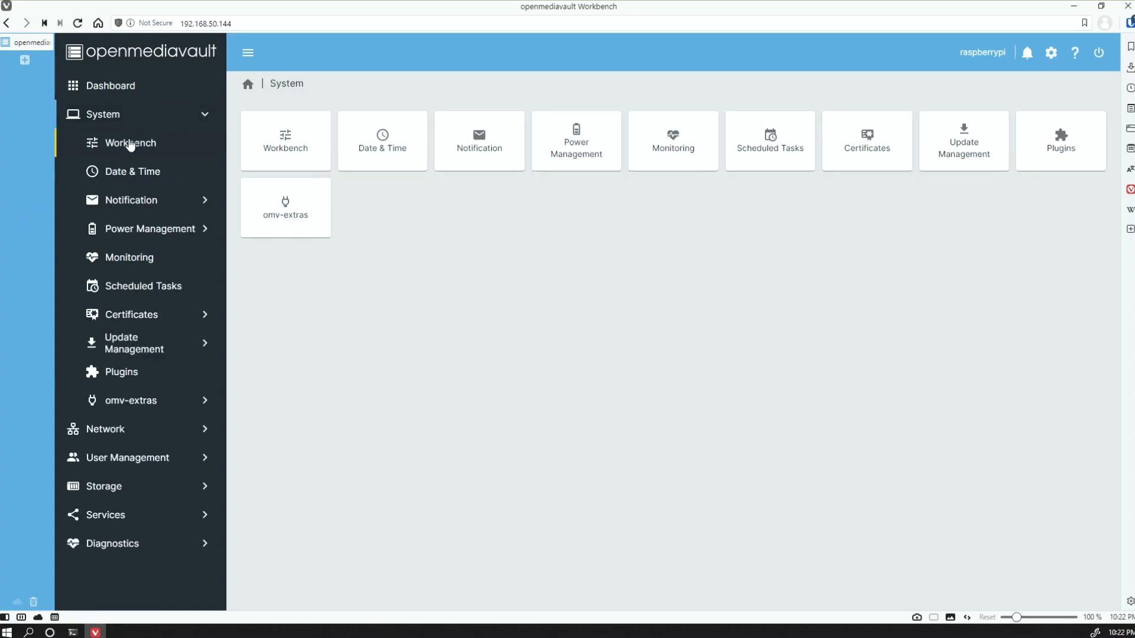
left_click(132, 143)
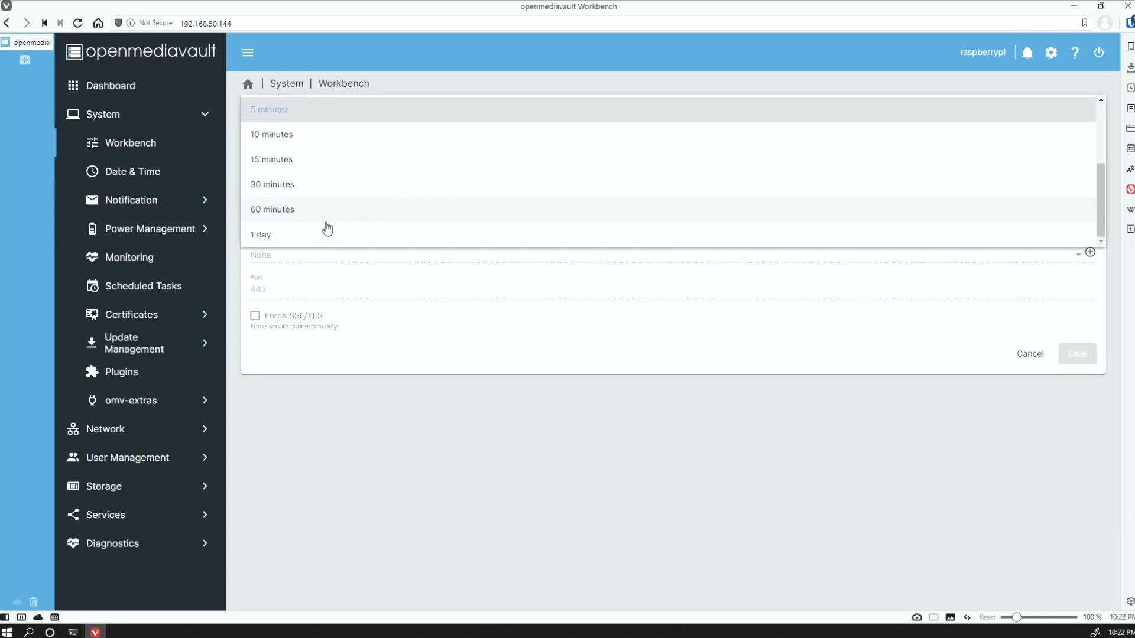
left_click(260, 234)
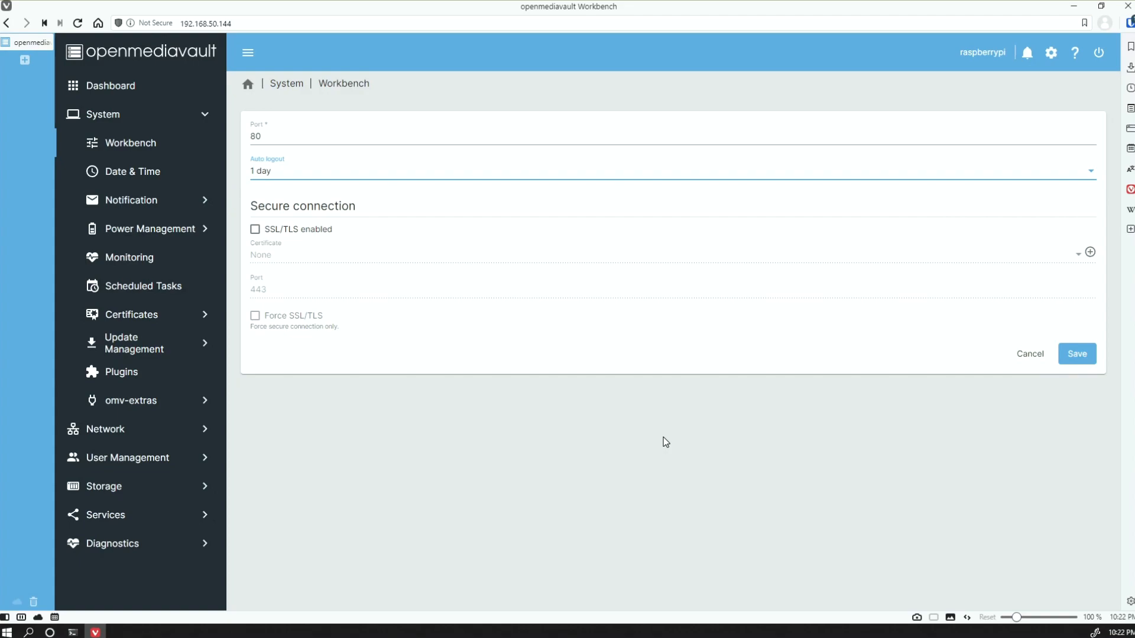
mouse_move(356, 179)
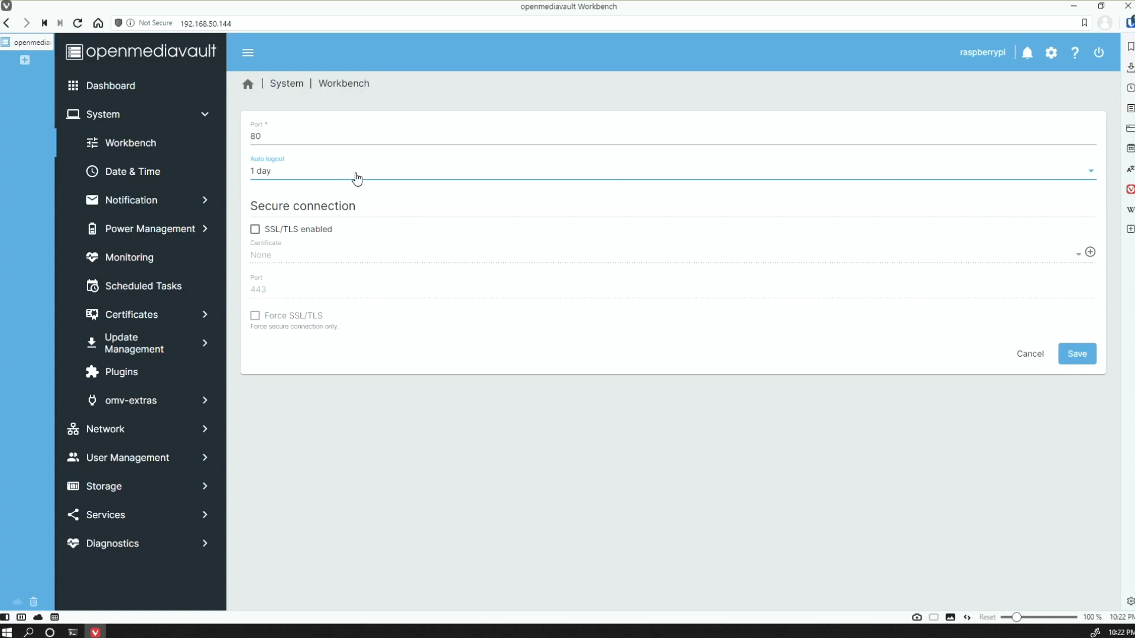
left_click(1075, 354)
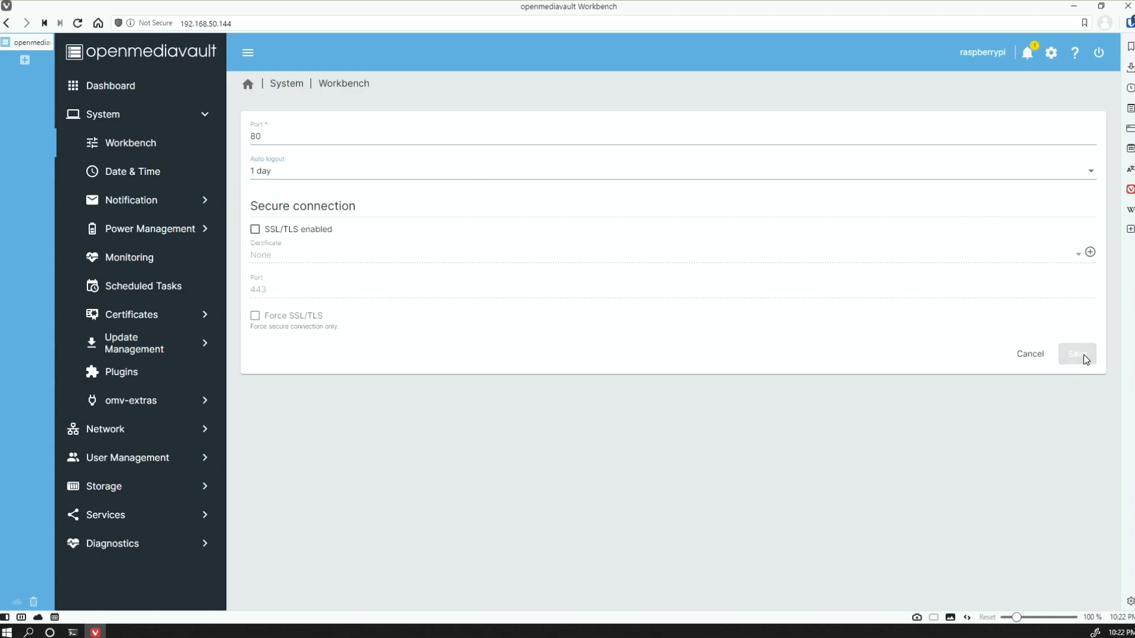
left_click(1077, 354)
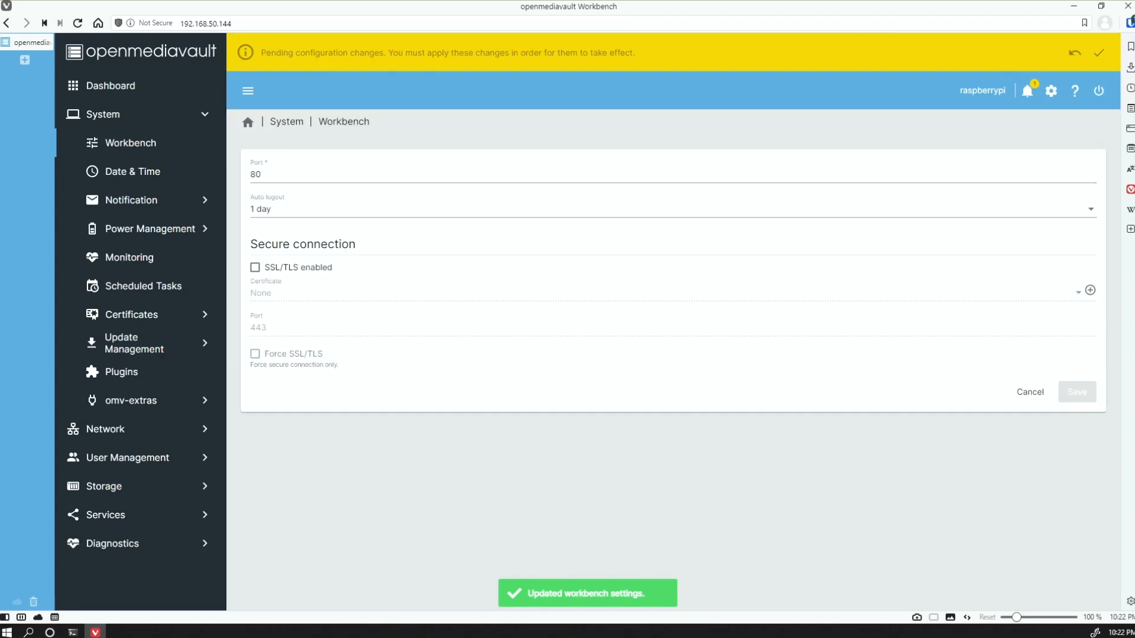
mouse_move(252, 247)
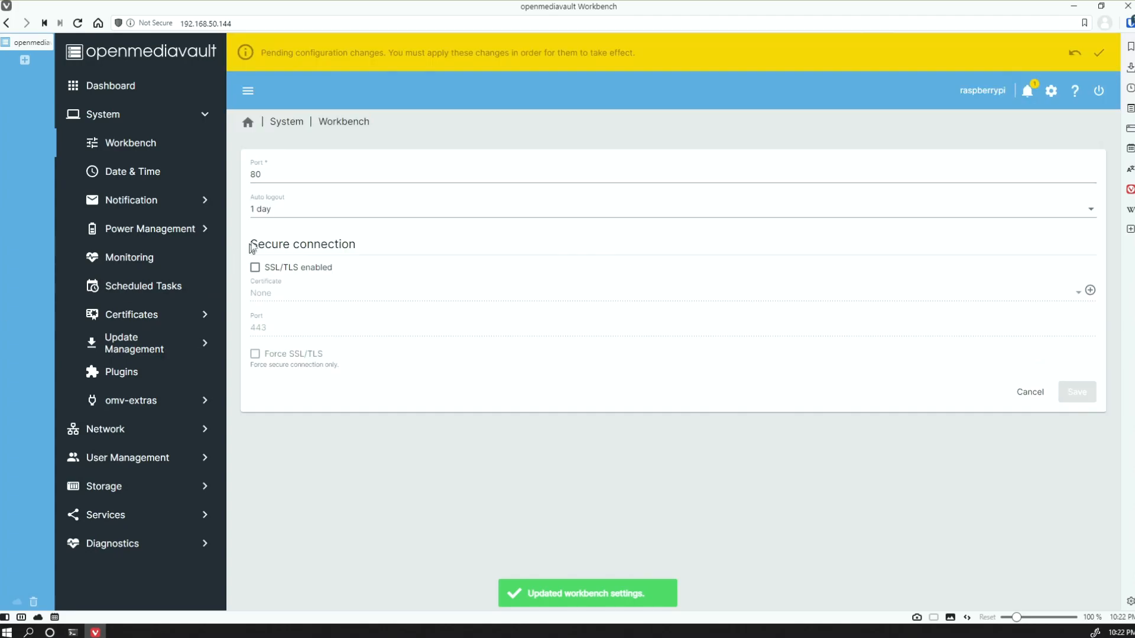
Apply the pending configuration changes from the yellow bar and confirm with Yes.
left_click(1098, 52)
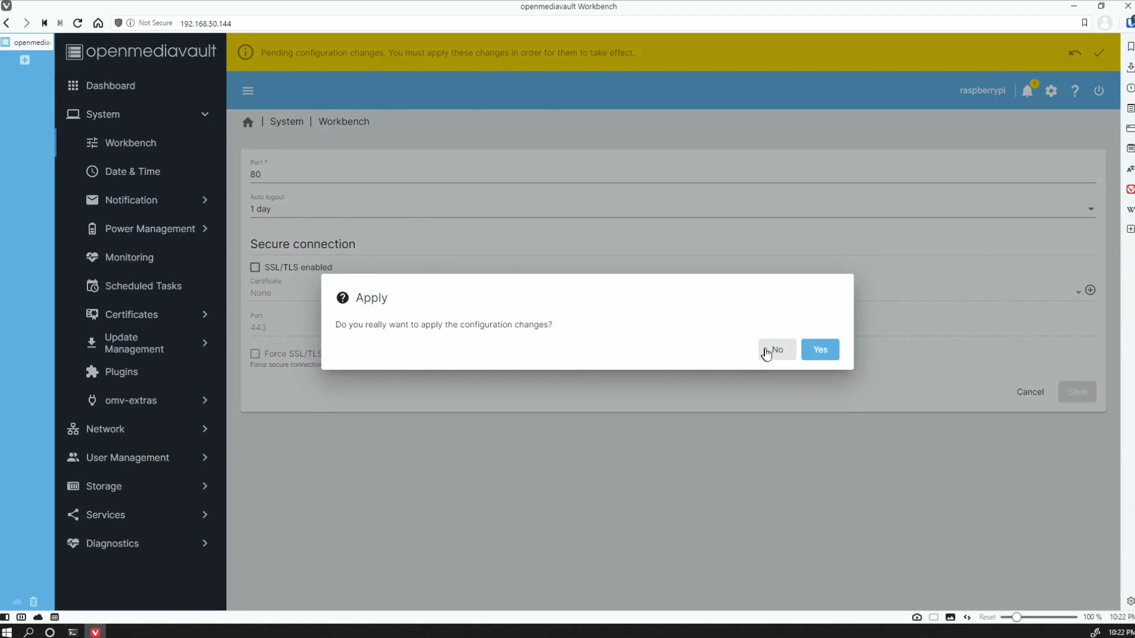
left_click(818, 350)
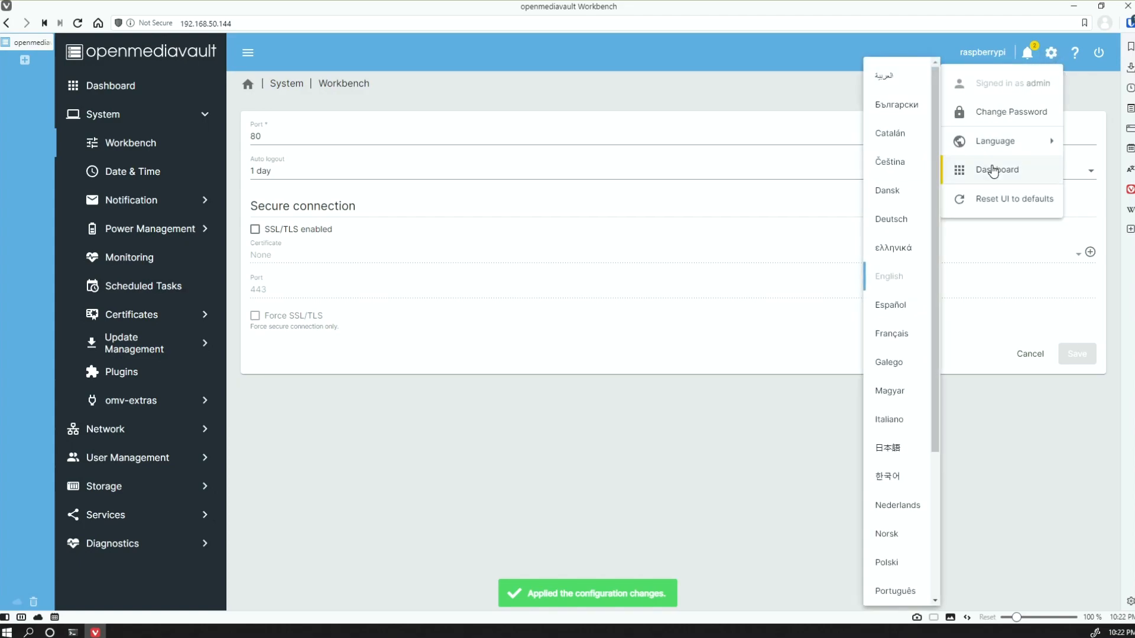
Enter a new administrator password on the Change Password form and save it.
left_click(1006, 111)
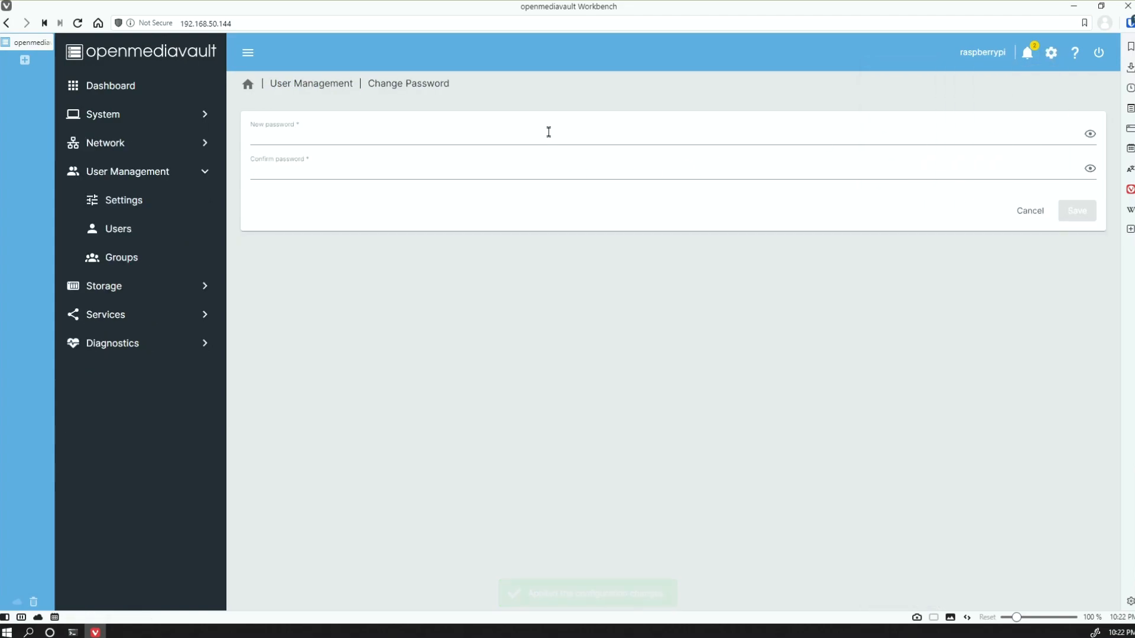
type("•")
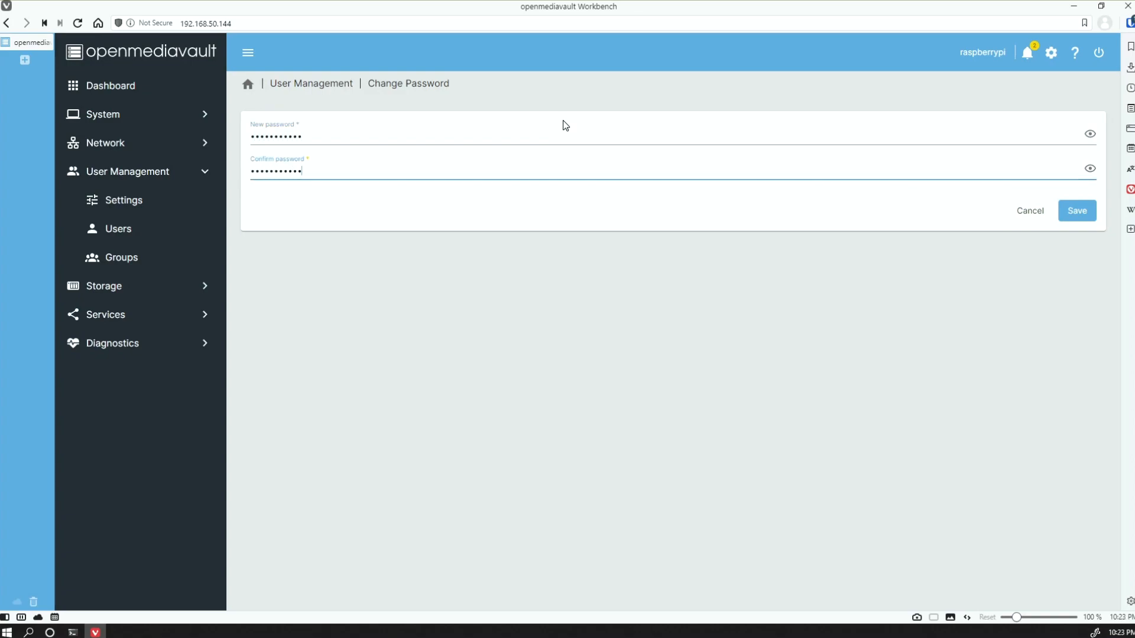
mouse_move(1043, 203)
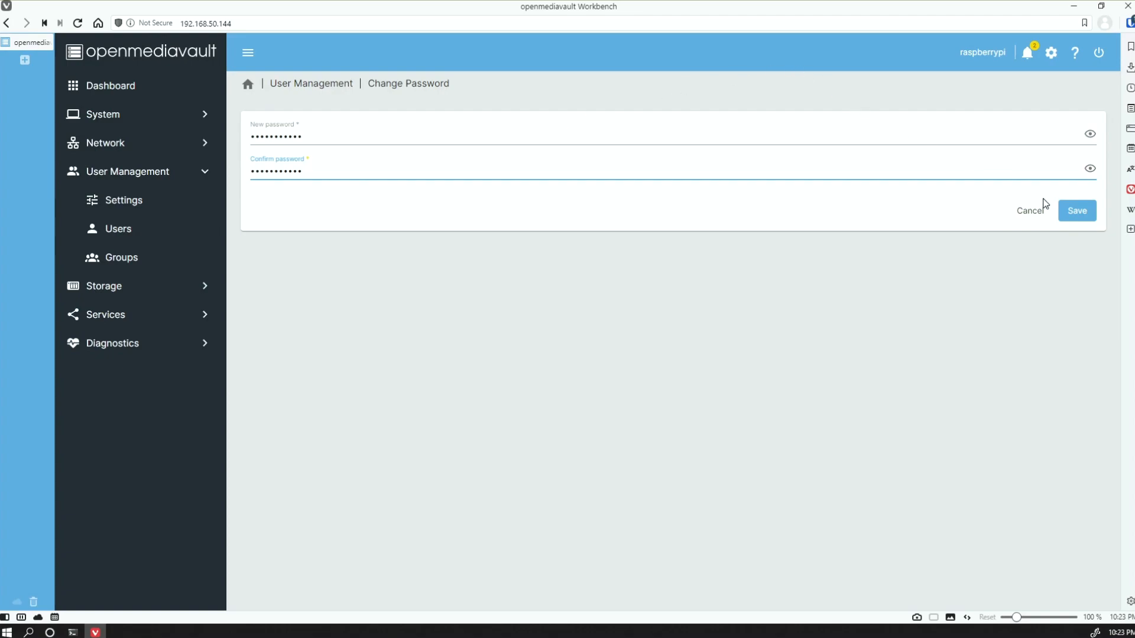
left_click(1075, 211)
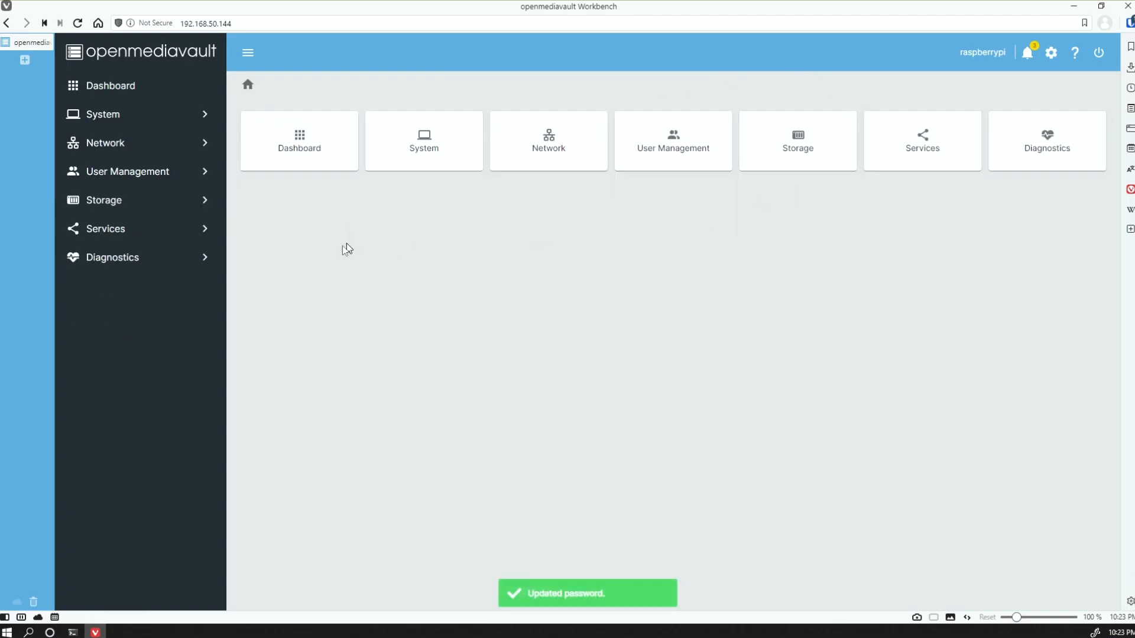
mouse_move(146, 146)
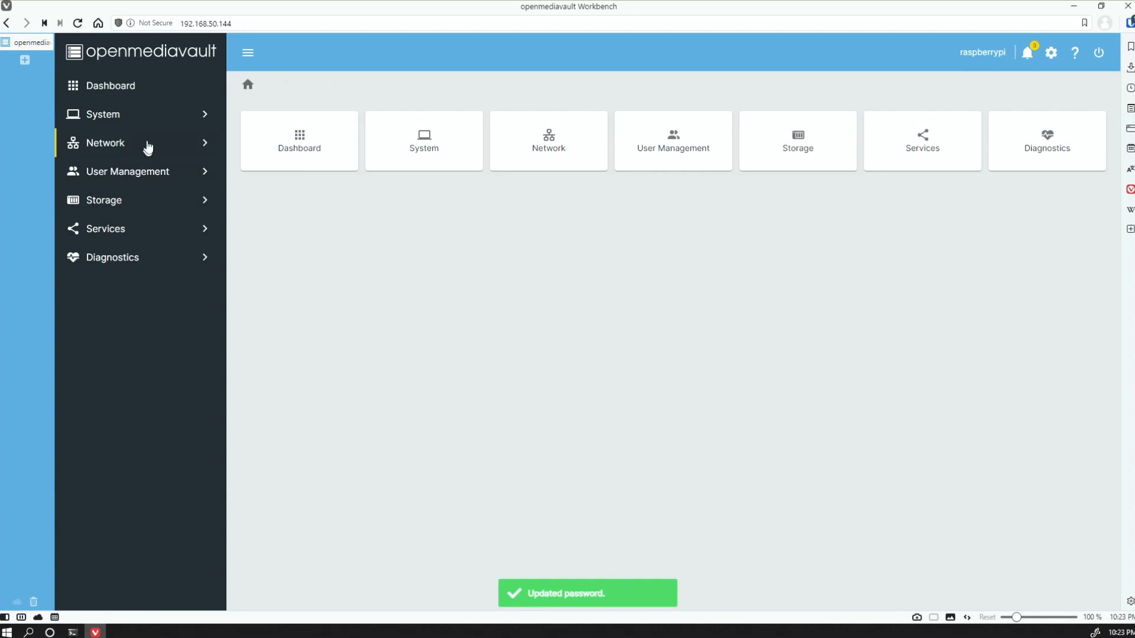
Under System > Date & Time, choose America/New_York as time zone and save.
left_click(132, 171)
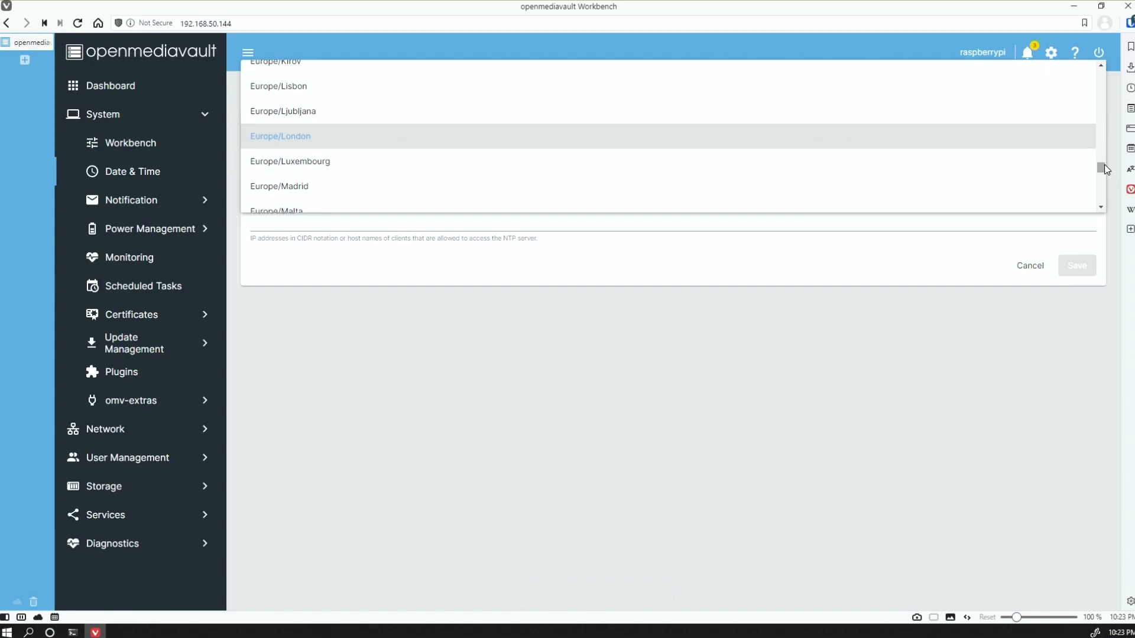
scroll("up", 3)
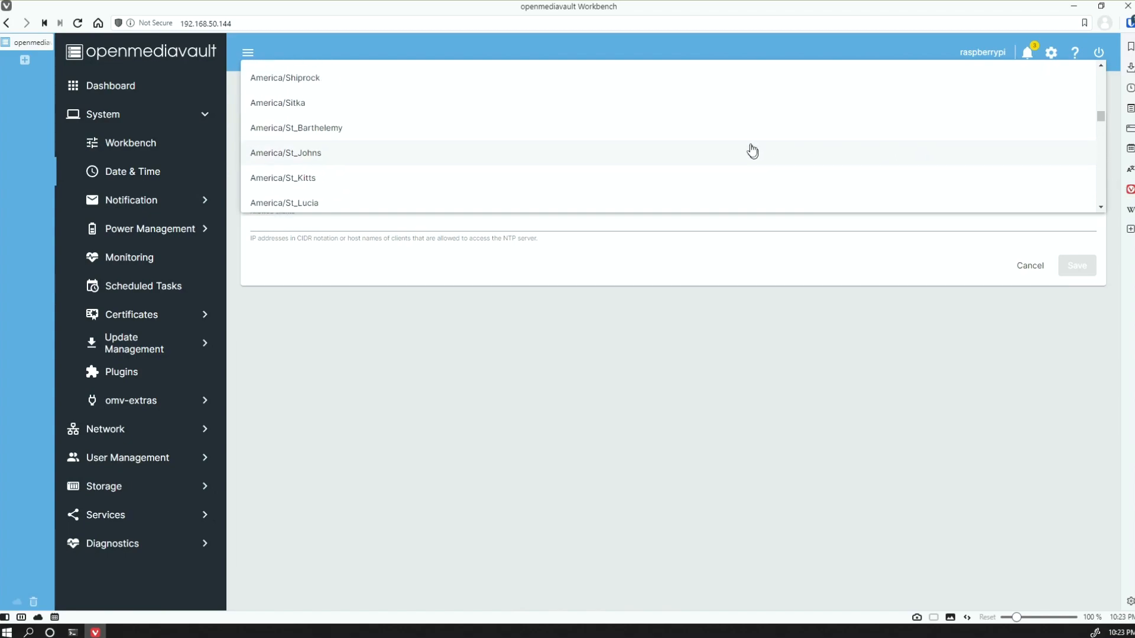
scroll("up", 3)
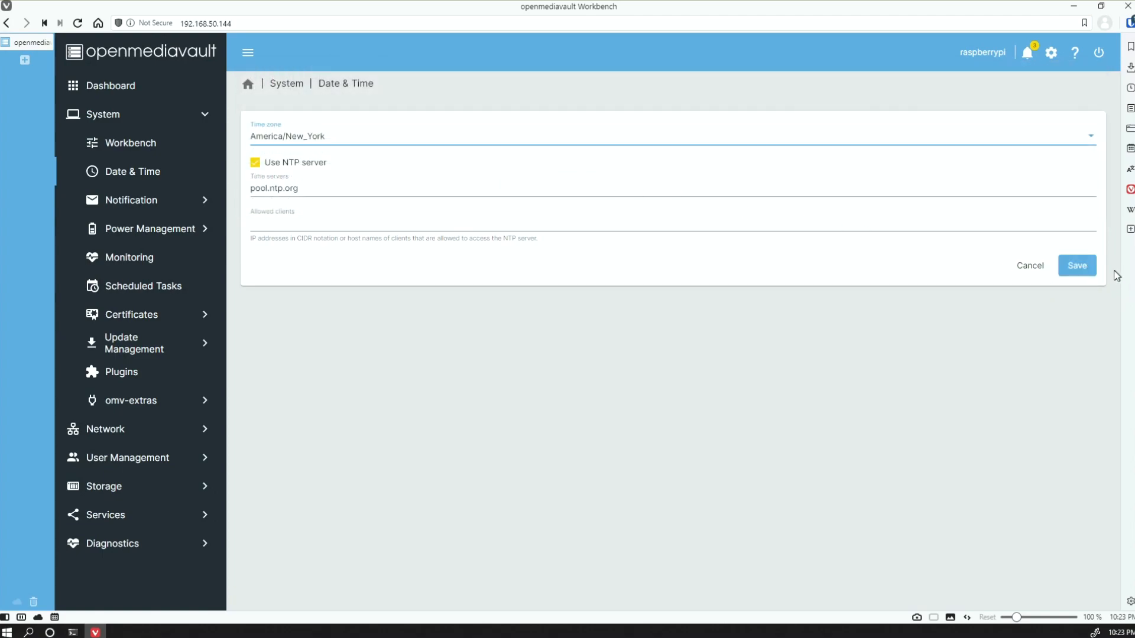
left_click(1075, 266)
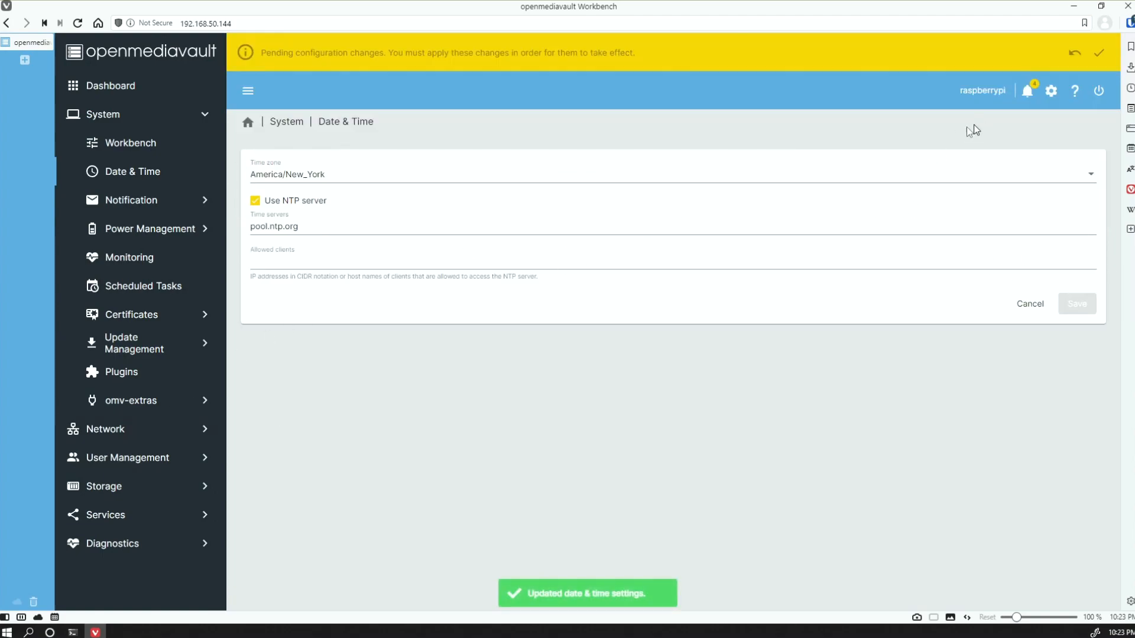
Apply the pending time zone change and confirm with Yes.
left_click(1098, 52)
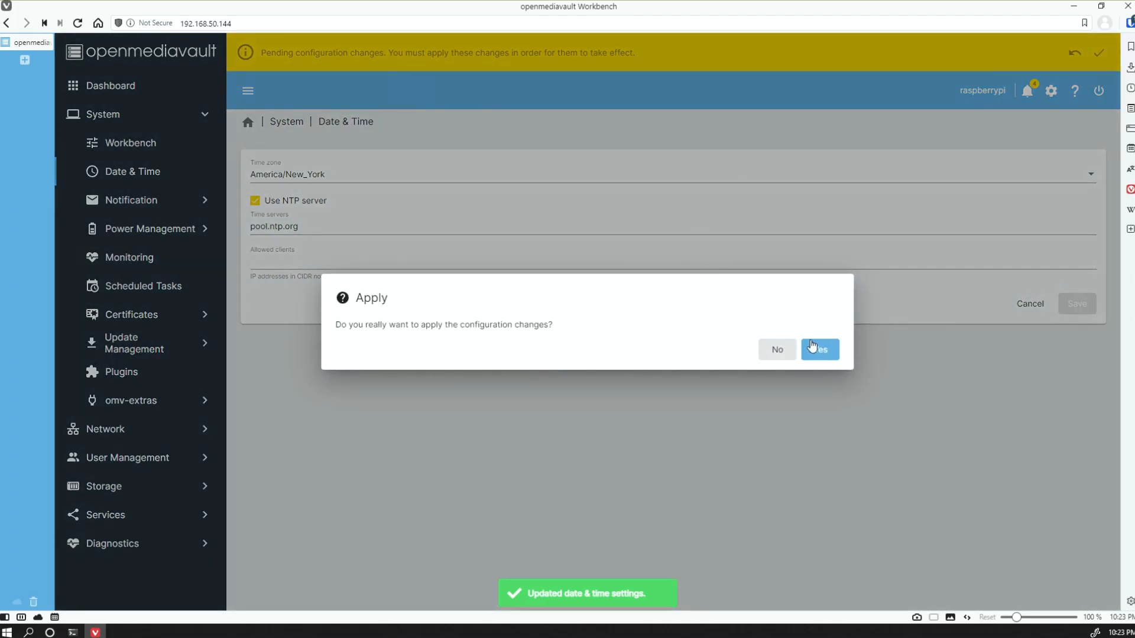
left_click(818, 350)
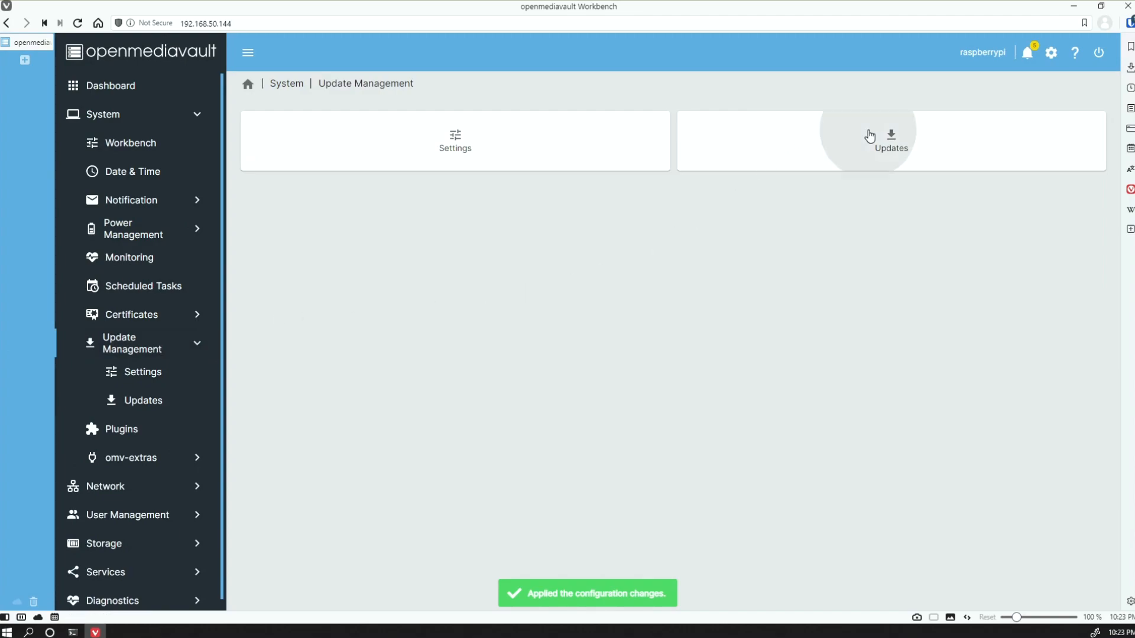
On Update Management > Updates, check for new package updates (none found).
left_click(891, 137)
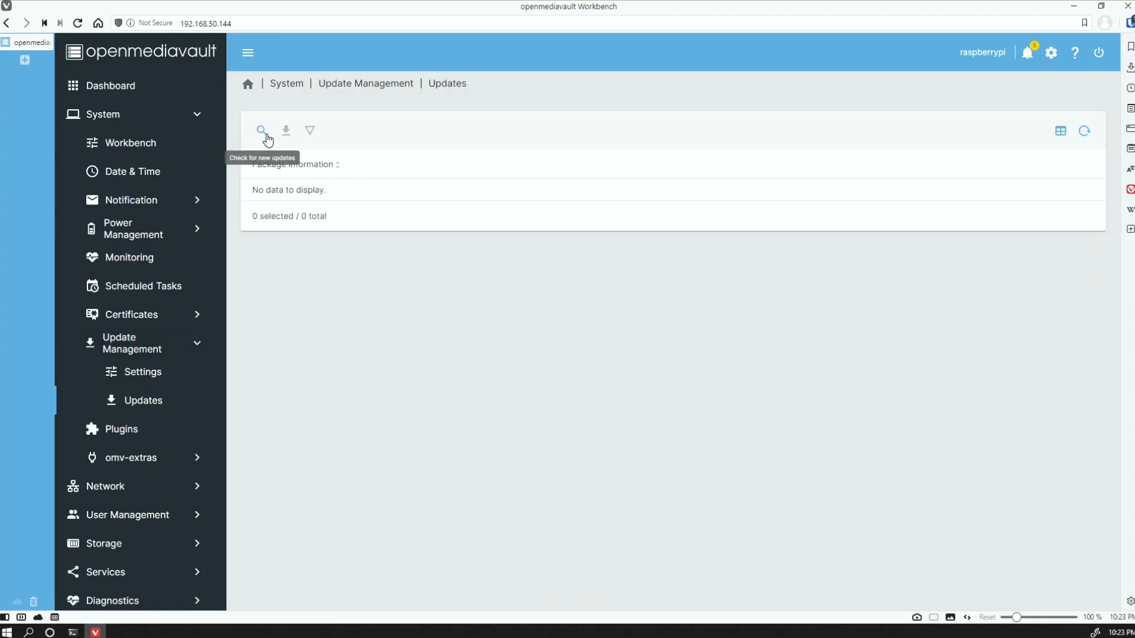
mouse_move(157, 349)
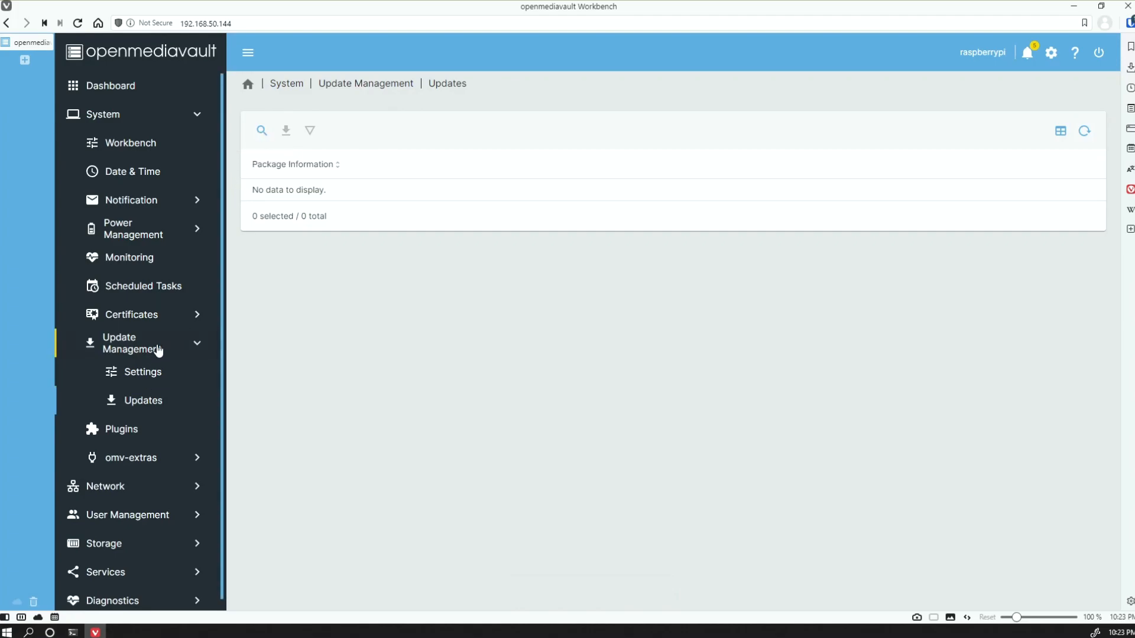
mouse_move(261, 131)
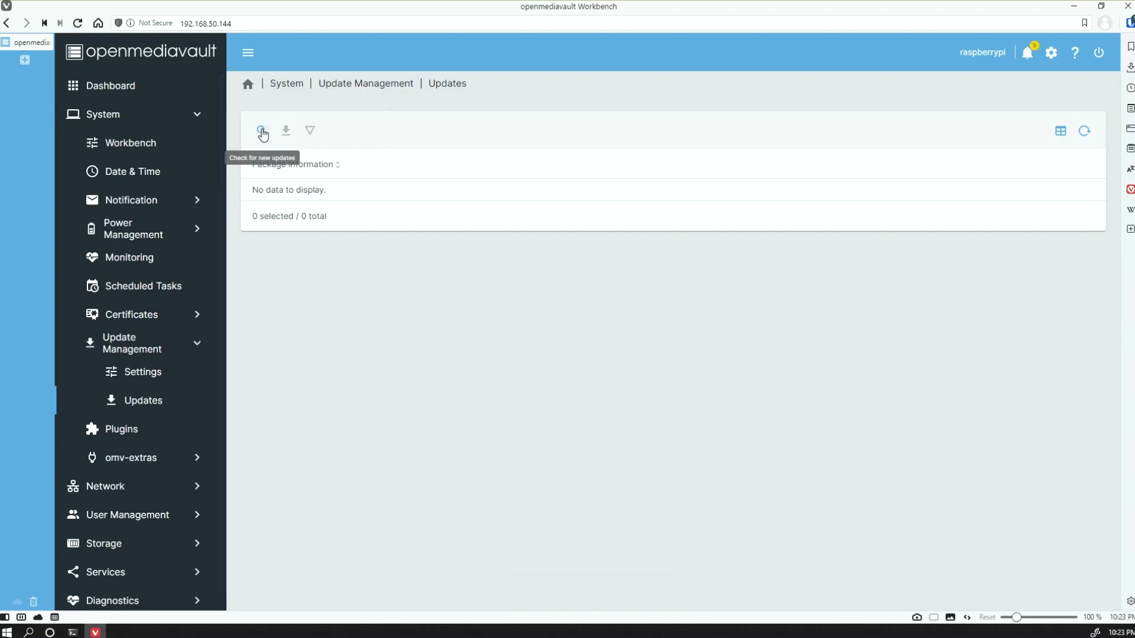
left_click(262, 131)
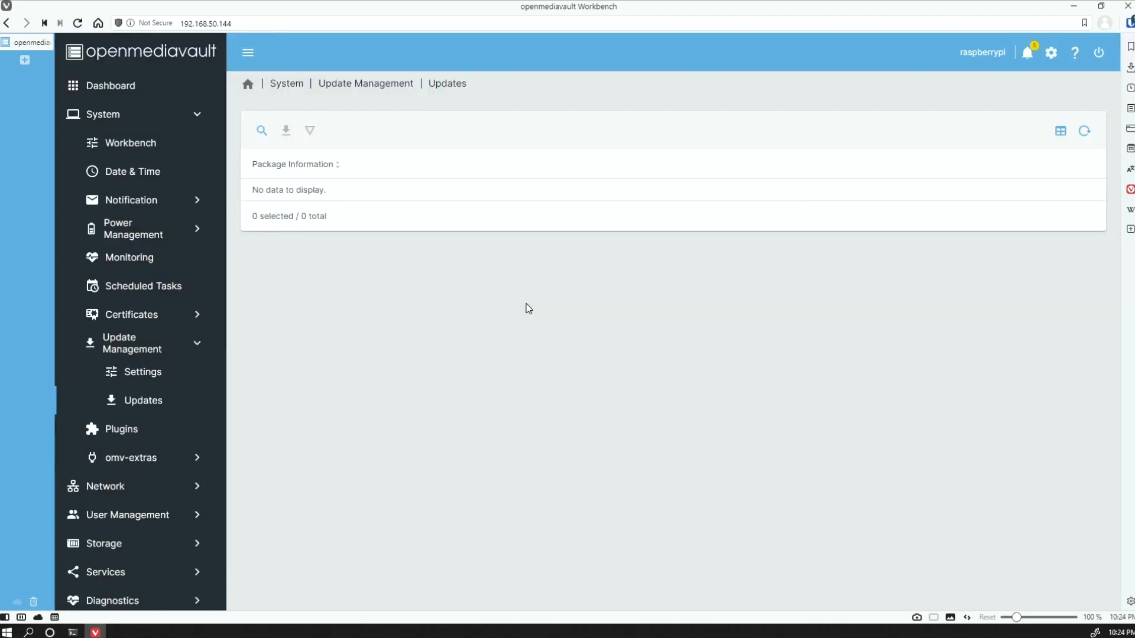
mouse_move(285, 199)
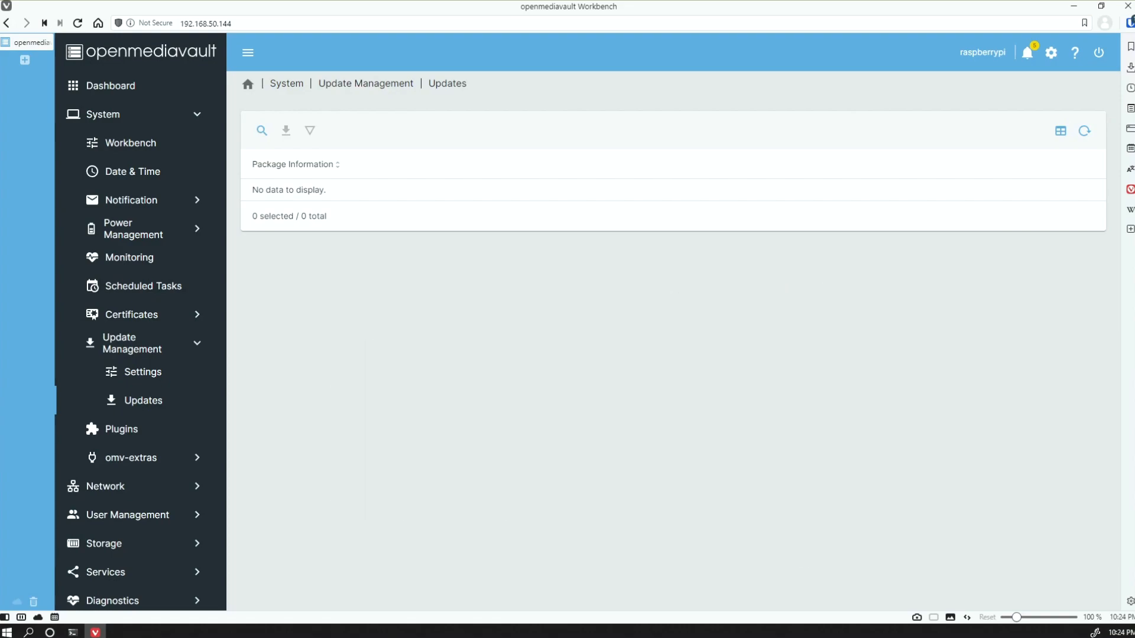
mouse_move(137, 376)
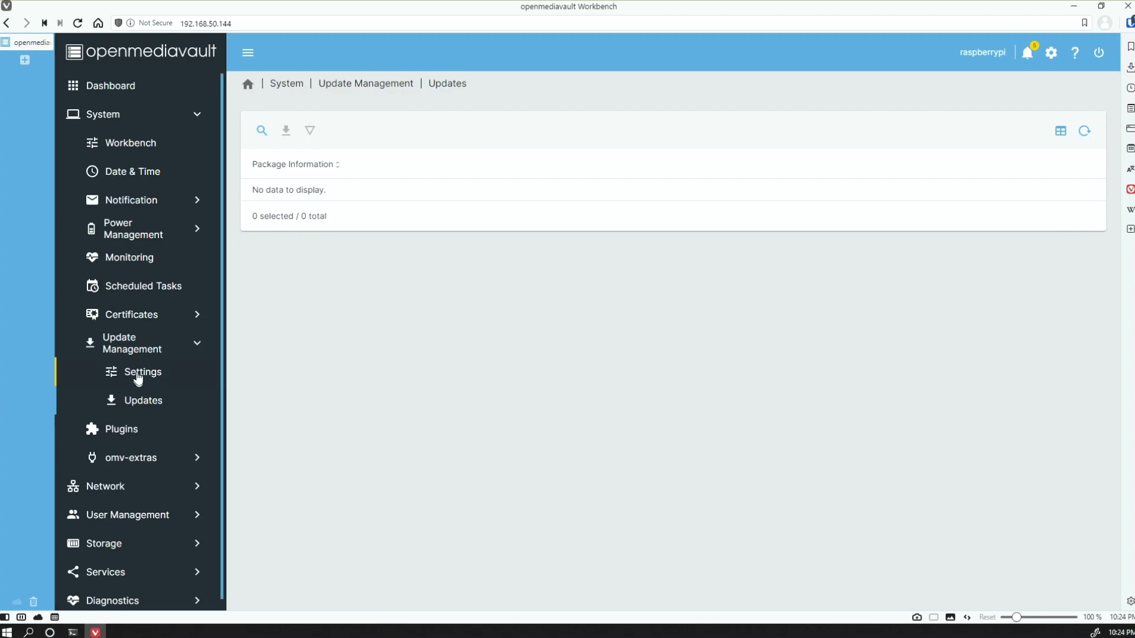
mouse_move(167, 375)
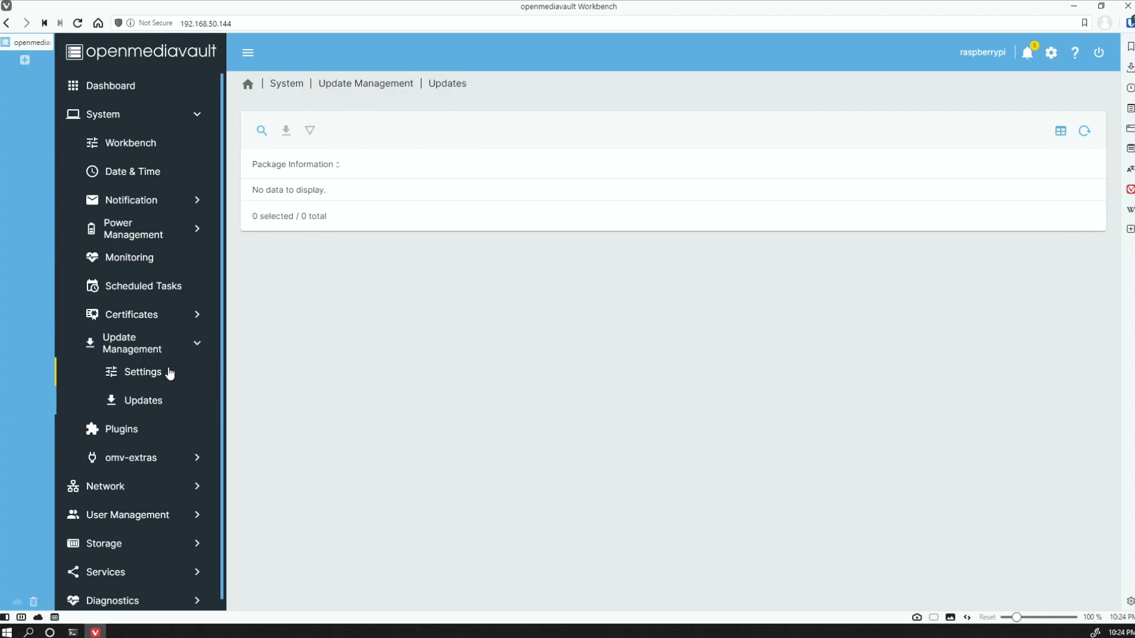
Under Storage > Disks, scan for new devices and select the /dev/sda drive.
left_click(104, 543)
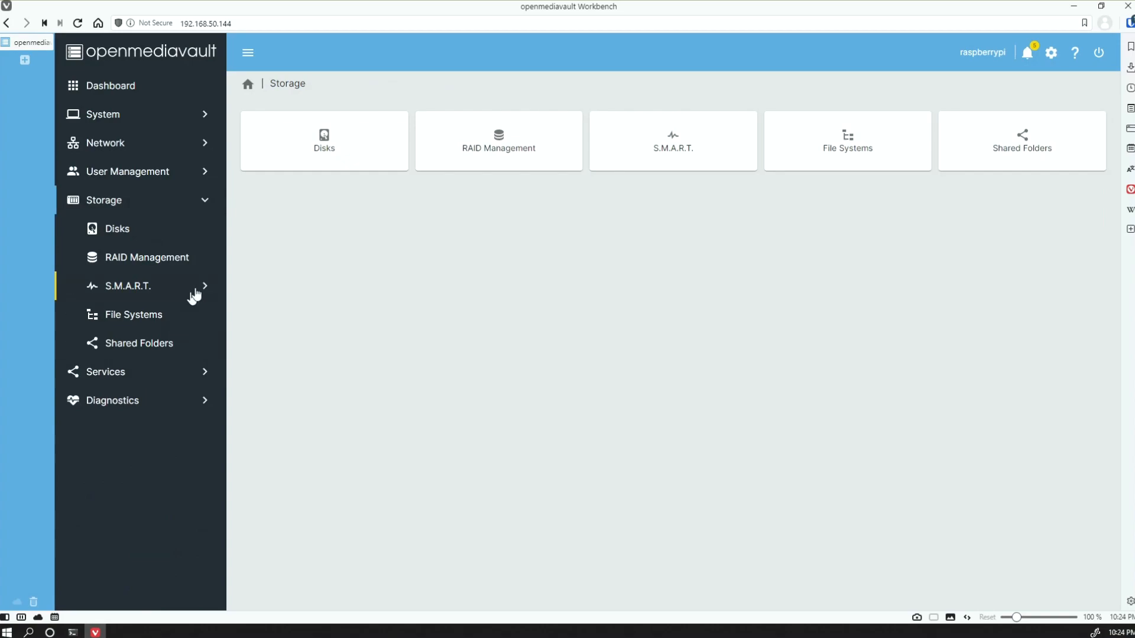
left_click(117, 228)
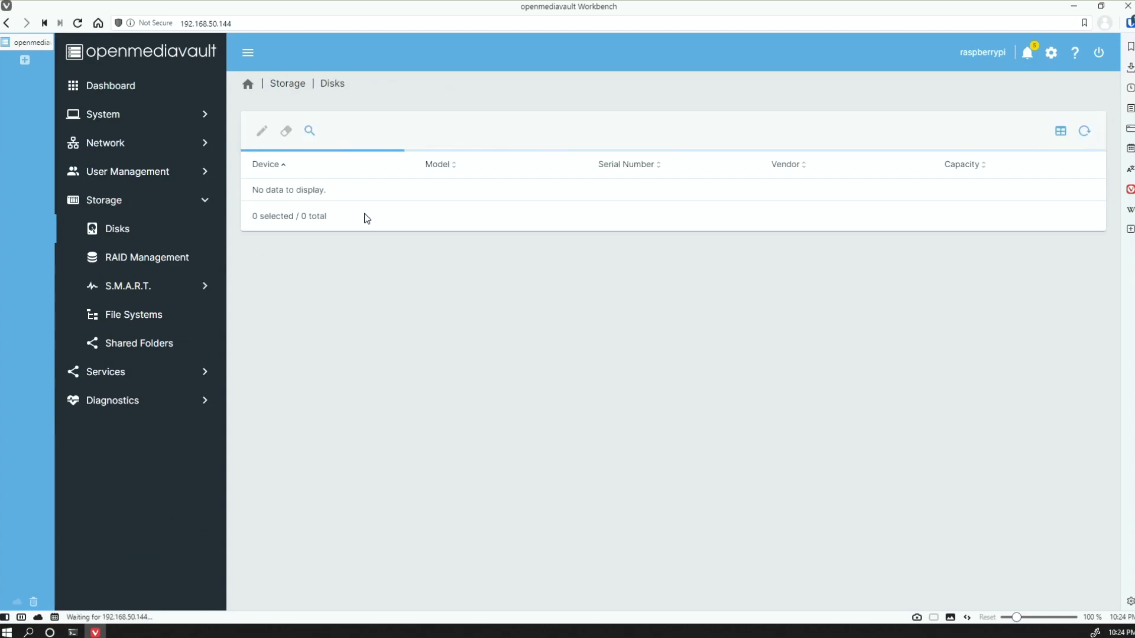
left_click(1084, 131)
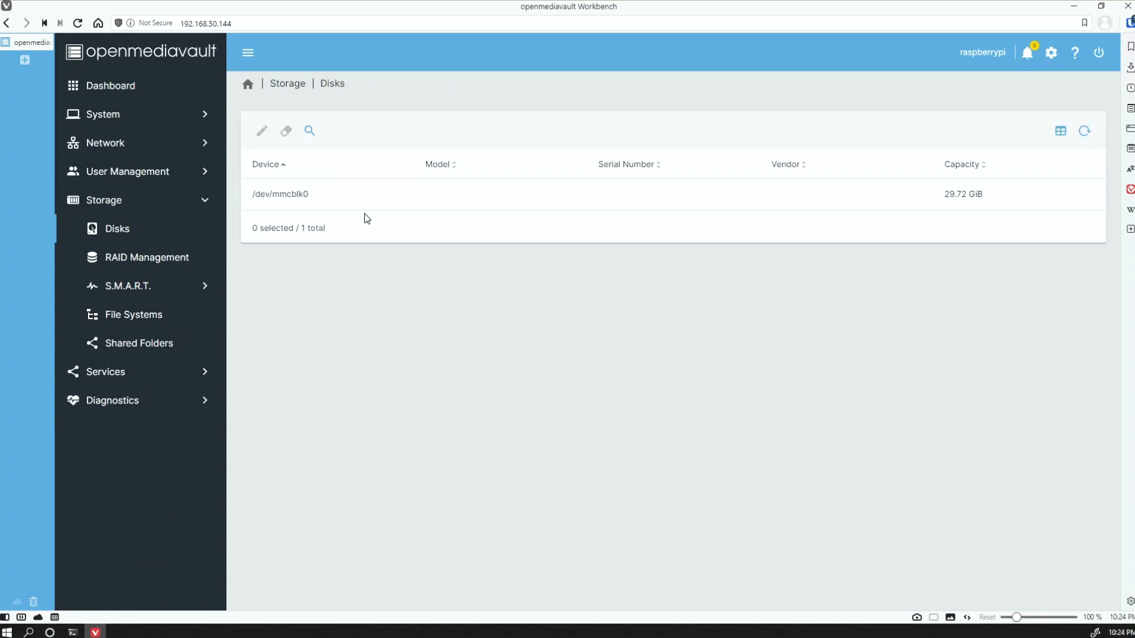
mouse_move(308, 133)
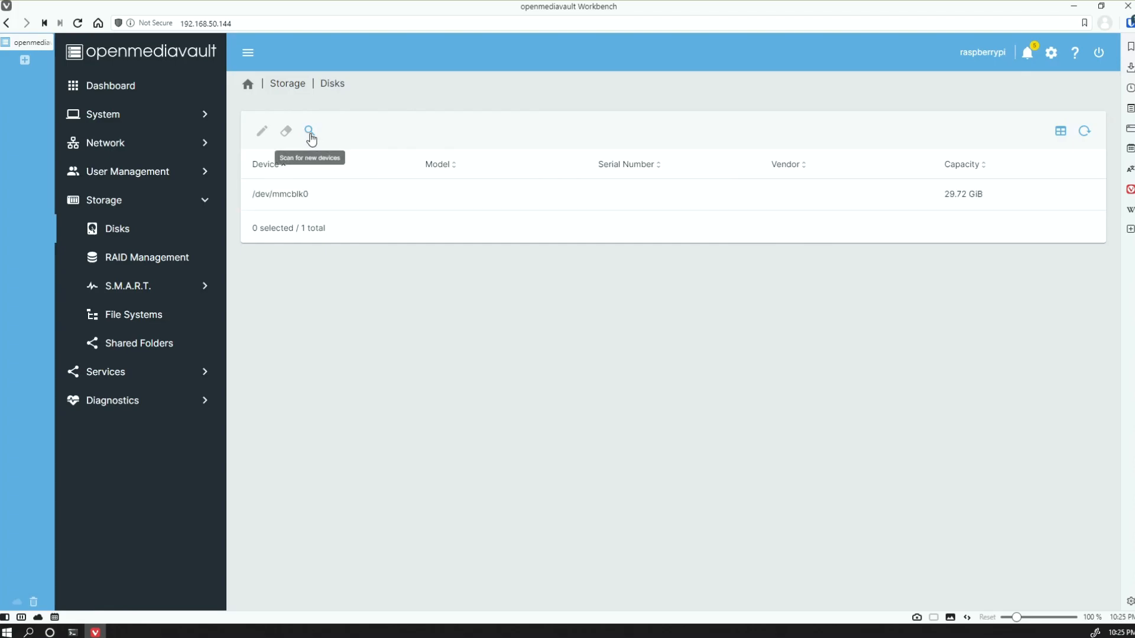
left_click(308, 132)
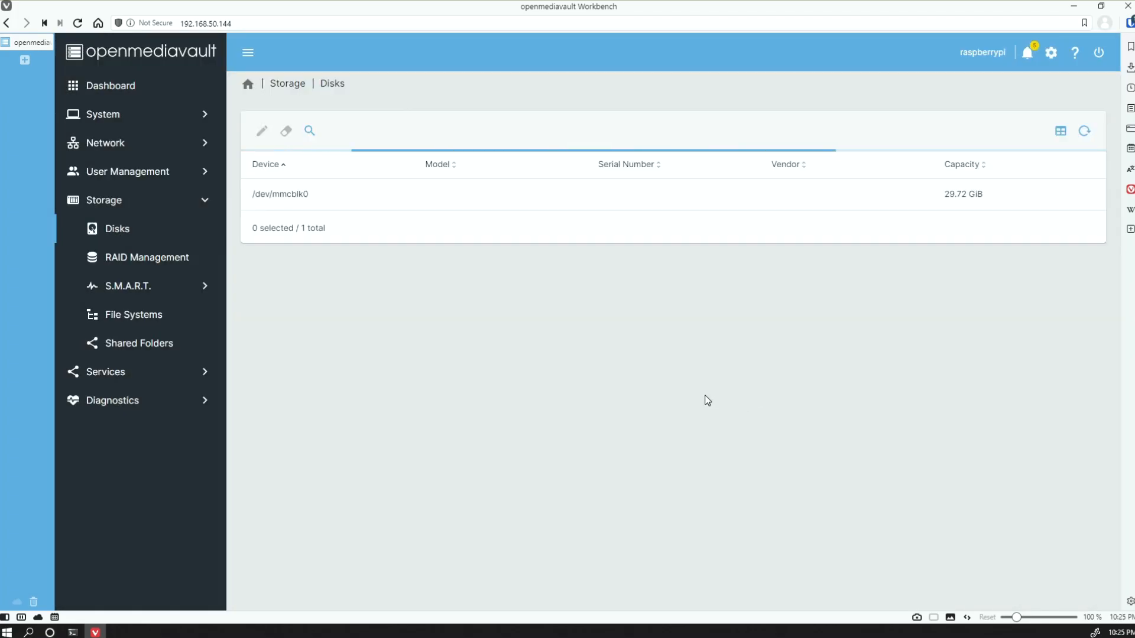
left_click(1084, 131)
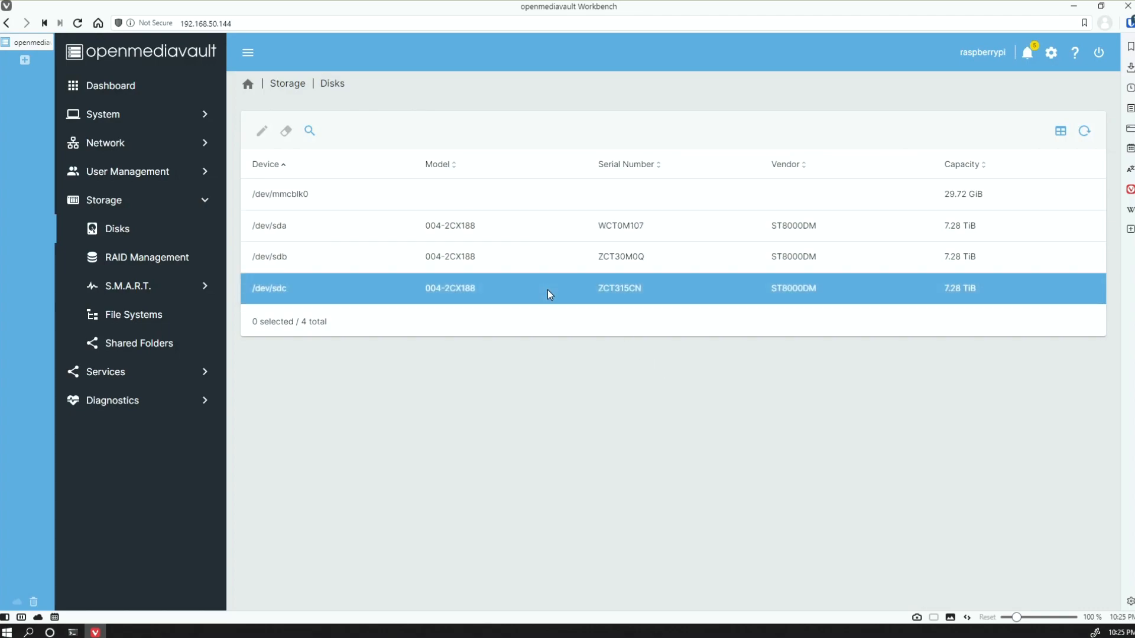
left_click(549, 288)
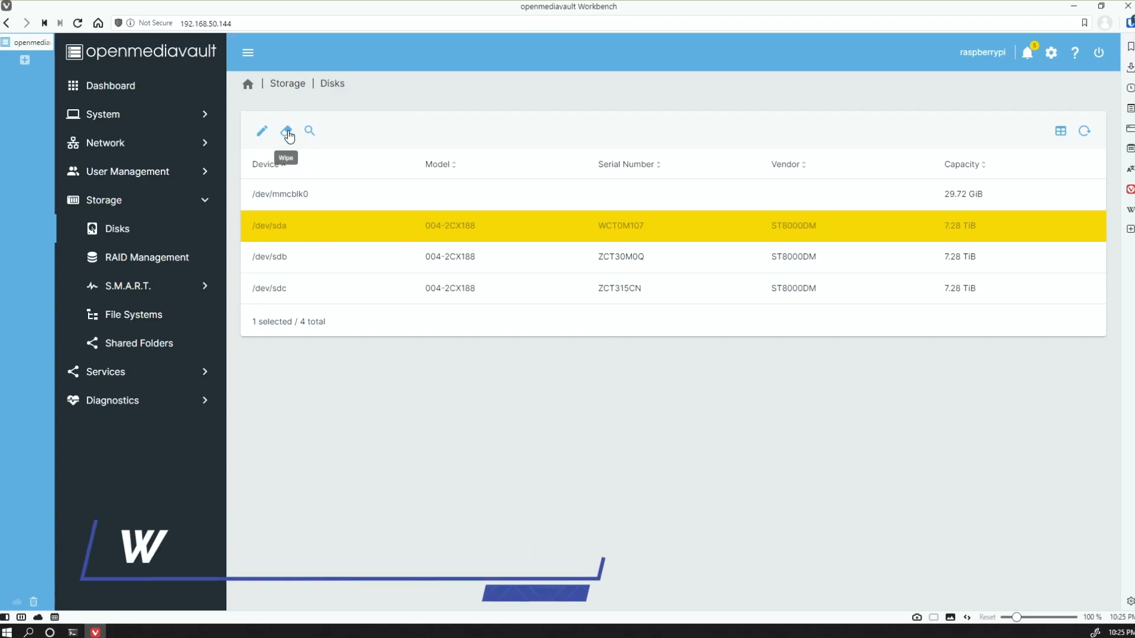
Quick-wipe /dev/sda, destroying its partition data, and close the wipe output.
left_click(286, 131)
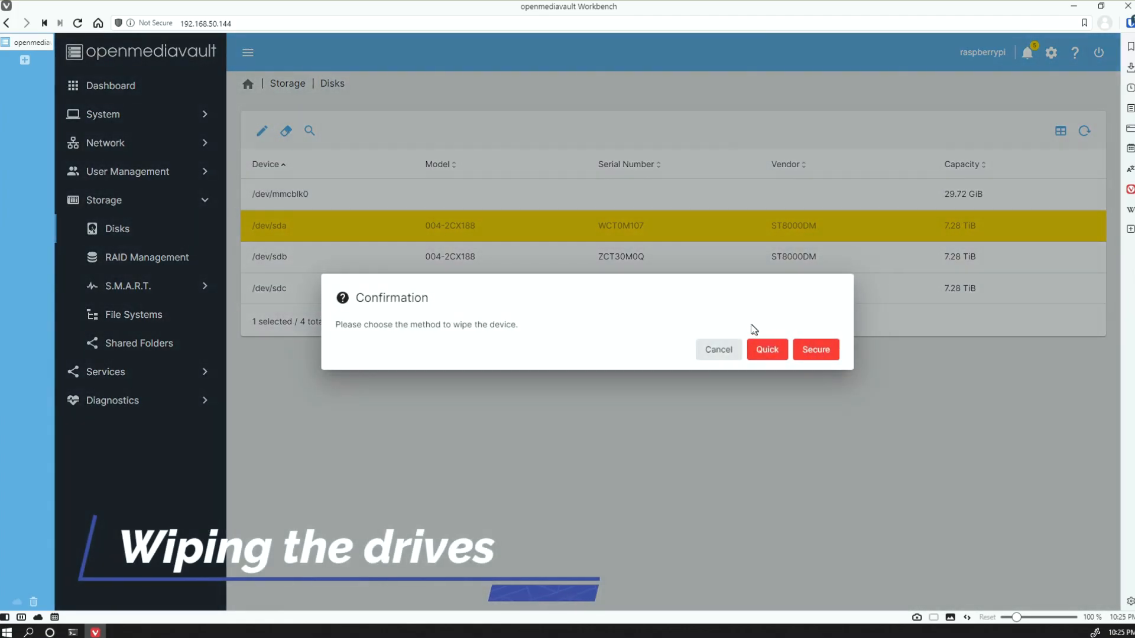
left_click(766, 350)
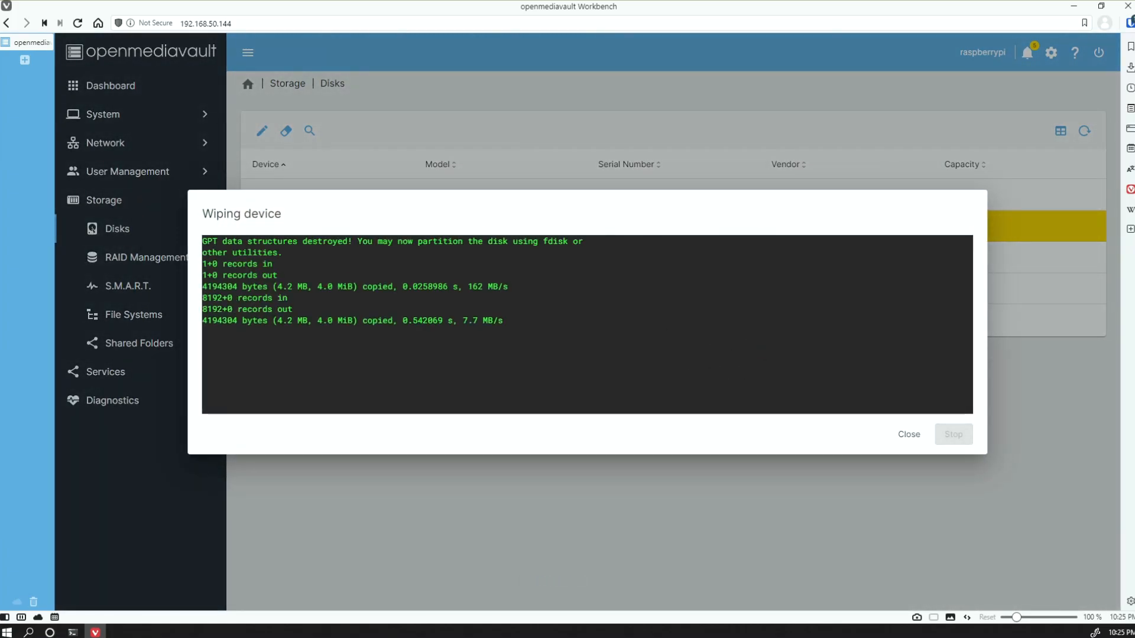
left_click(908, 434)
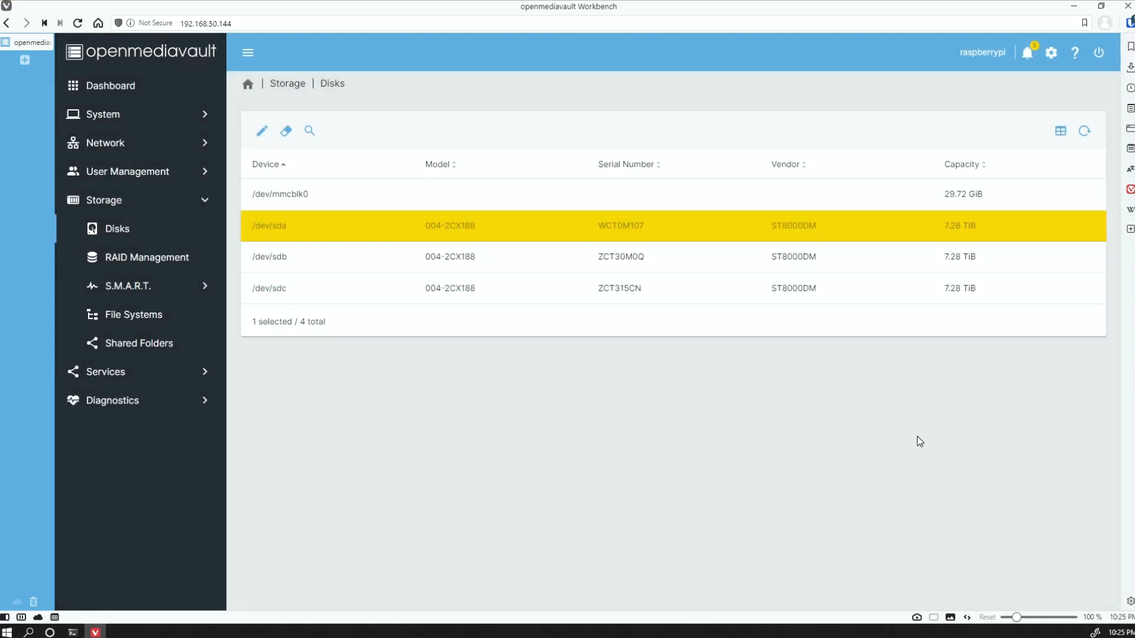
mouse_move(263, 239)
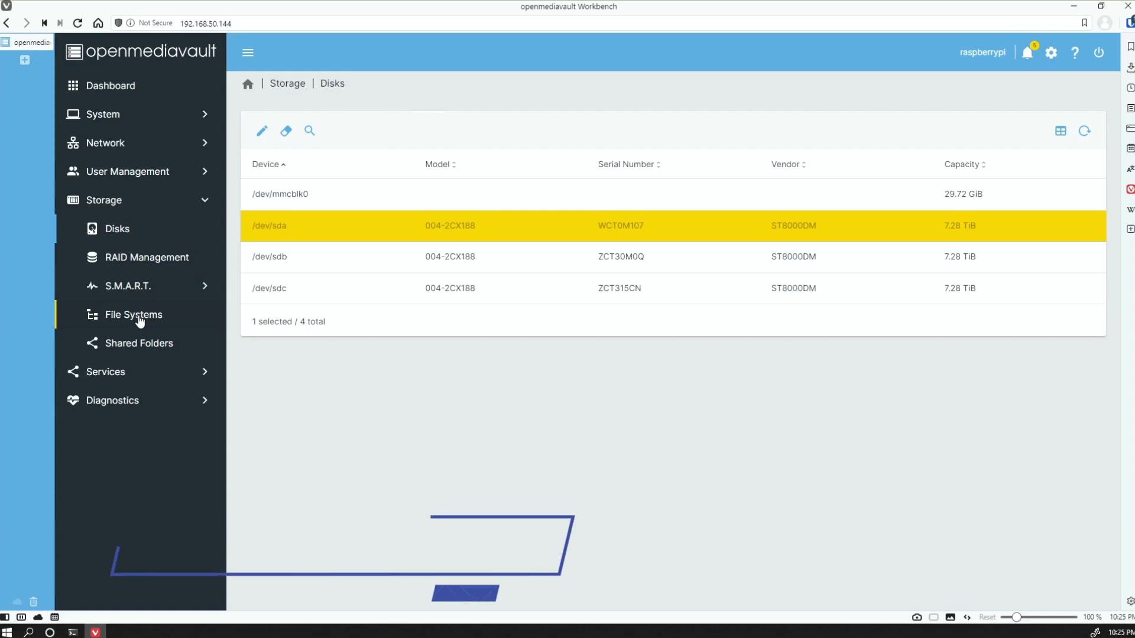
Create an EXT4 file system on the 7.27 TiB /dev/sda drive and close the creation log.
left_click(134, 315)
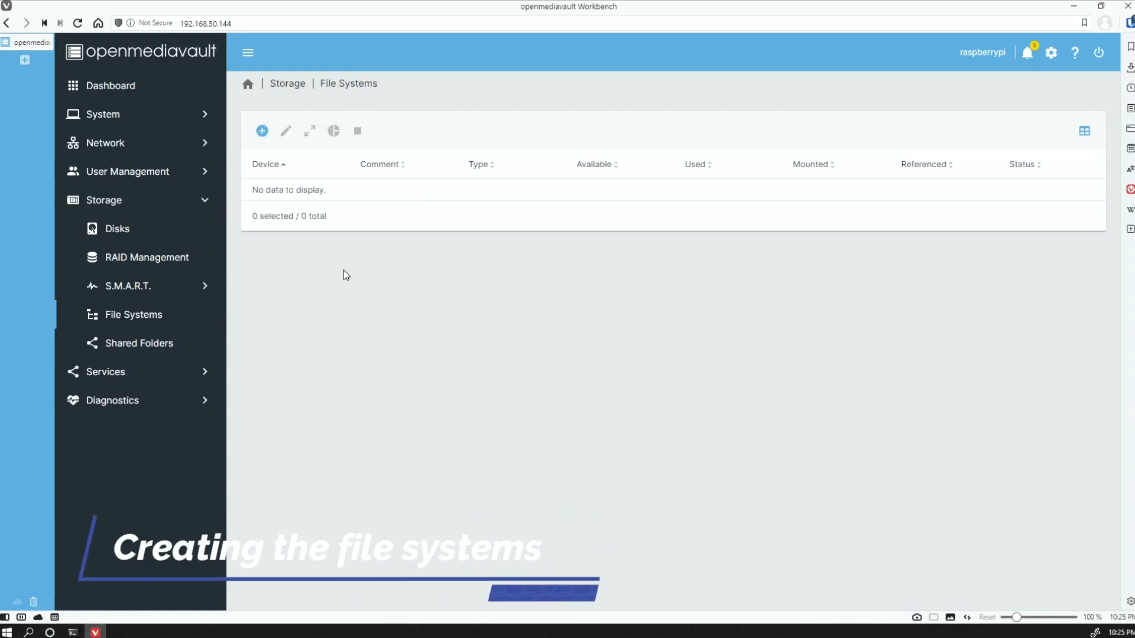
mouse_move(332, 242)
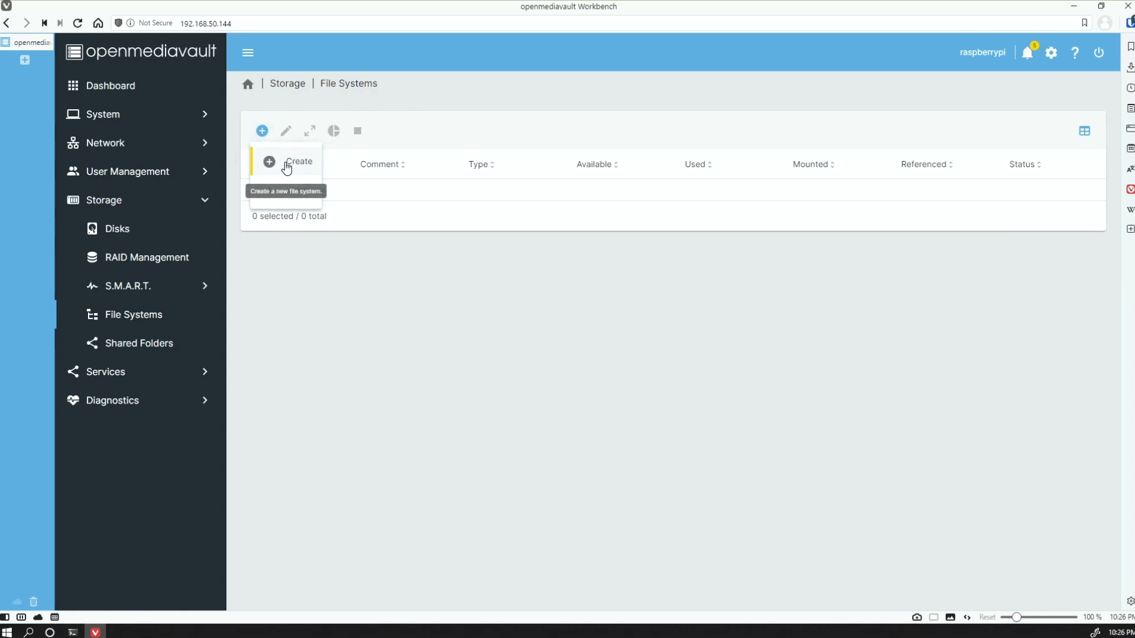
left_click(298, 160)
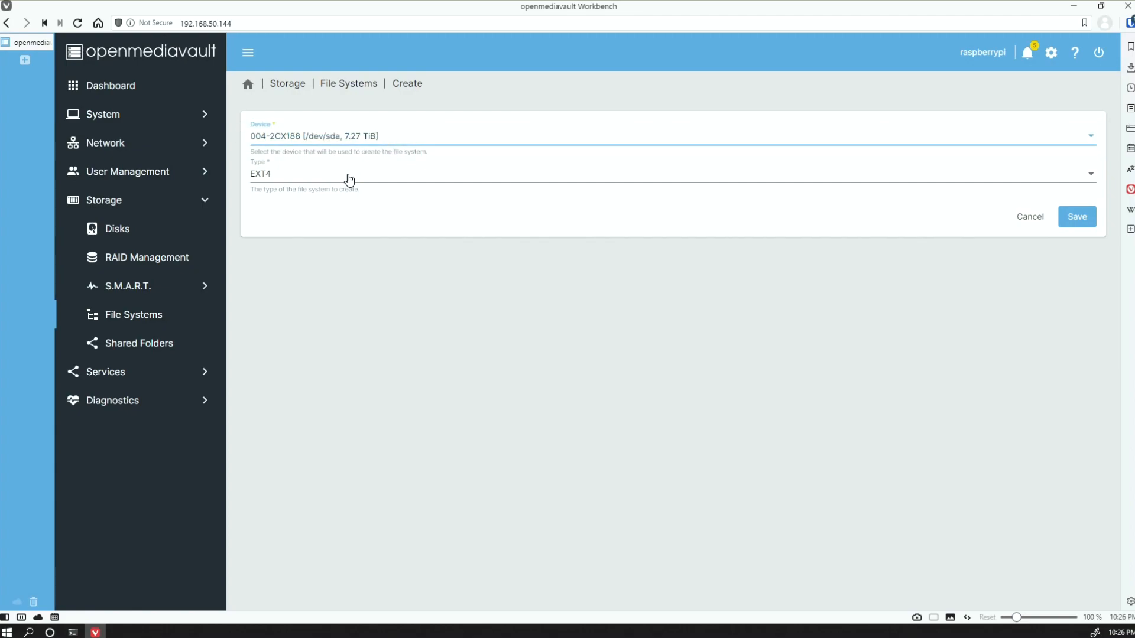
mouse_move(689, 193)
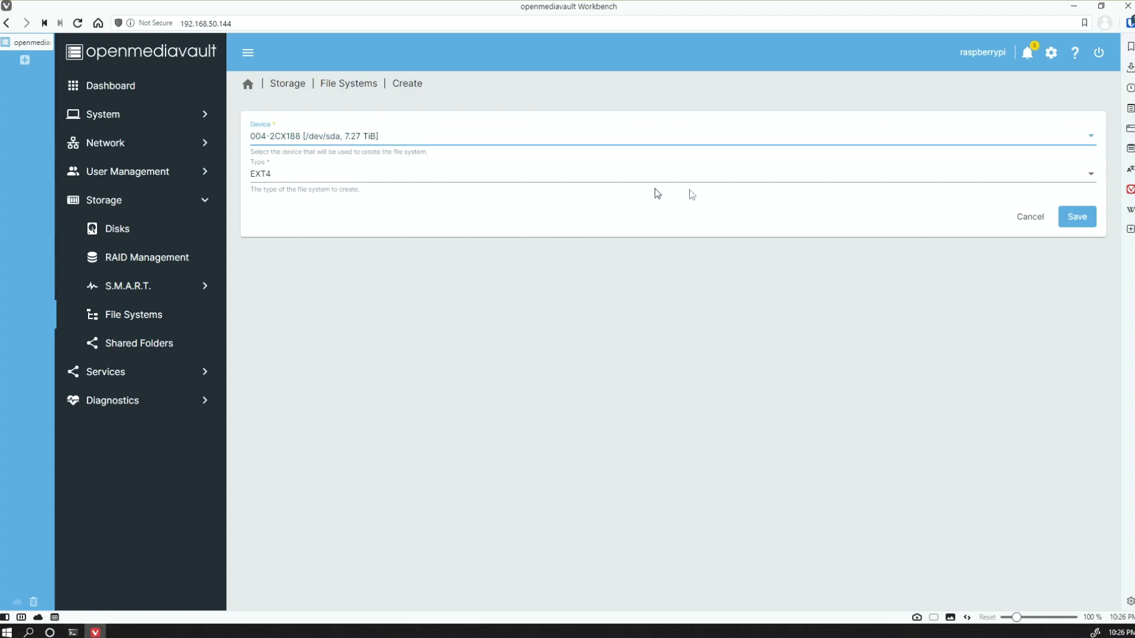
mouse_move(834, 208)
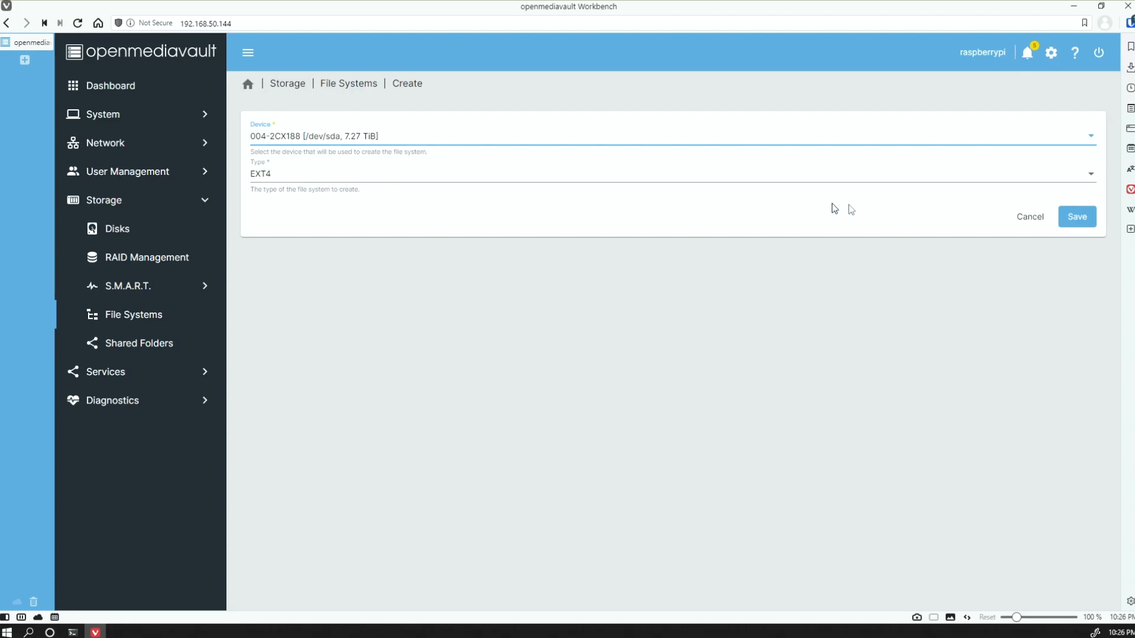
left_click(1075, 216)
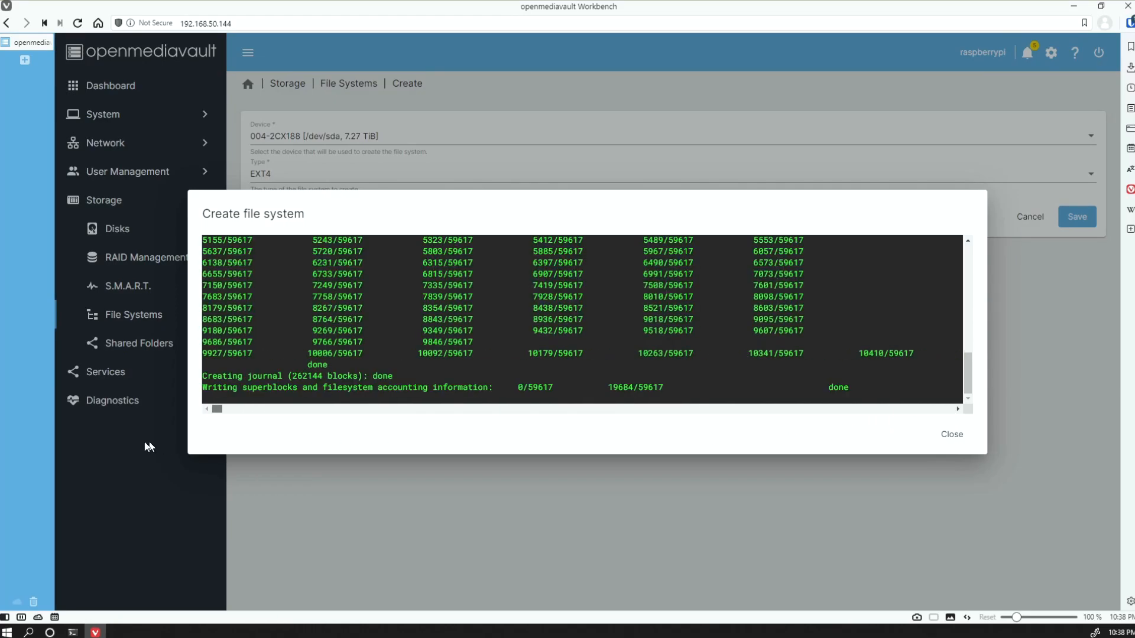
mouse_move(578, 483)
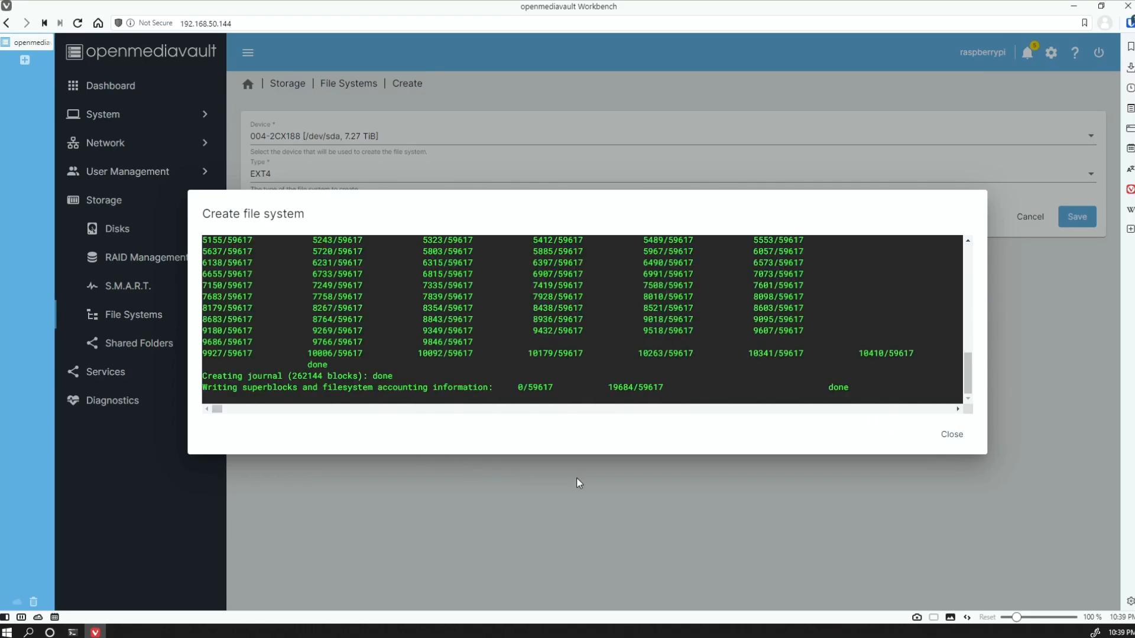
left_click(950, 433)
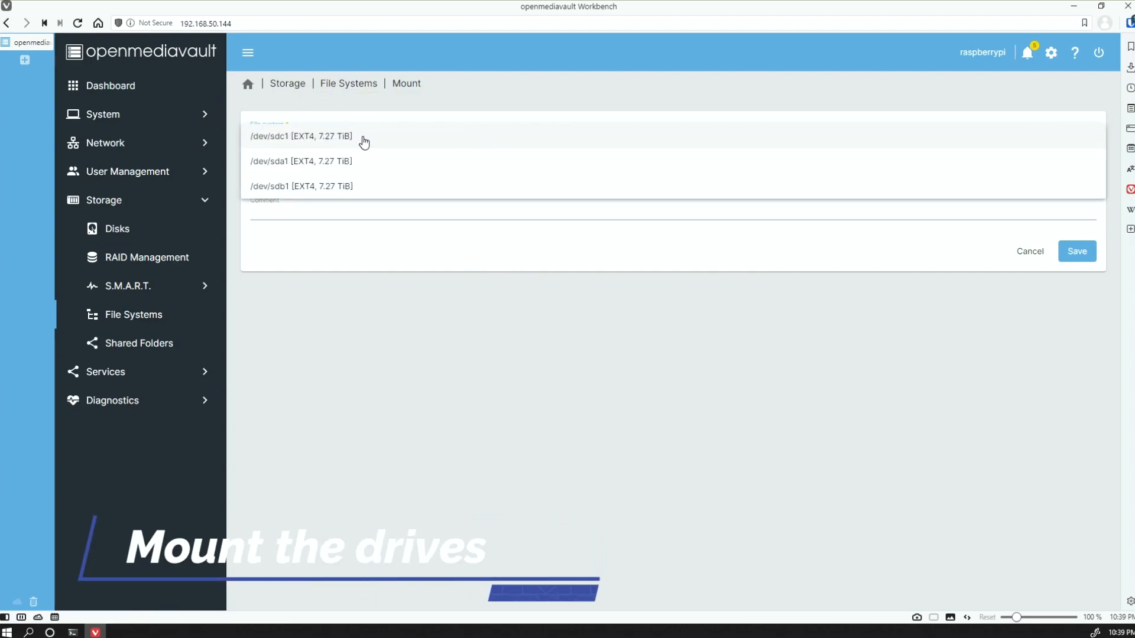
Mount the /dev/sda1 EXT4 file system, confirming with Yes, so the drive comes online.
left_click(302, 161)
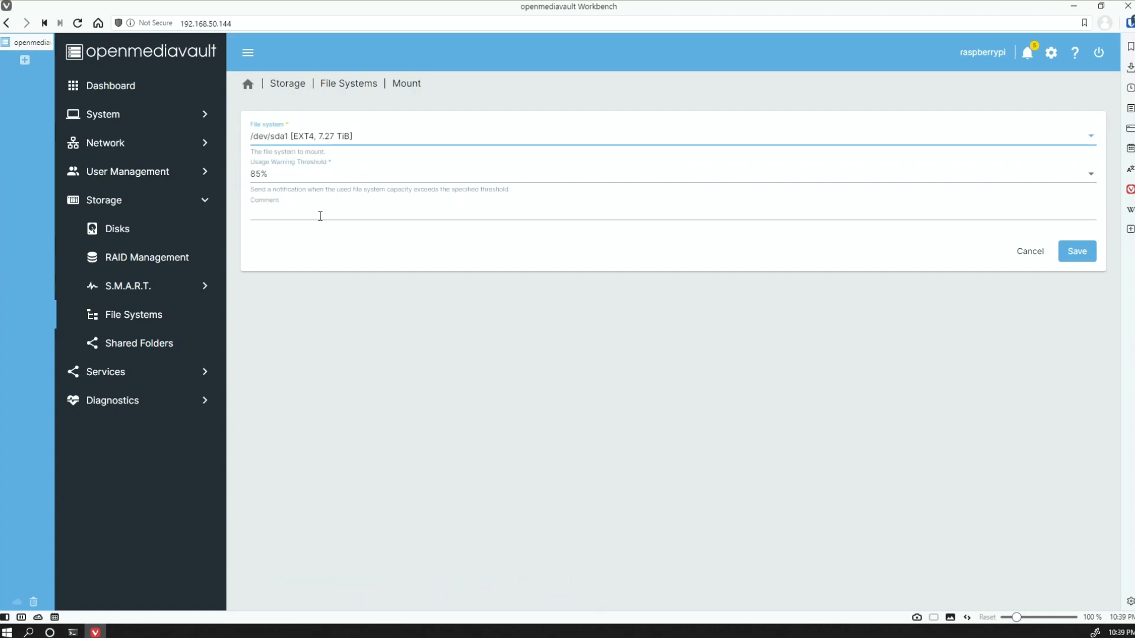
mouse_move(1003, 266)
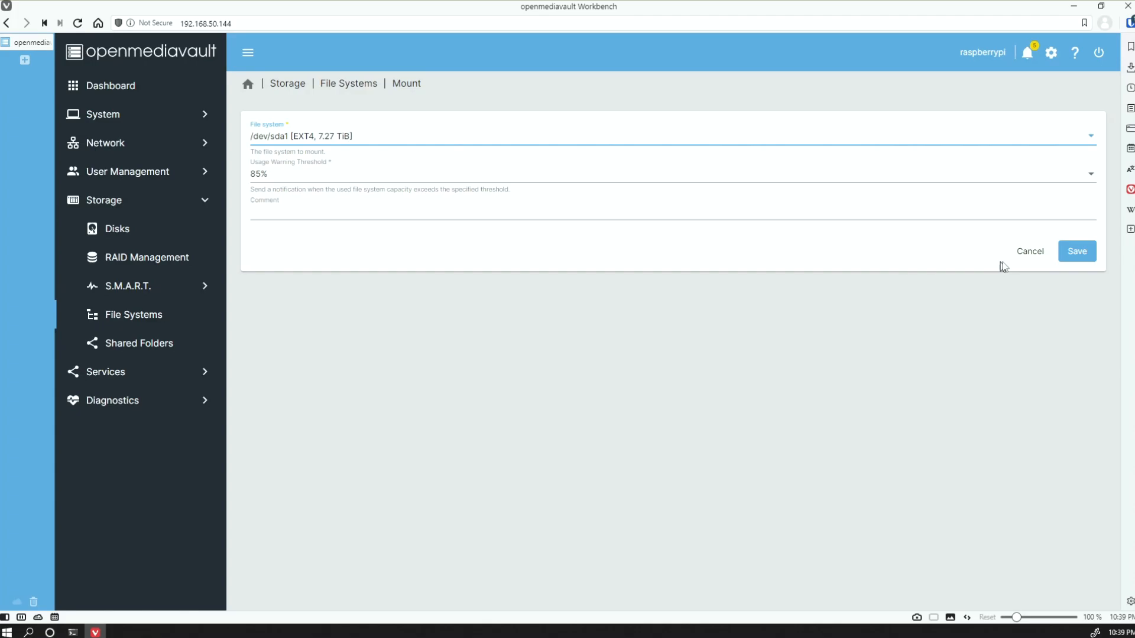
left_click(1075, 250)
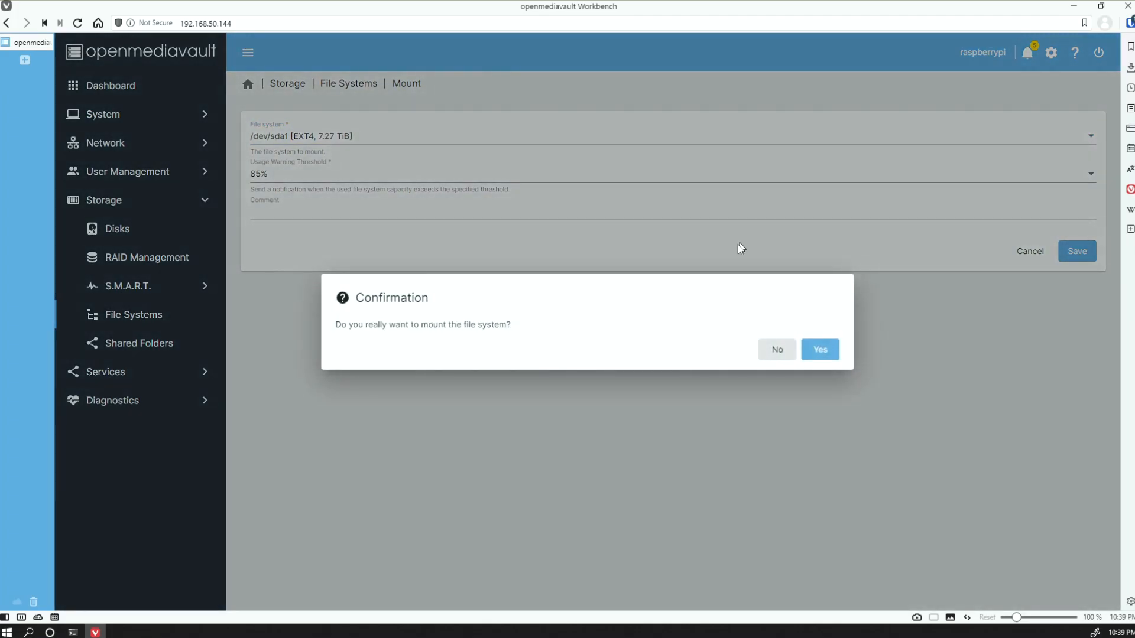
left_click(818, 350)
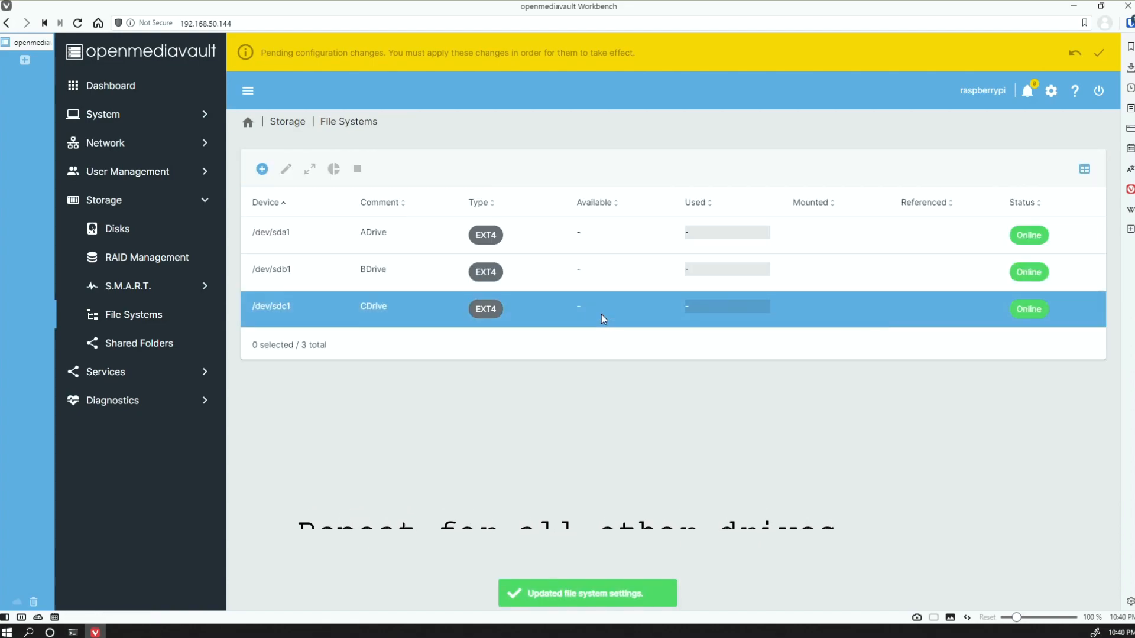
left_click(128, 286)
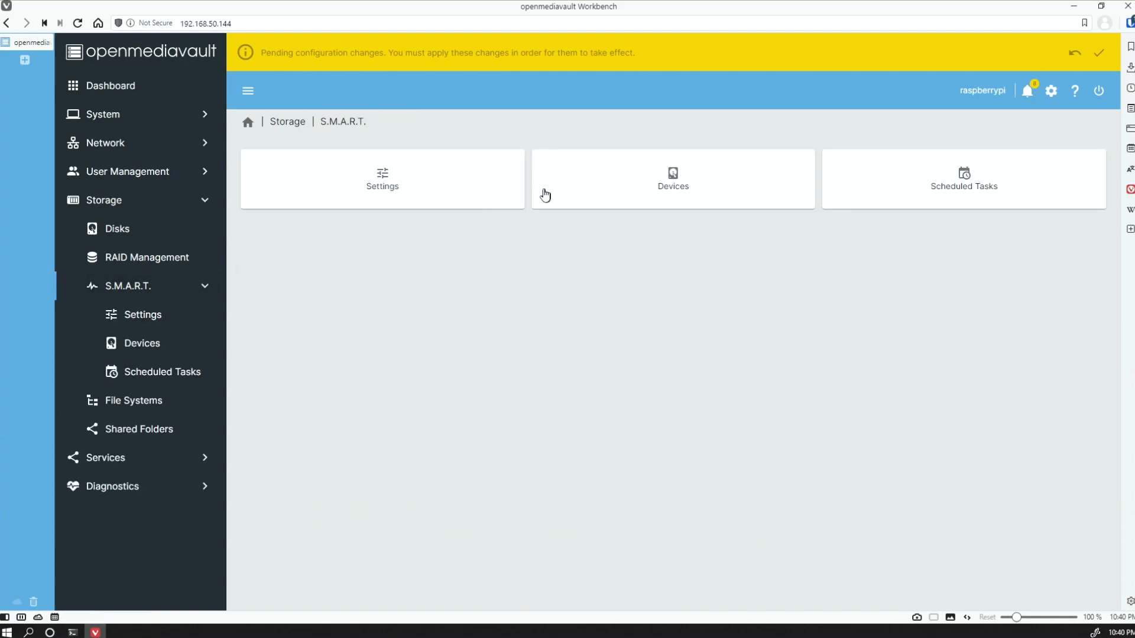
Review S.M.A.R.T. Devices showing all three ST8000DM drives Good, then return to Storage.
left_click(671, 178)
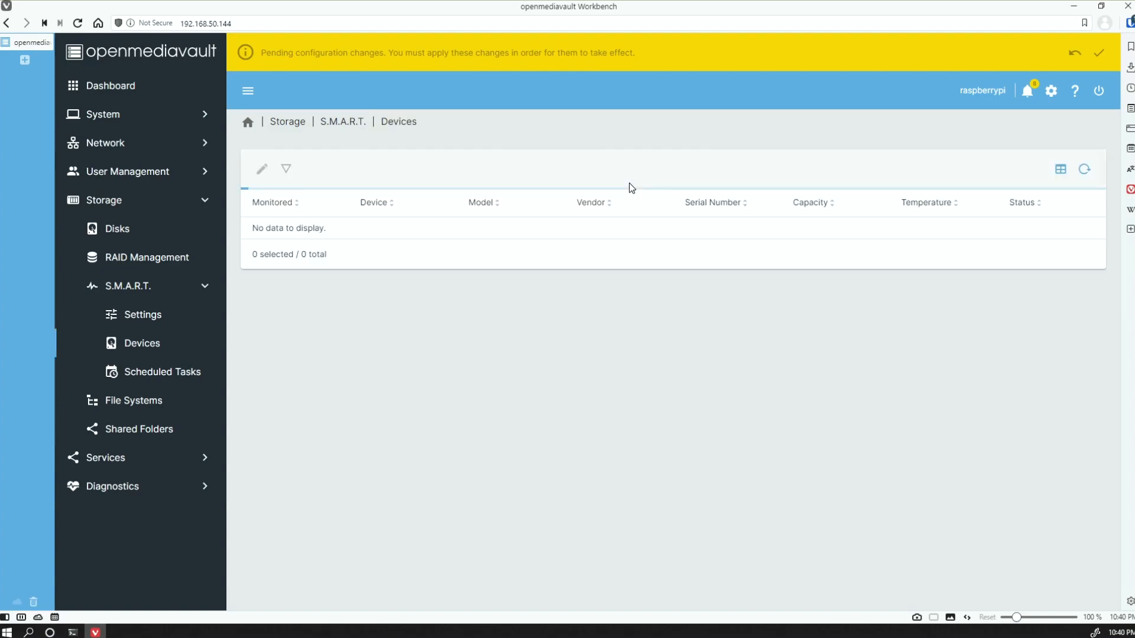
mouse_move(398, 122)
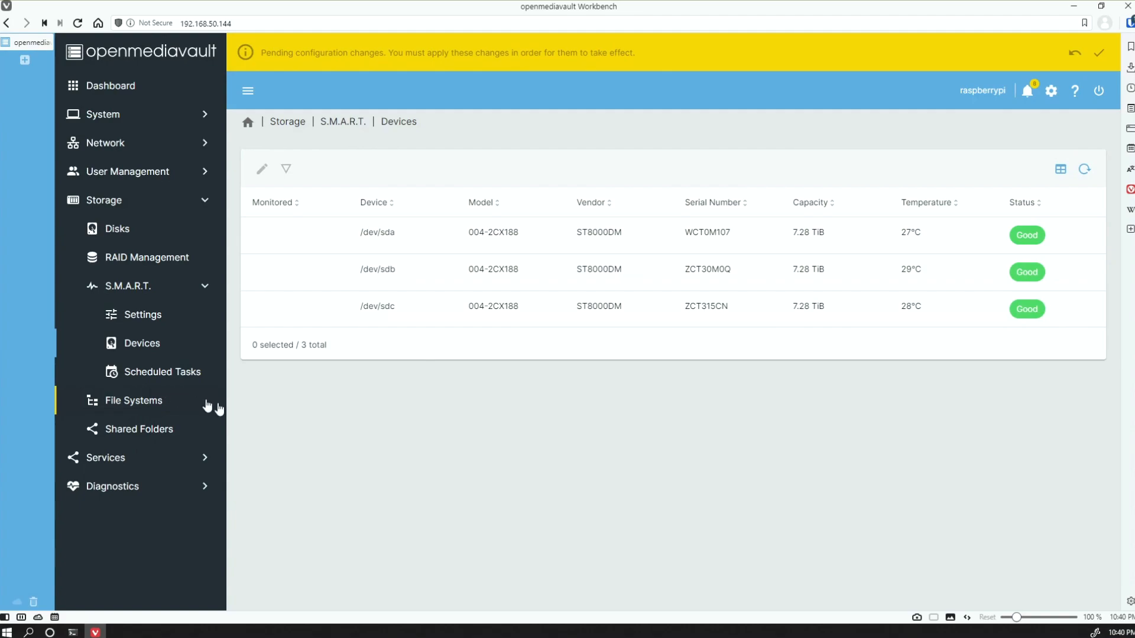
mouse_move(356, 436)
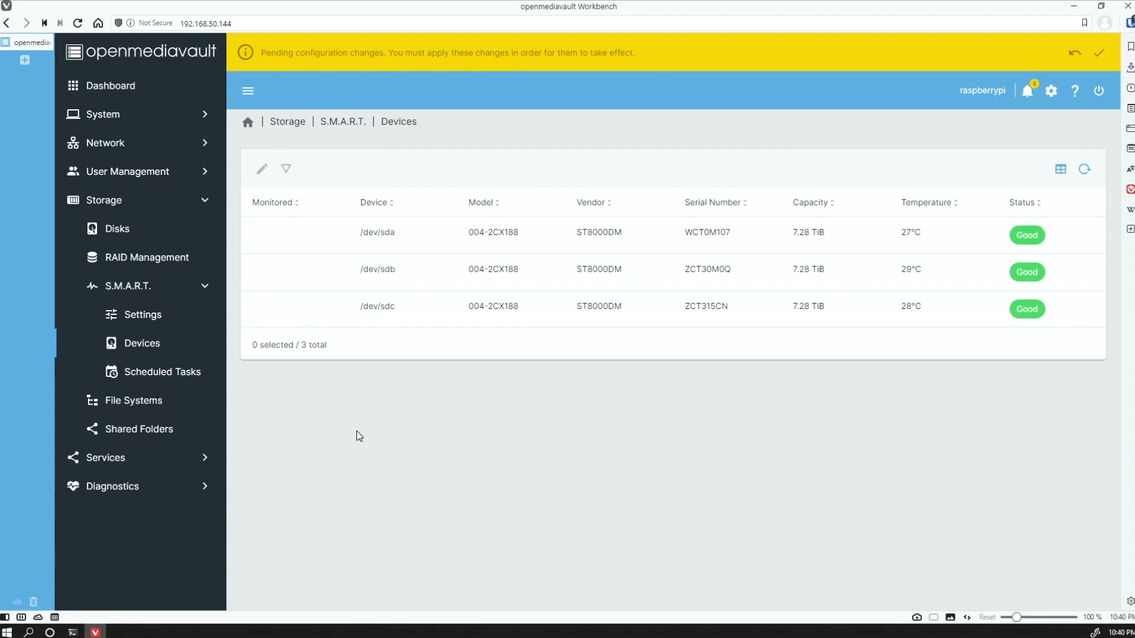
mouse_move(159, 415)
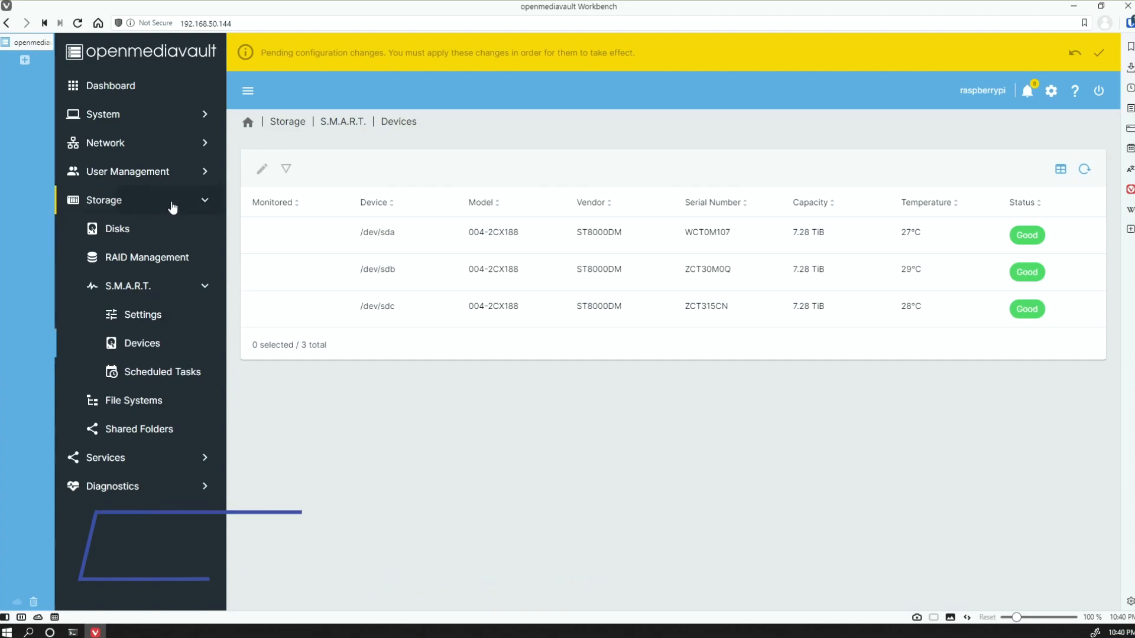
left_click(104, 199)
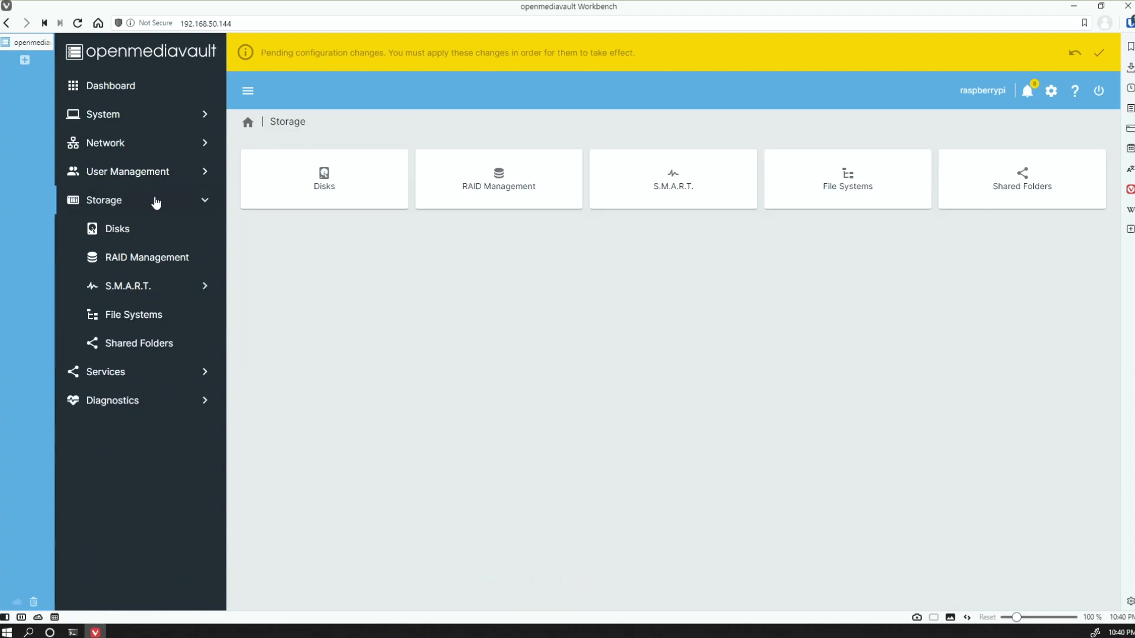
Start a new user in User Management > Users named kenneth with password entered and confirmed.
left_click(128, 171)
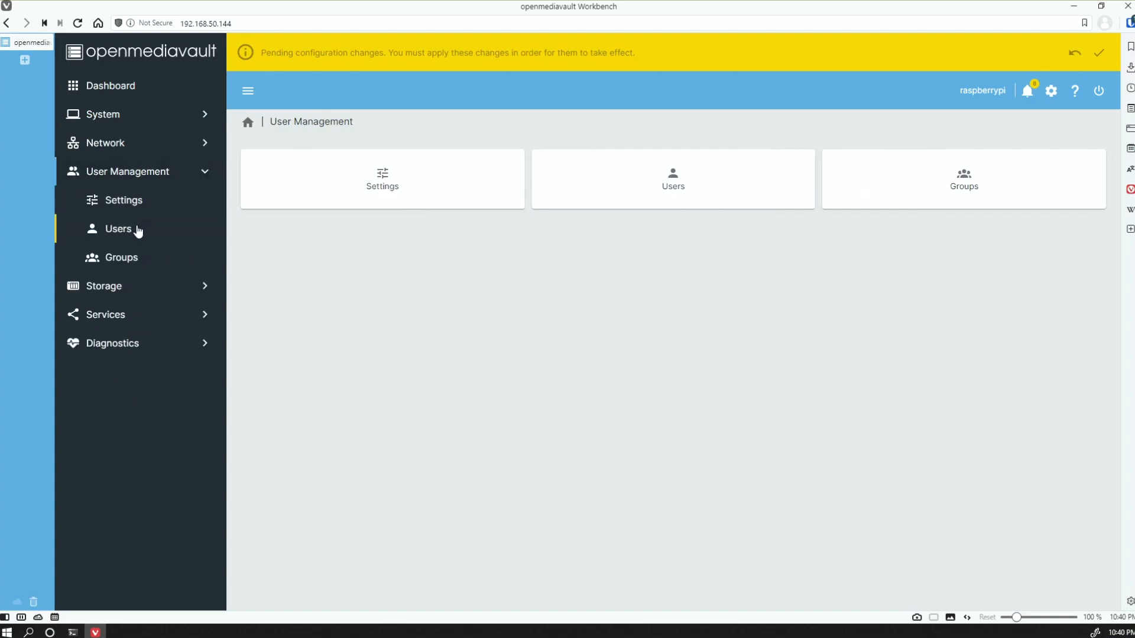
left_click(117, 228)
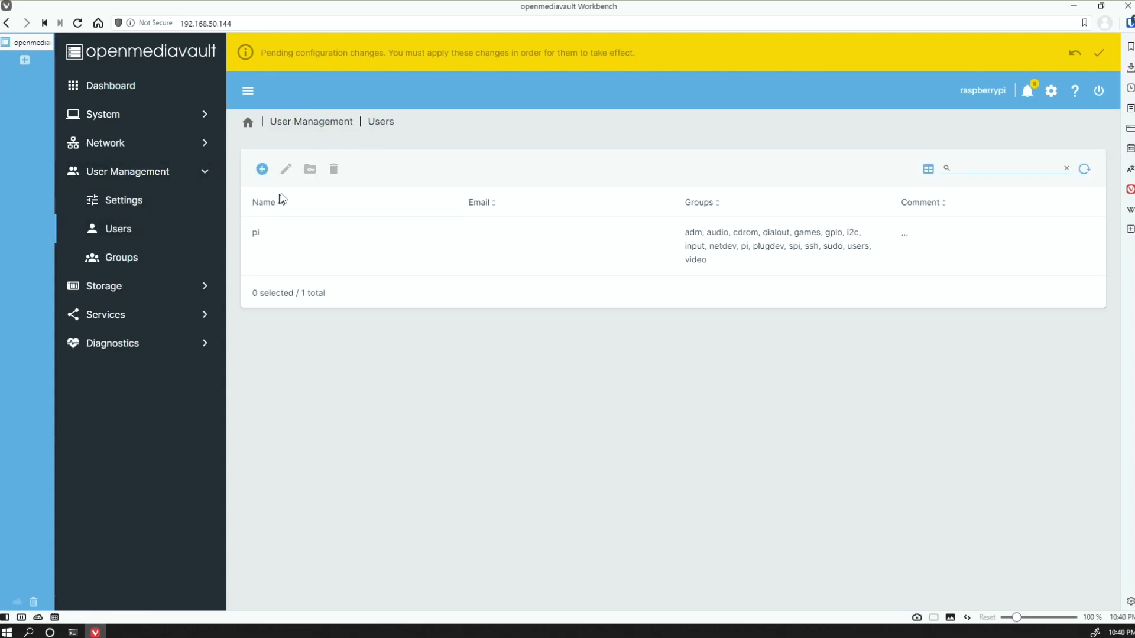
left_click(261, 169)
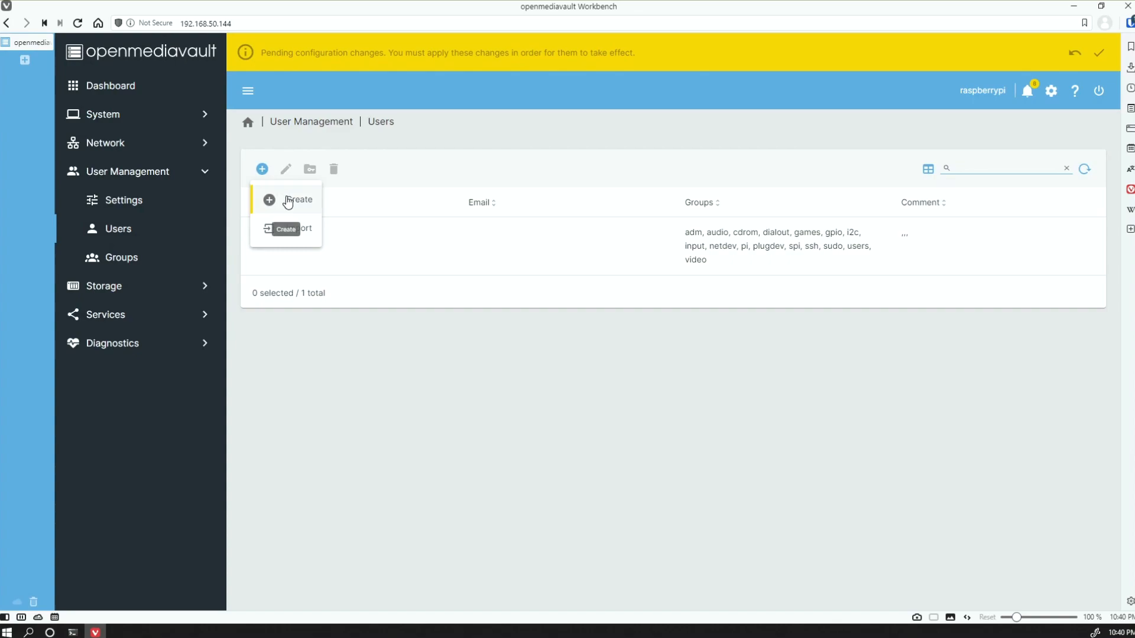
left_click(297, 200)
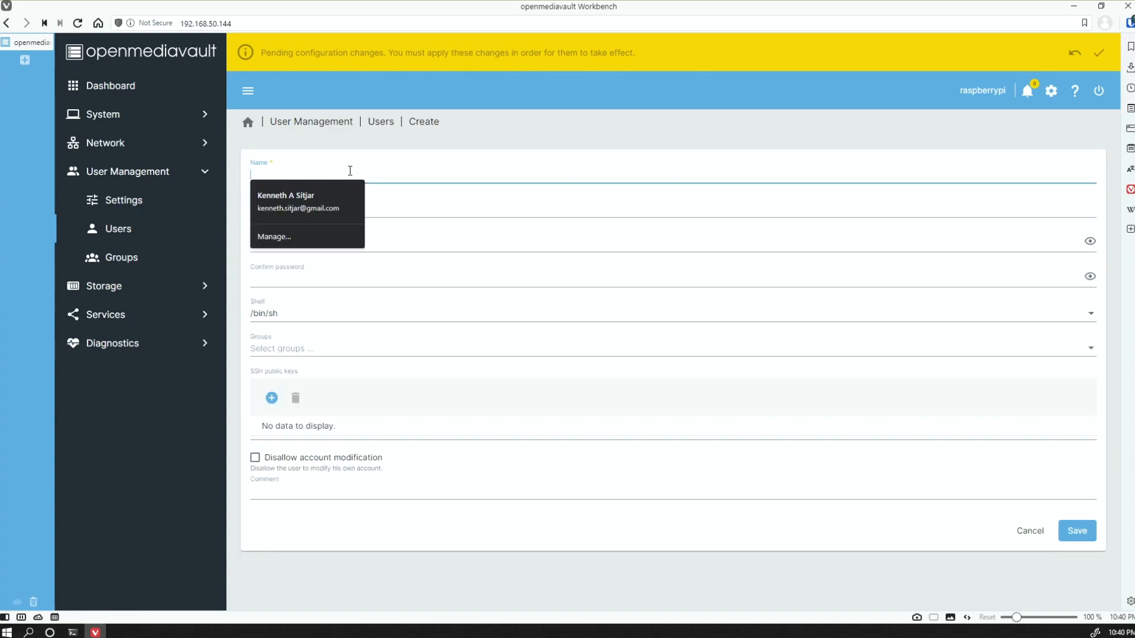
type("Kenneth")
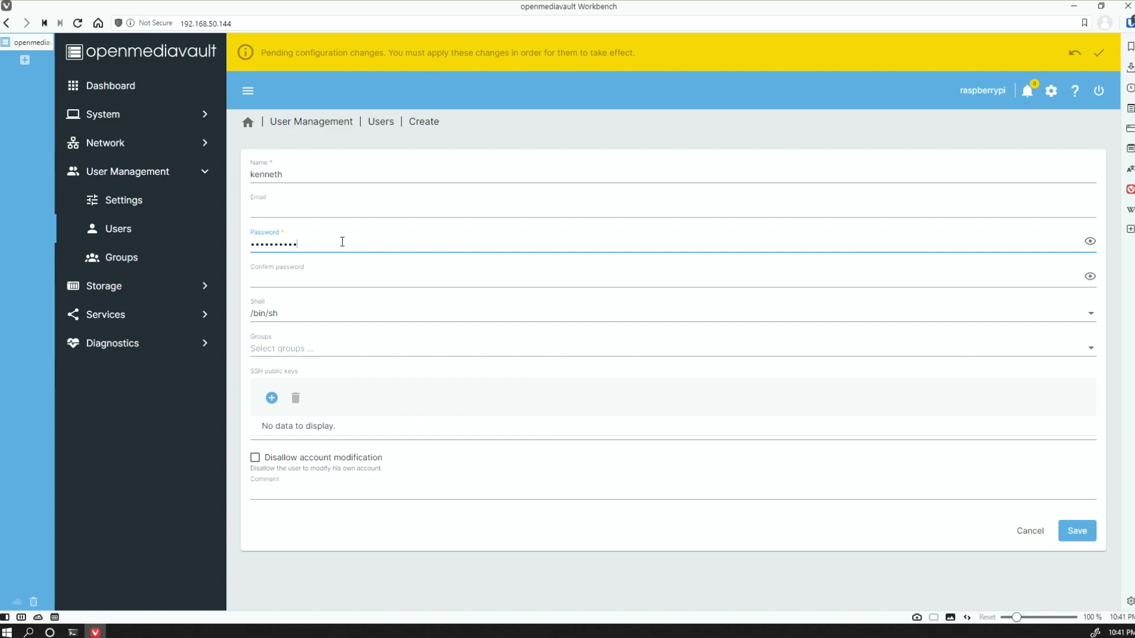
type("••")
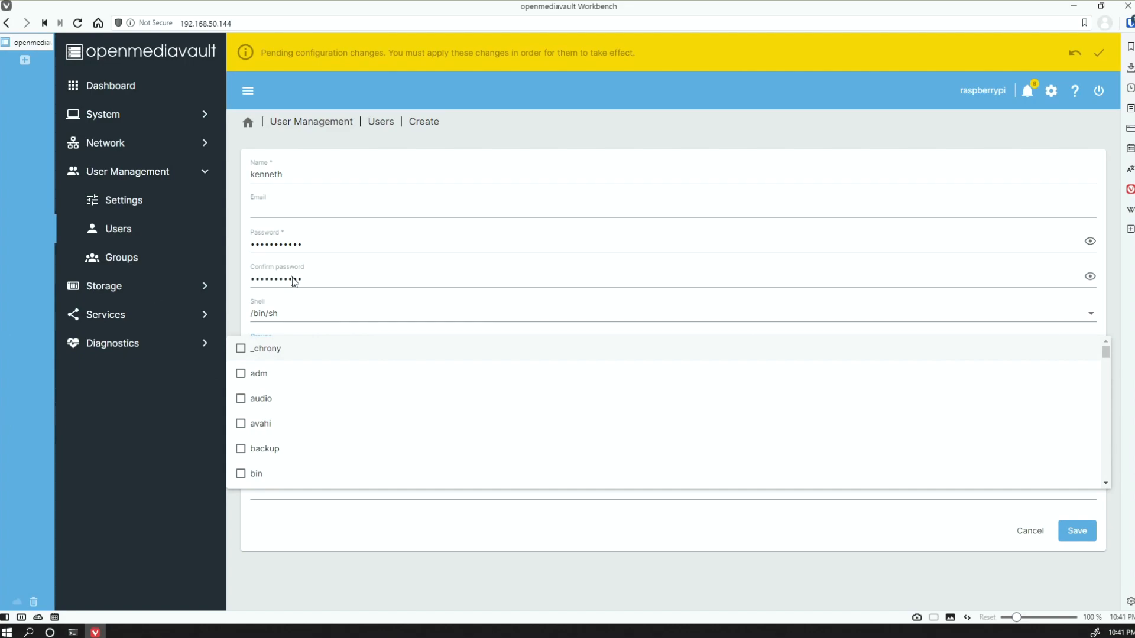
Add kenneth to the root, ssh and sambashare groups and save the new user.
scroll("down", 3)
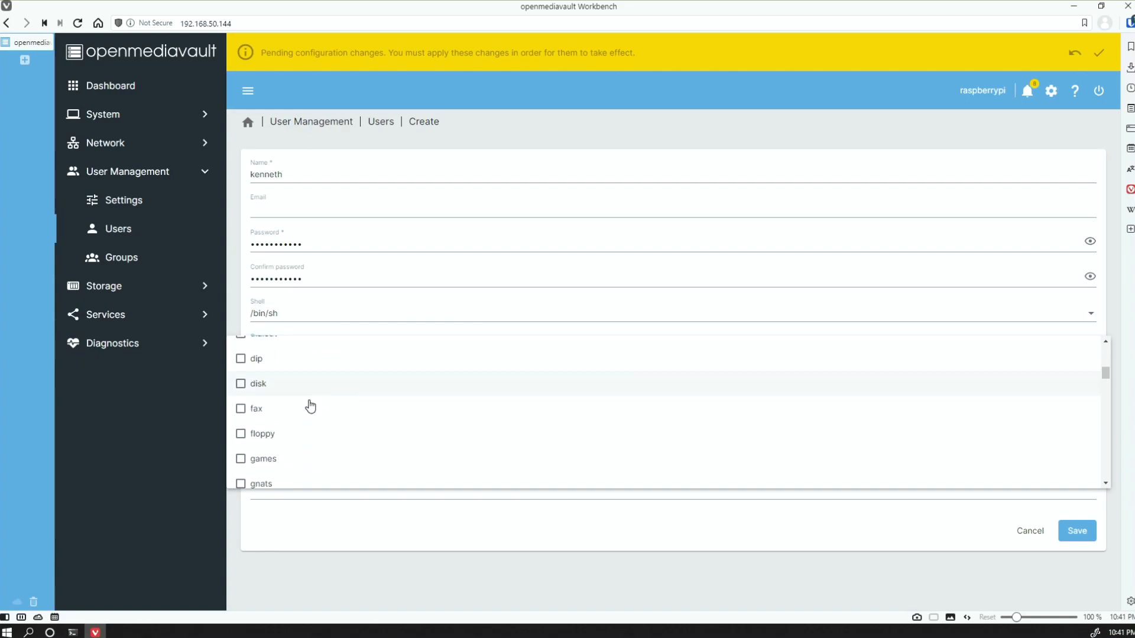
scroll("down", 3)
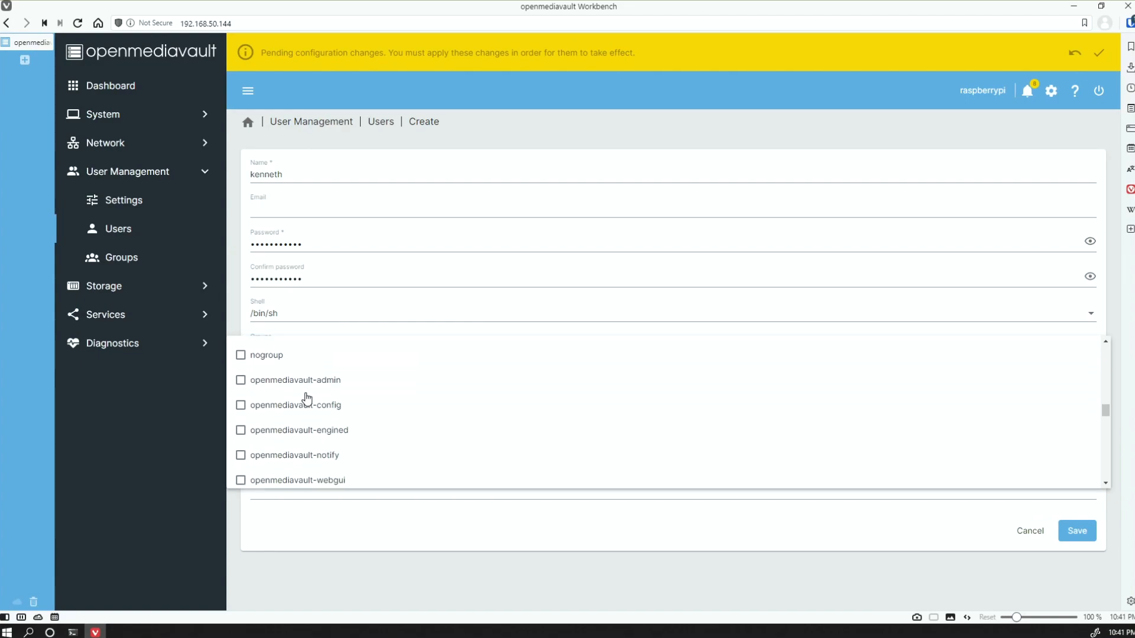
scroll("down", 3)
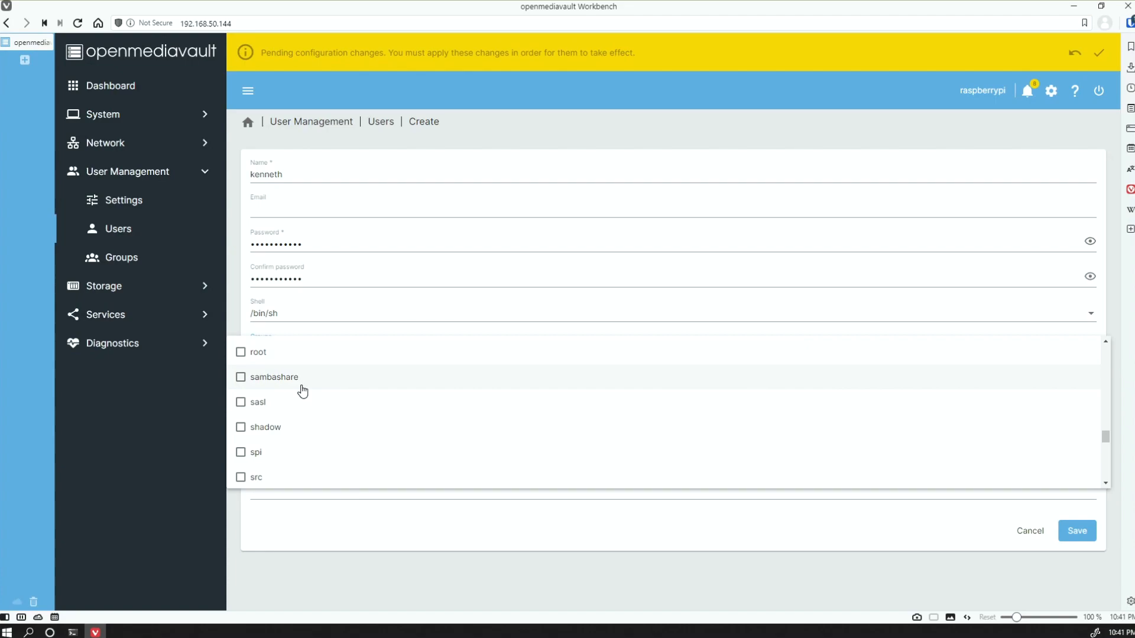
left_click(240, 352)
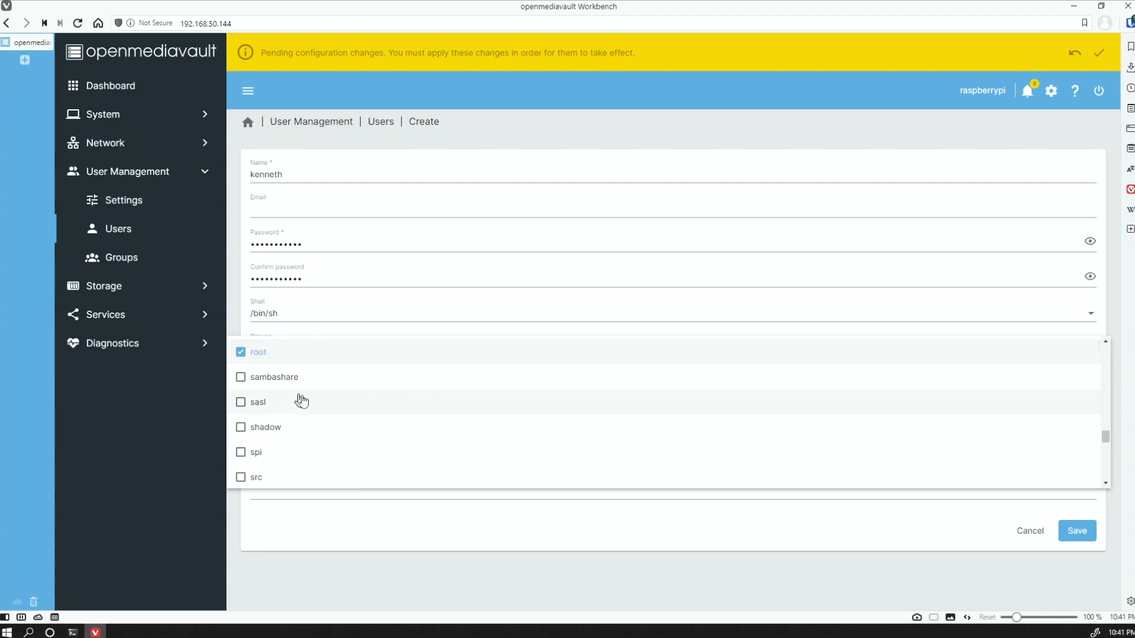
scroll("down", 3)
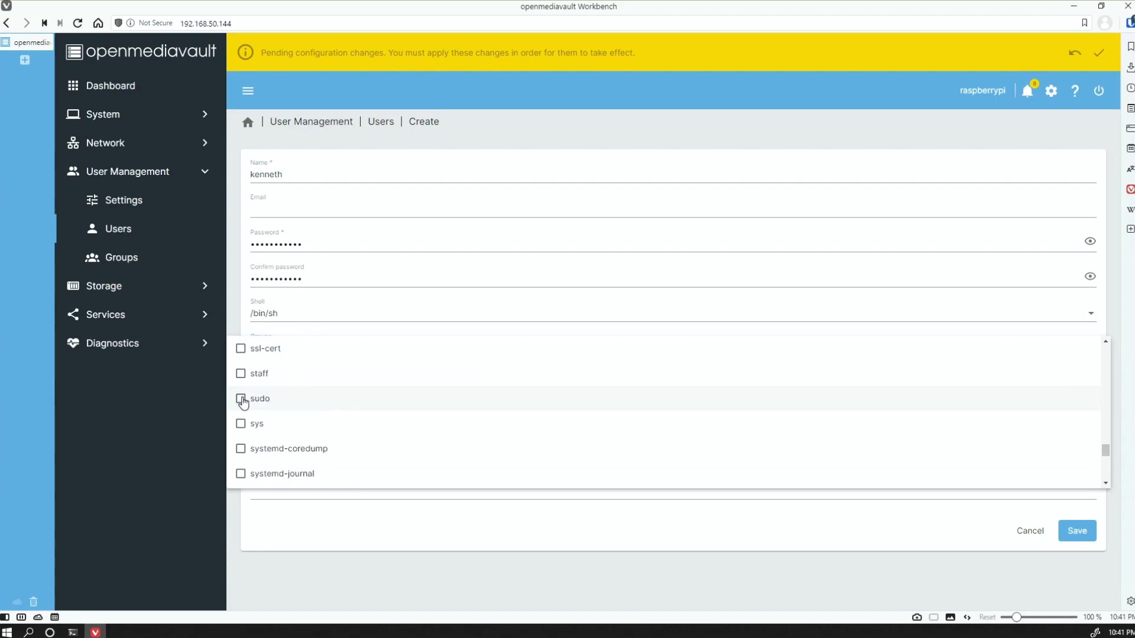
scroll("down", 3)
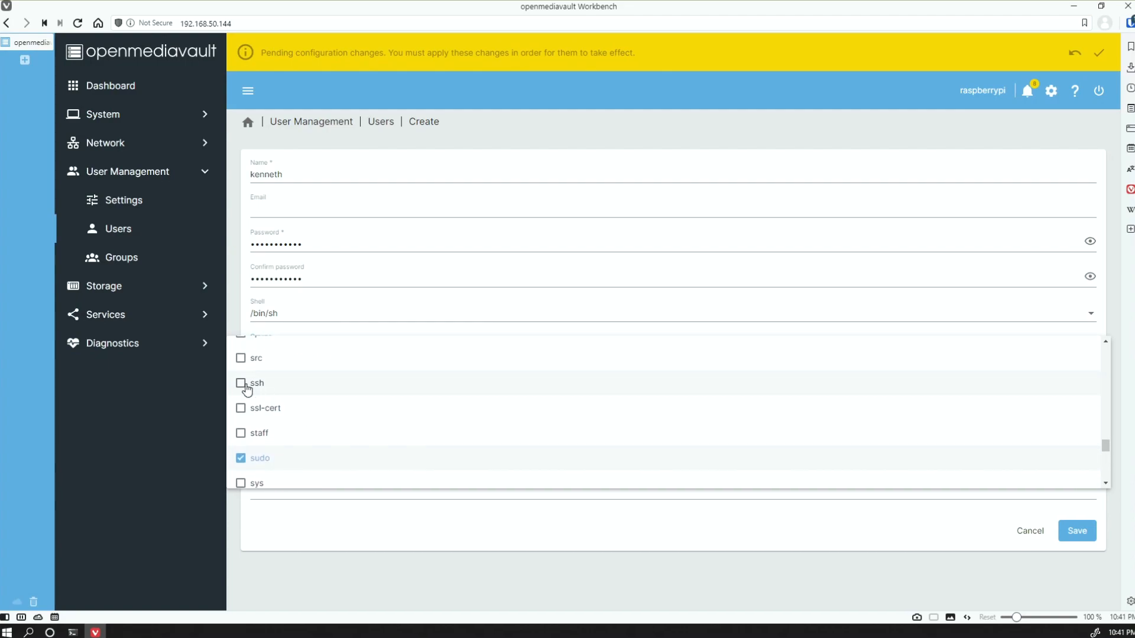
left_click(240, 383)
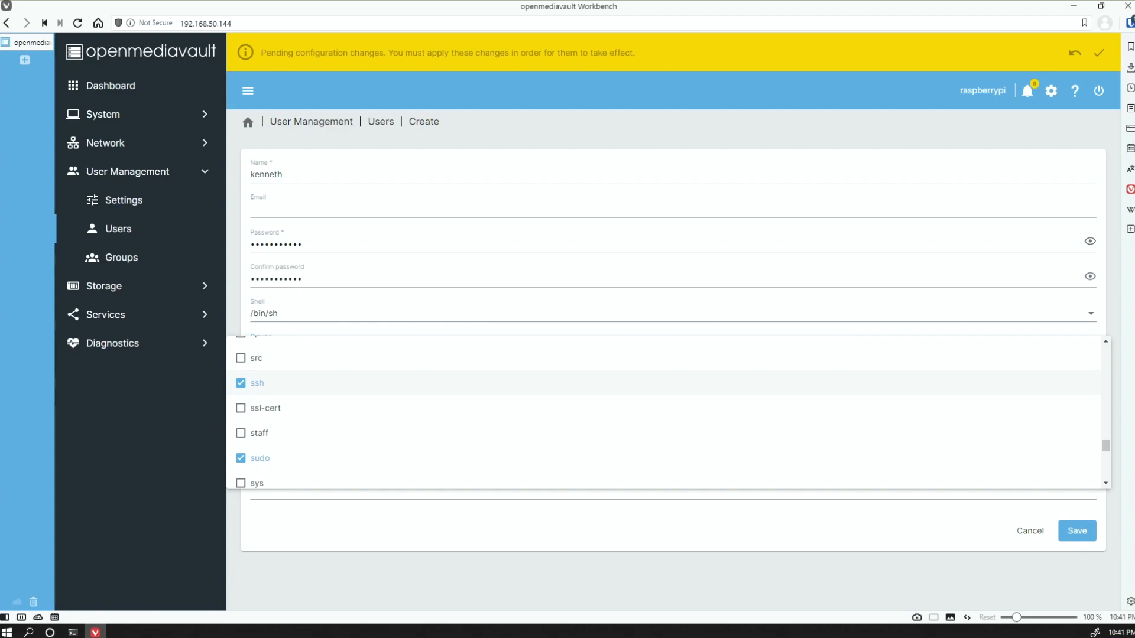
scroll("down", 3)
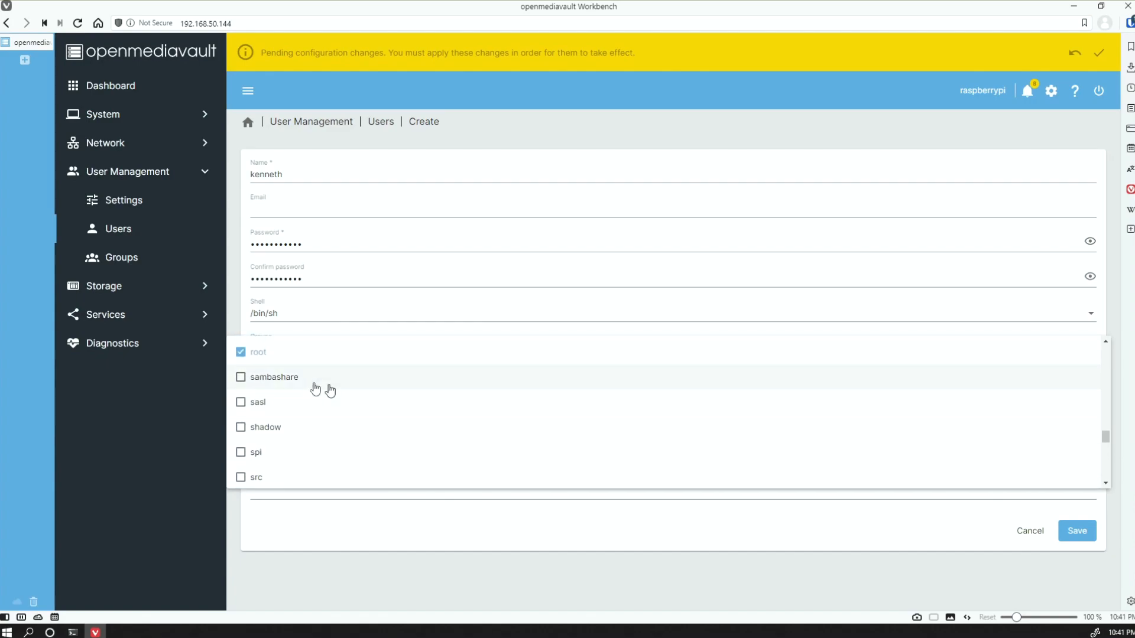
left_click(240, 377)
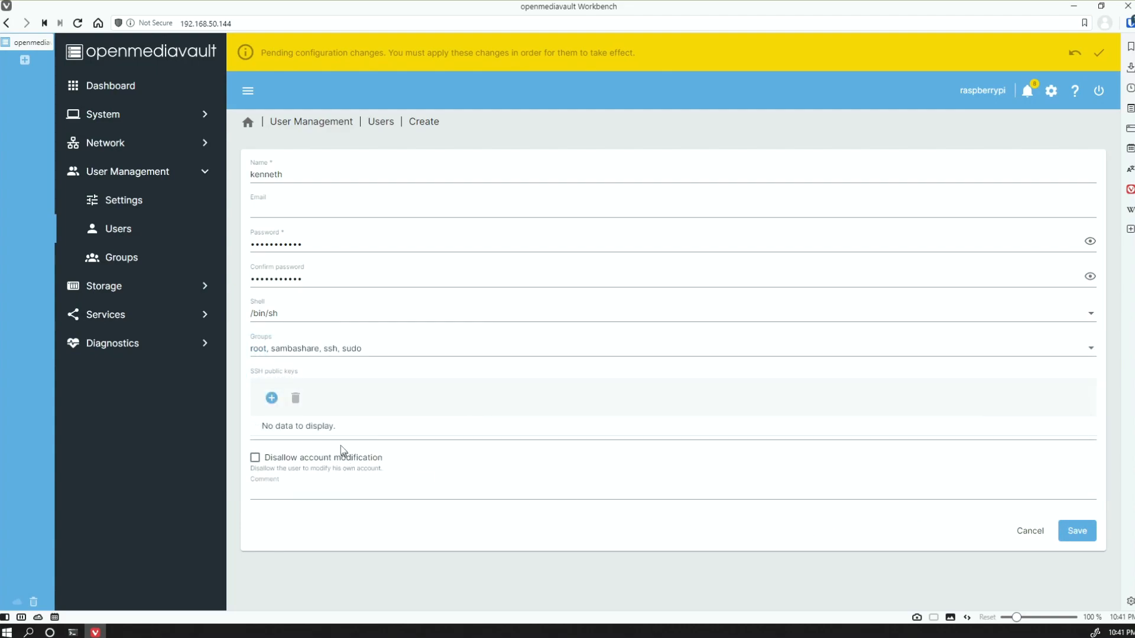
mouse_move(1078, 531)
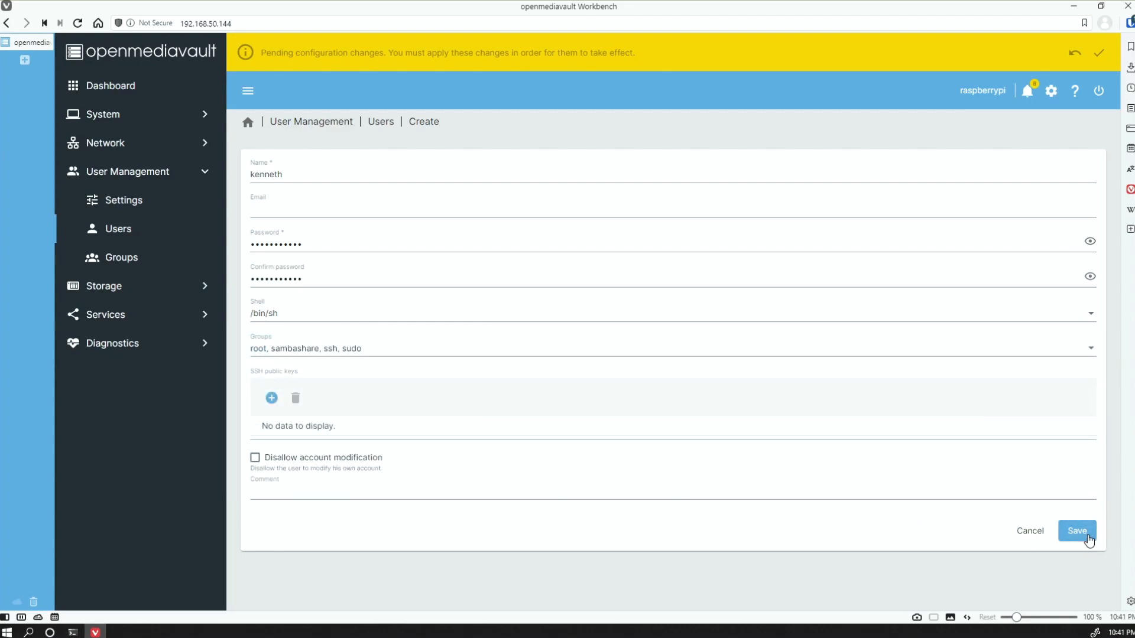
left_click(1077, 530)
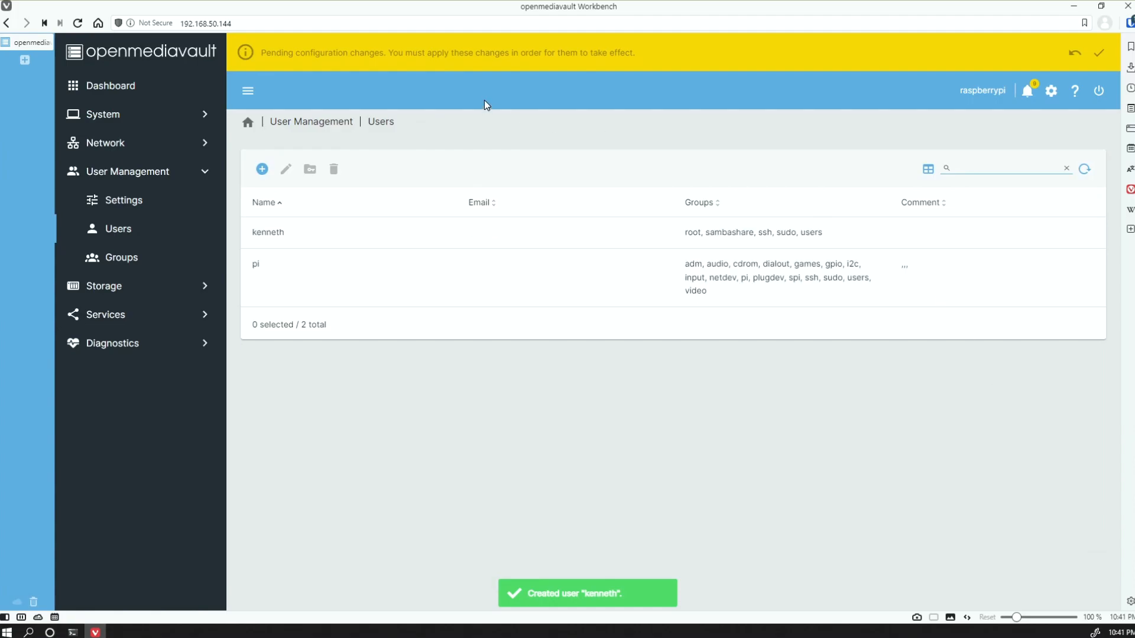
Apply the pending configuration changes from the yellow banner, confirming with Yes.
left_click(1098, 52)
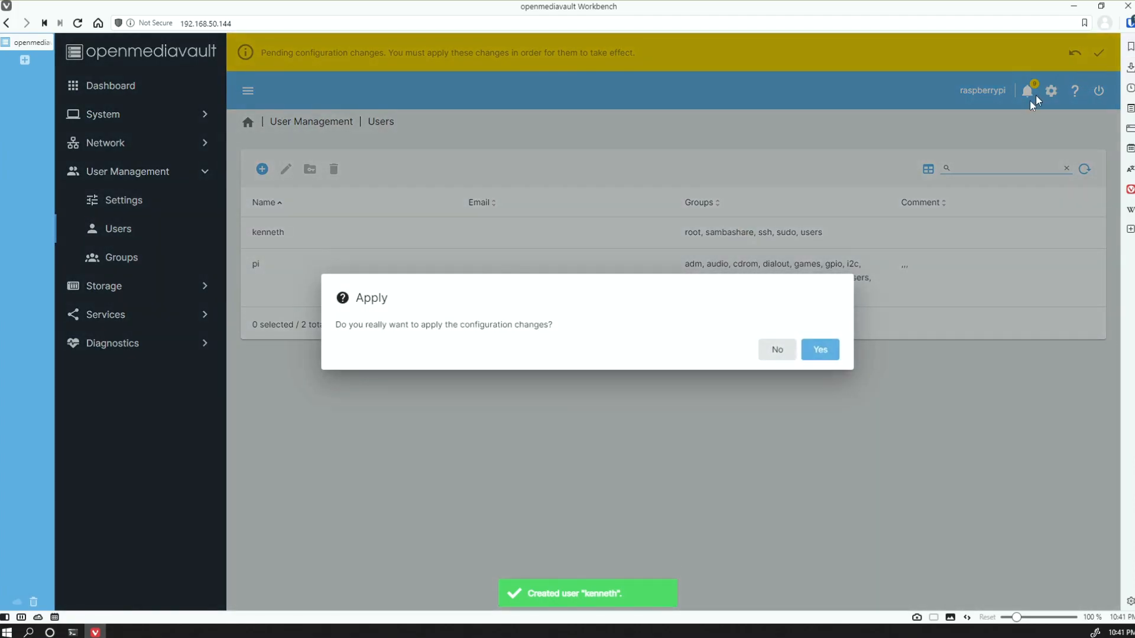
left_click(817, 349)
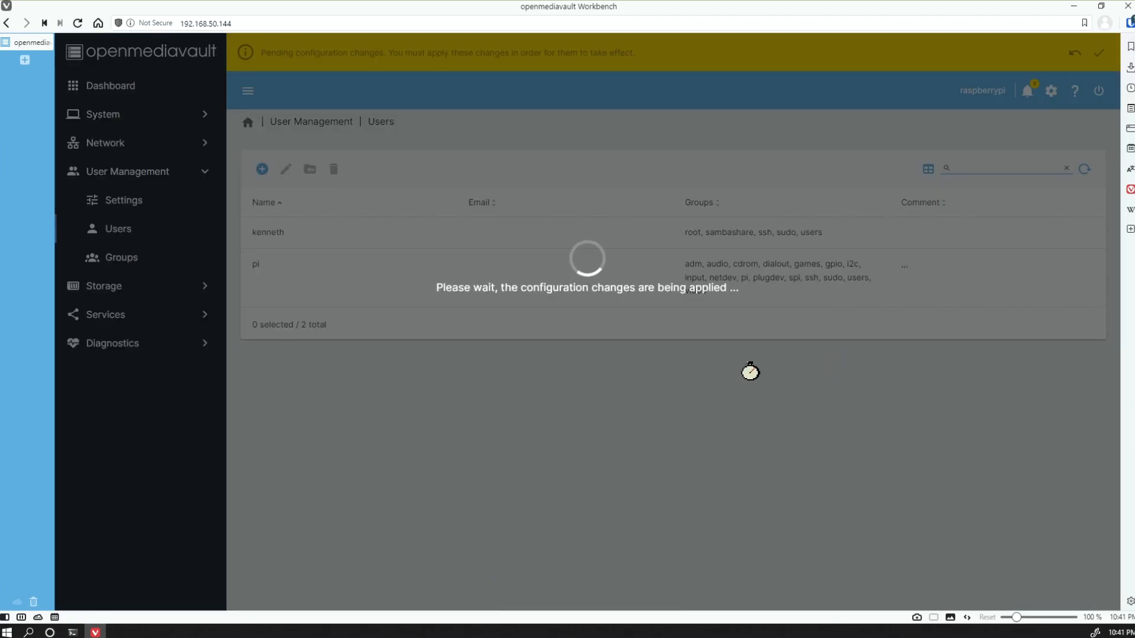
mouse_move(511, 352)
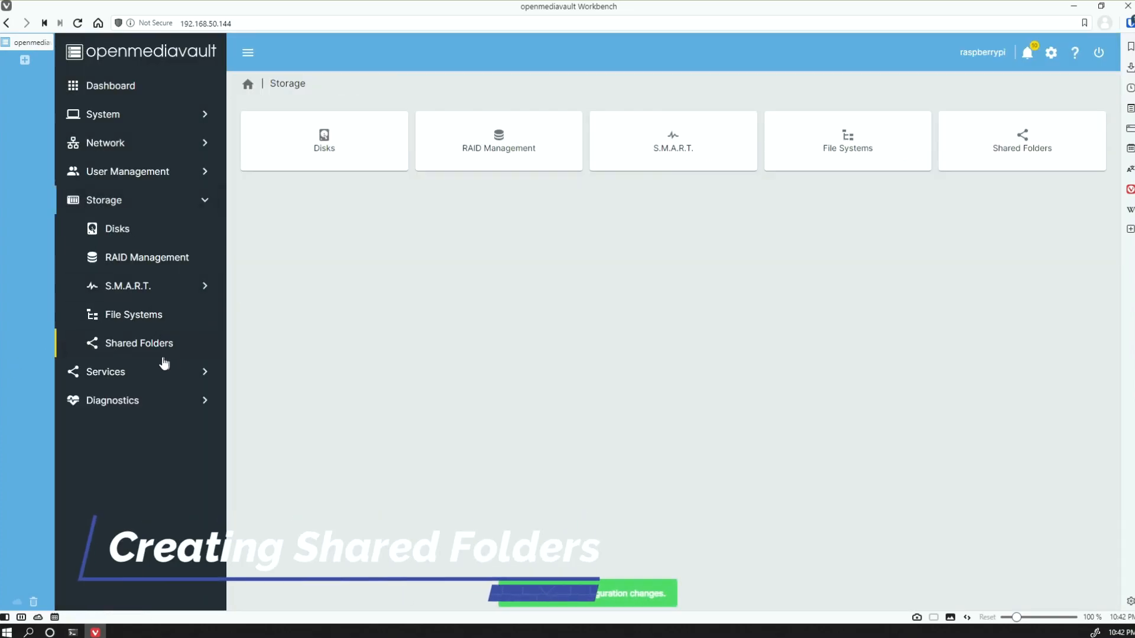
Create shared folder media on /dev/sda1 [ADrive] with Everyone read/write and save it.
left_click(137, 342)
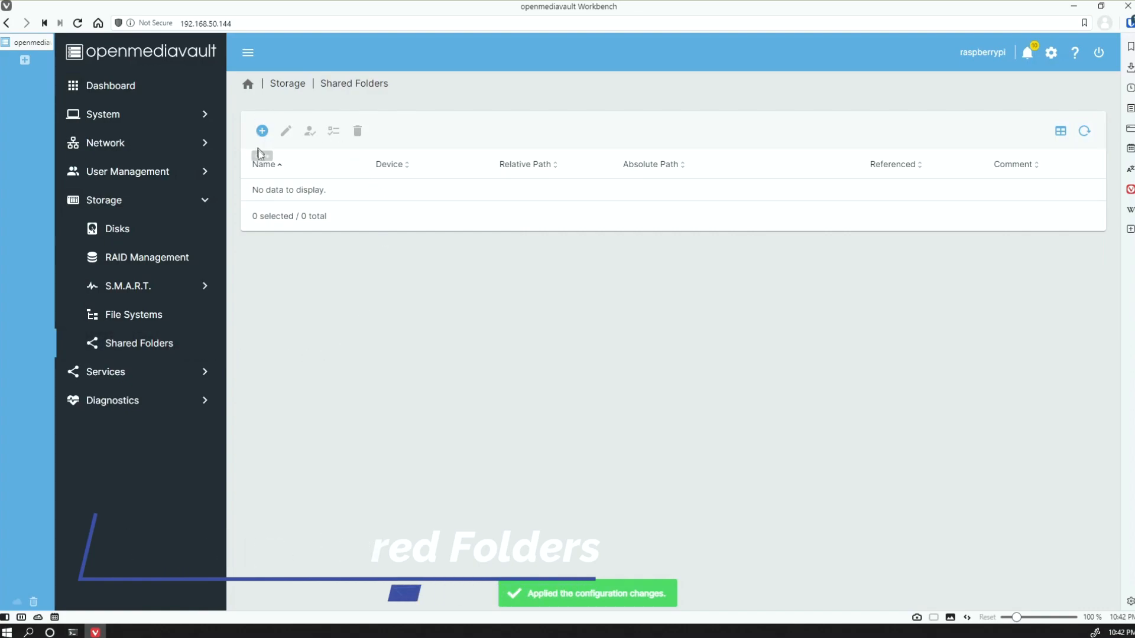
left_click(262, 131)
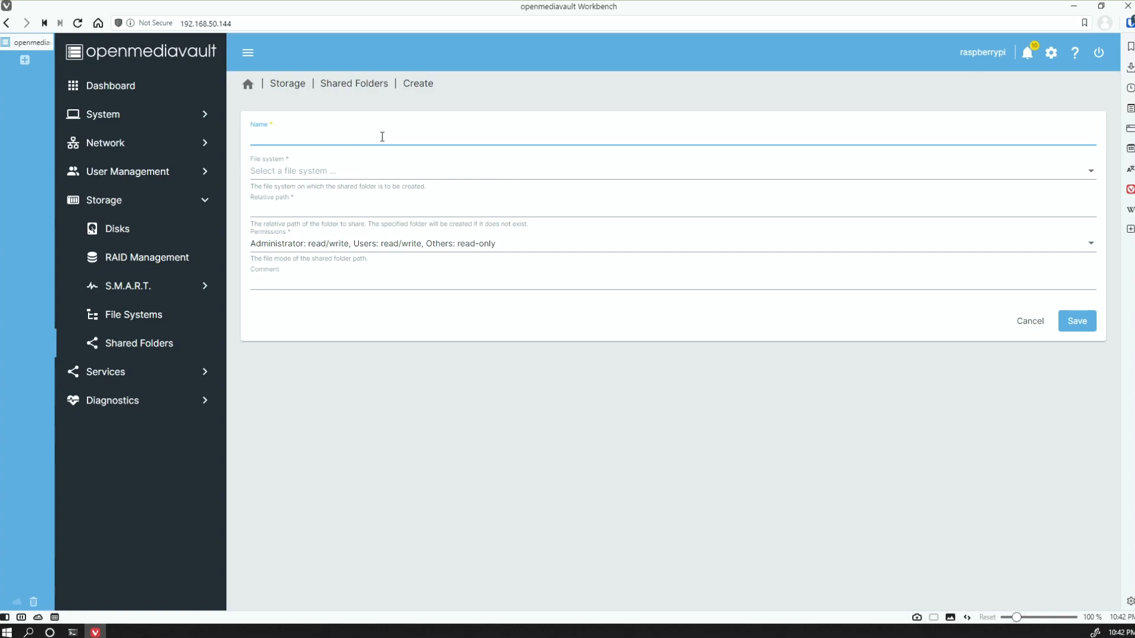
type("media")
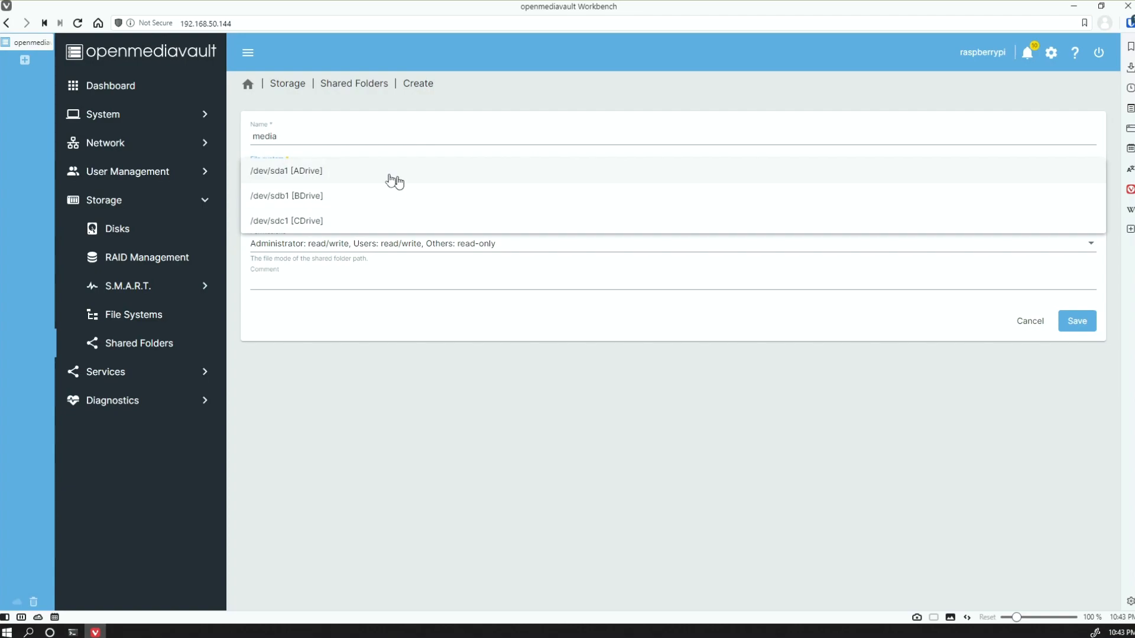
left_click(286, 170)
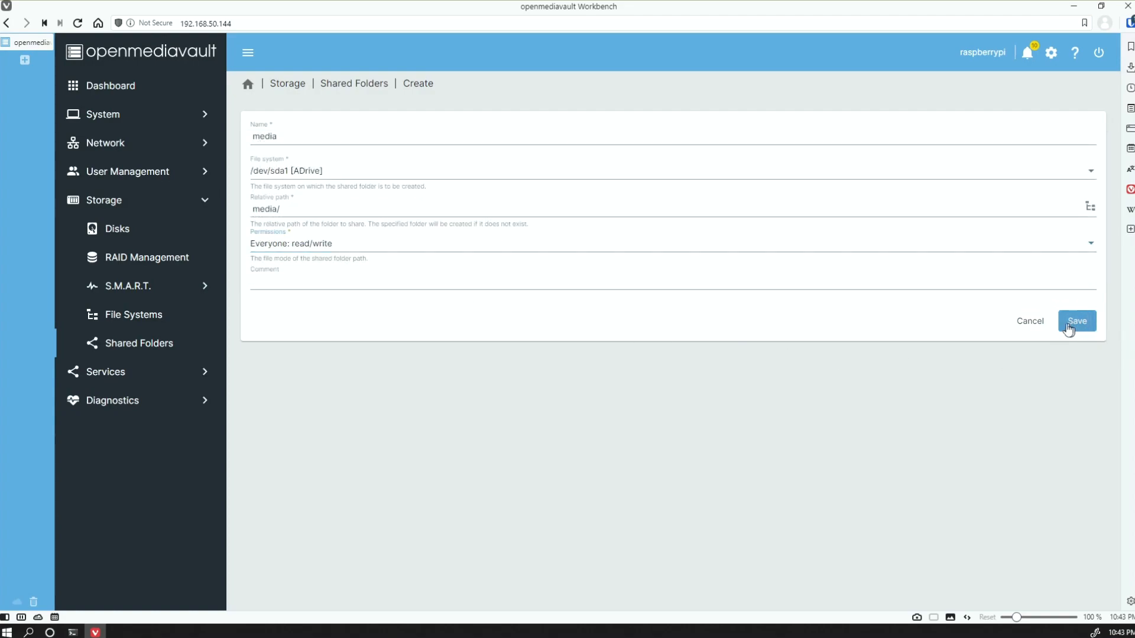
left_click(1076, 321)
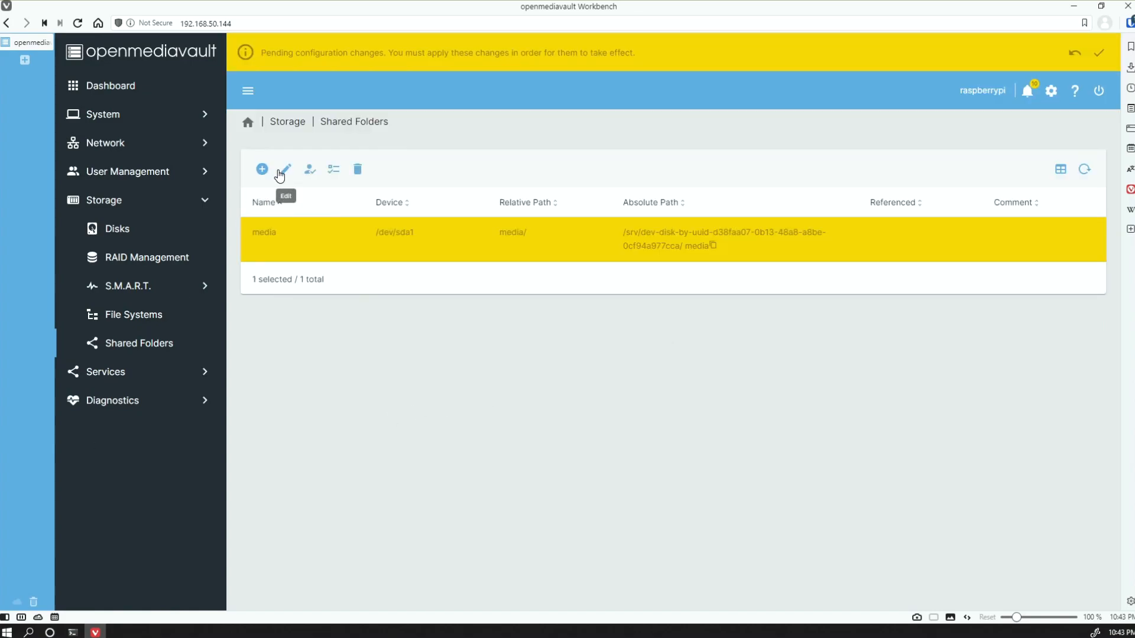
Grant kenneth Read/Write privileges on the media shared folder and save.
left_click(309, 169)
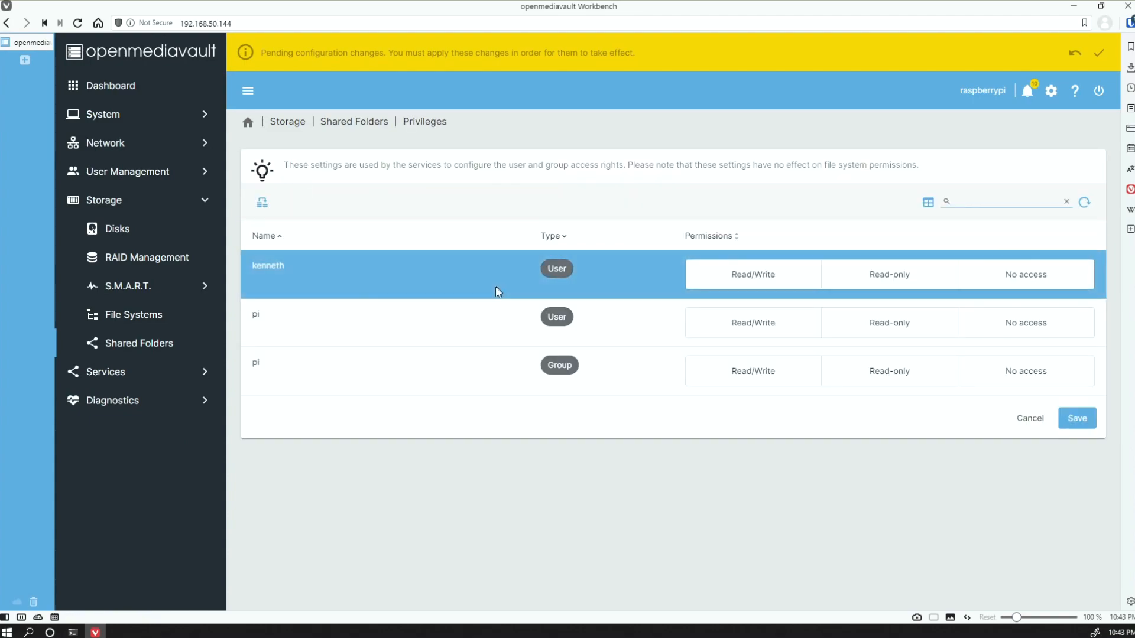
mouse_move(430, 273)
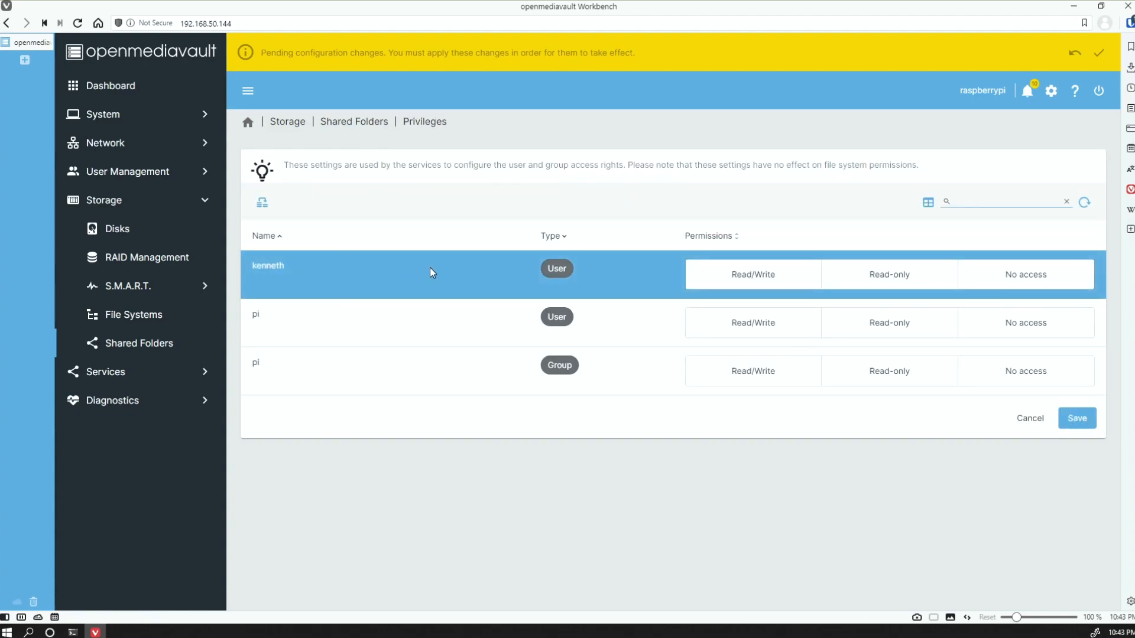
left_click(751, 273)
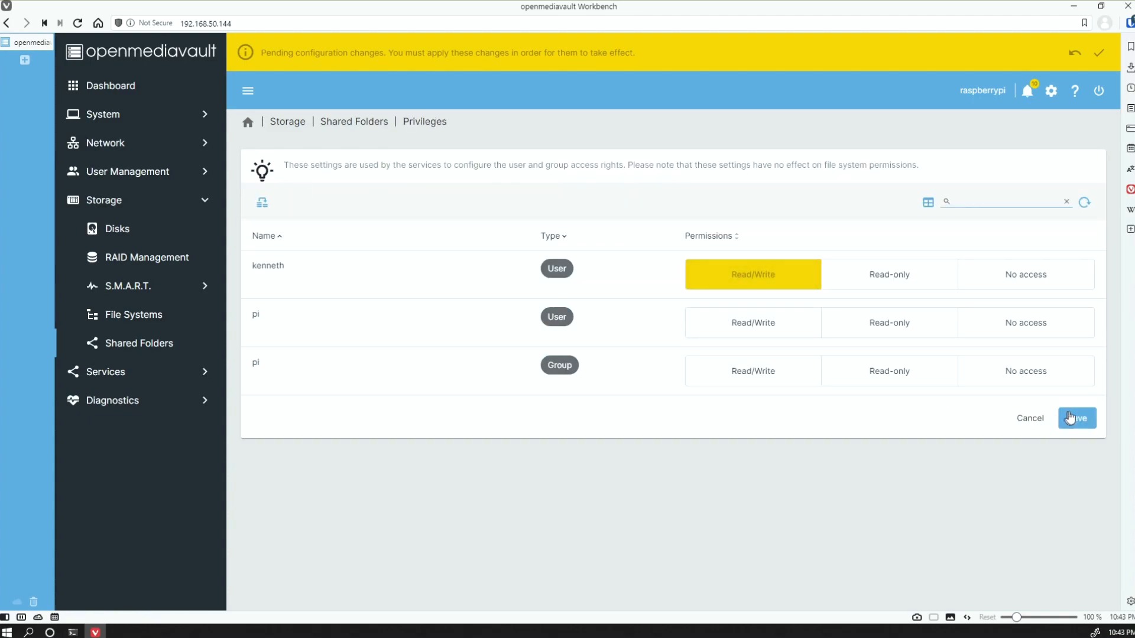
left_click(1076, 418)
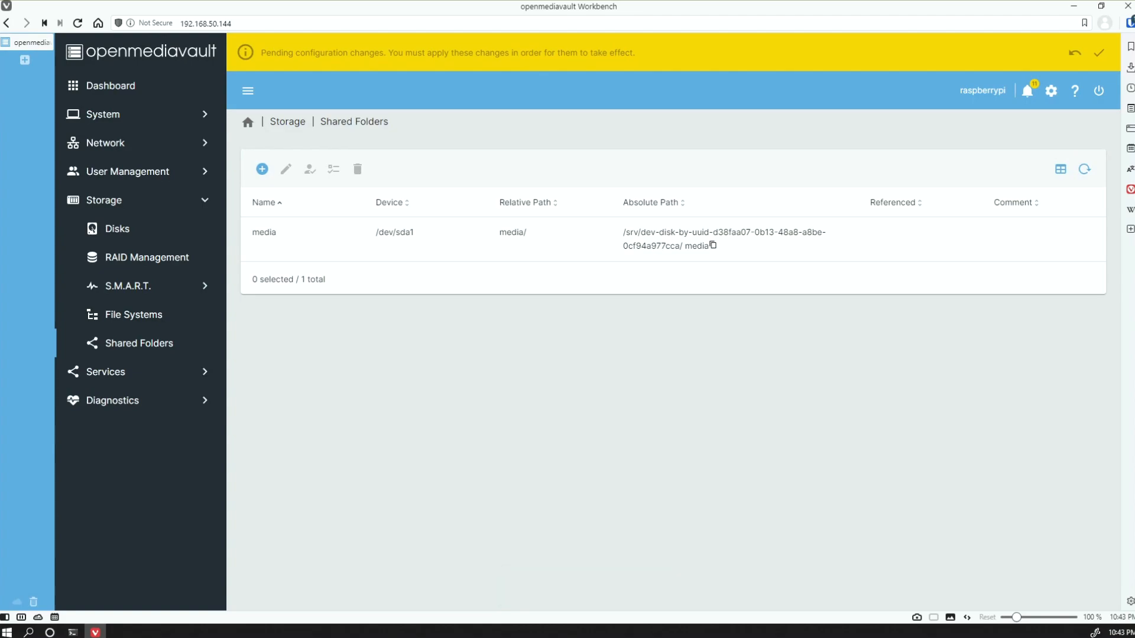
Enable SMB/CIFS in Services settings with workgroup SITJAR and apply the changes.
left_click(104, 371)
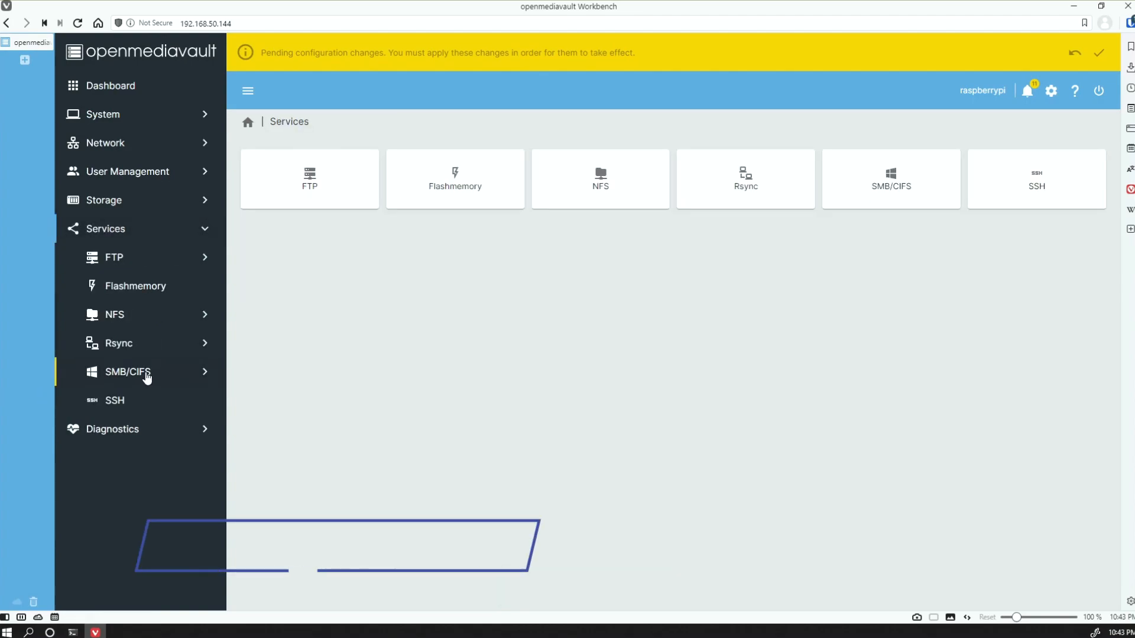
left_click(127, 372)
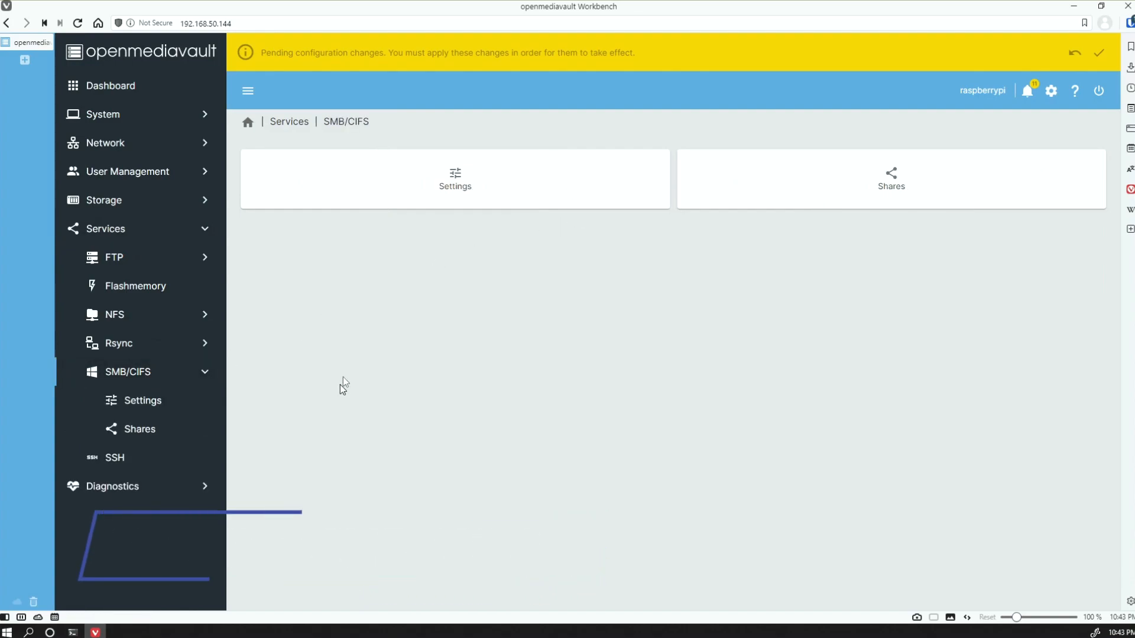
left_click(454, 178)
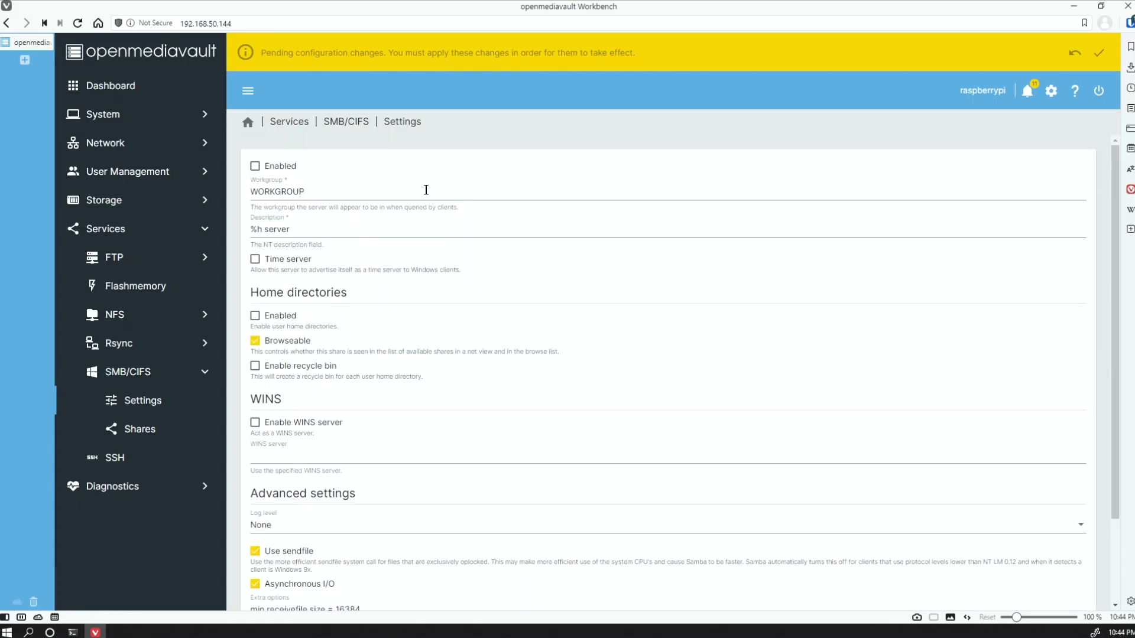
mouse_move(295, 187)
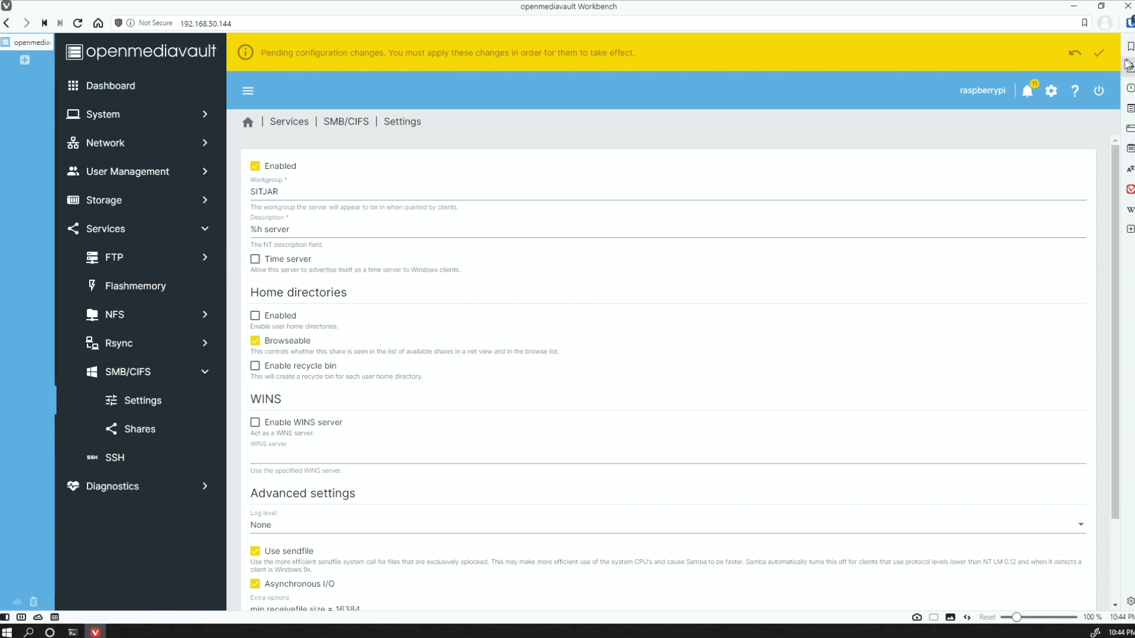
left_click(1099, 52)
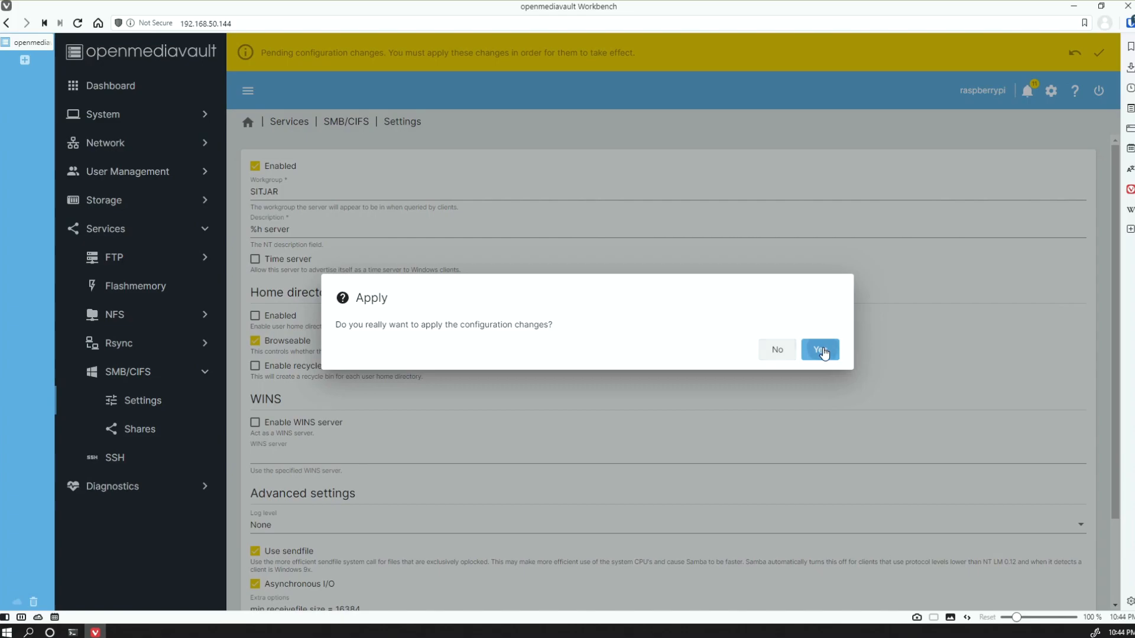
left_click(818, 350)
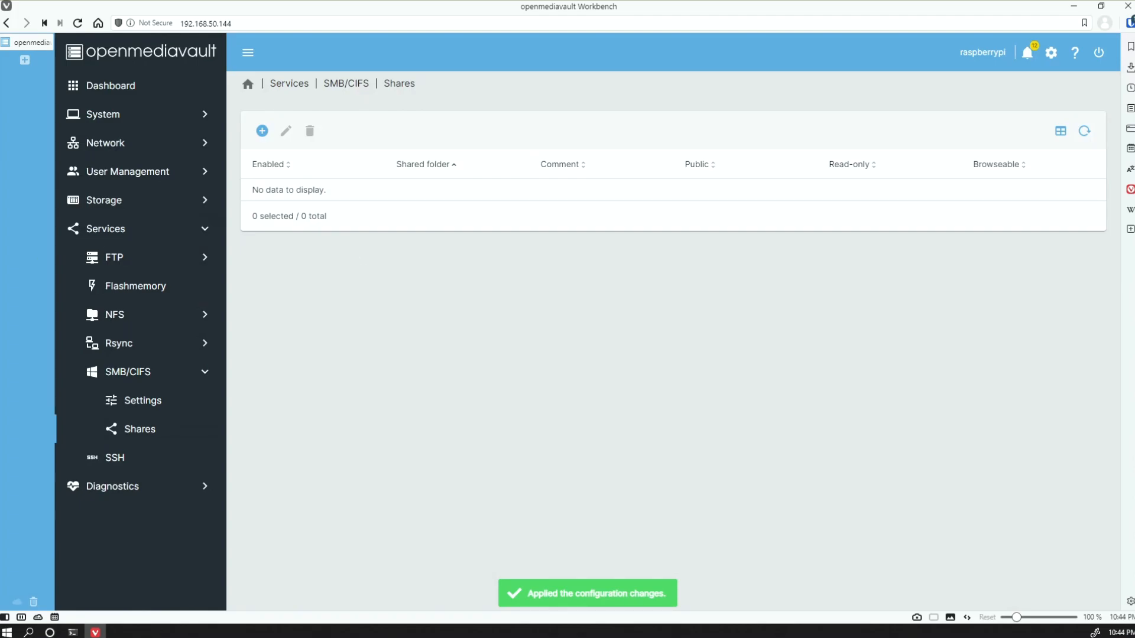
Create an SMB share for the media folder with Guests allowed, save it and apply changes.
left_click(261, 131)
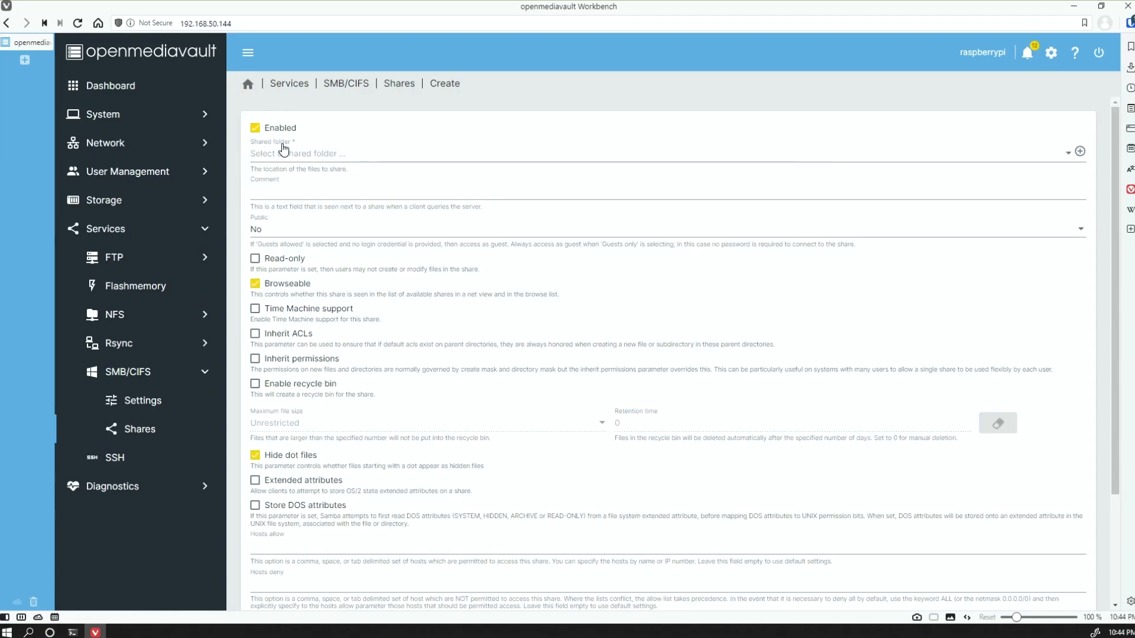
left_click(651, 153)
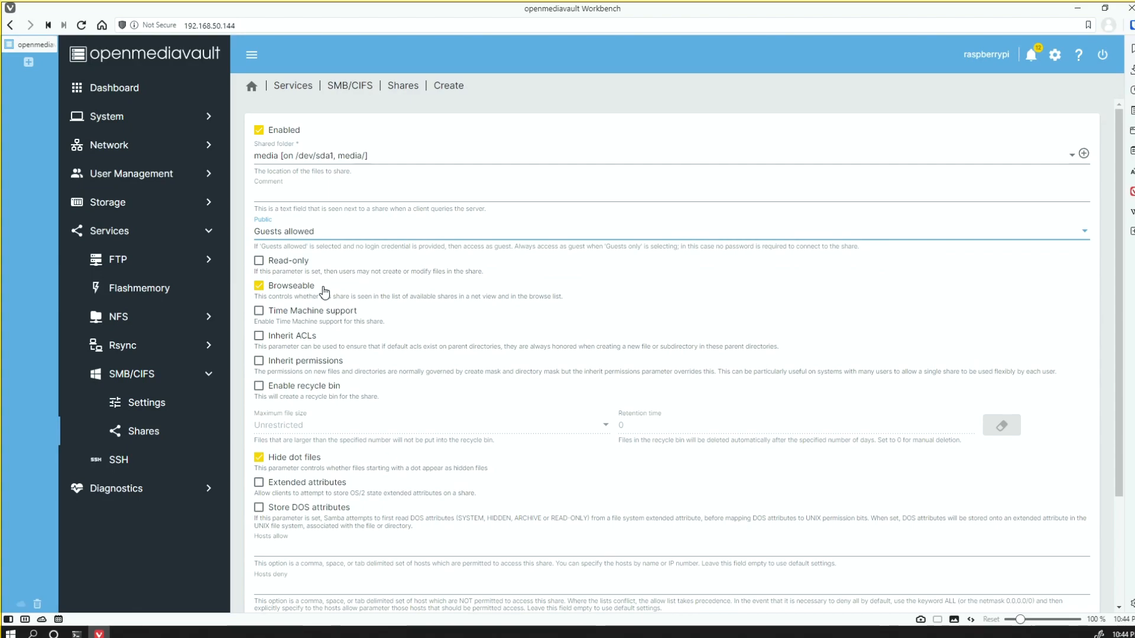
scroll("down", 3)
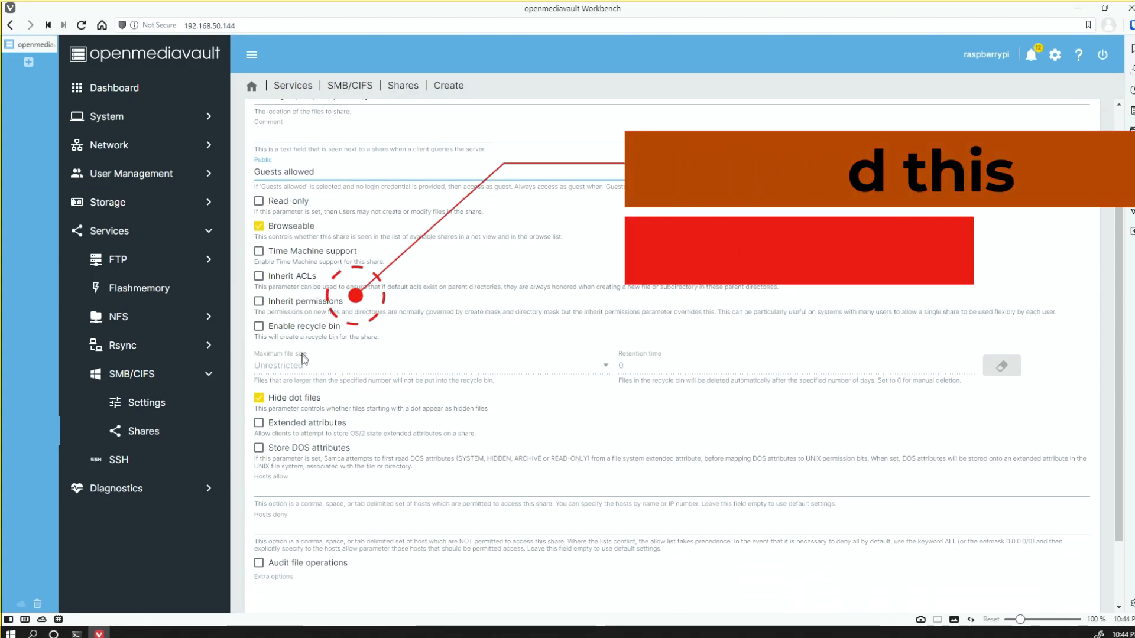
scroll("down", 3)
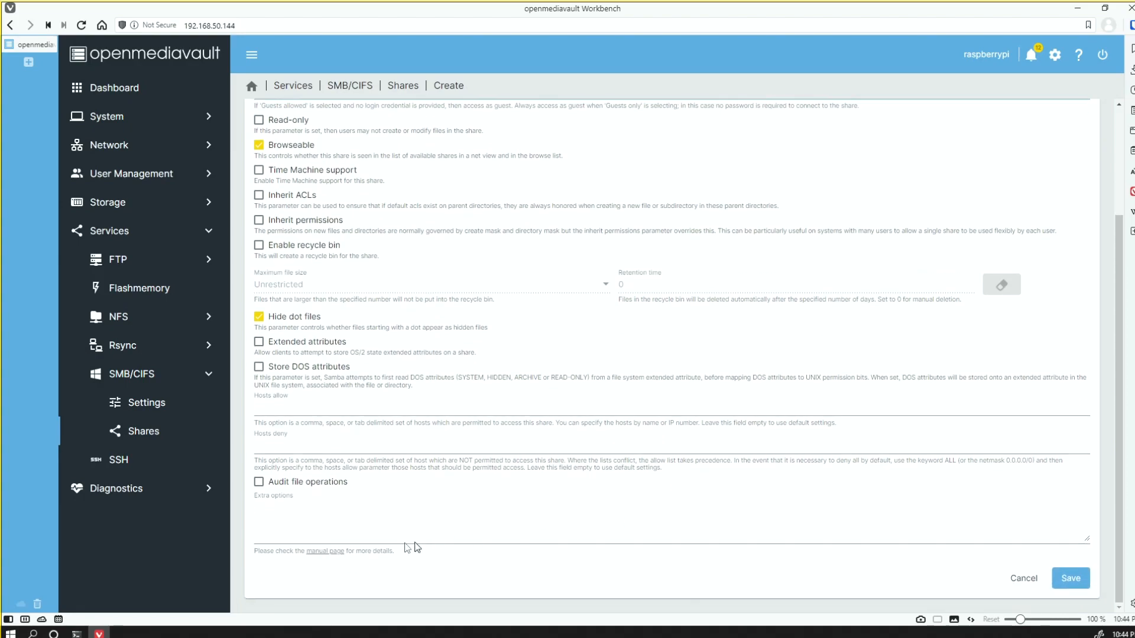
left_click(1070, 578)
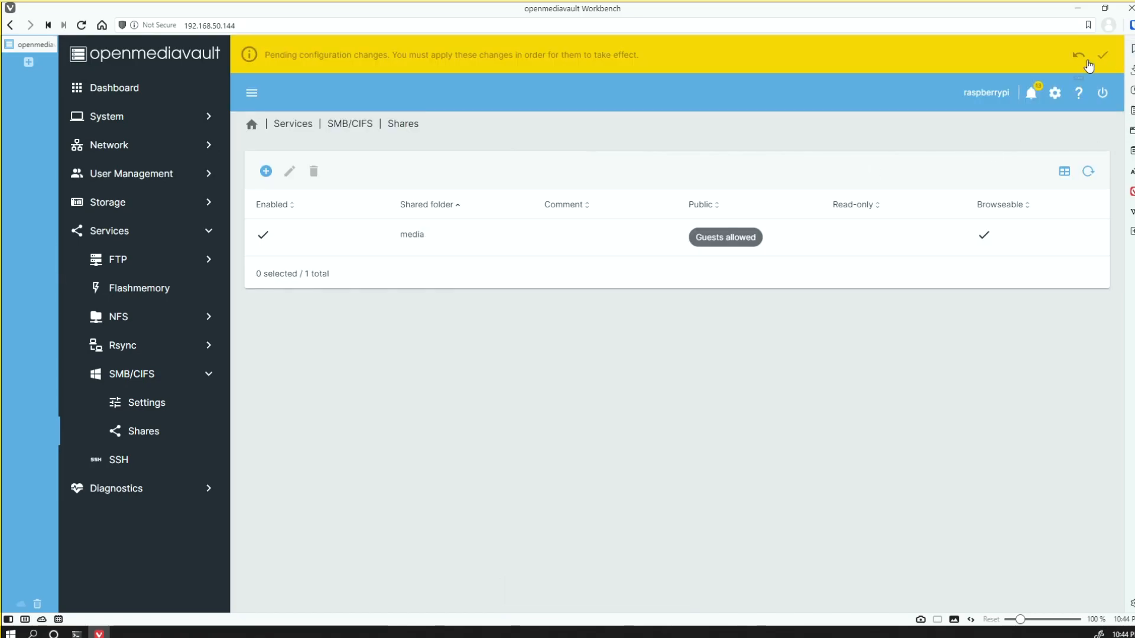
left_click(1104, 56)
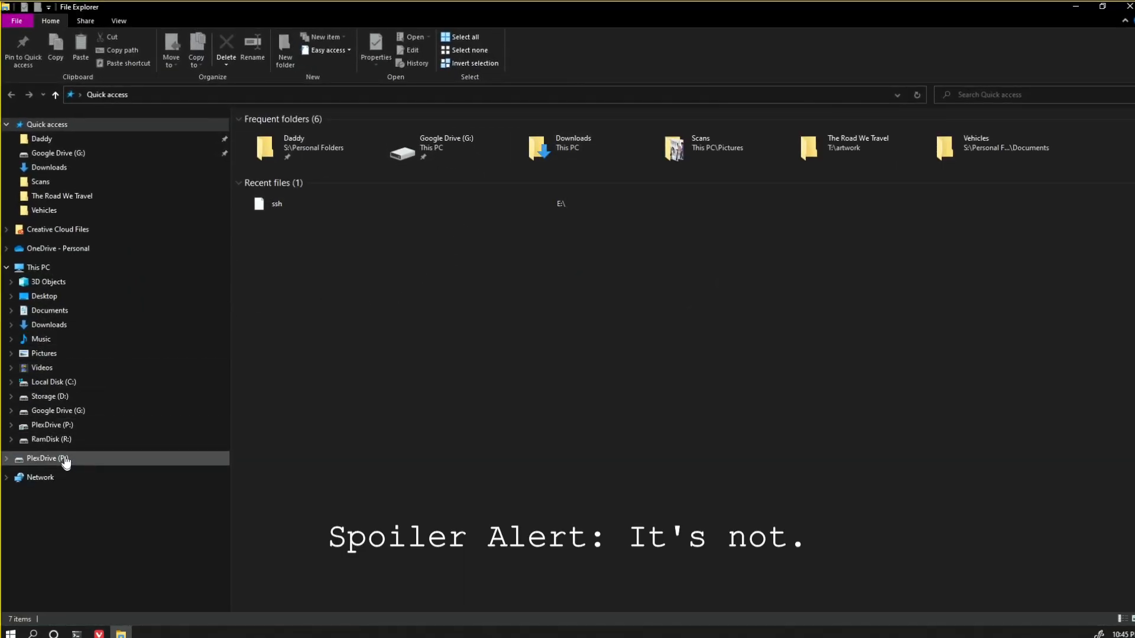
Browse the Network location in File Explorer and refresh the device list.
left_click(40, 476)
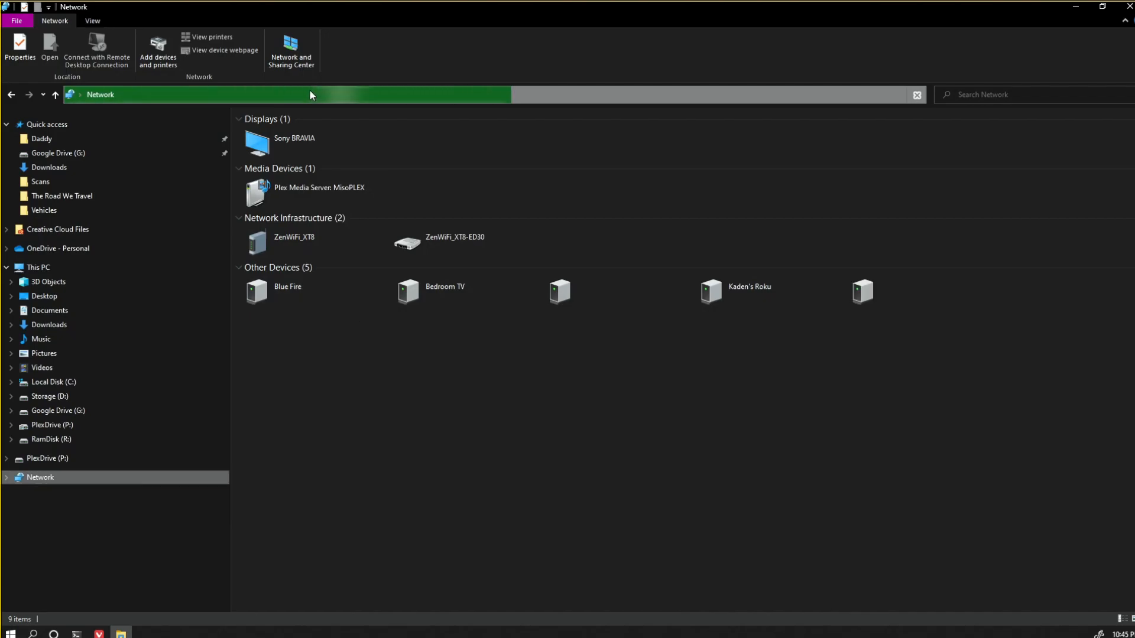
left_click(143, 49)
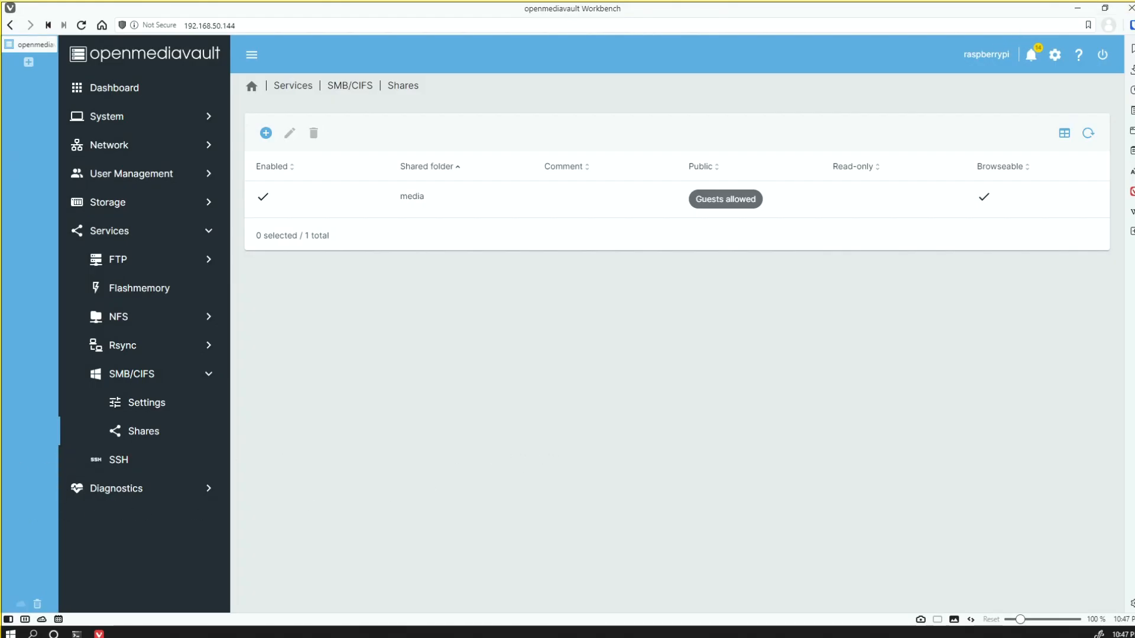
Edit the SMB workgroup to ITJAR, discard the change, and show the Shares list.
left_click(141, 342)
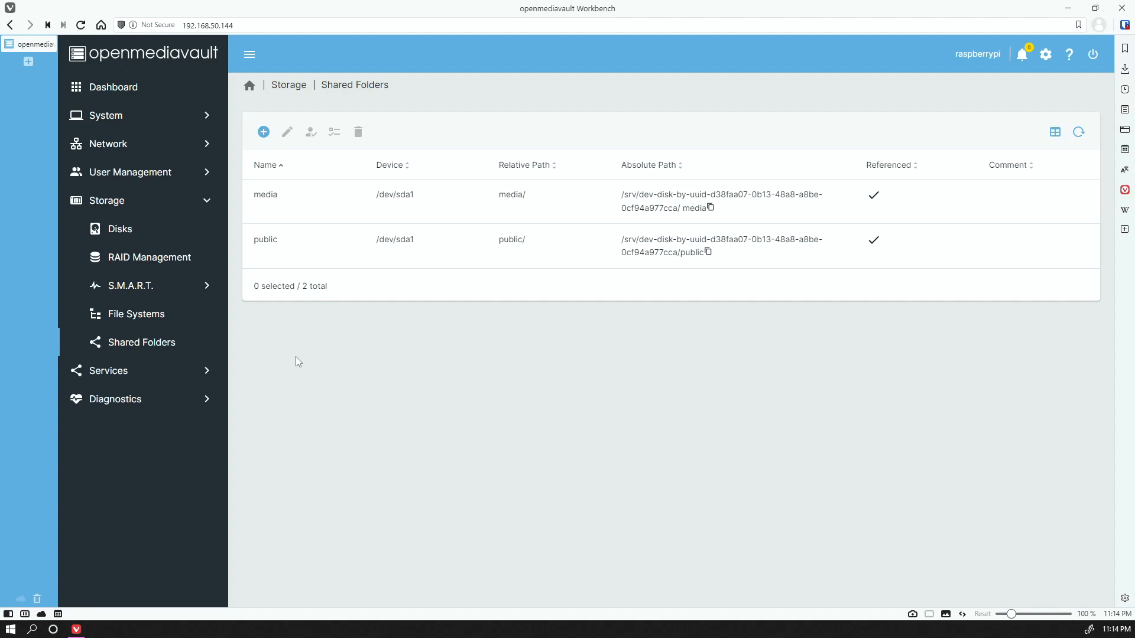
mouse_move(286, 354)
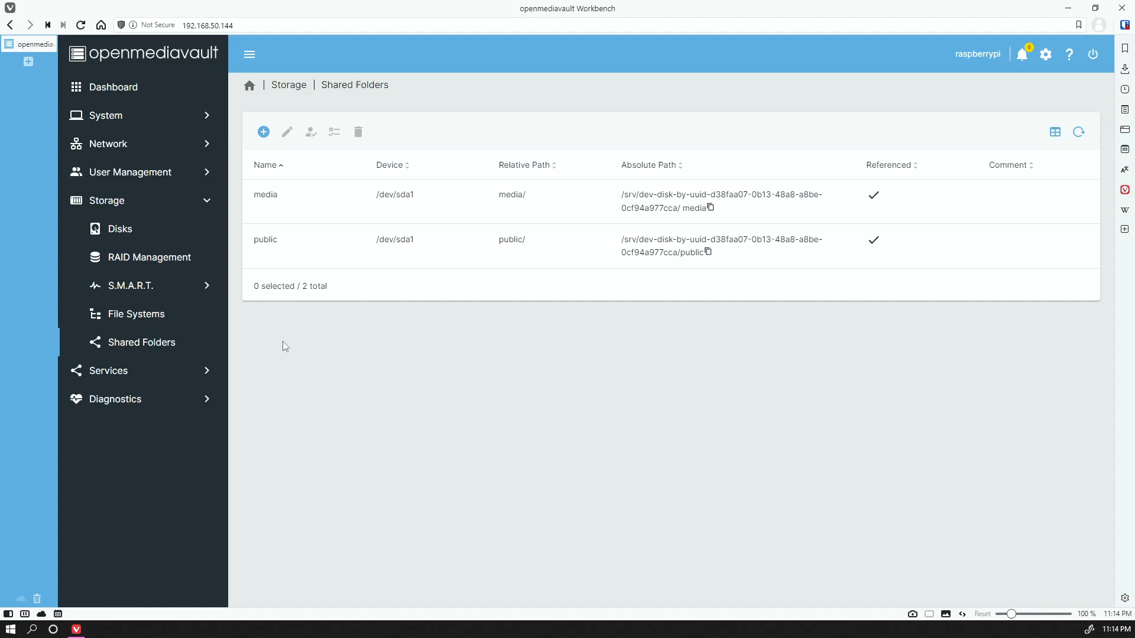
mouse_move(113, 370)
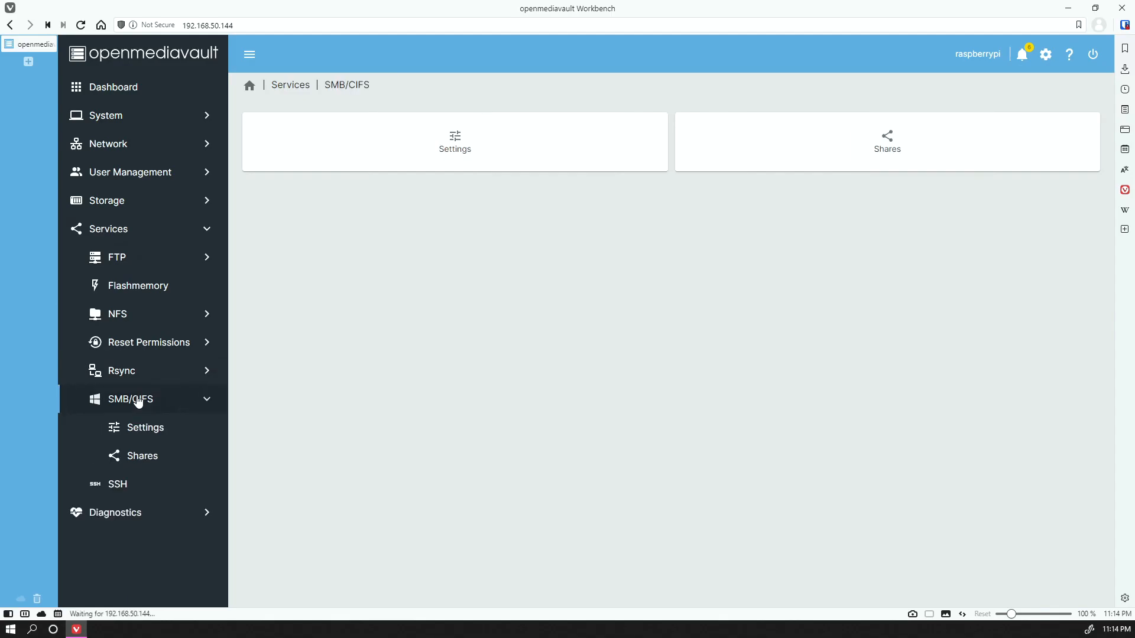
mouse_move(489, 157)
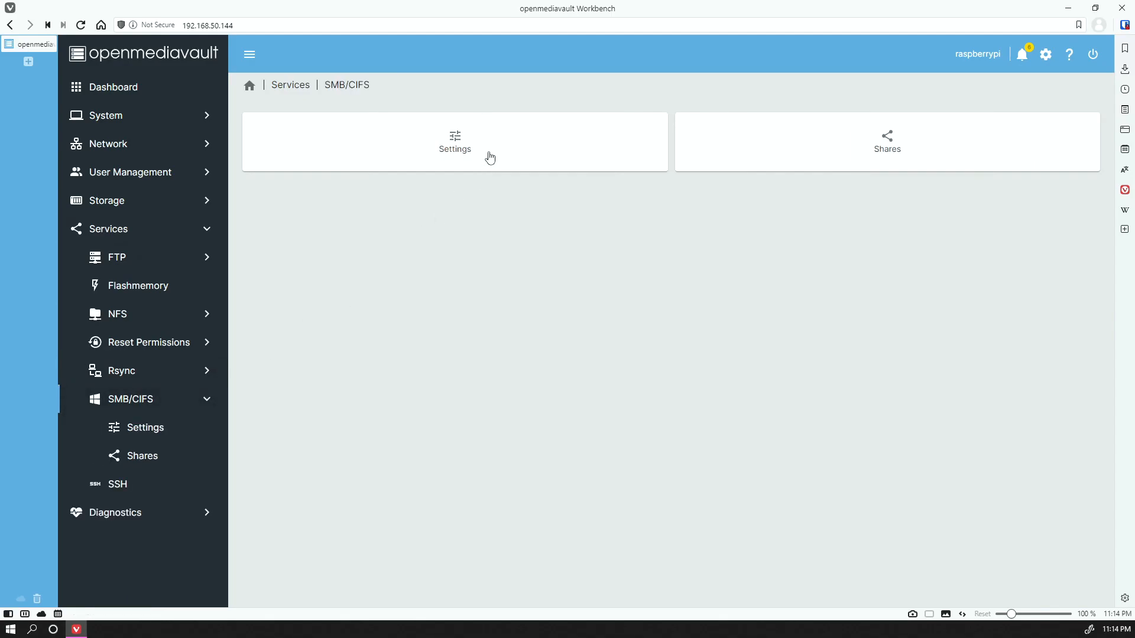
left_click(453, 141)
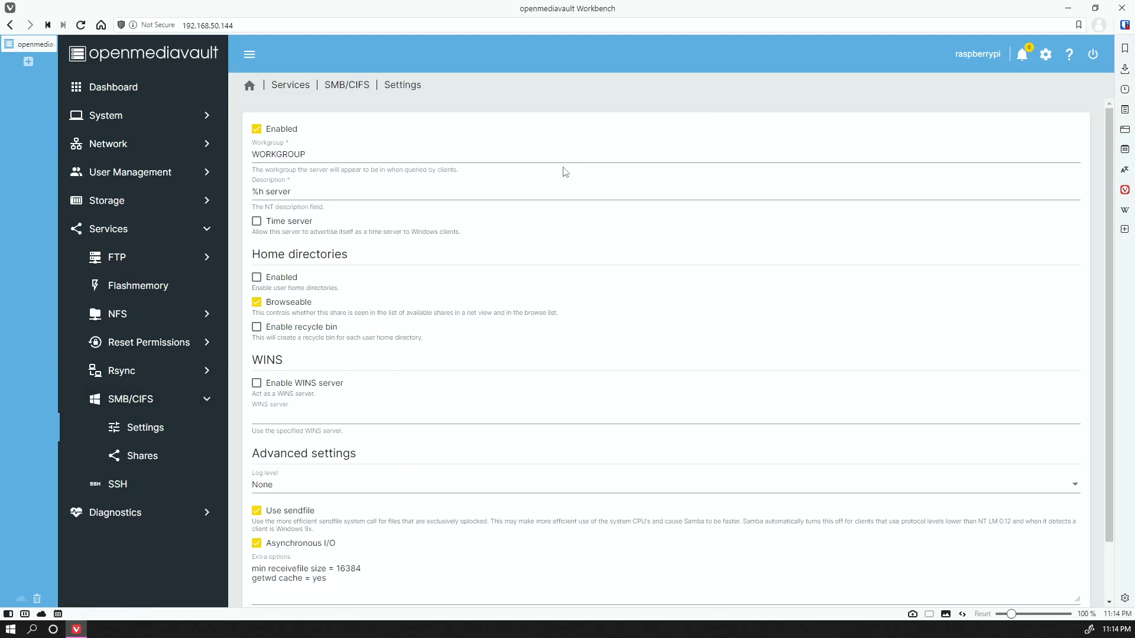
mouse_move(421, 328)
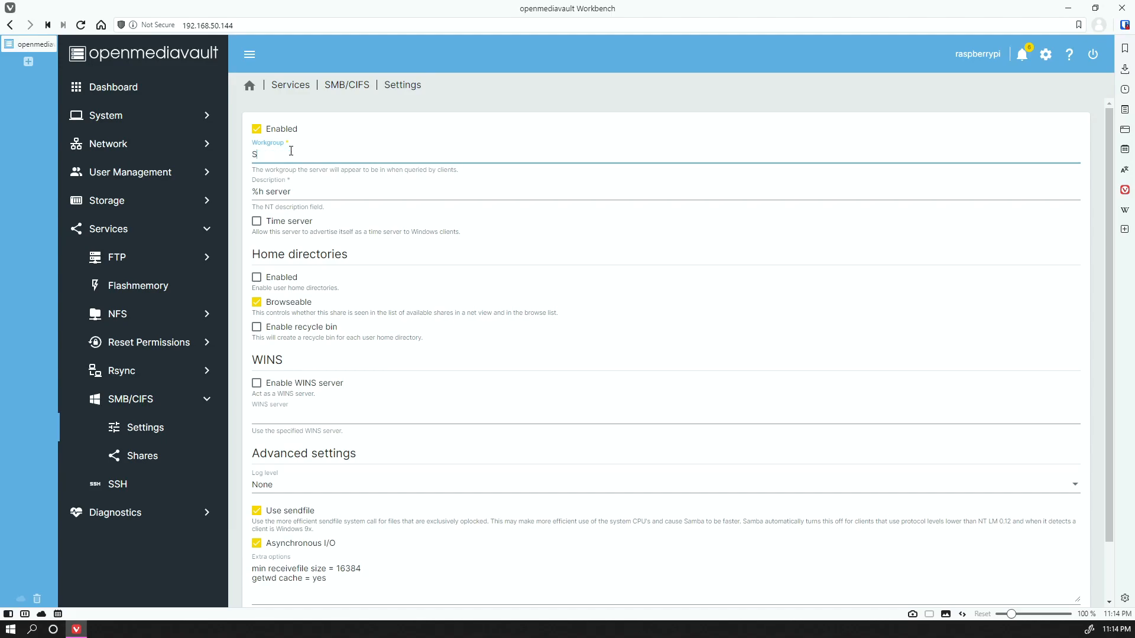
type("ITJAR")
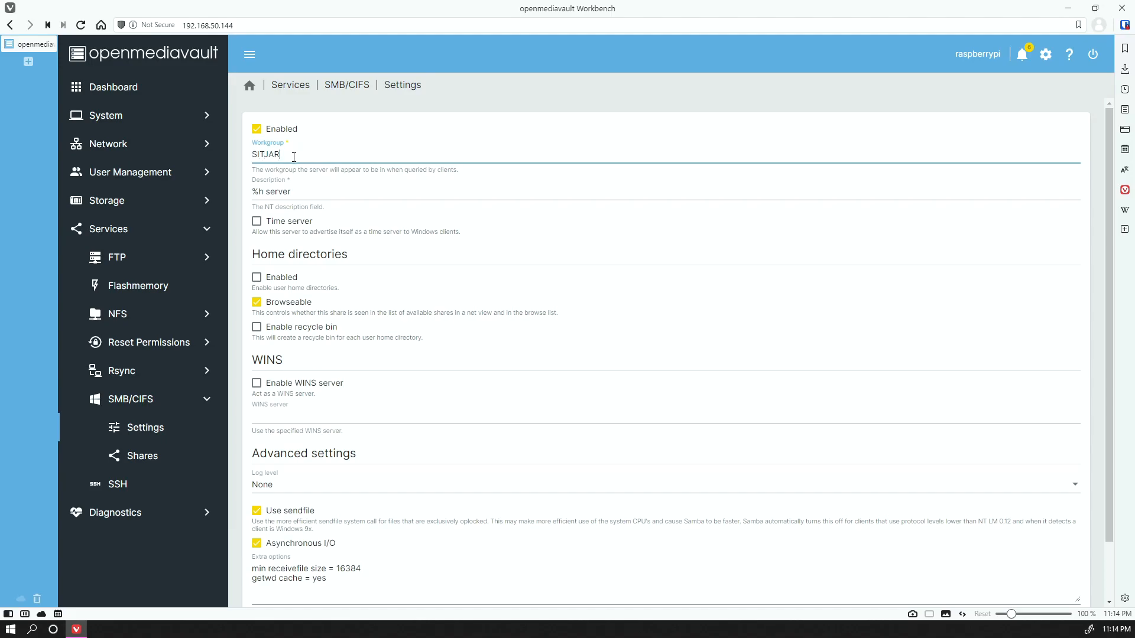
mouse_move(751, 372)
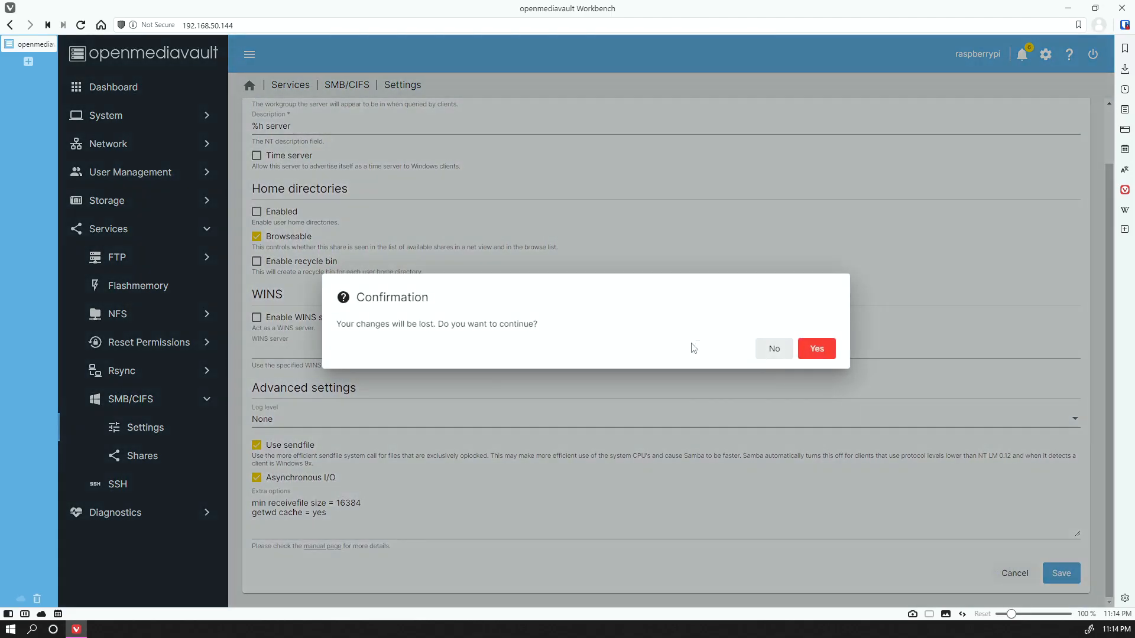
left_click(815, 347)
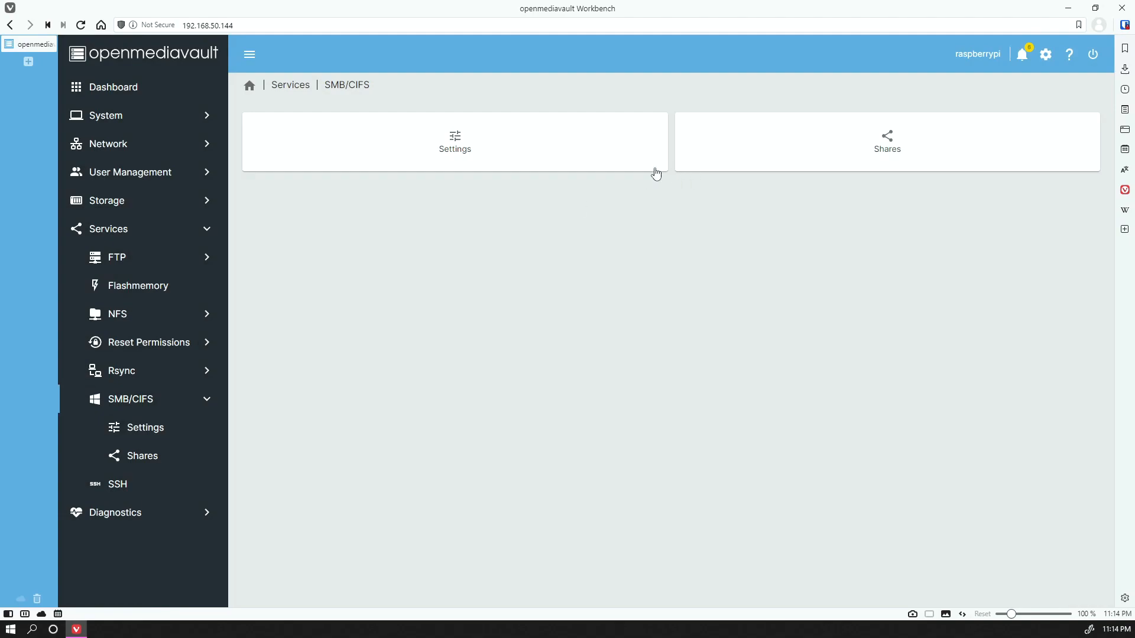
left_click(885, 141)
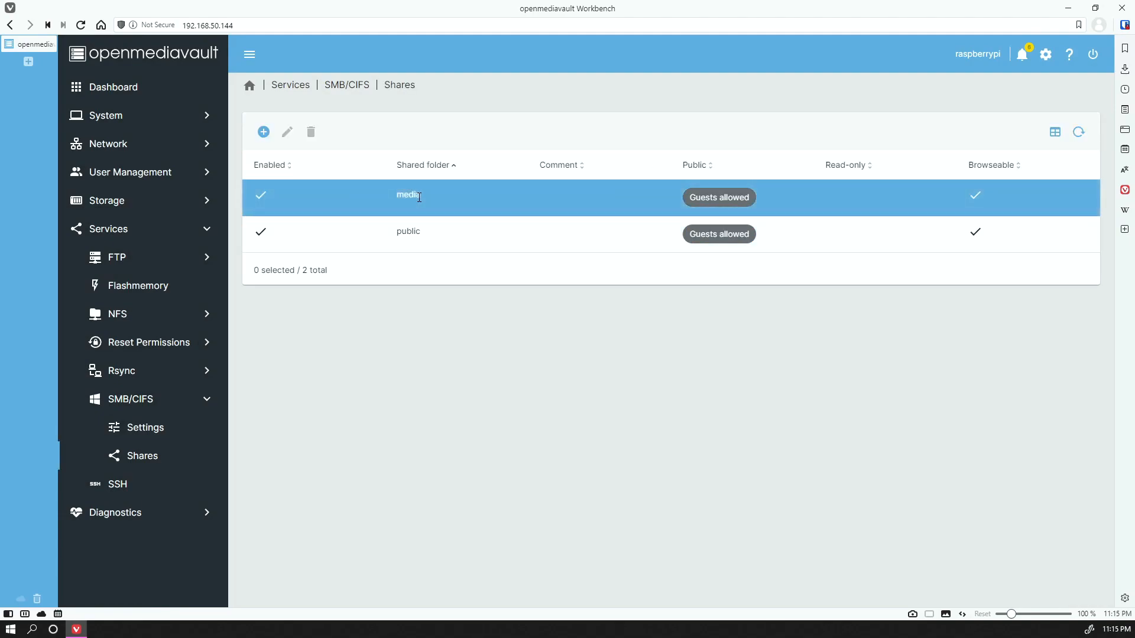
mouse_move(333, 202)
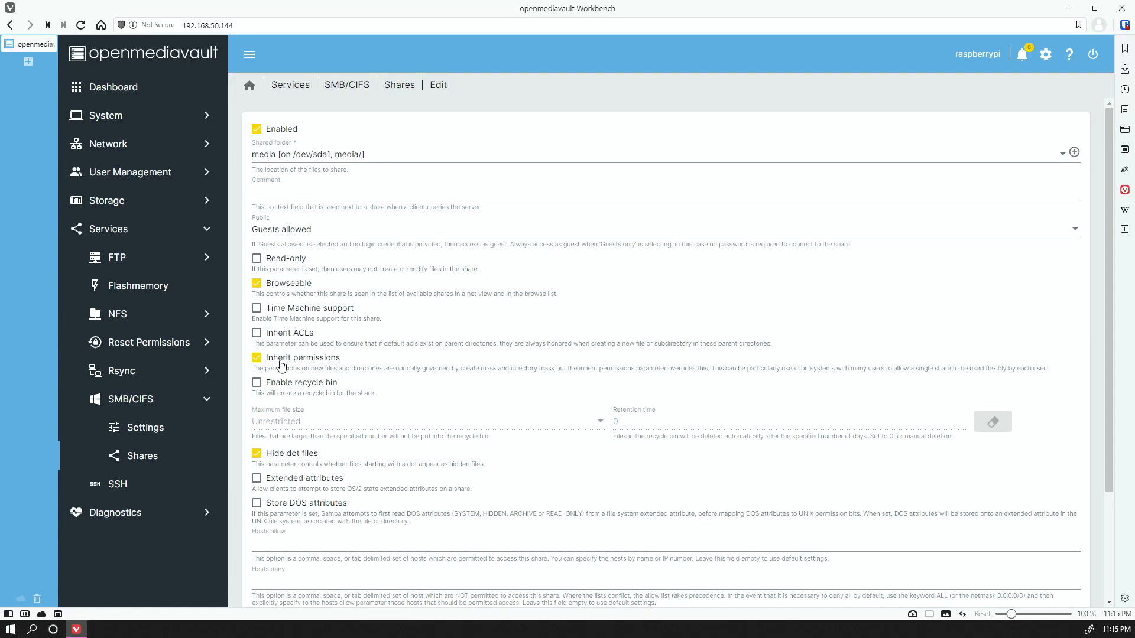
Review the 'public' share's guest and inherit-permissions settings, cancel unchanged, and go to user management.
scroll("down", 3)
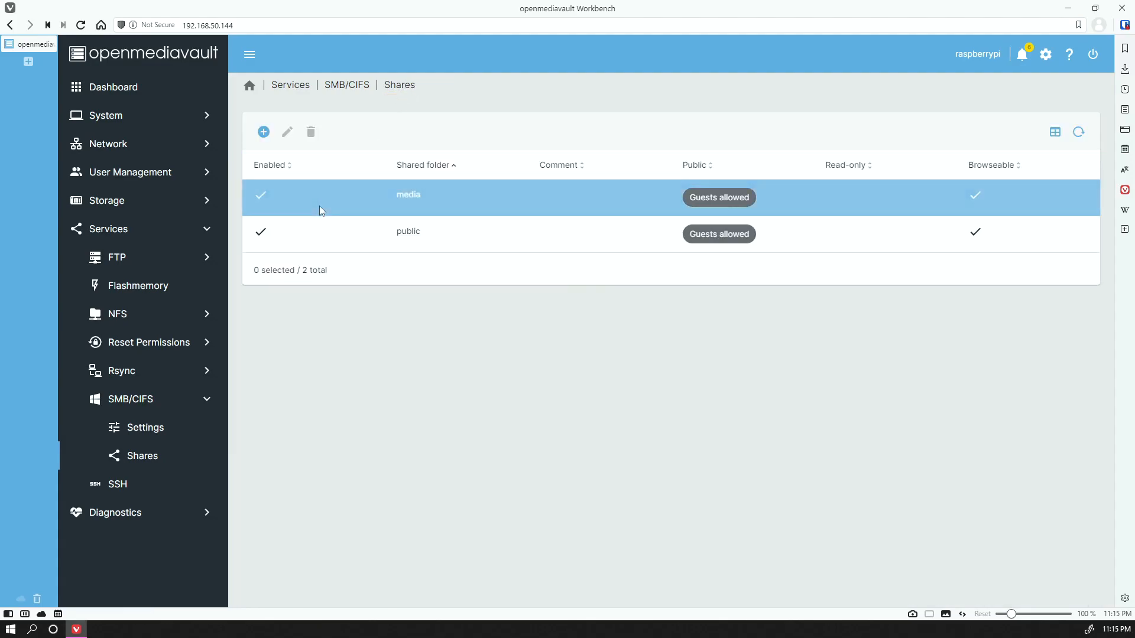
left_click(408, 230)
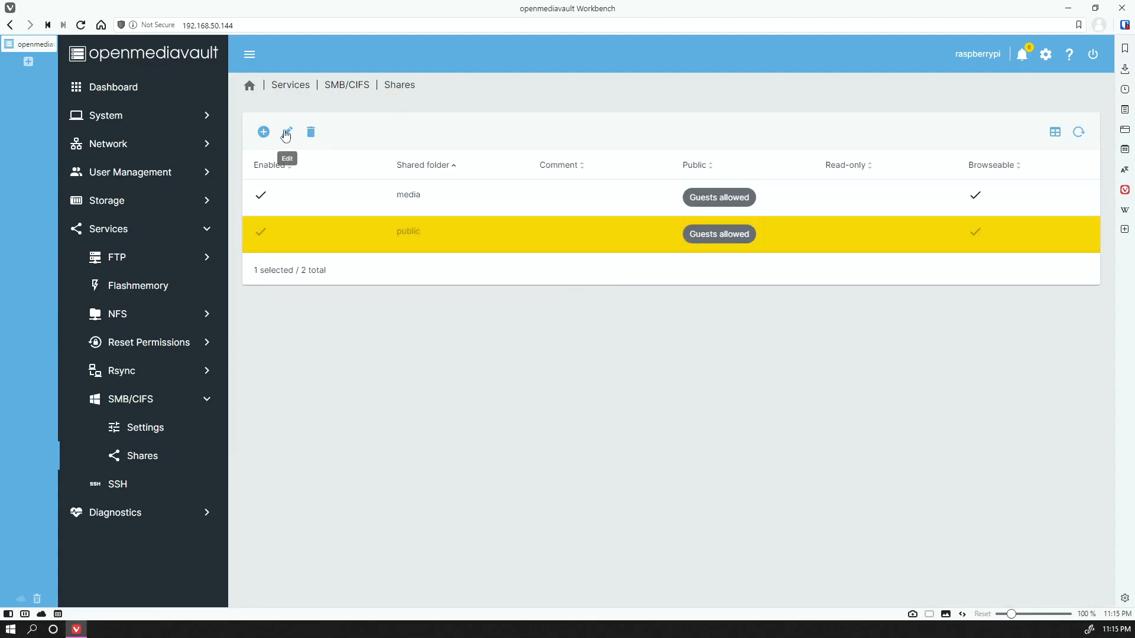
left_click(285, 131)
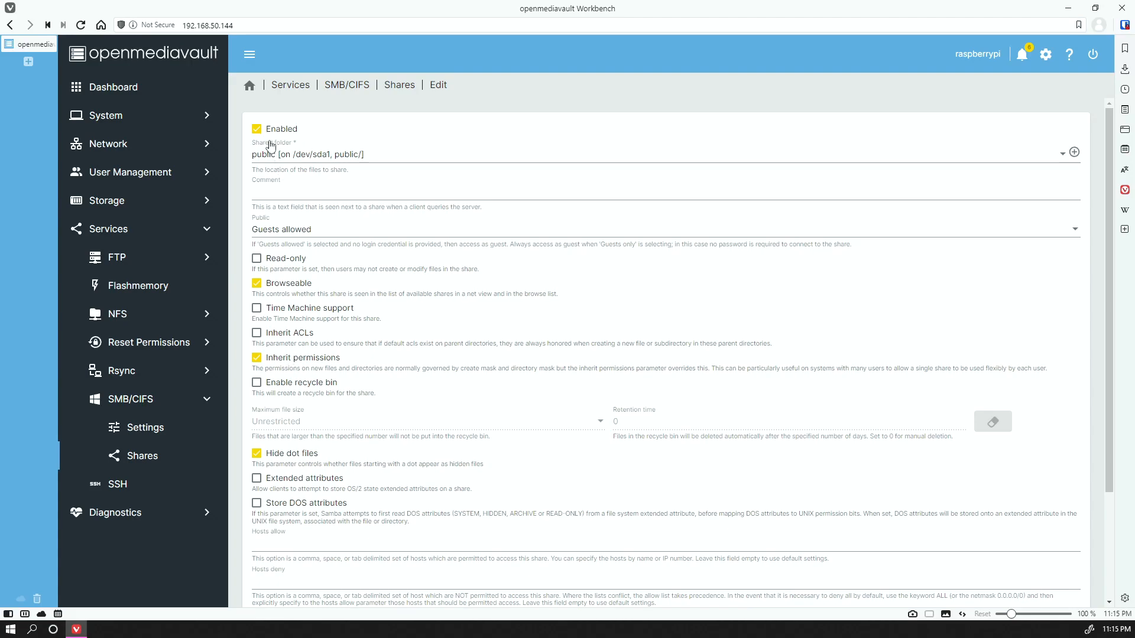
mouse_move(291, 367)
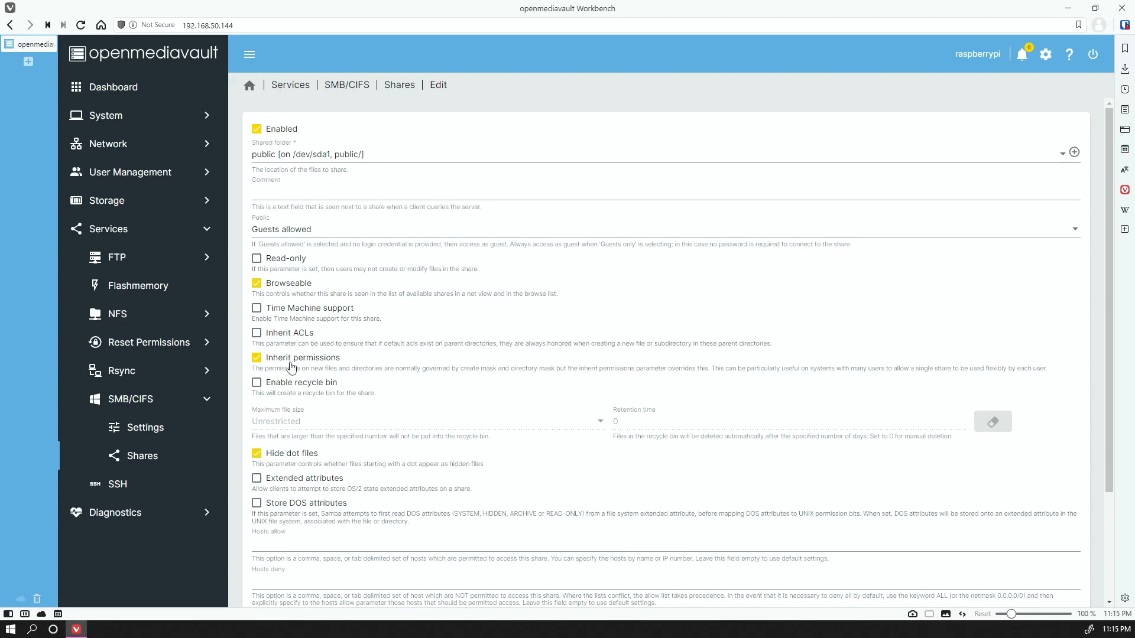
scroll("down", 3)
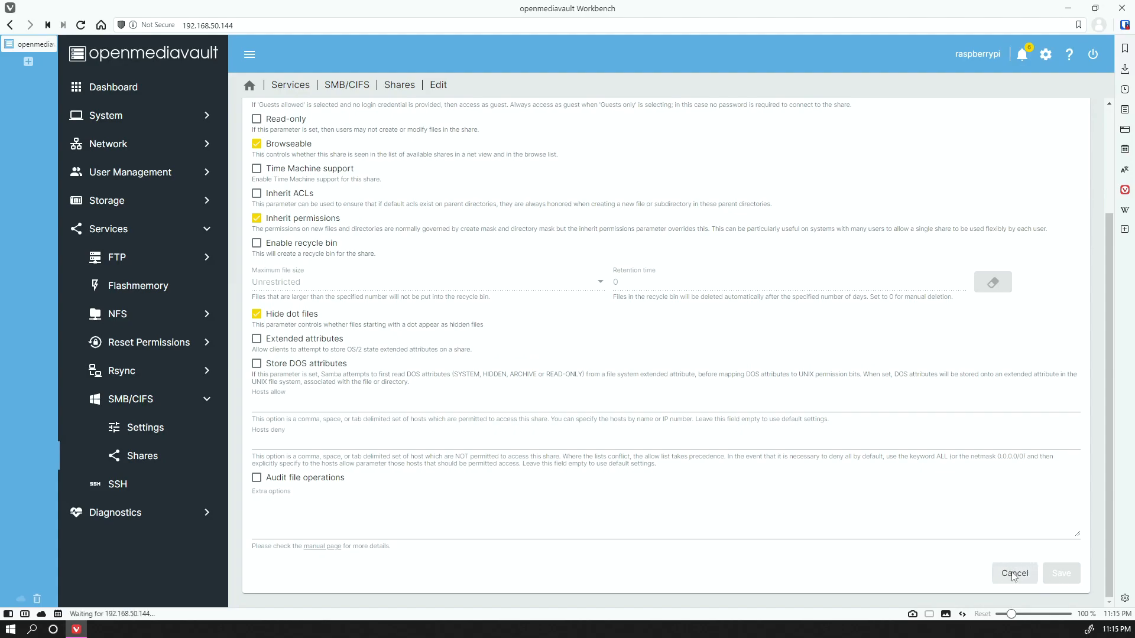
left_click(1012, 572)
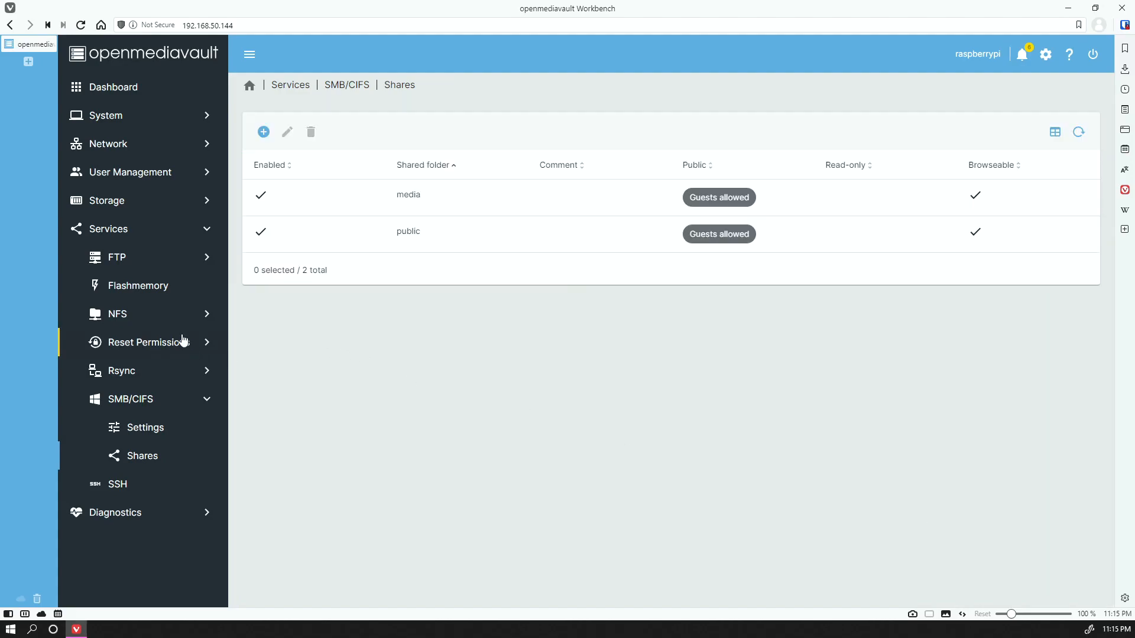
left_click(130, 171)
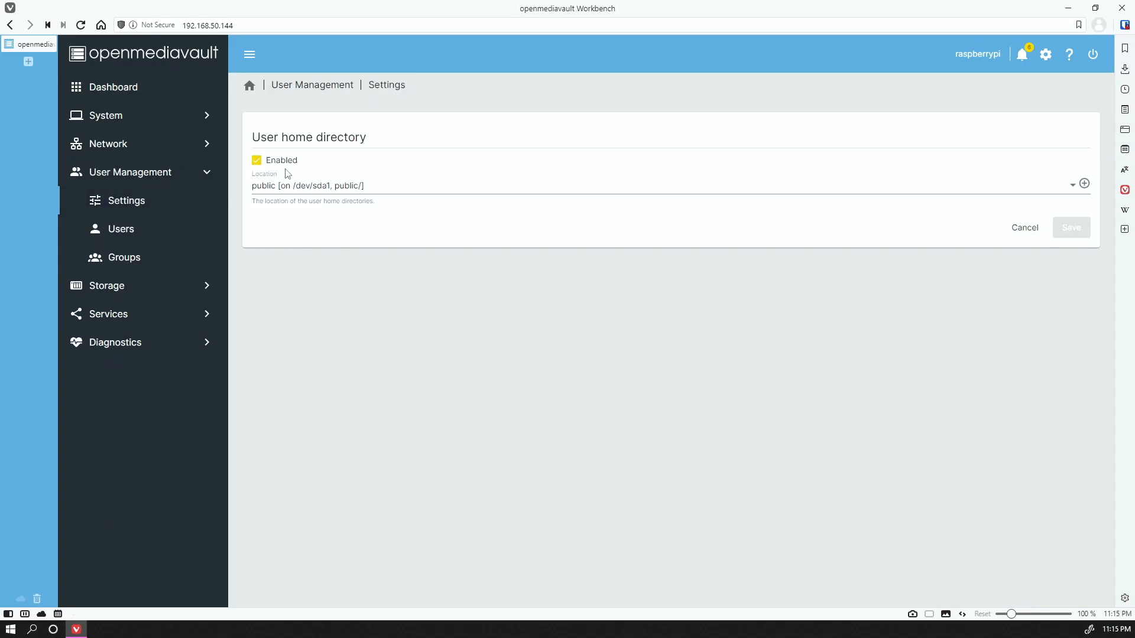
mouse_move(295, 194)
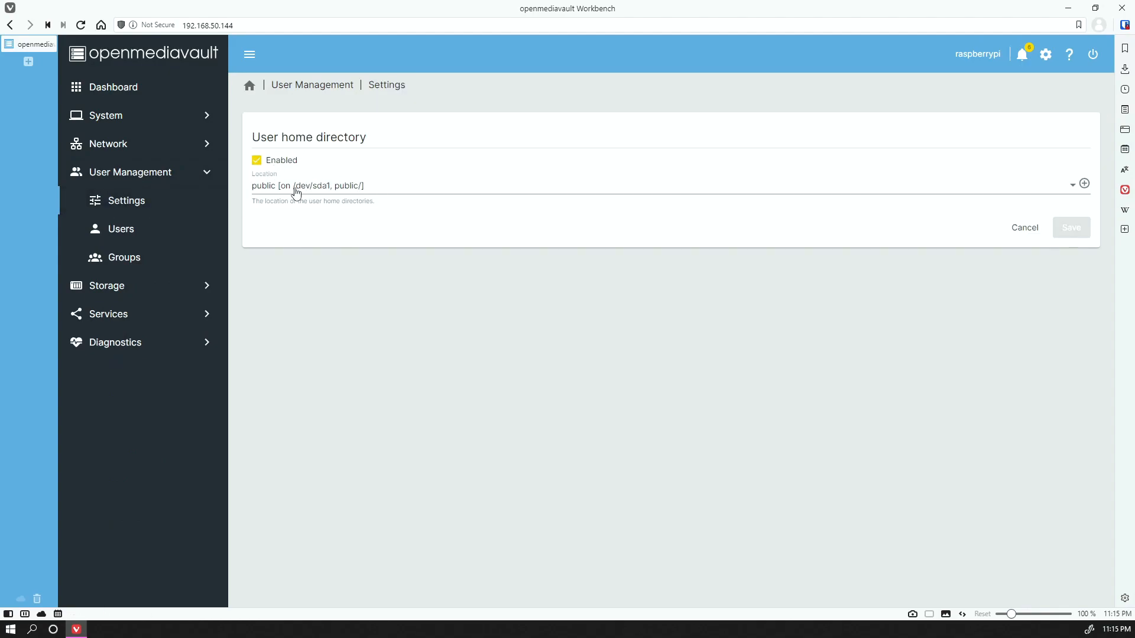
mouse_move(330, 469)
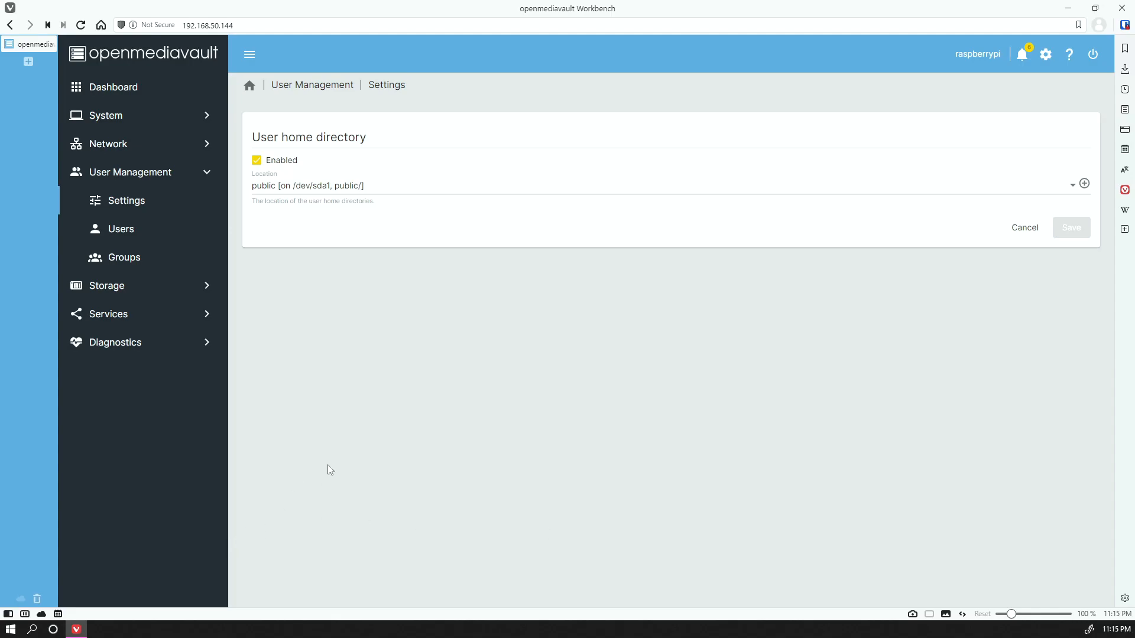
Switch to File Explorer showing Quick access with the Network location.
left_click(98, 627)
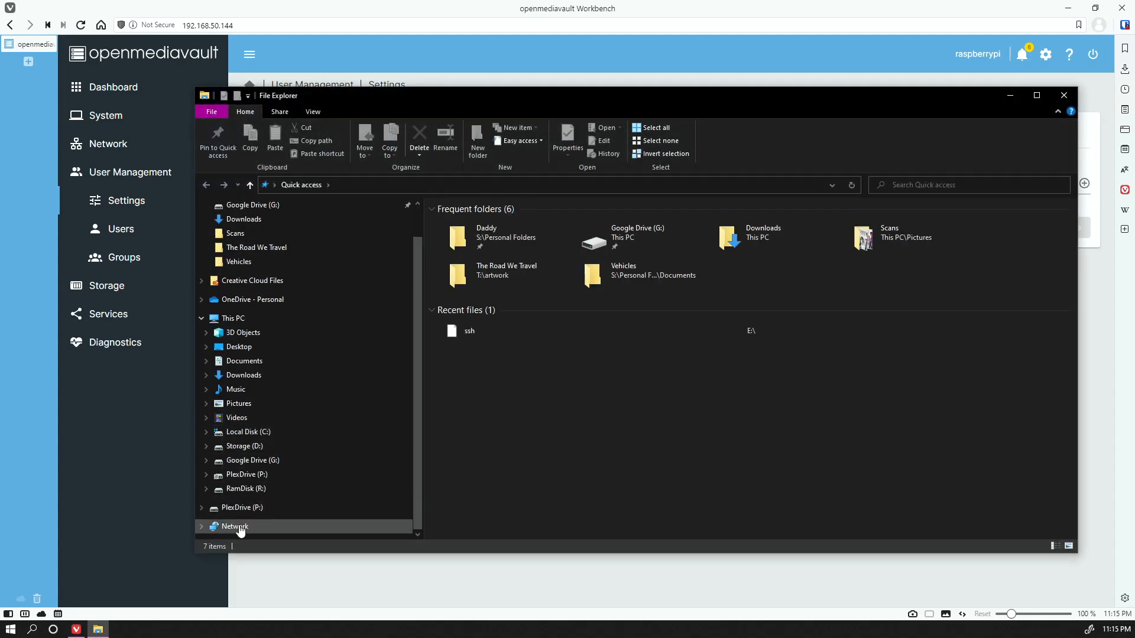
Browse Network to RASPBERRYPI and open its empty 'media' share.
left_click(232, 526)
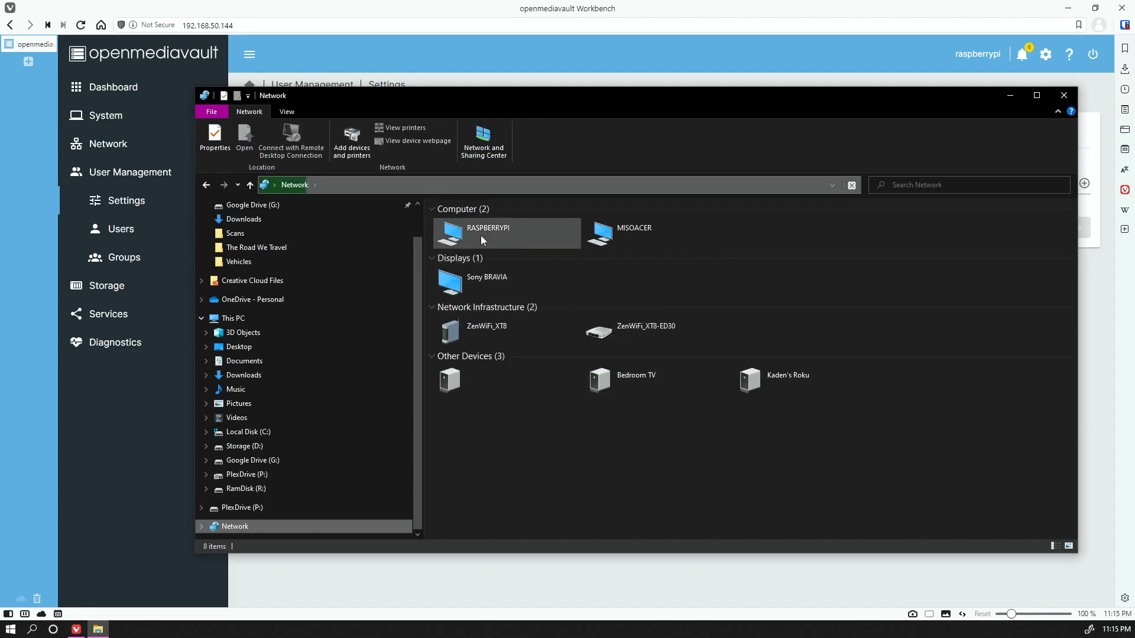
double_click(482, 231)
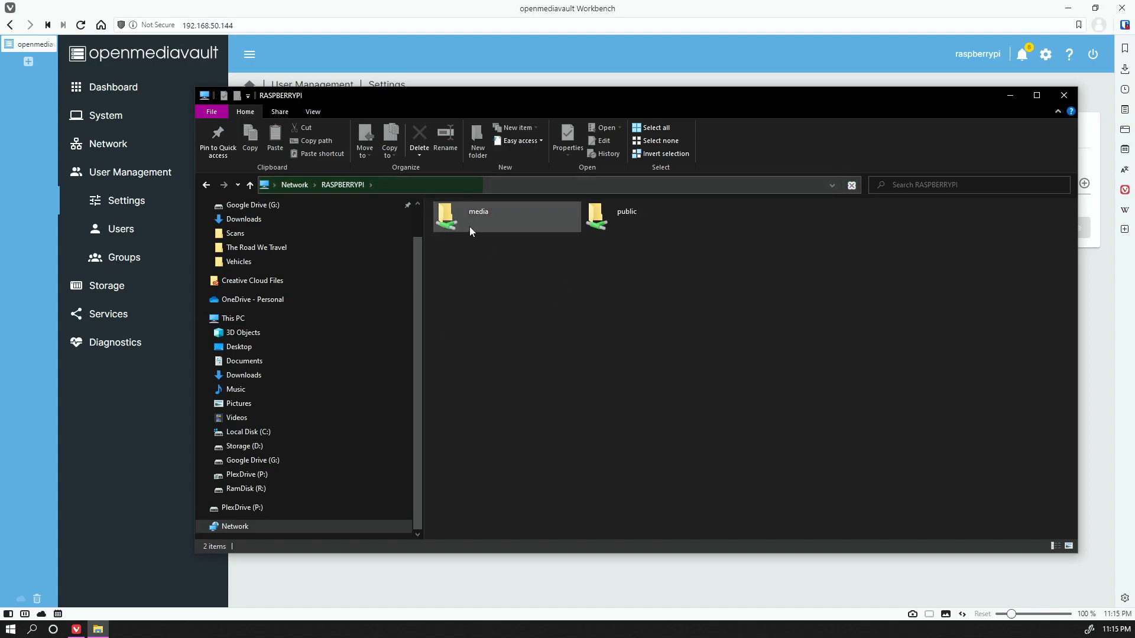
double_click(477, 217)
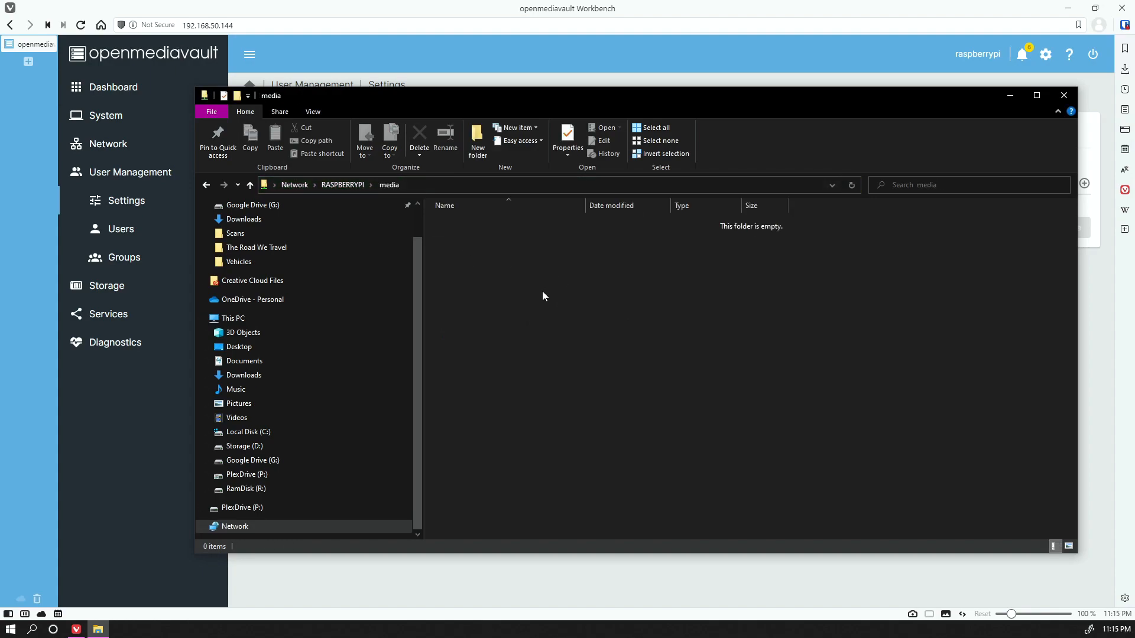